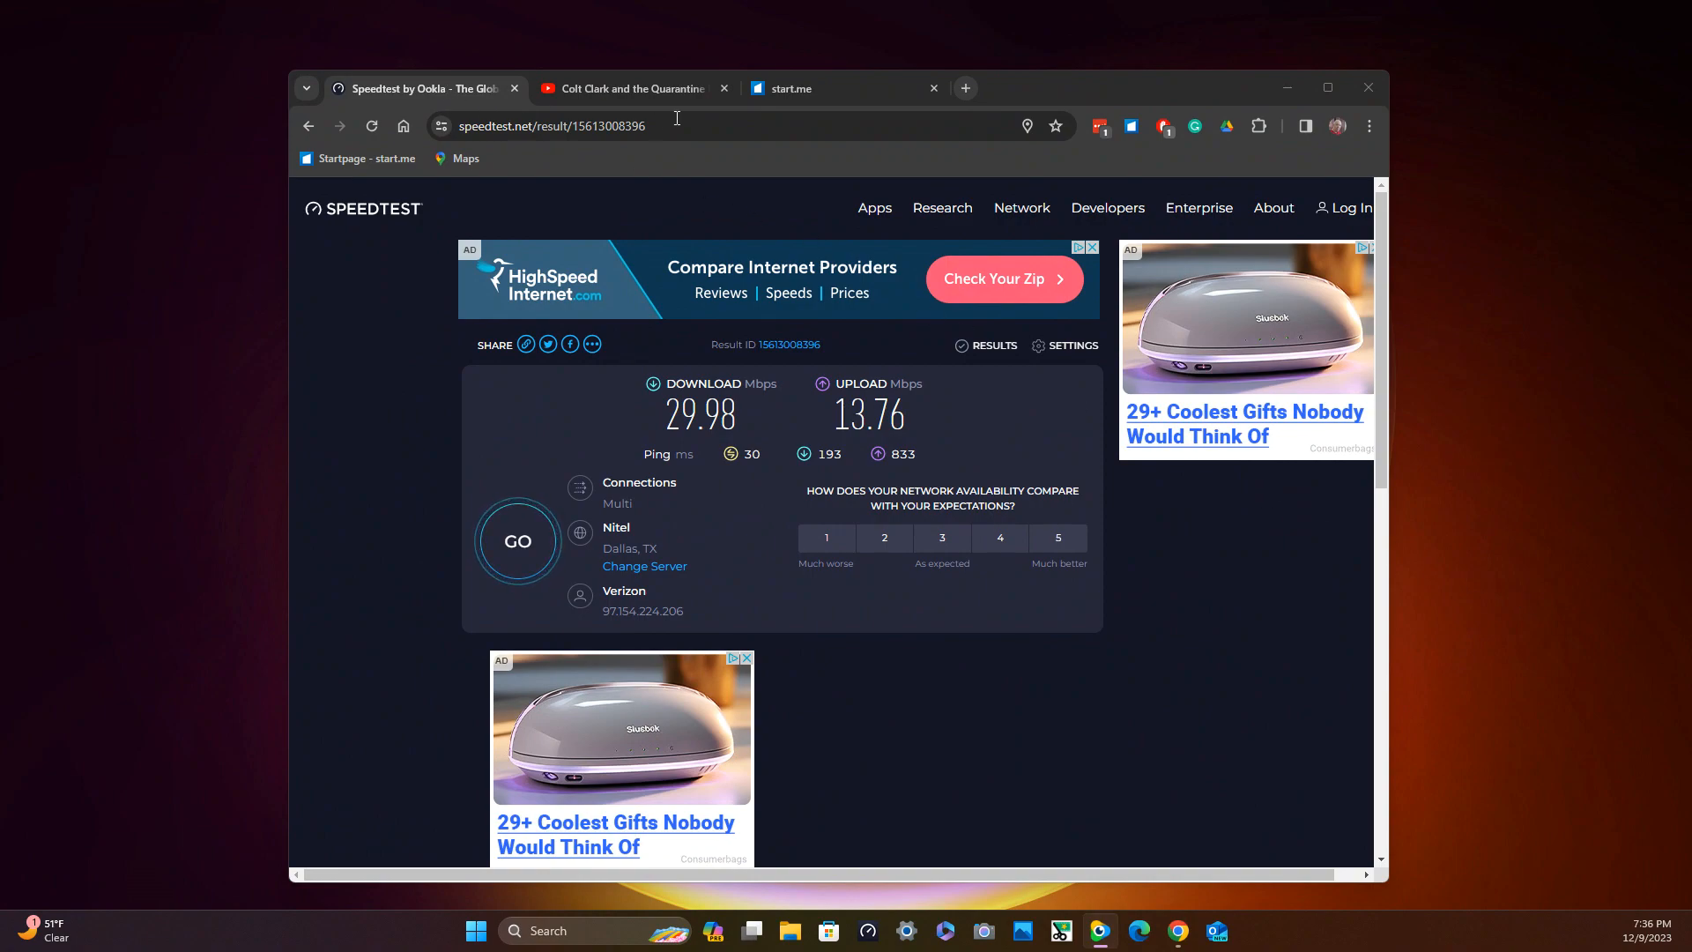
mouse_move(1337, 126)
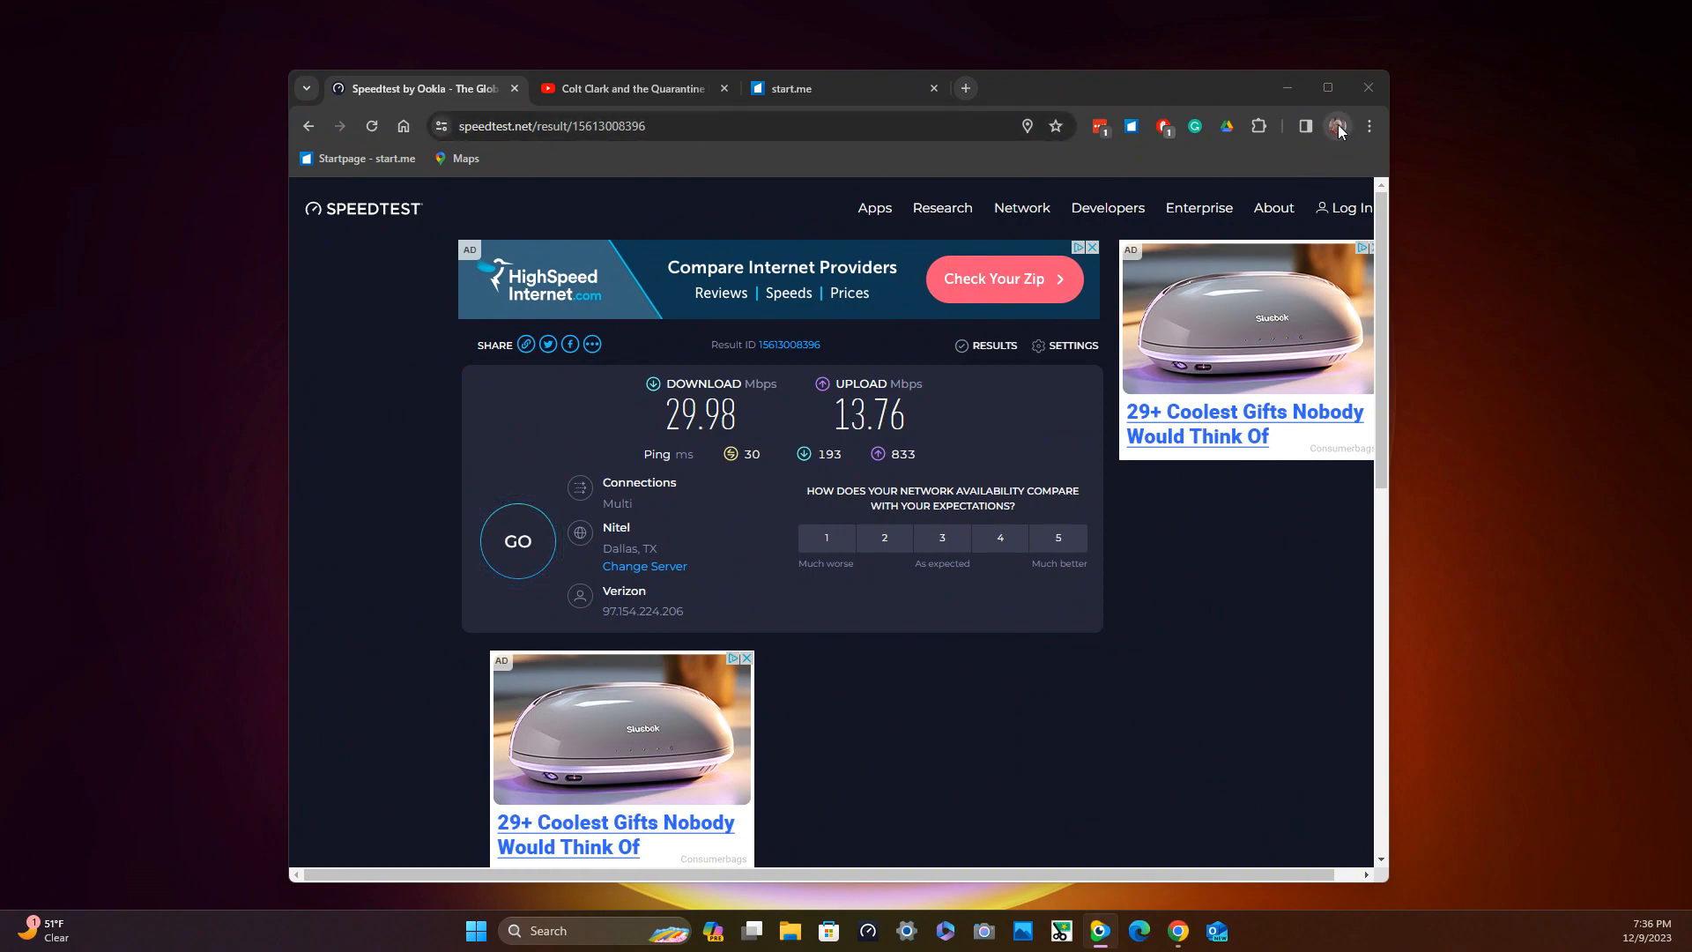
left_click(1338, 126)
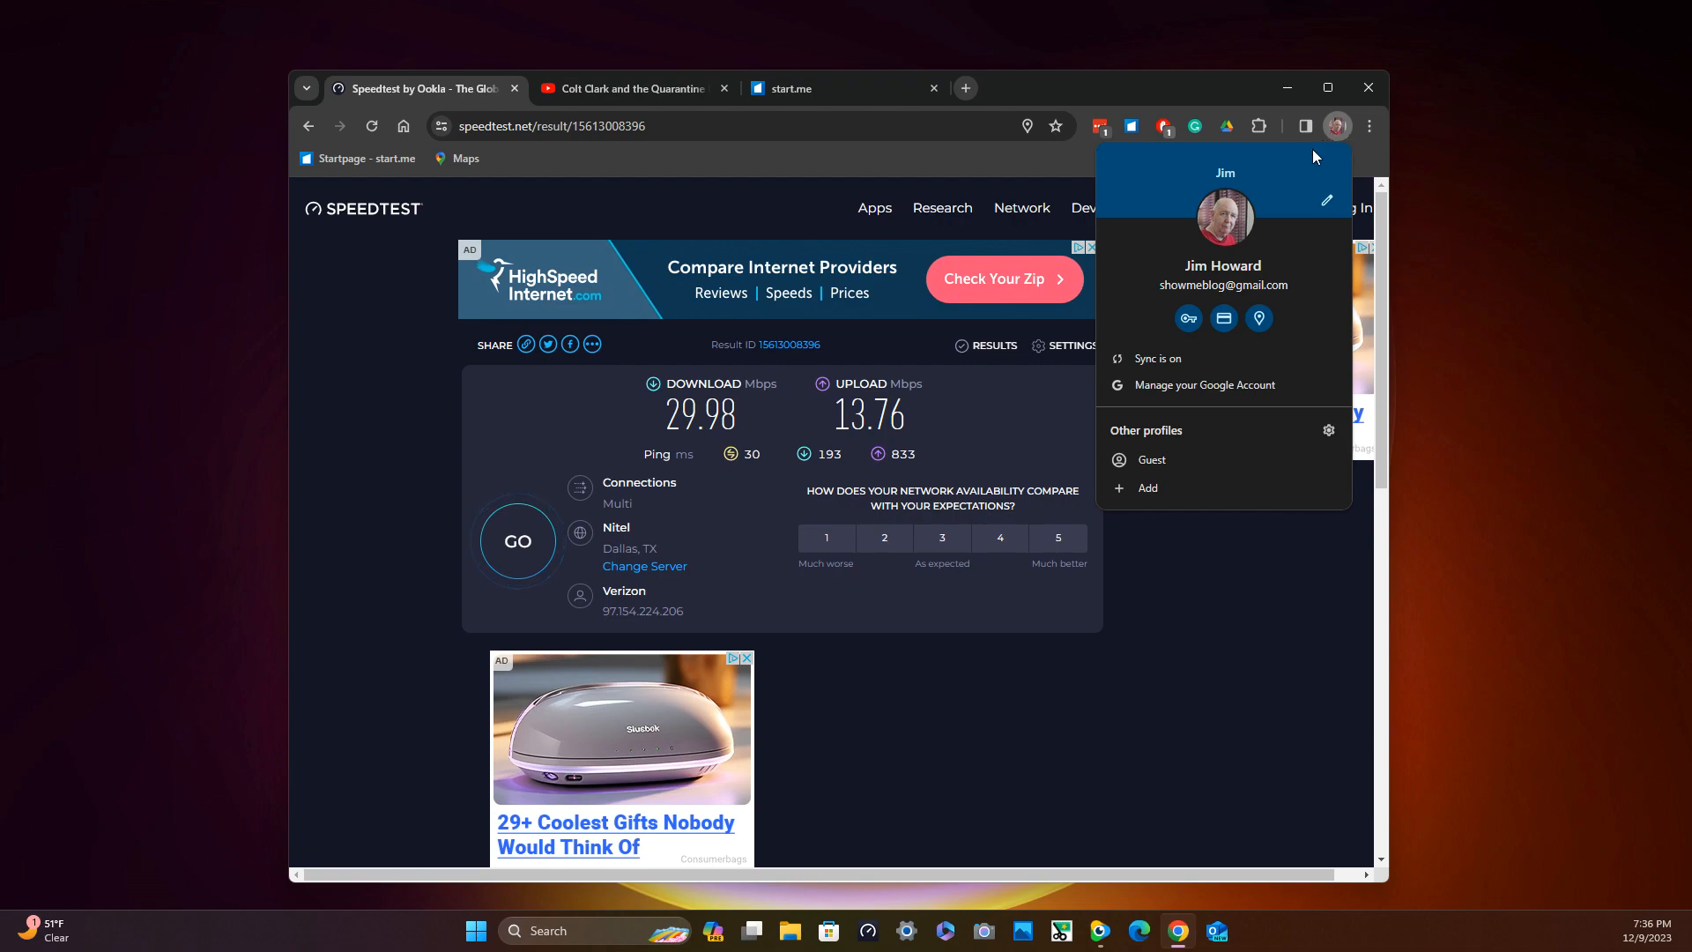
mouse_move(1222, 230)
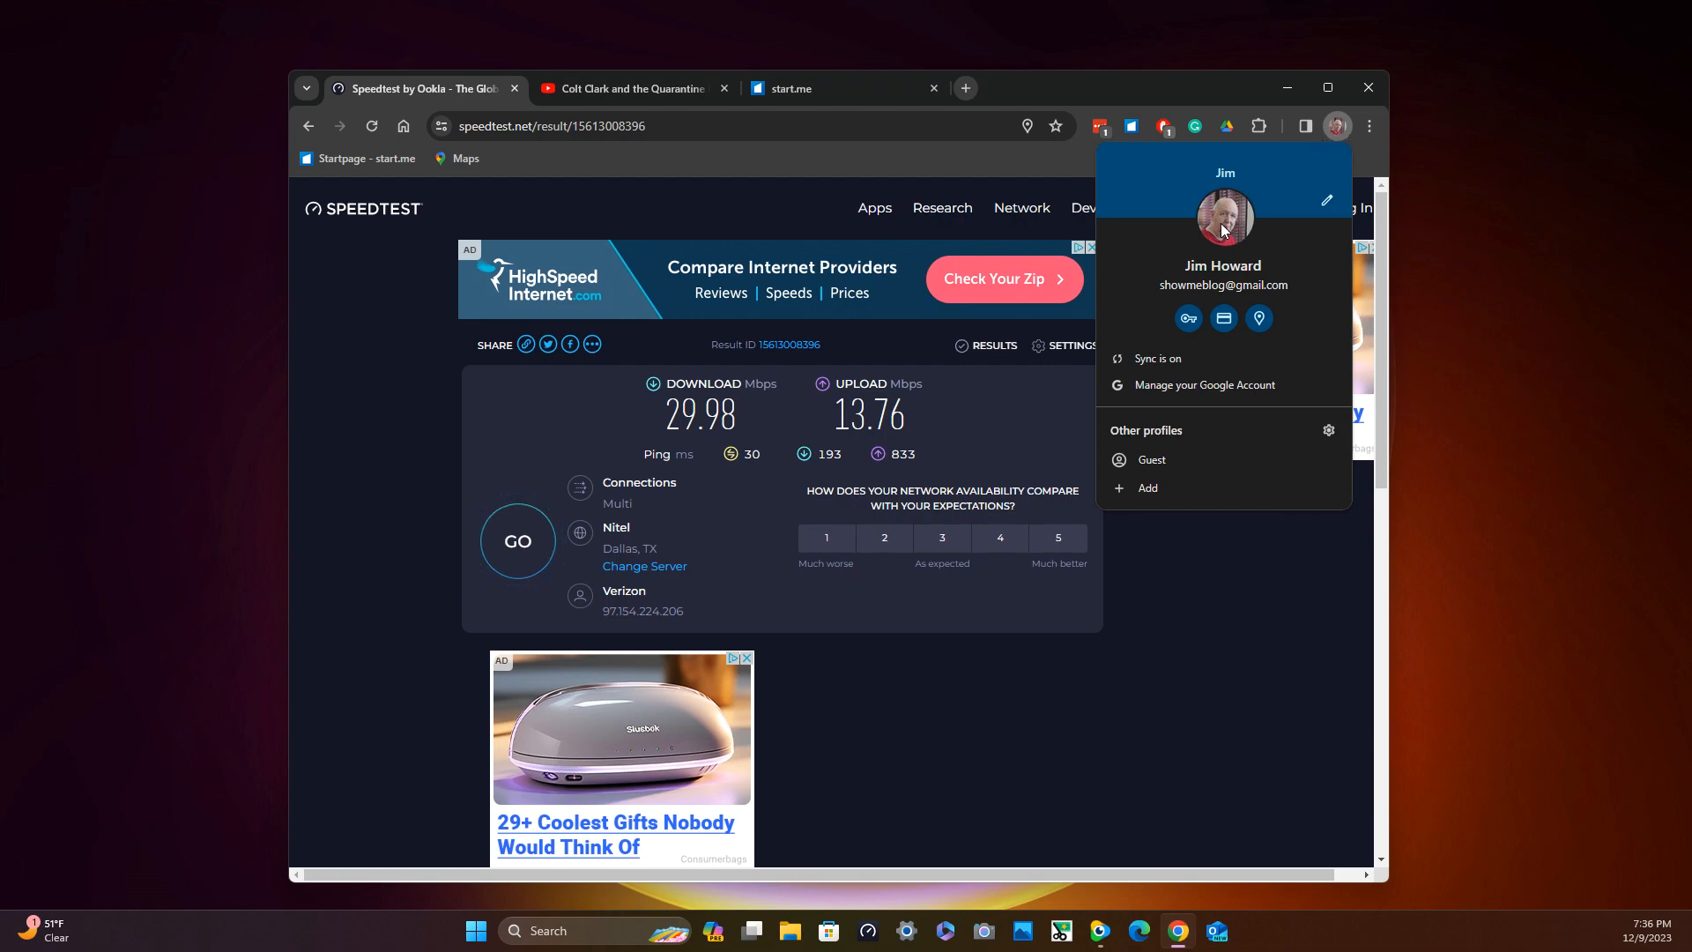
mouse_move(693, 235)
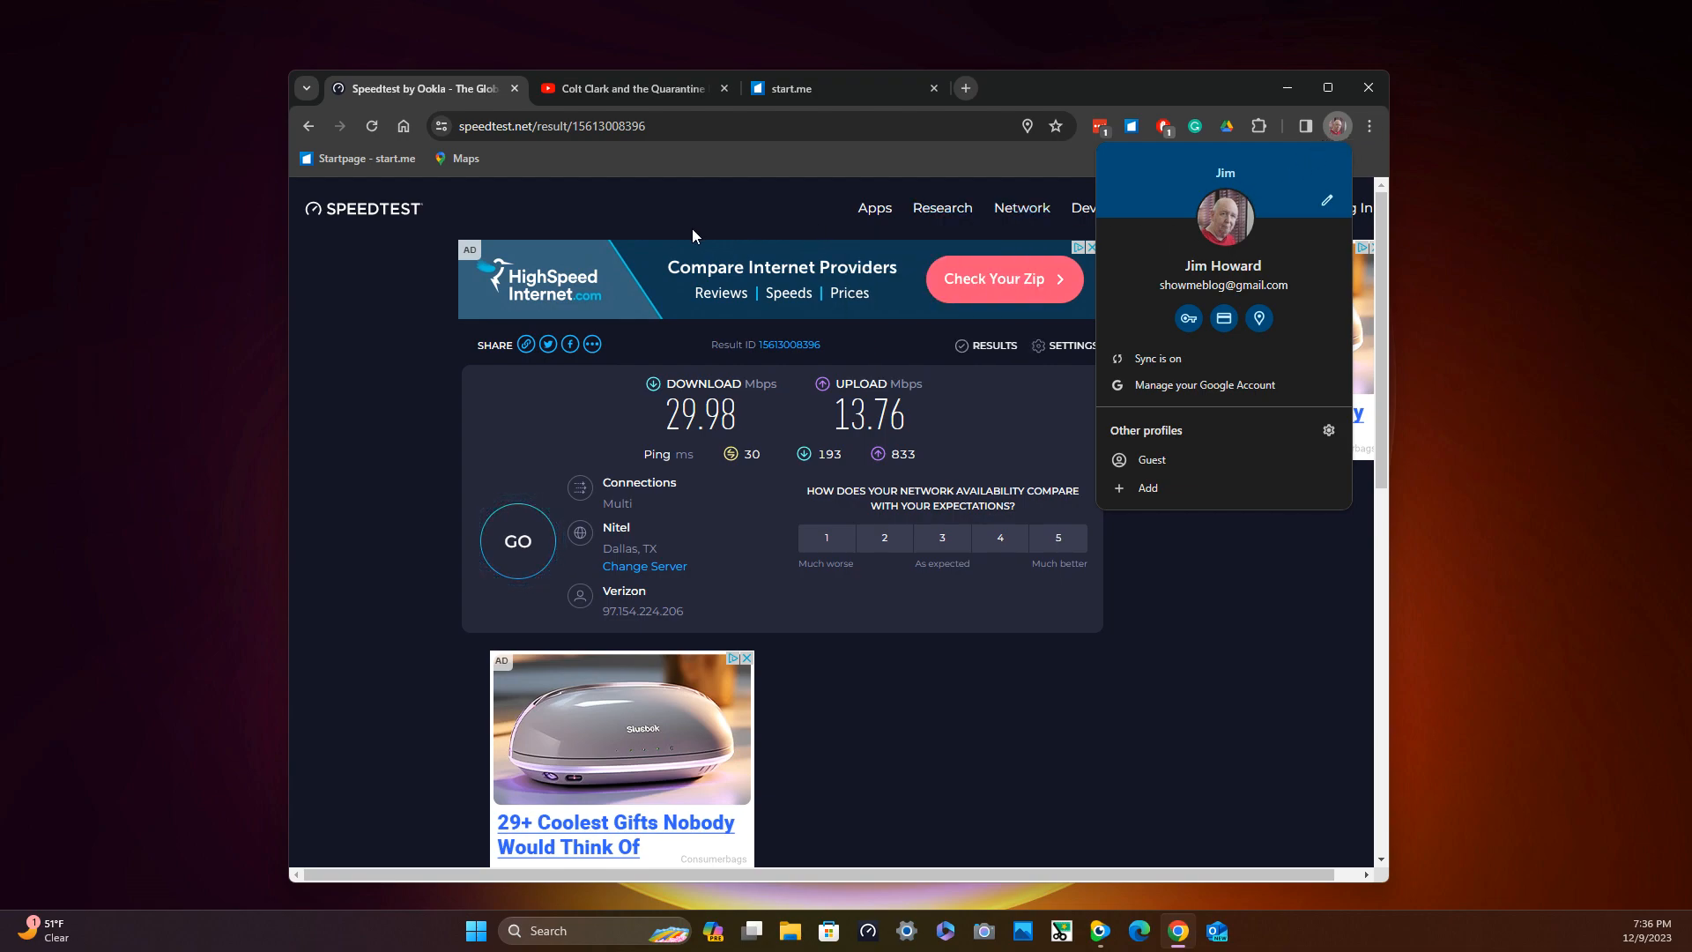
mouse_move(712, 248)
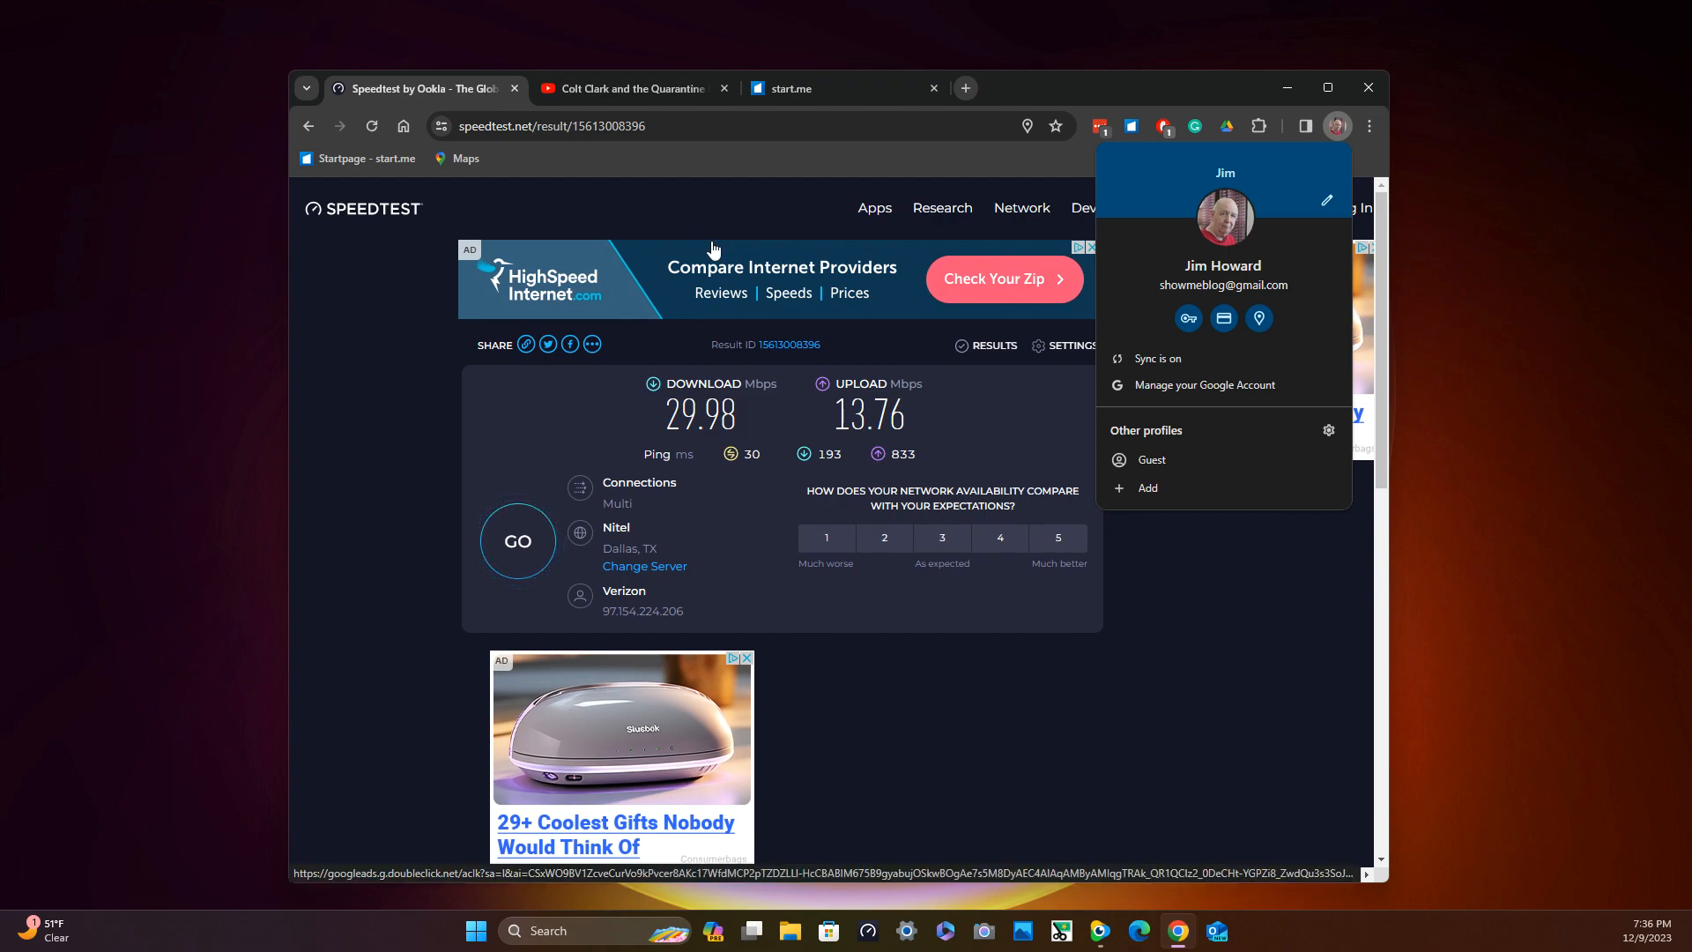
mouse_move(643, 221)
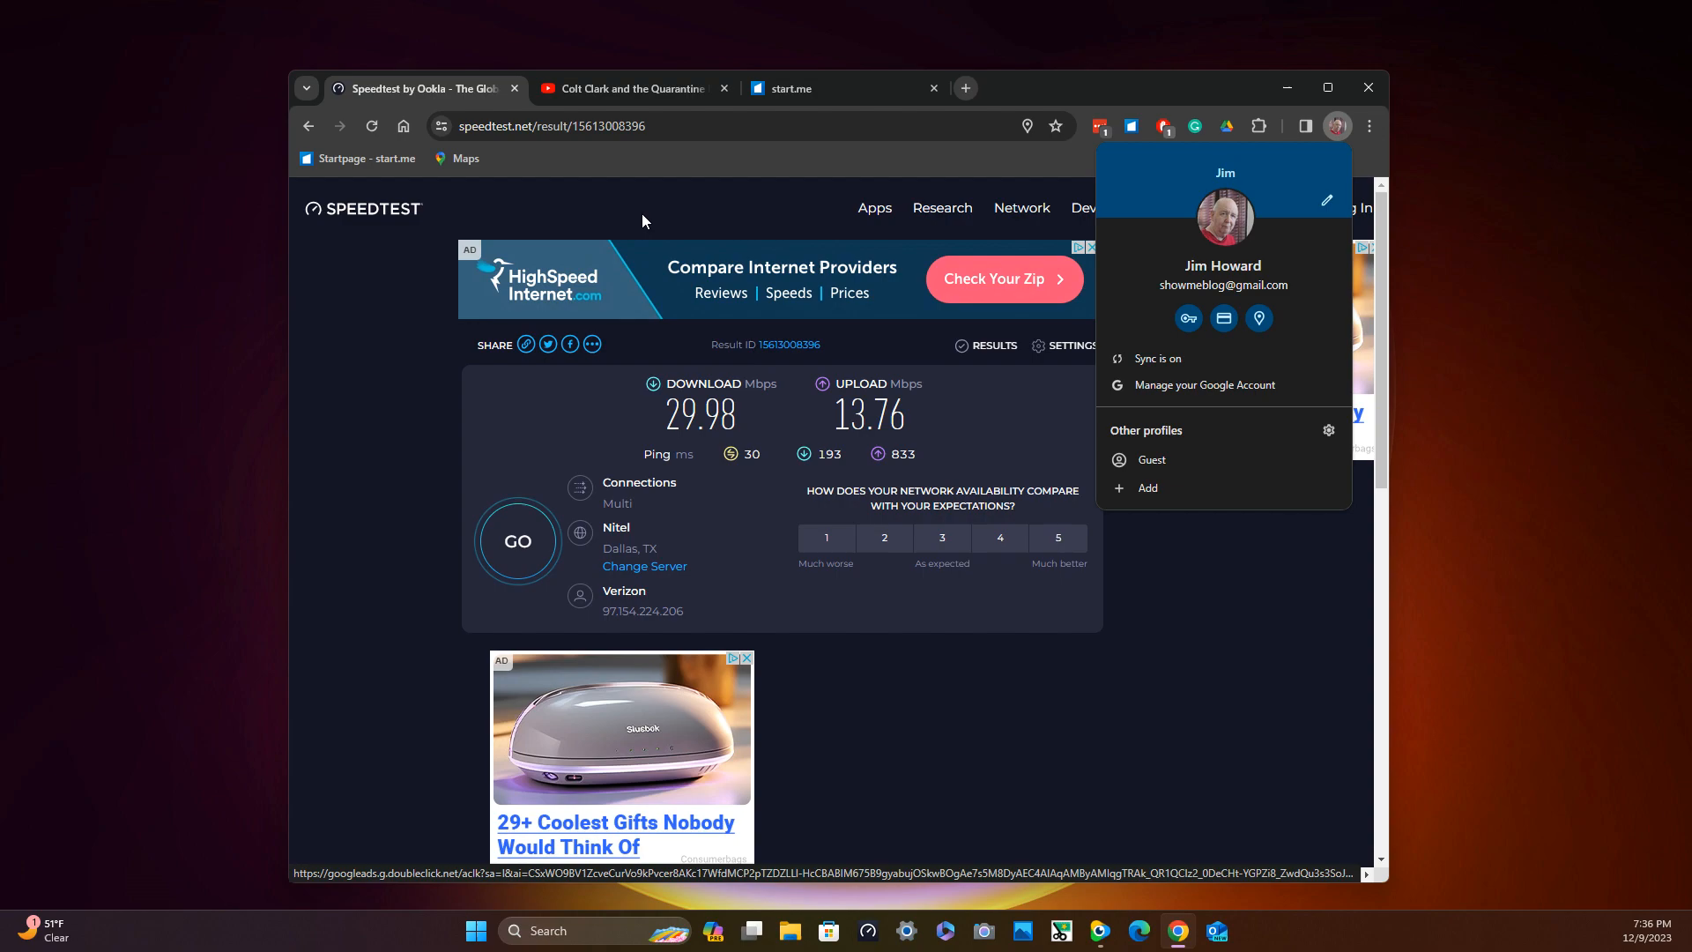
mouse_move(580, 176)
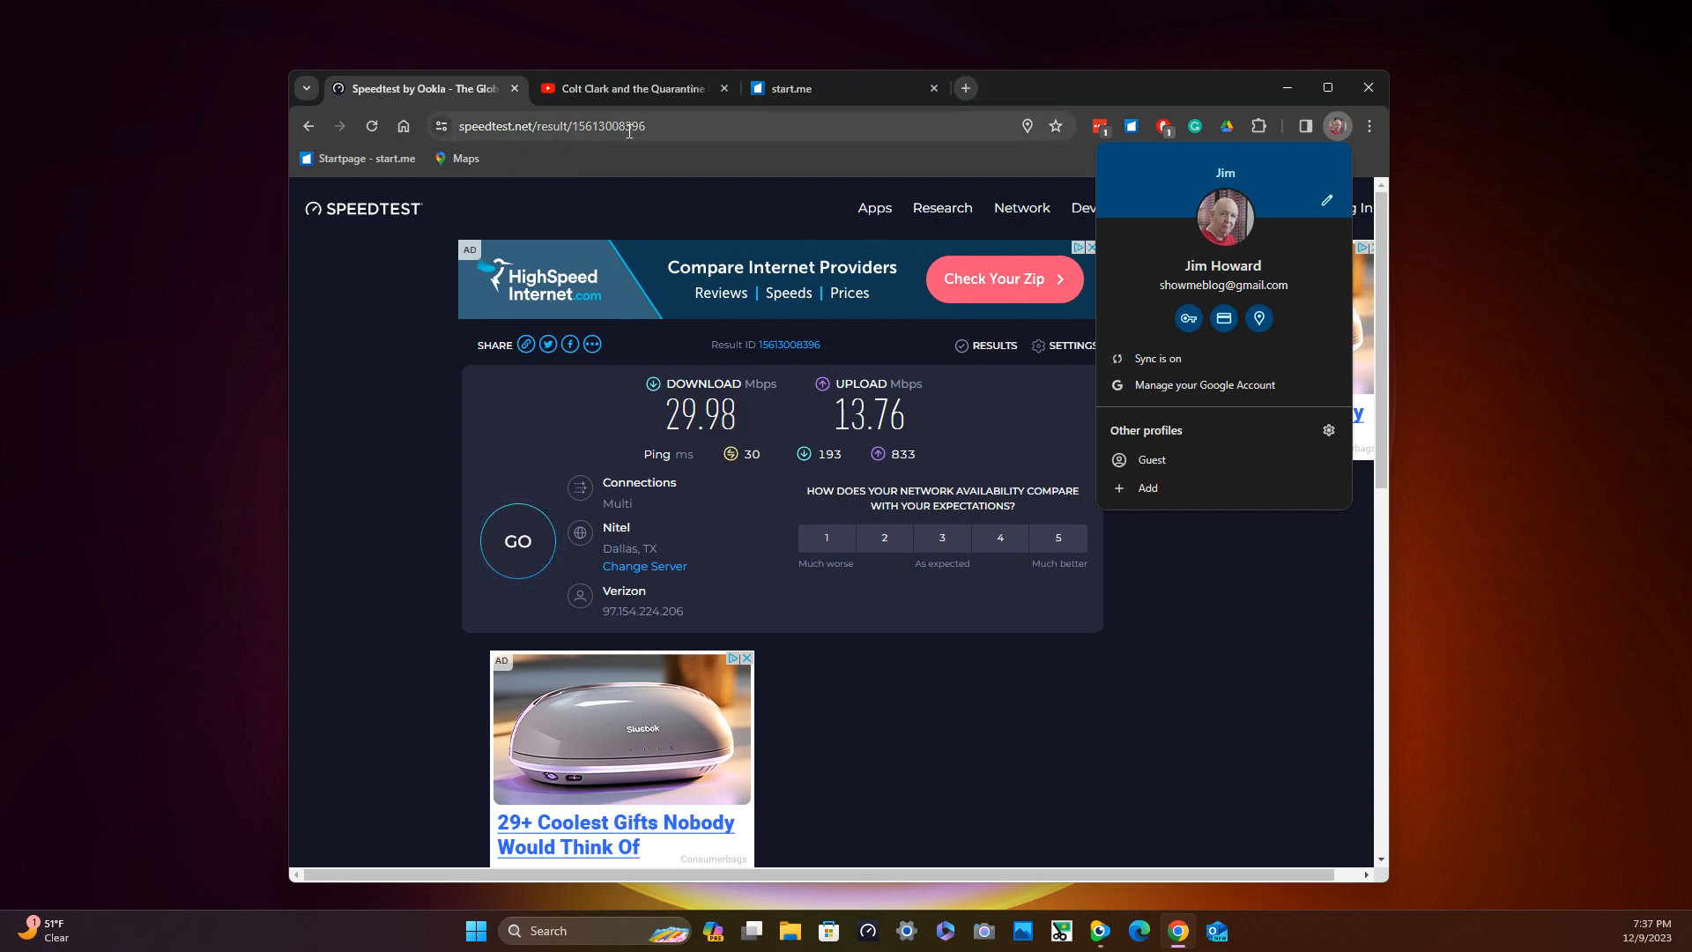
Replace the Speedtest address with youtube.com to load the YouTube home page.
left_click(550, 126)
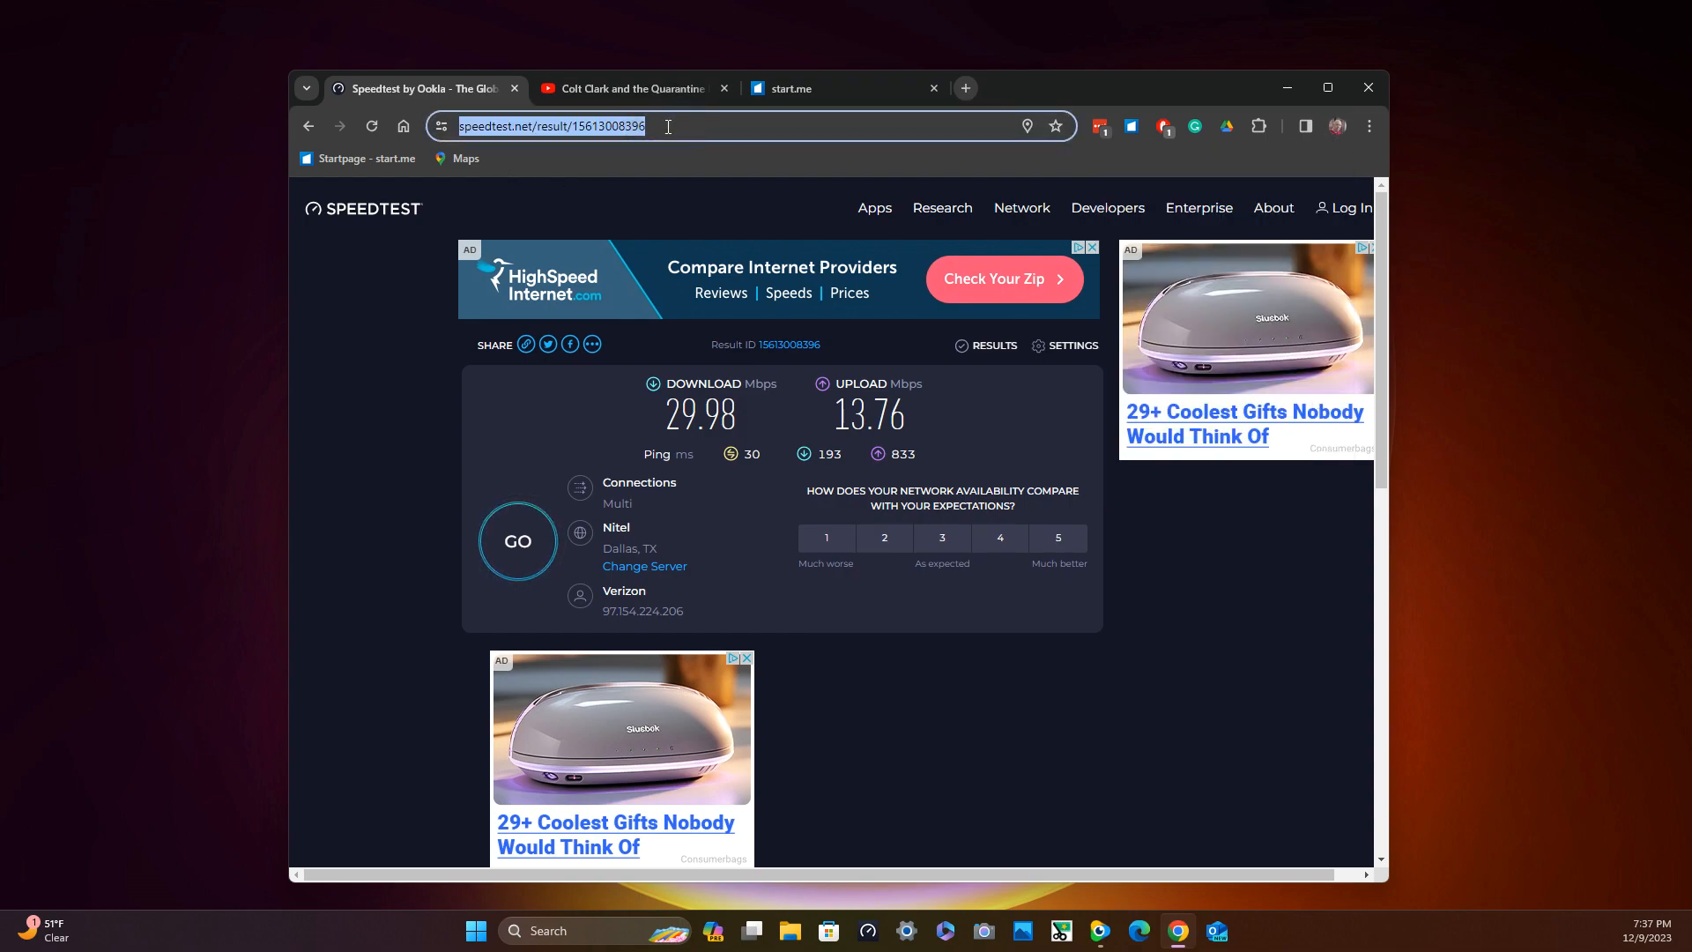
type("youtube.com")
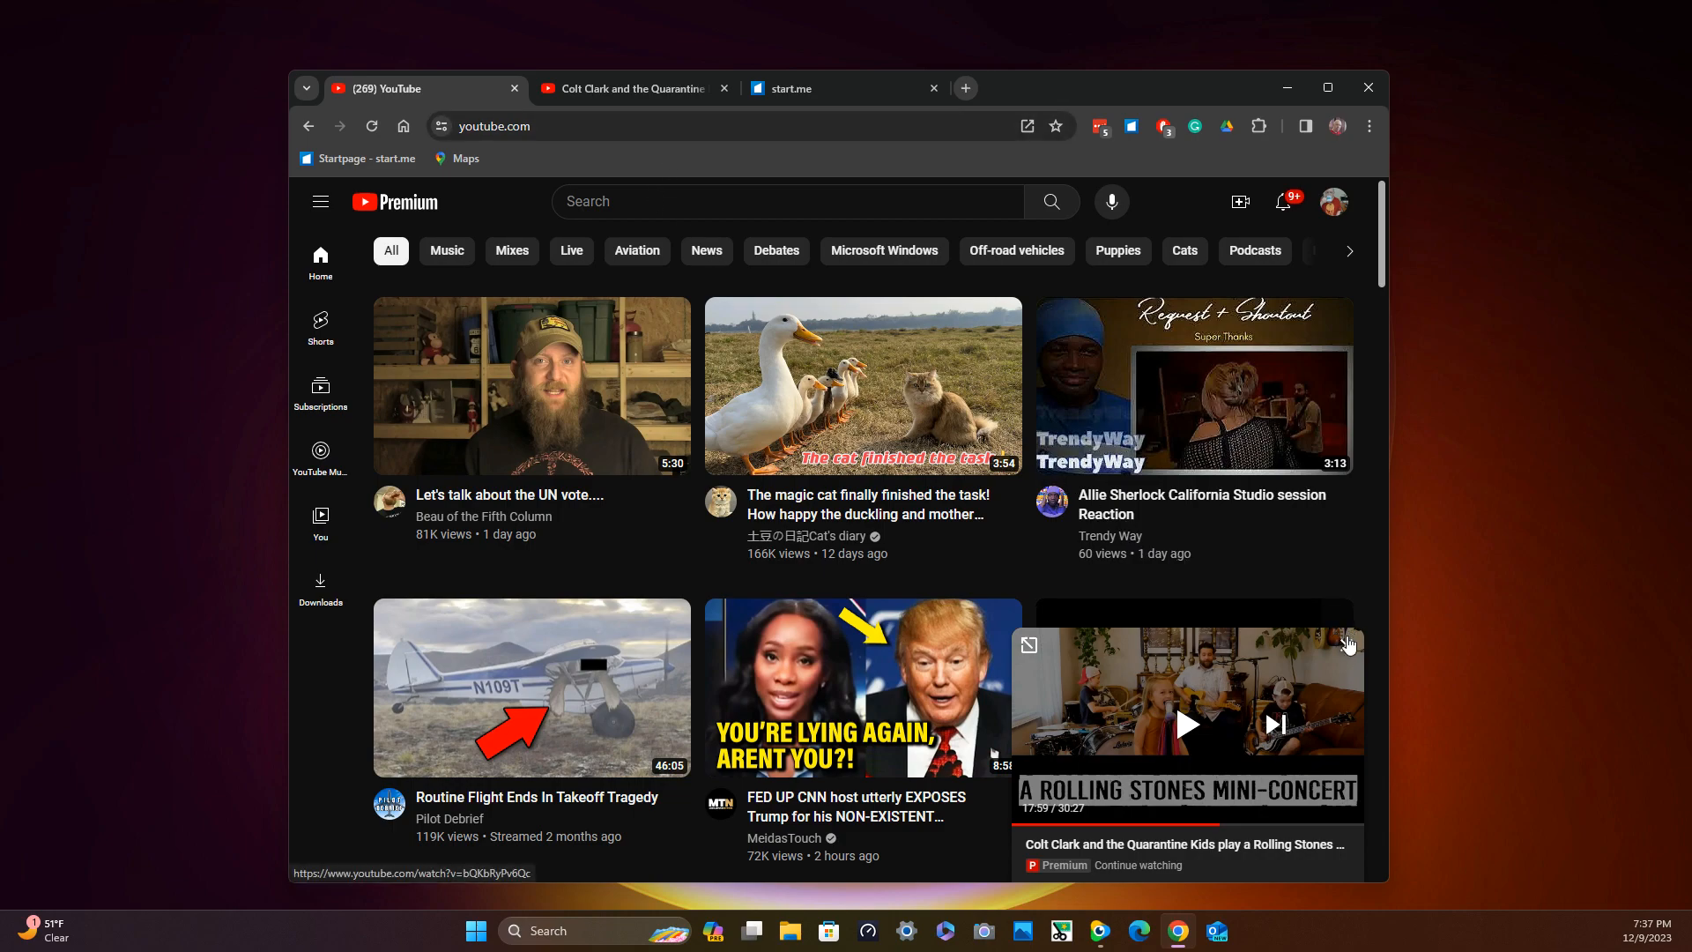
Close the Rolling Stones mini-concert miniplayer in the bottom-right corner.
left_click(1184, 725)
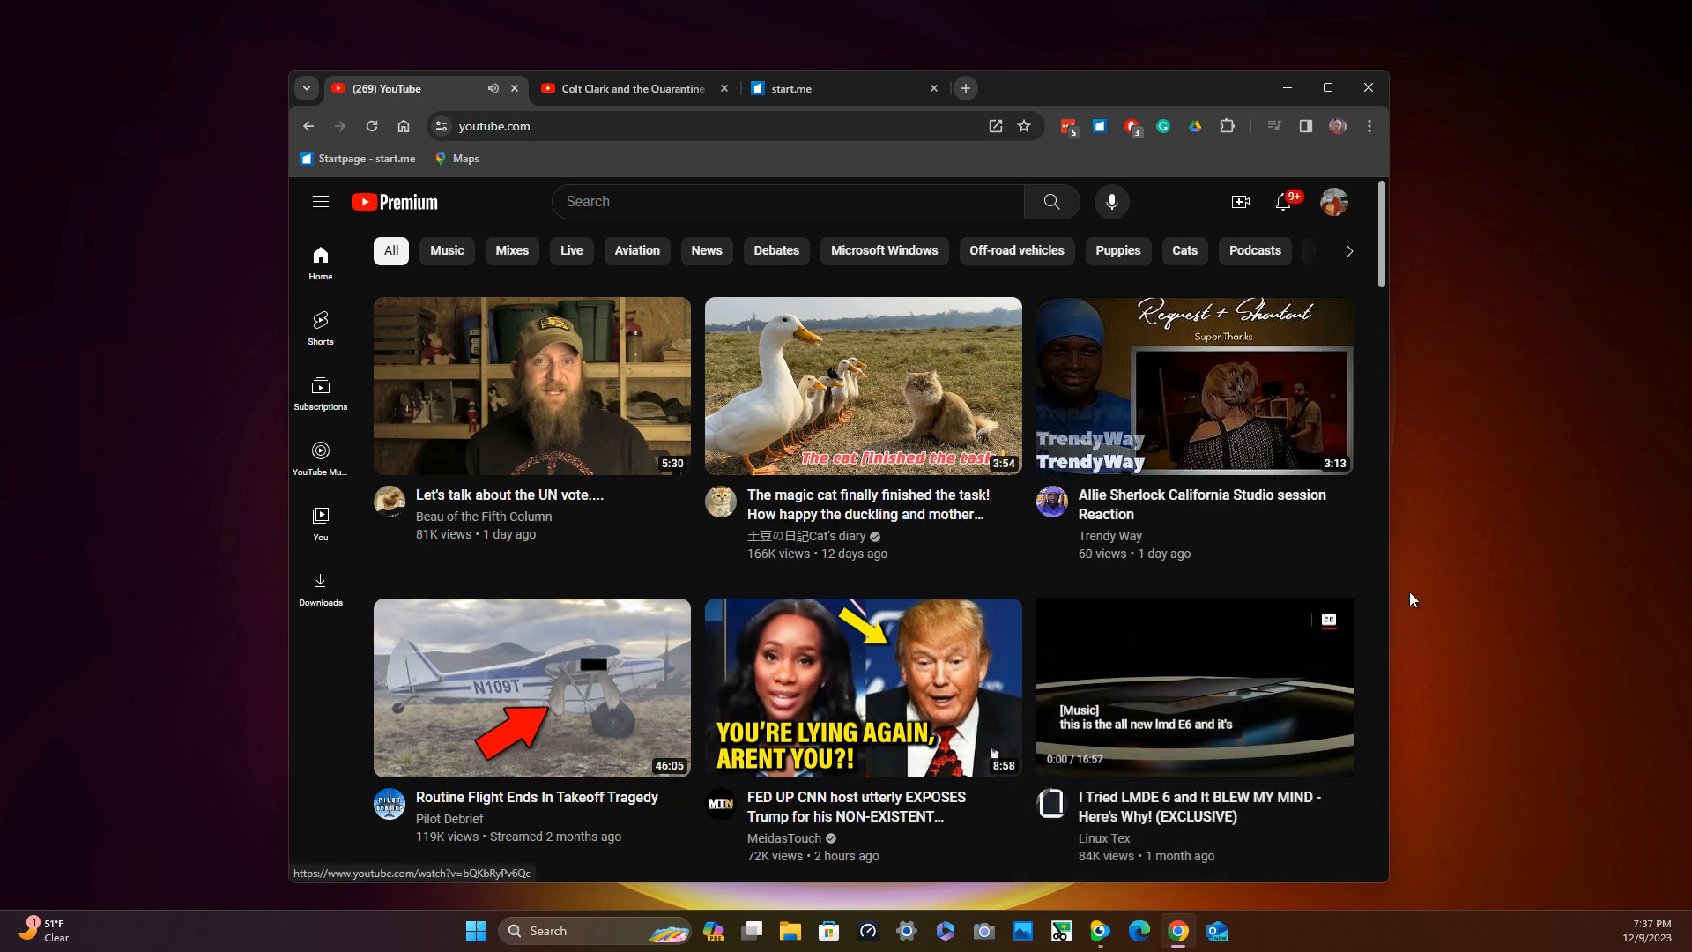
mouse_move(1451, 494)
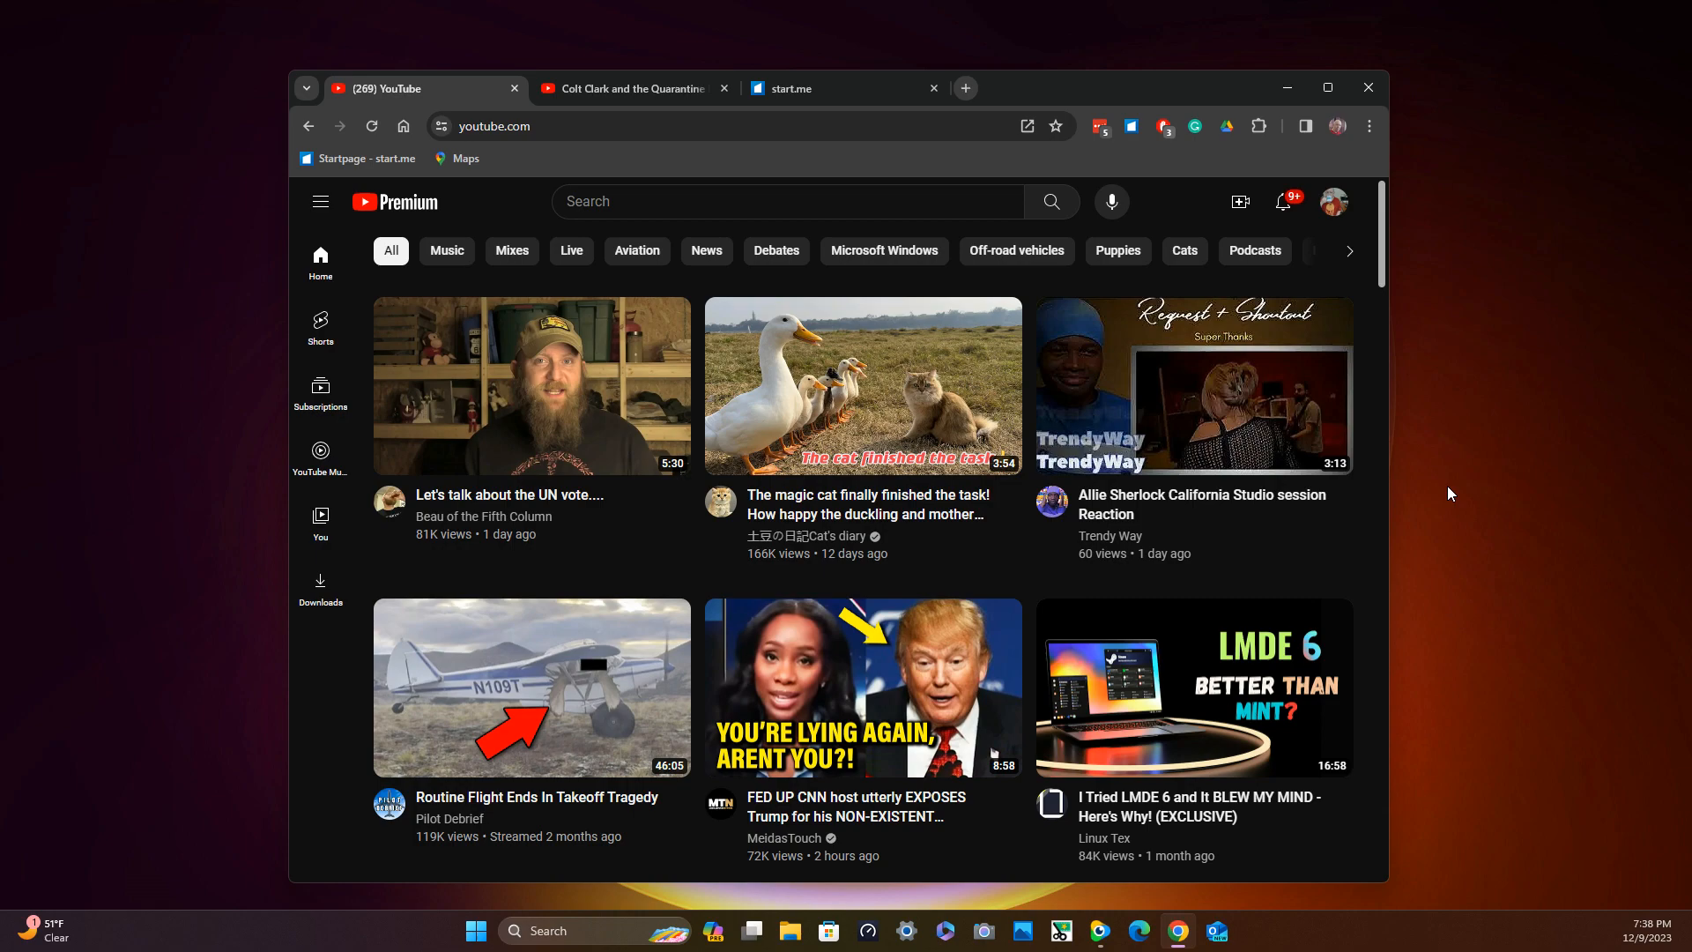
mouse_move(1355, 180)
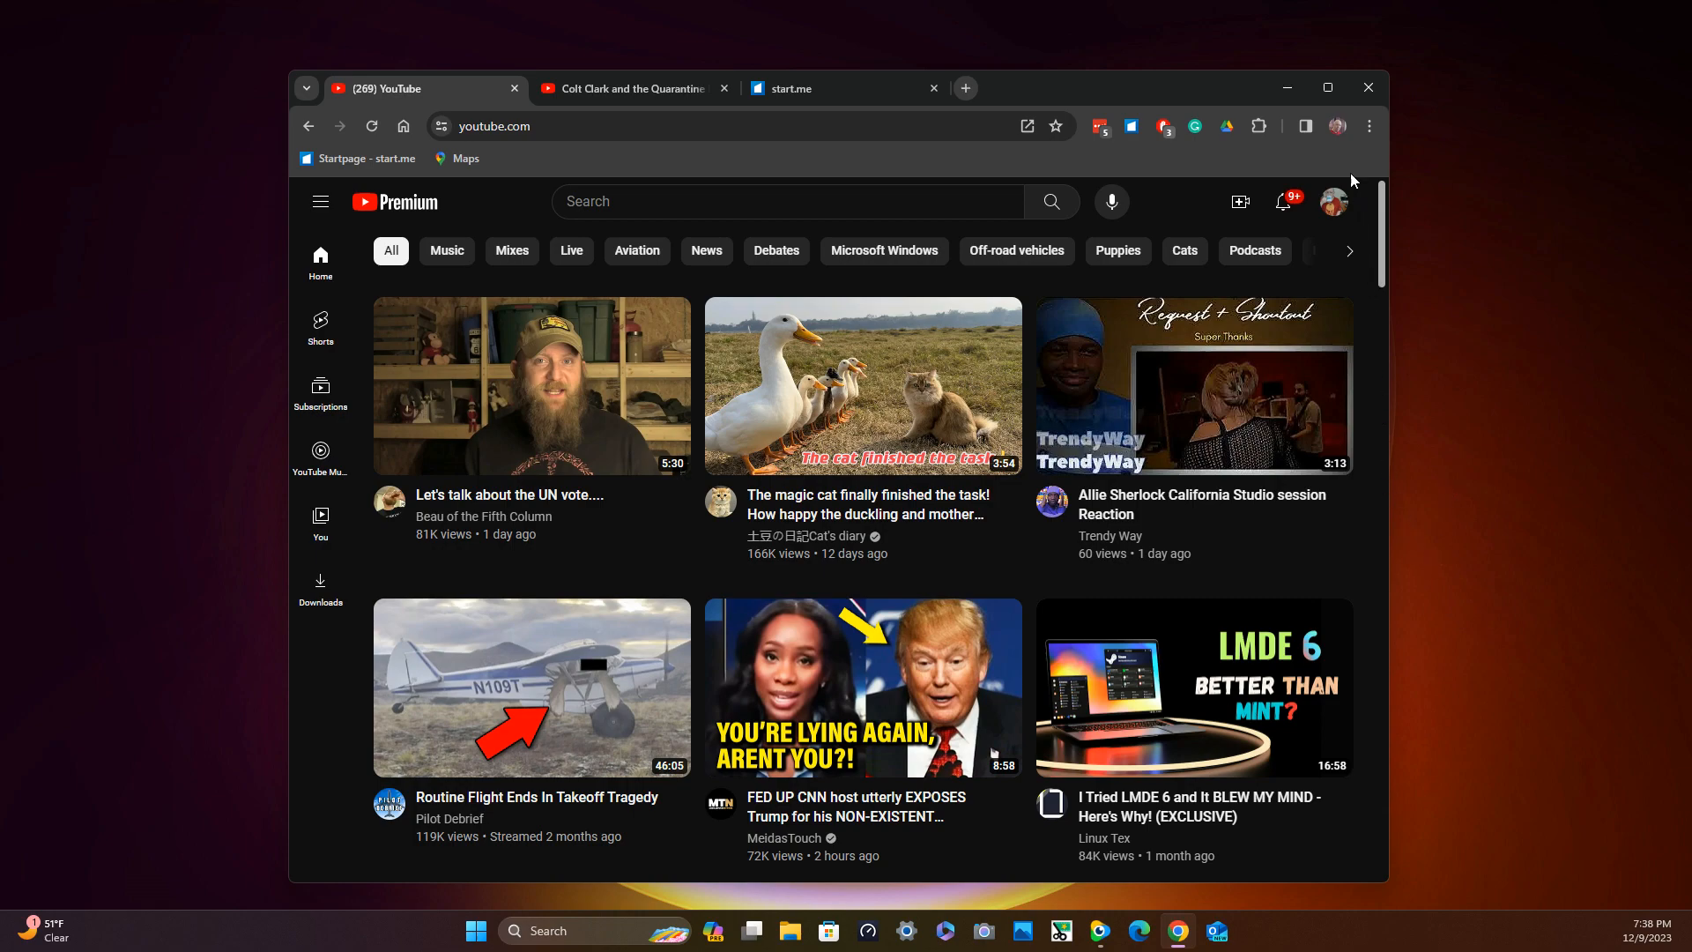
left_click(1336, 126)
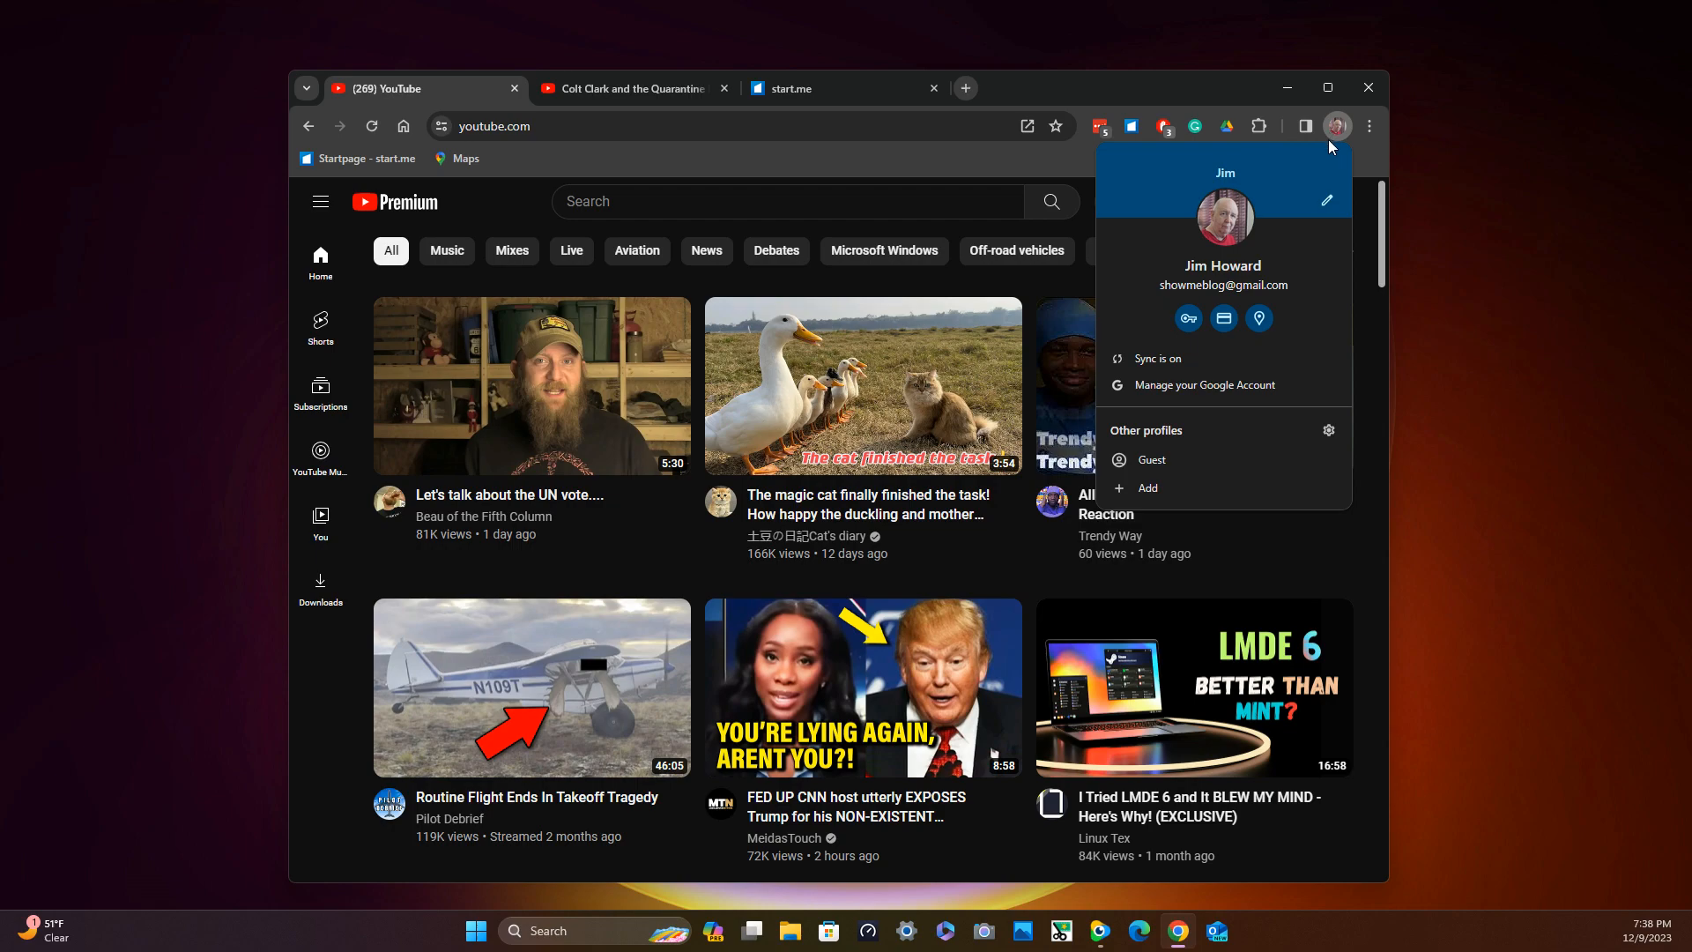
mouse_move(1024, 203)
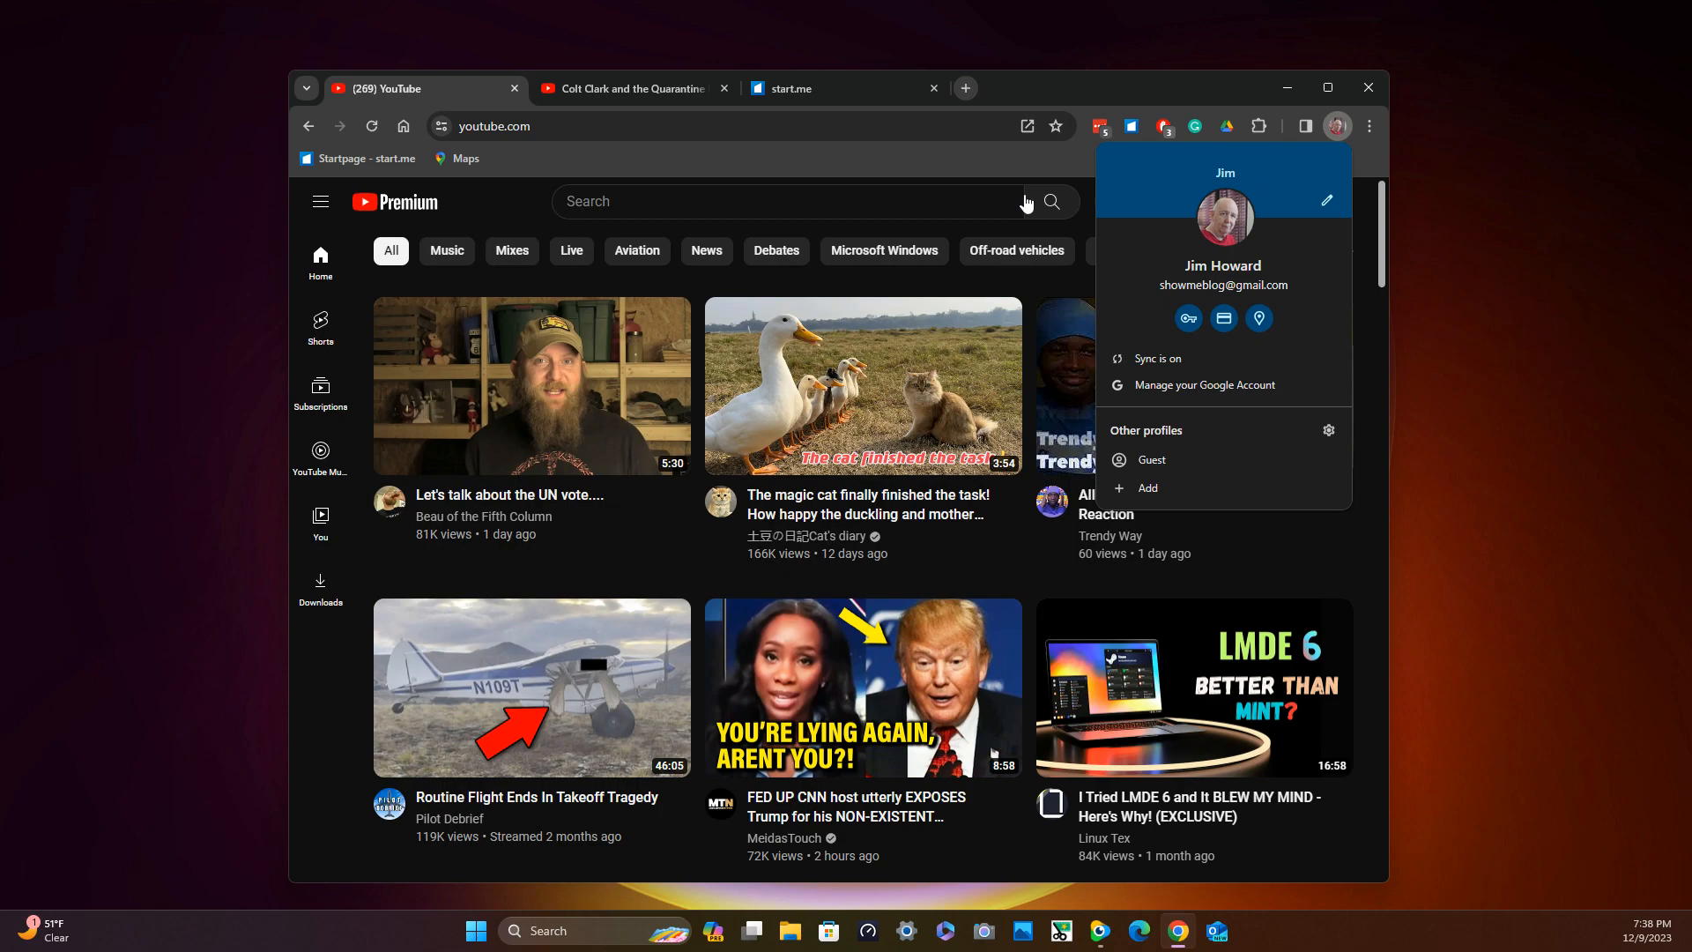
left_click(837, 195)
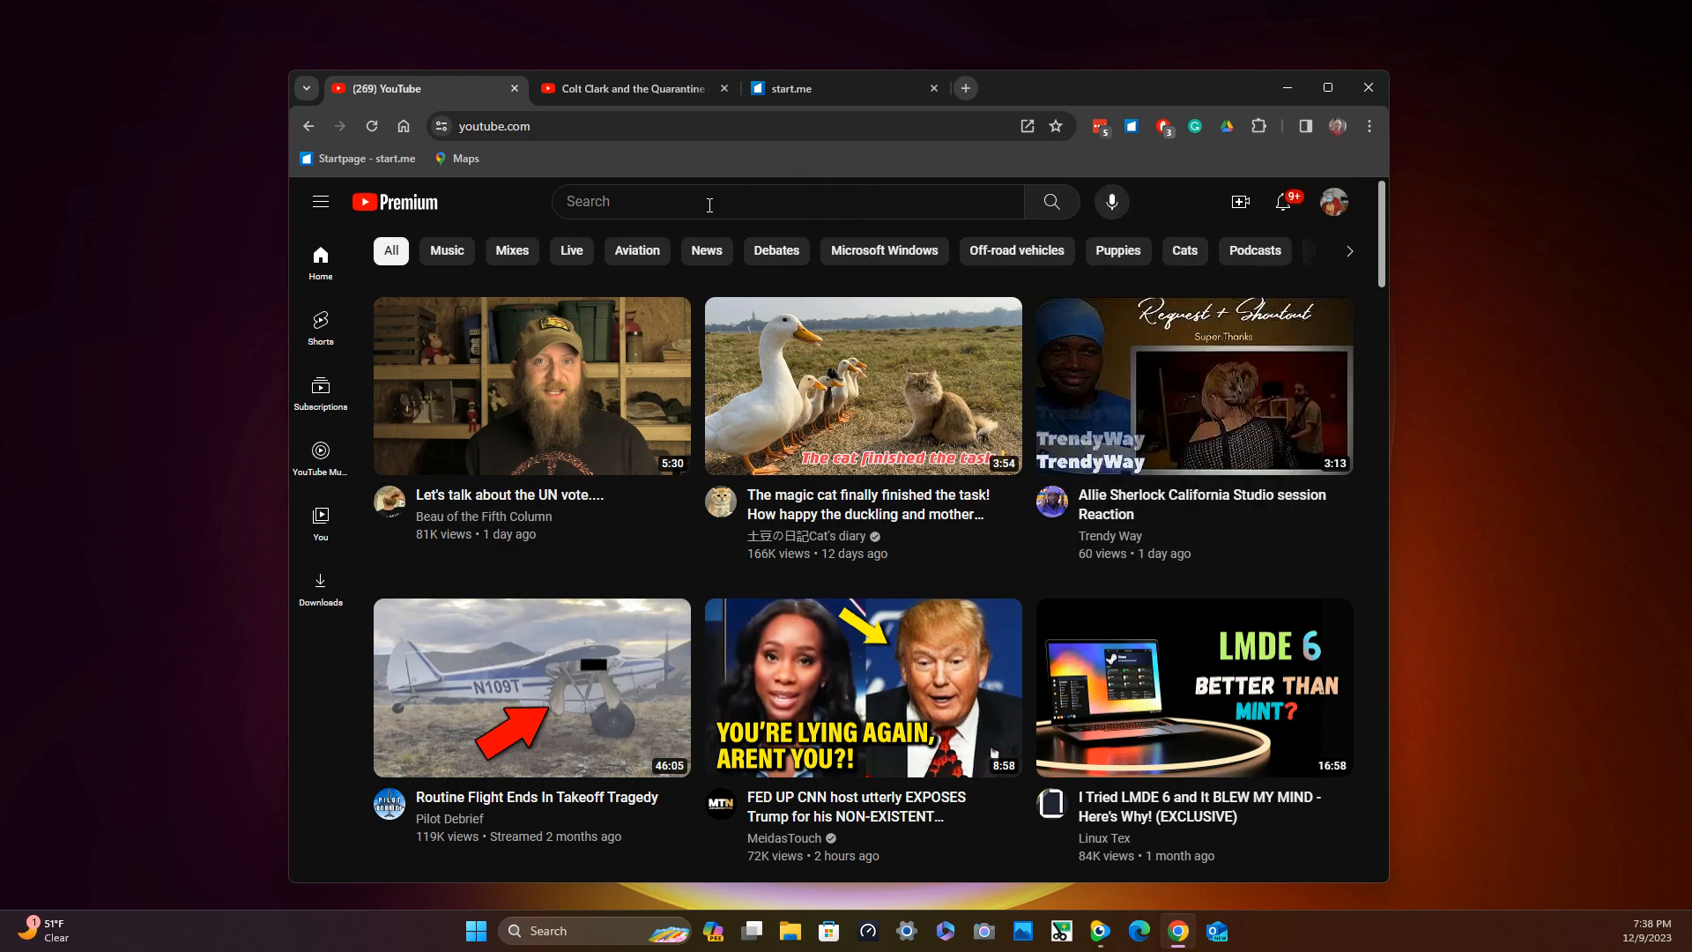
mouse_move(302, 266)
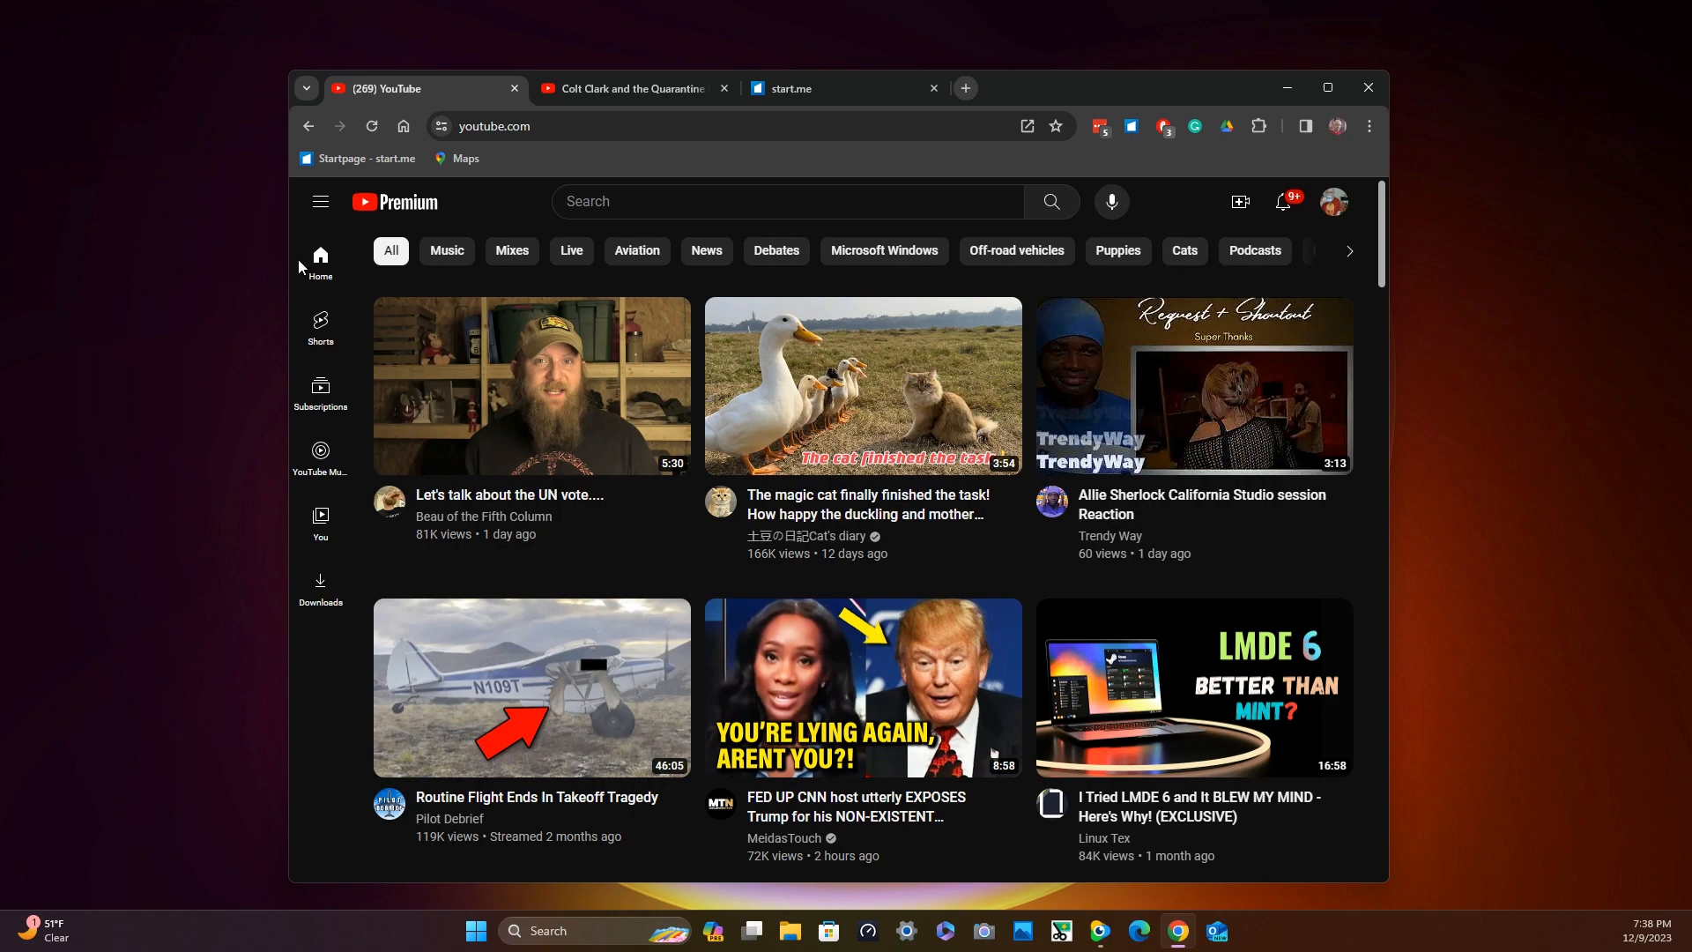
mouse_move(776, 250)
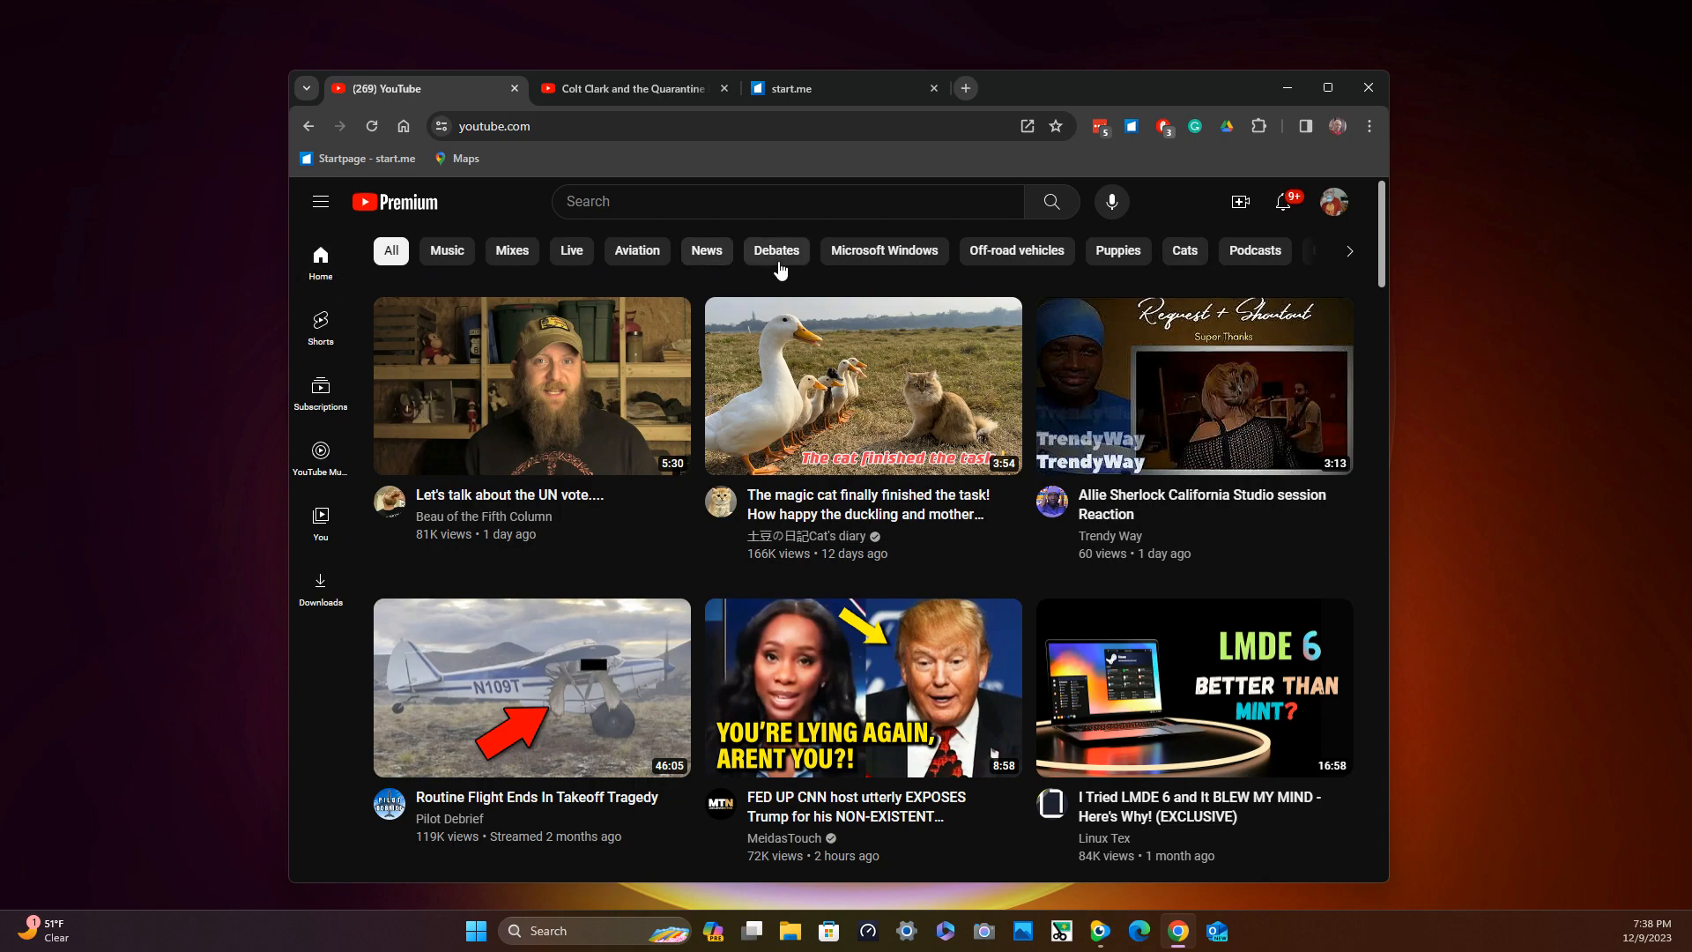
mouse_move(1175, 272)
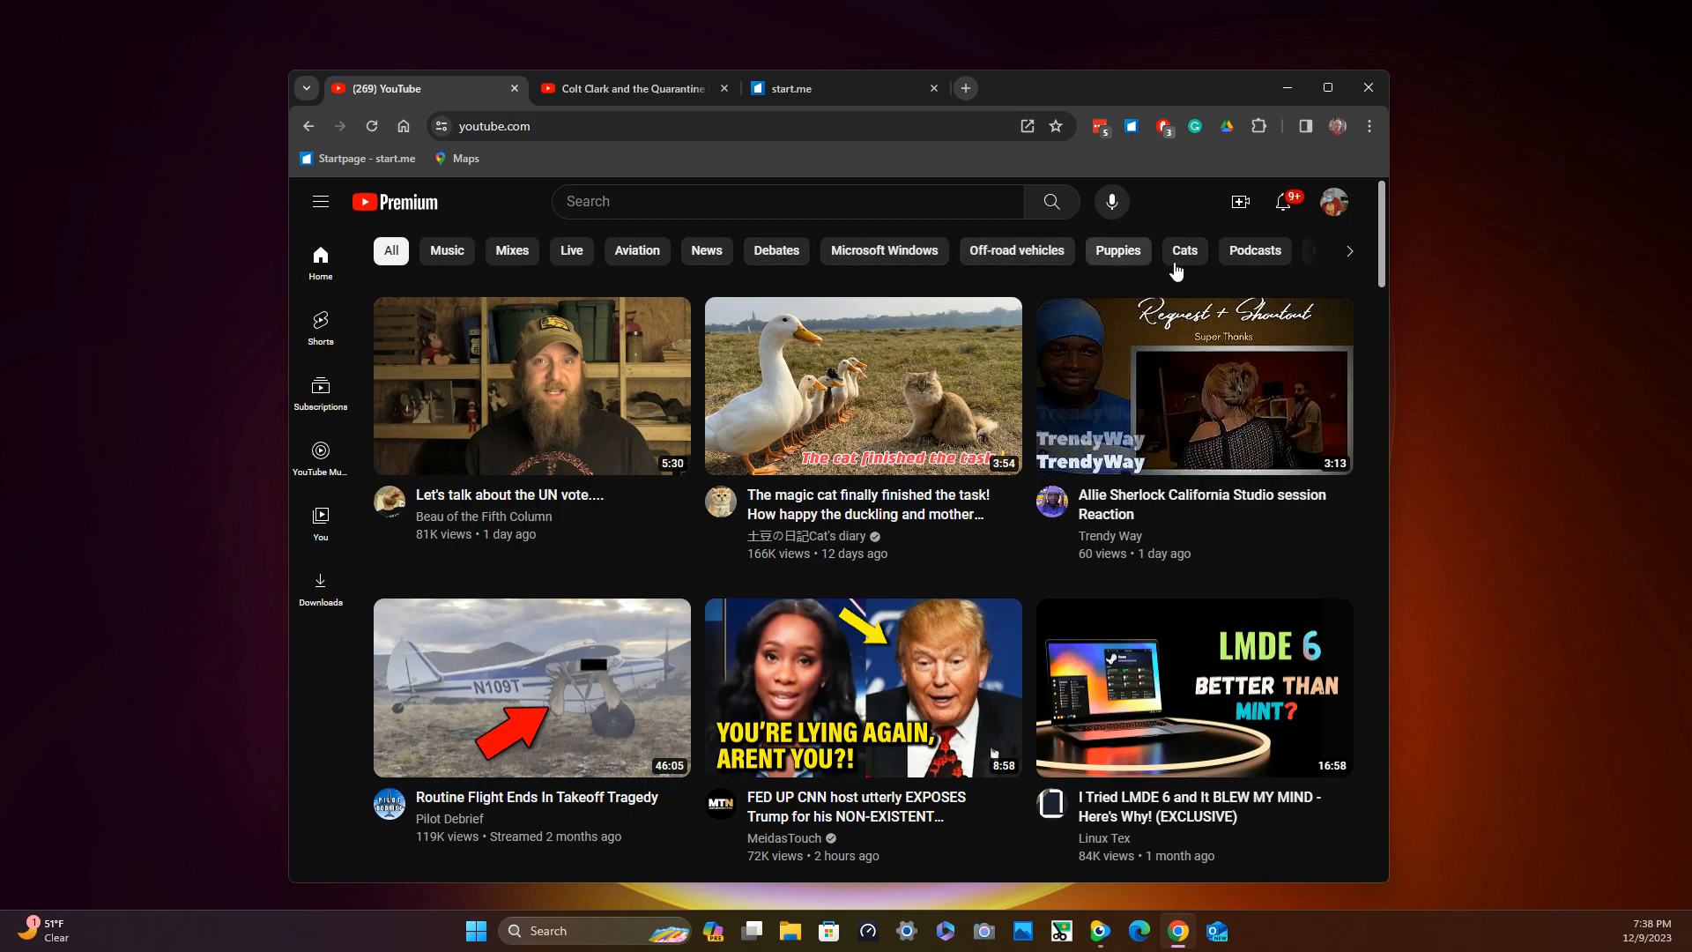
mouse_move(1348, 251)
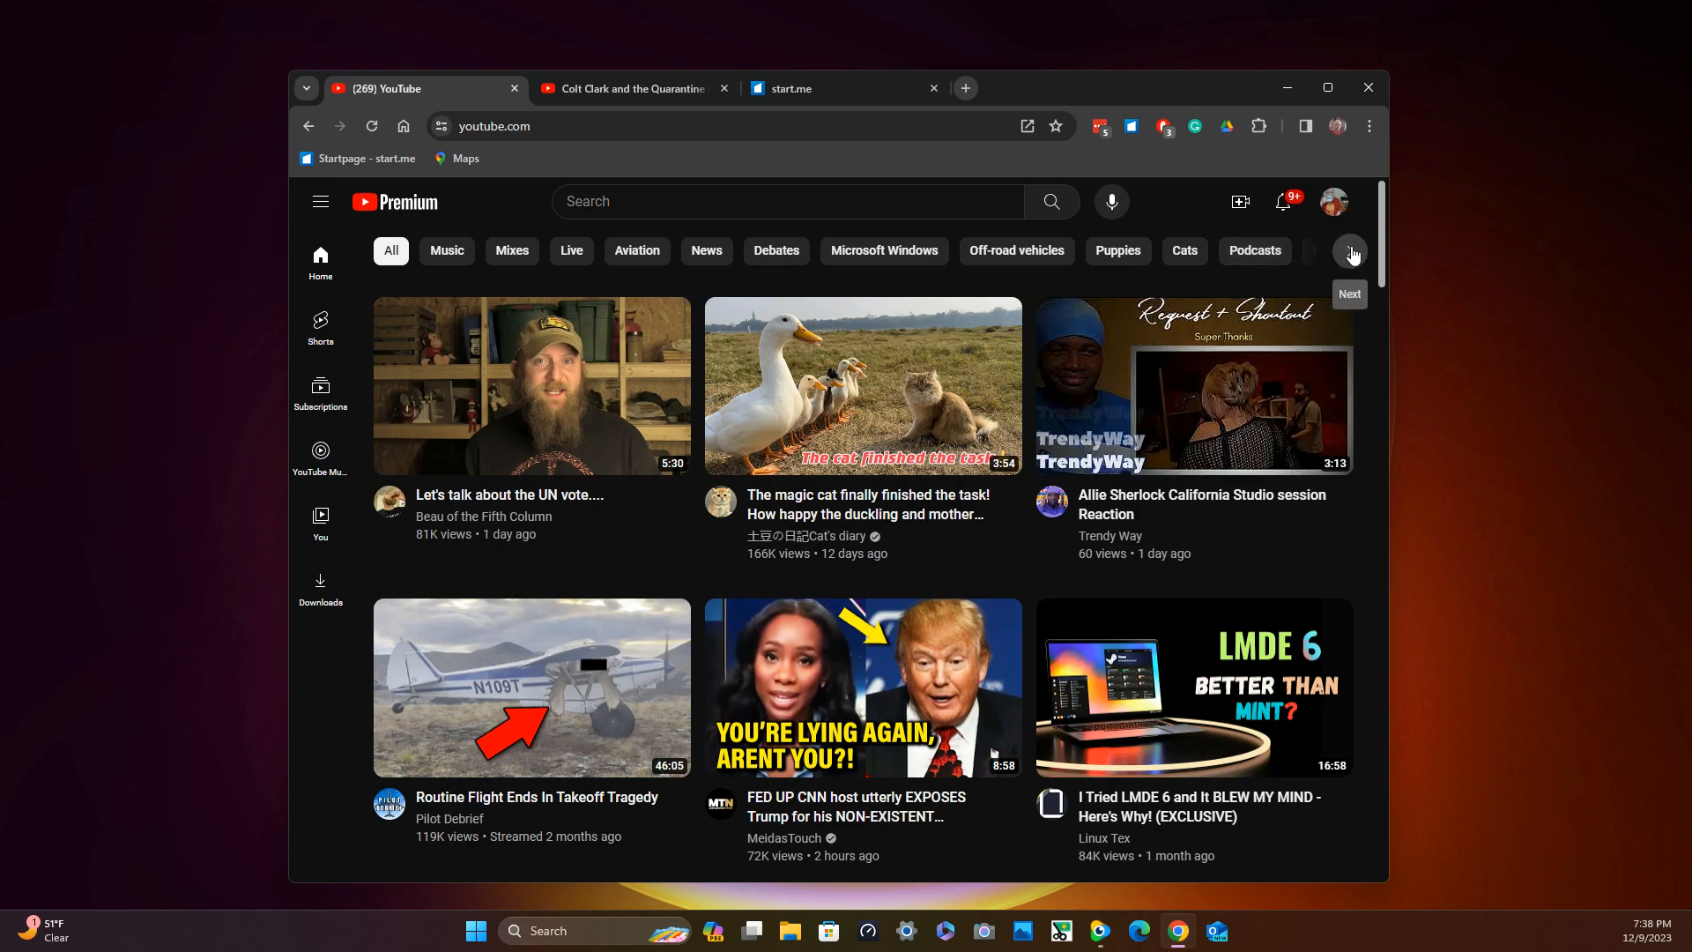
Advance the topic chip bar to show Radios, Gadgets, History and Country Music.
left_click(1350, 250)
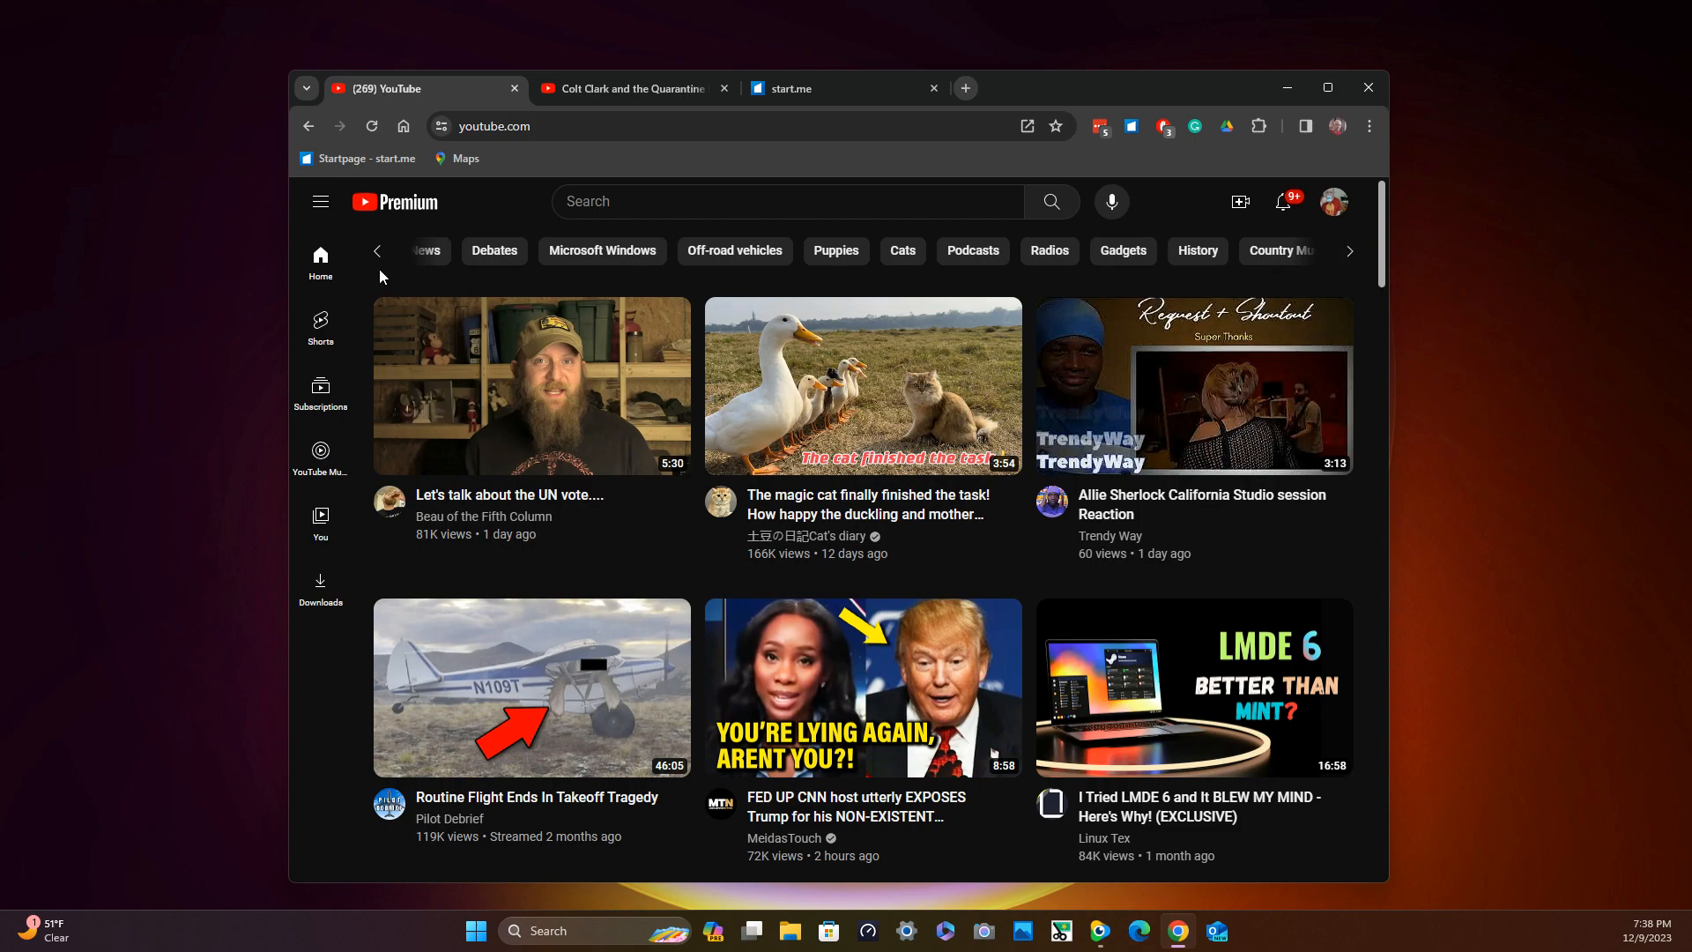
mouse_move(376, 251)
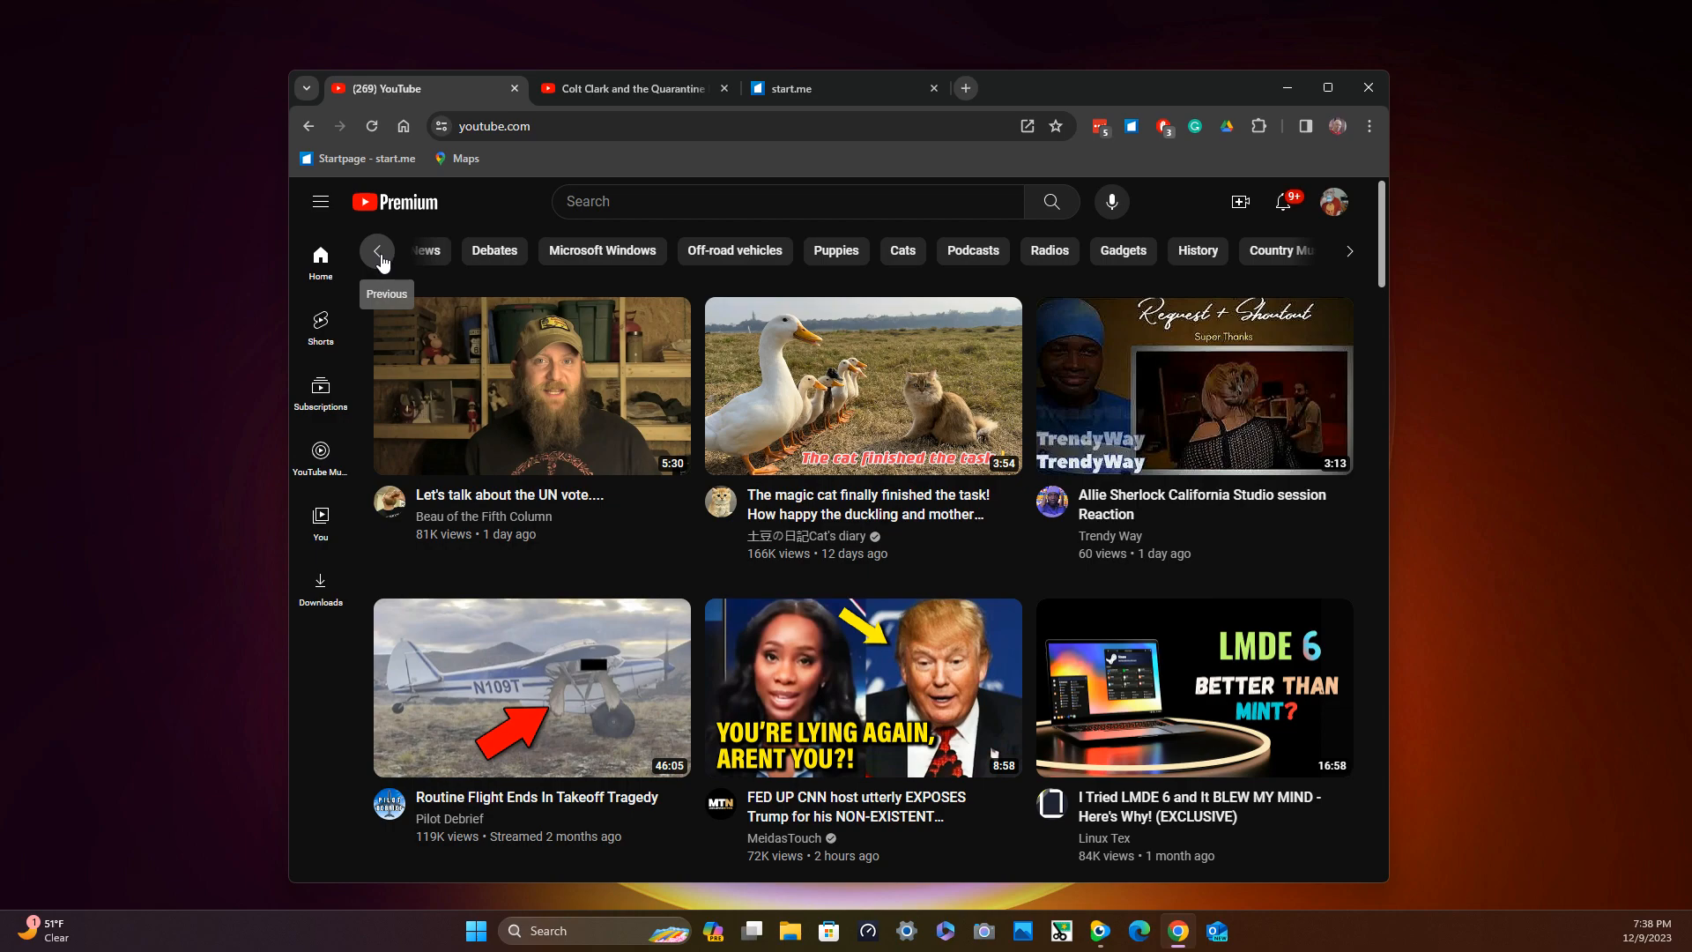
mouse_move(321, 328)
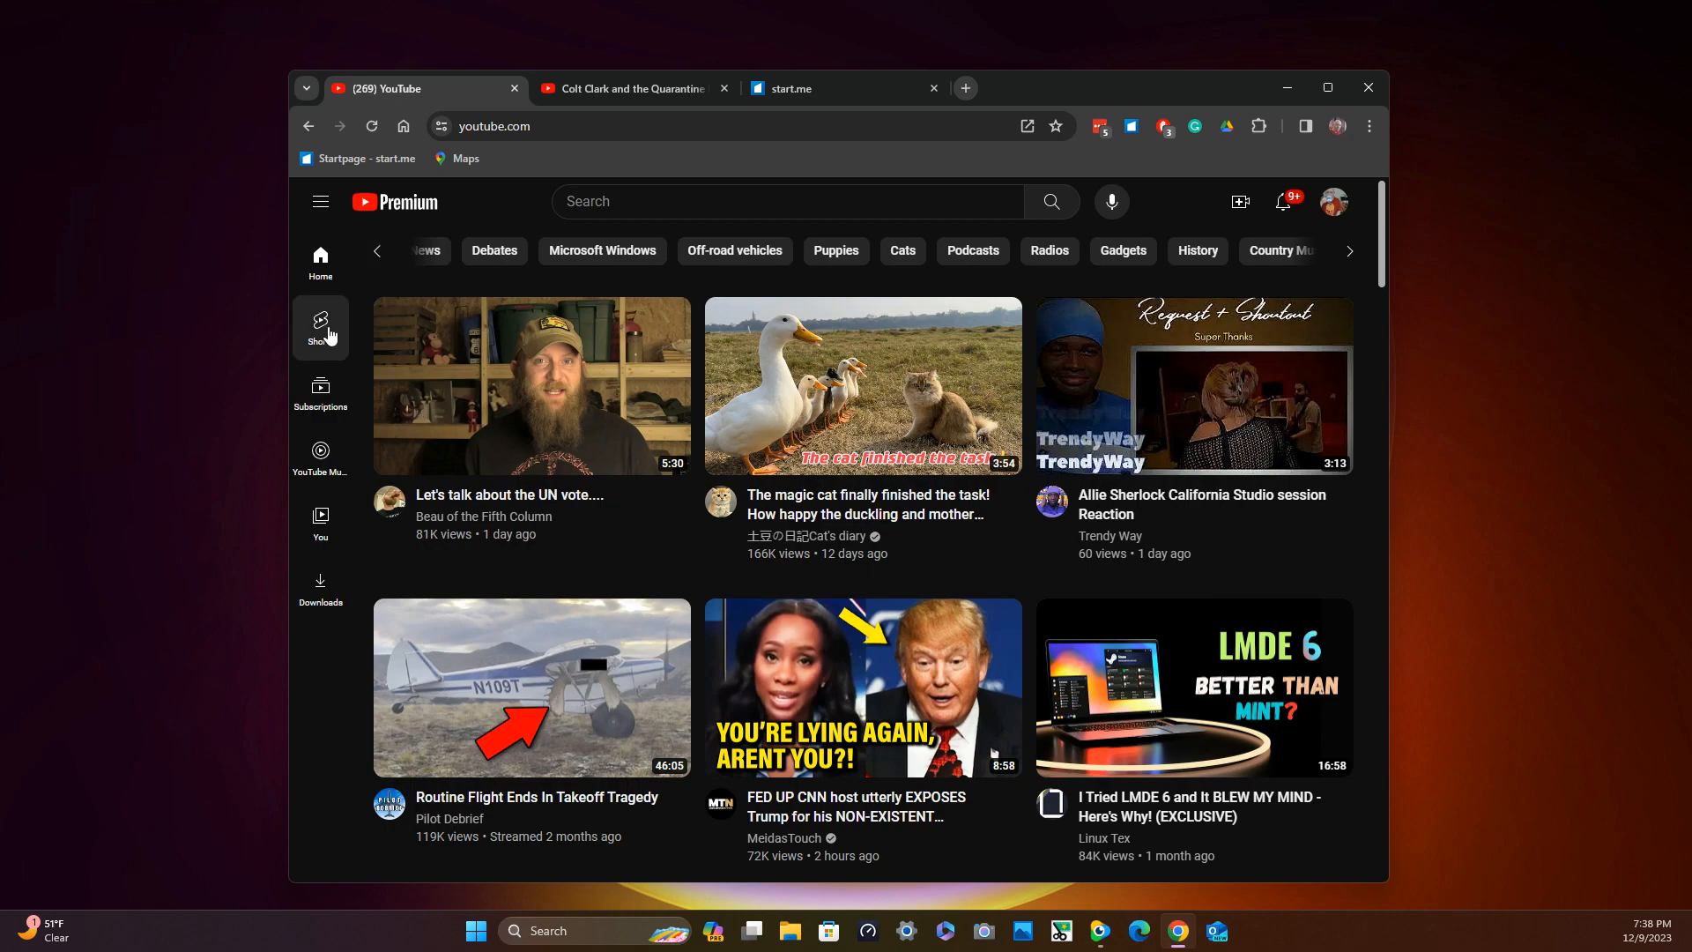
mouse_move(321, 385)
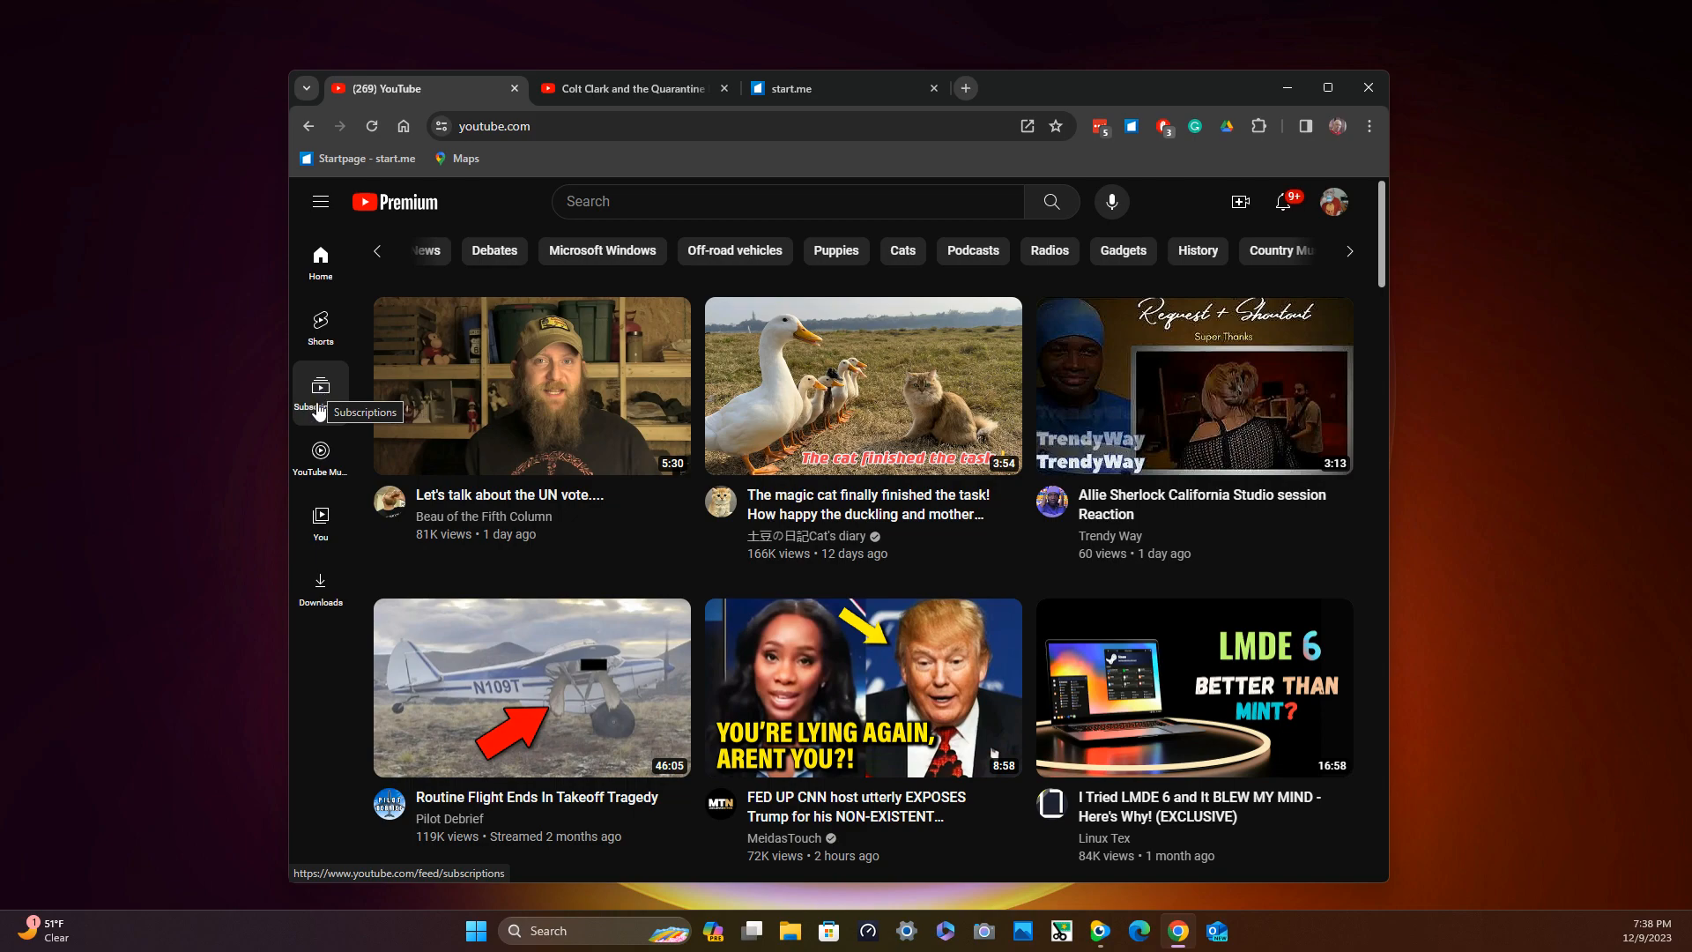
mouse_move(319, 452)
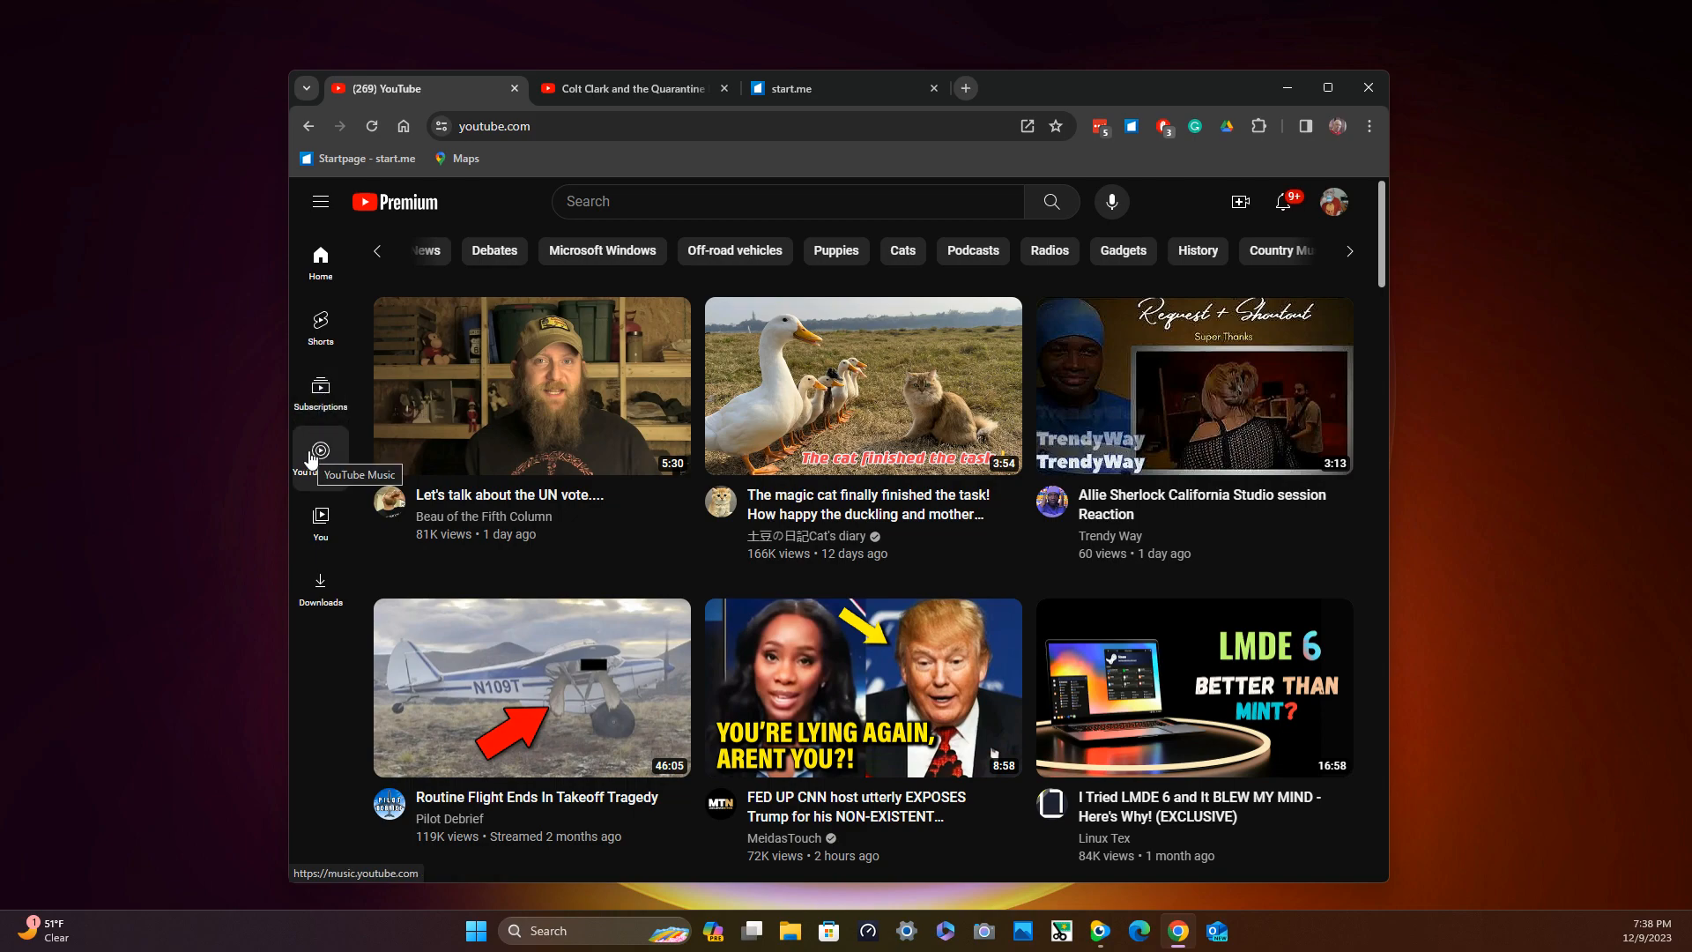
mouse_move(319, 523)
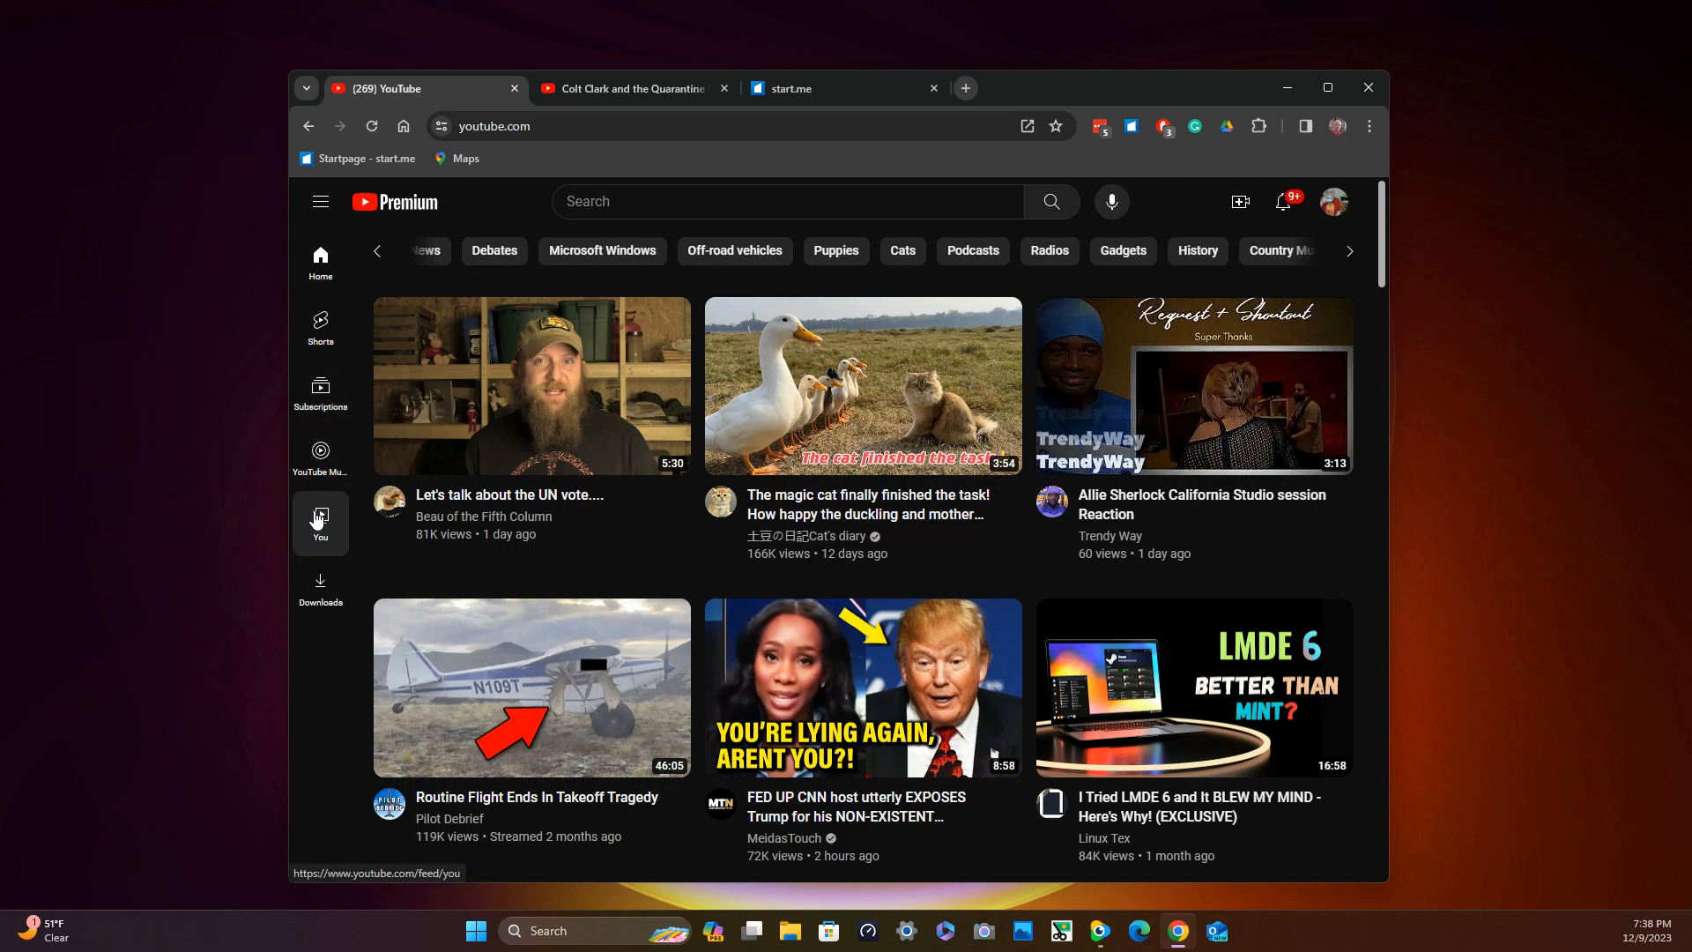
mouse_move(319, 520)
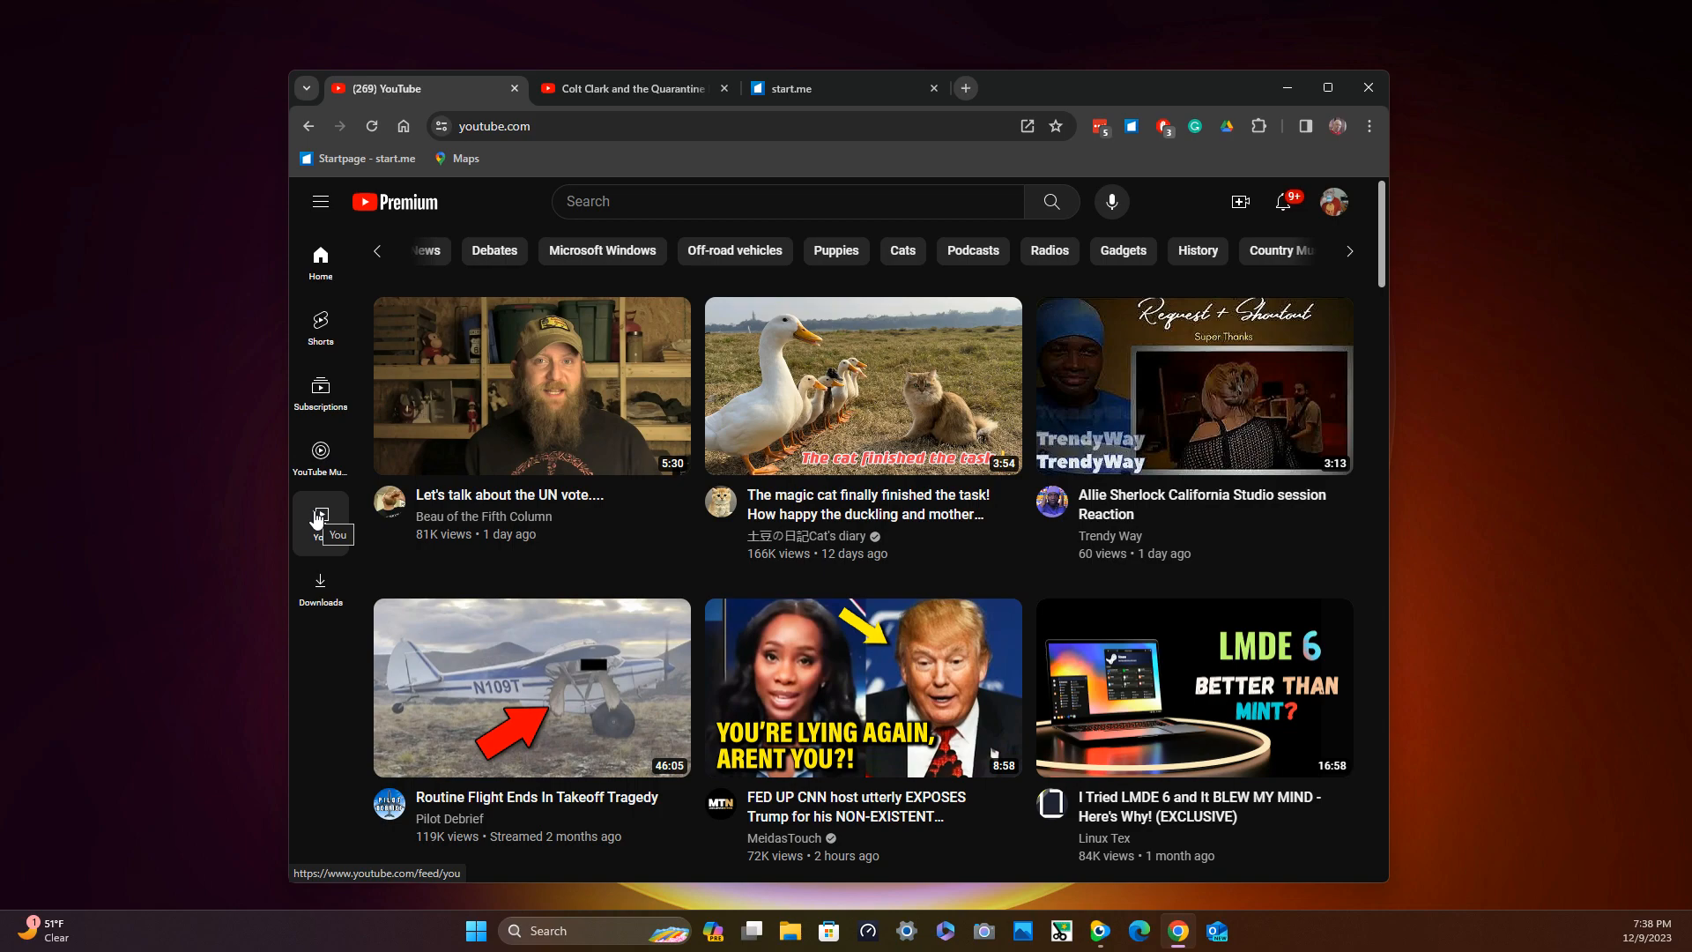
mouse_move(600, 378)
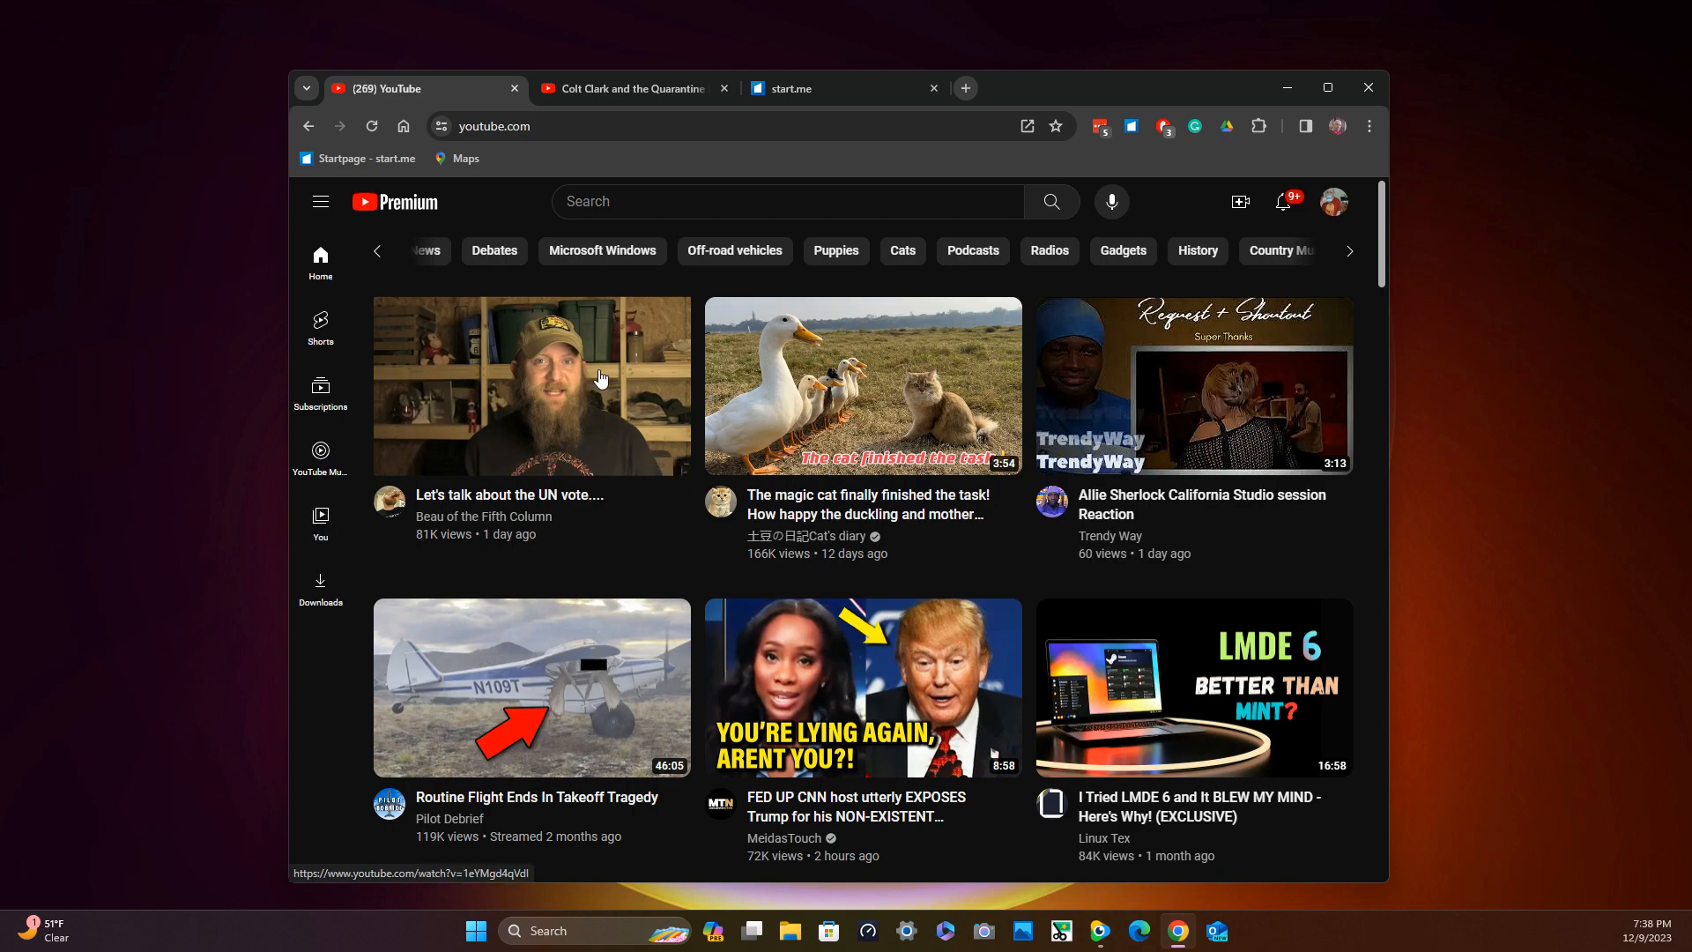
mouse_move(1050, 357)
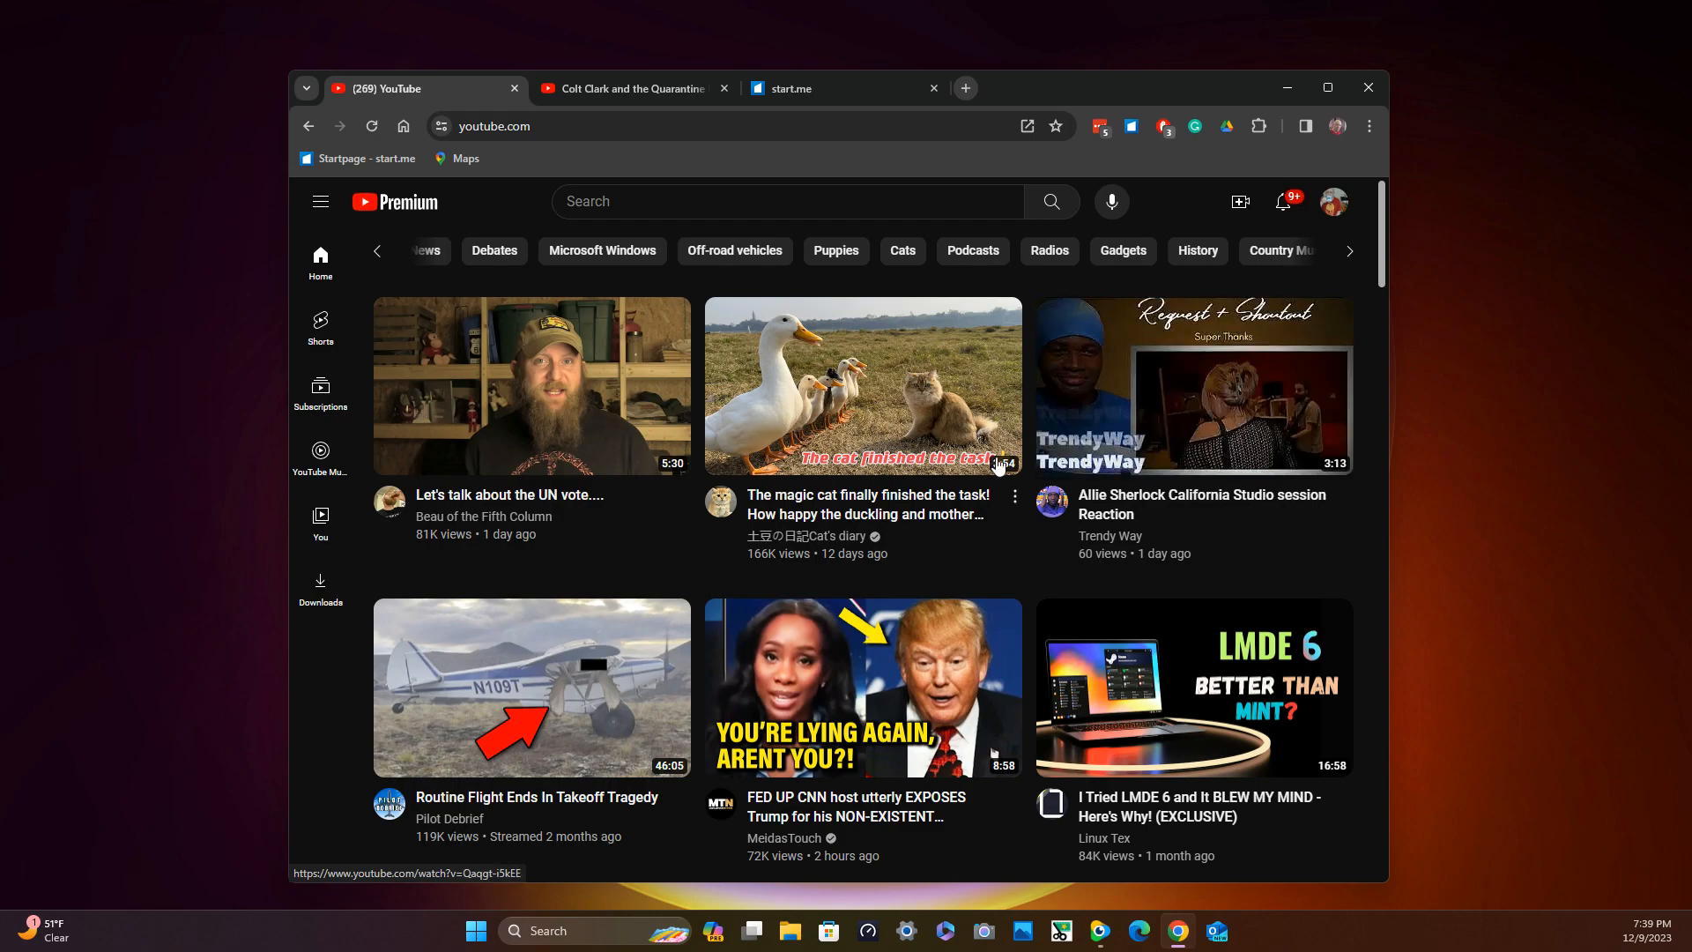
Scroll the home feed and return the topic chips to All, Music, Mixes, Live.
scroll("down", 3)
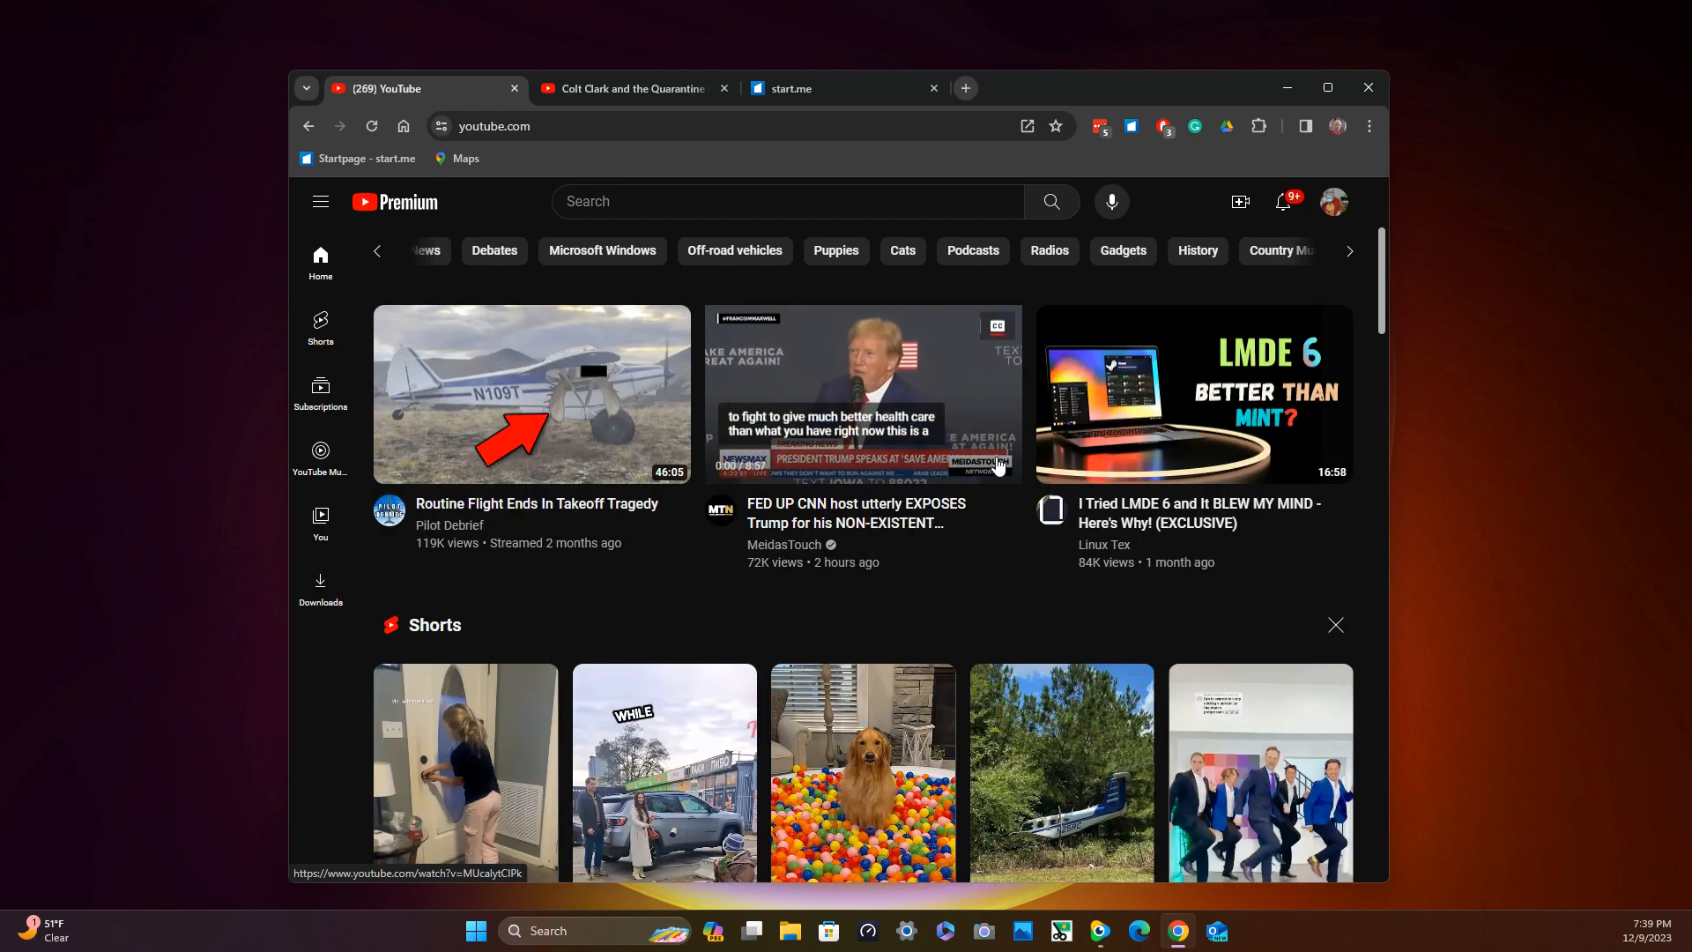
scroll("down", 3)
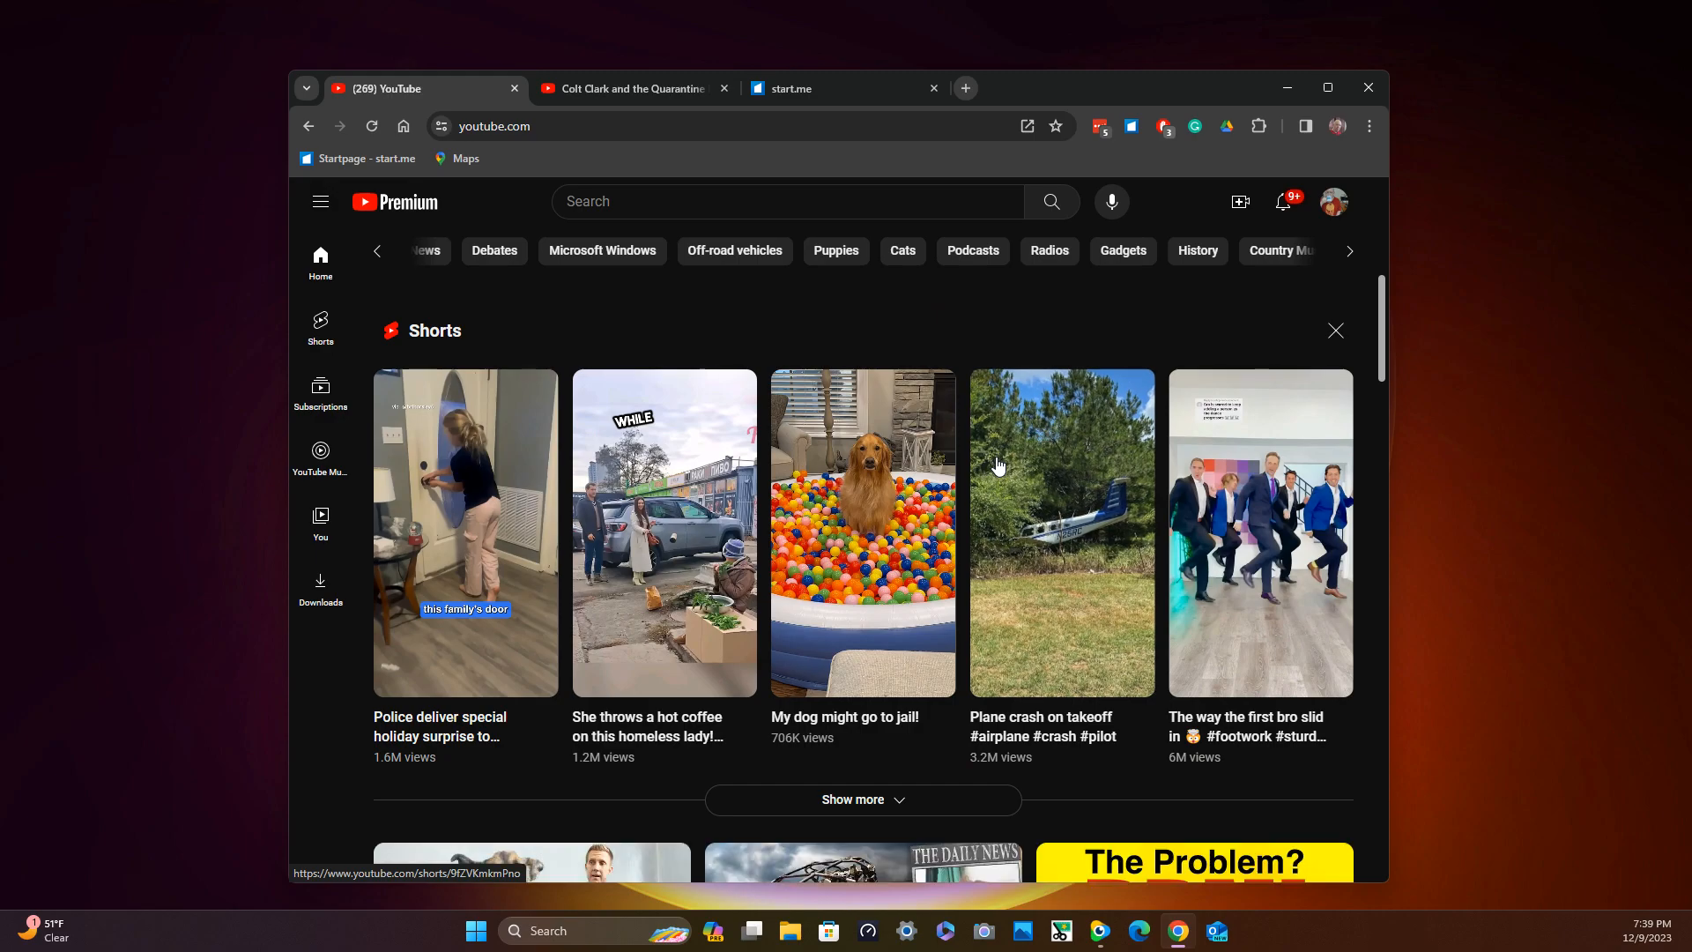
scroll("down", 3)
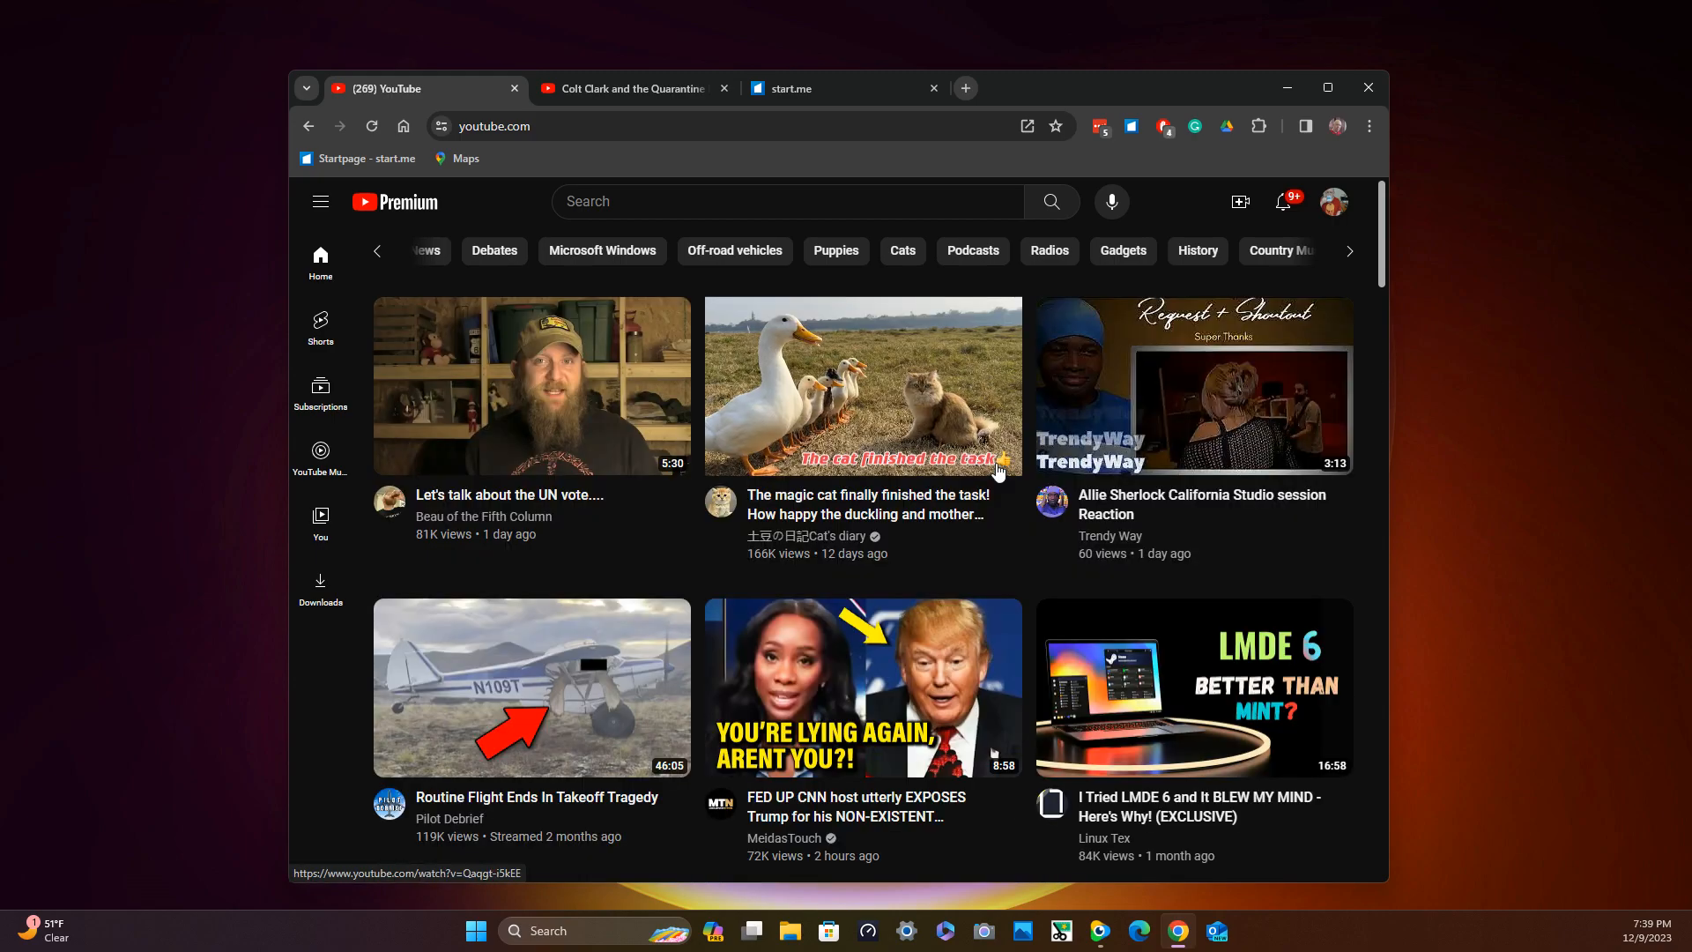
mouse_move(408, 260)
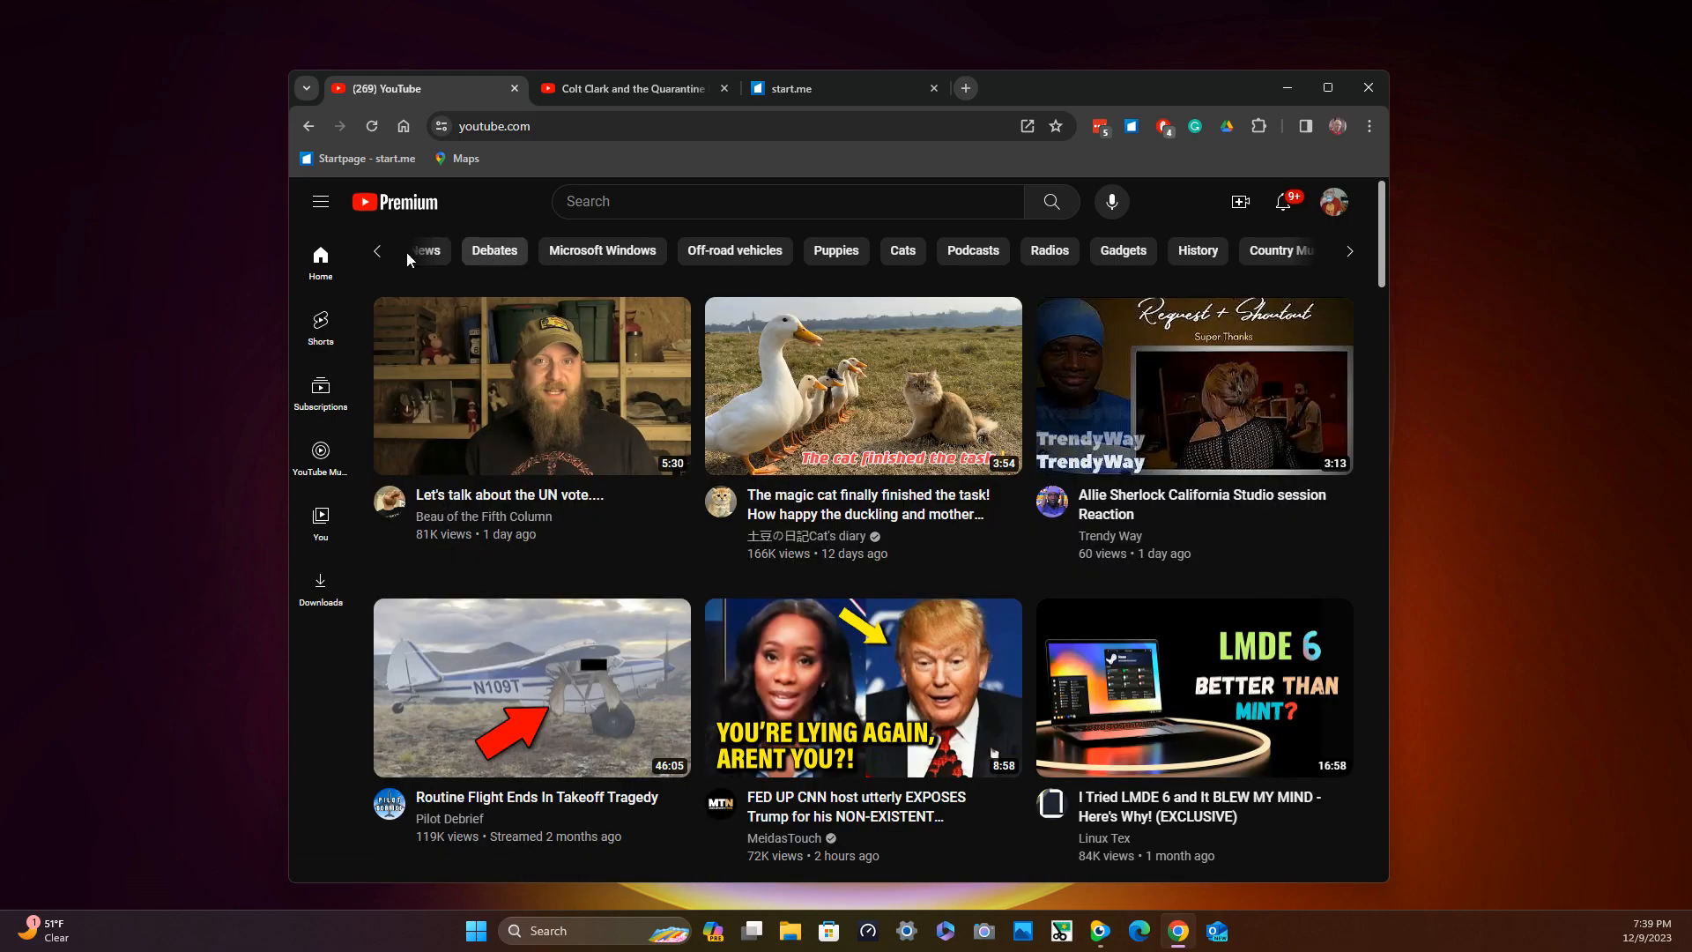
mouse_move(376, 250)
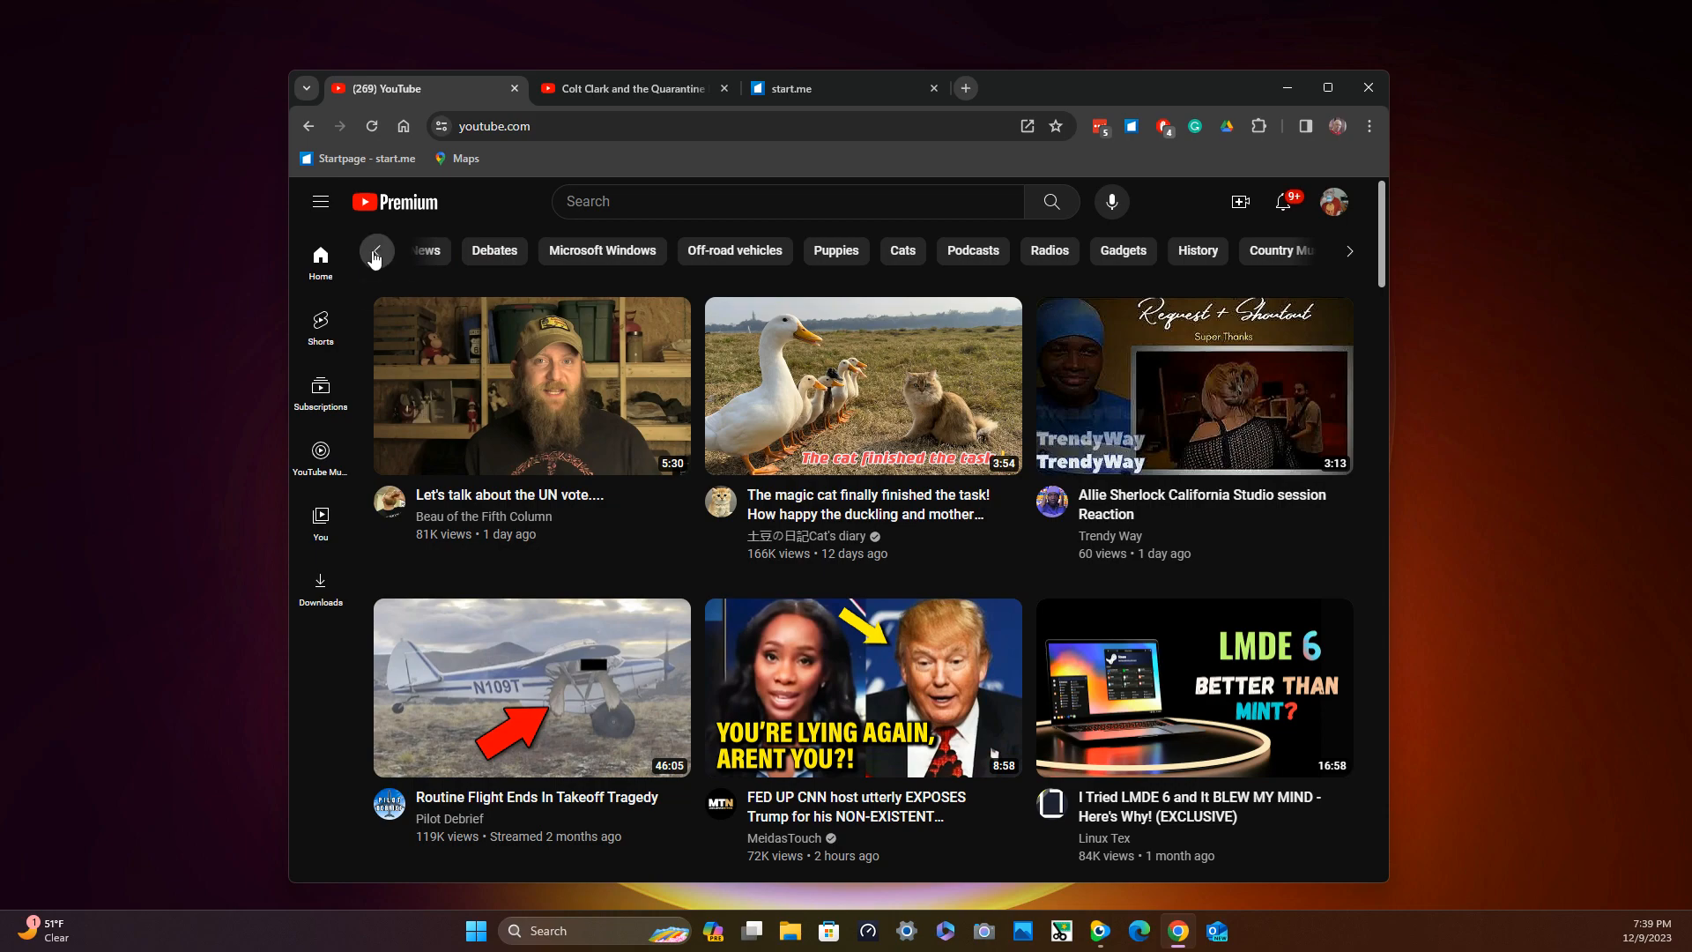
left_click(375, 252)
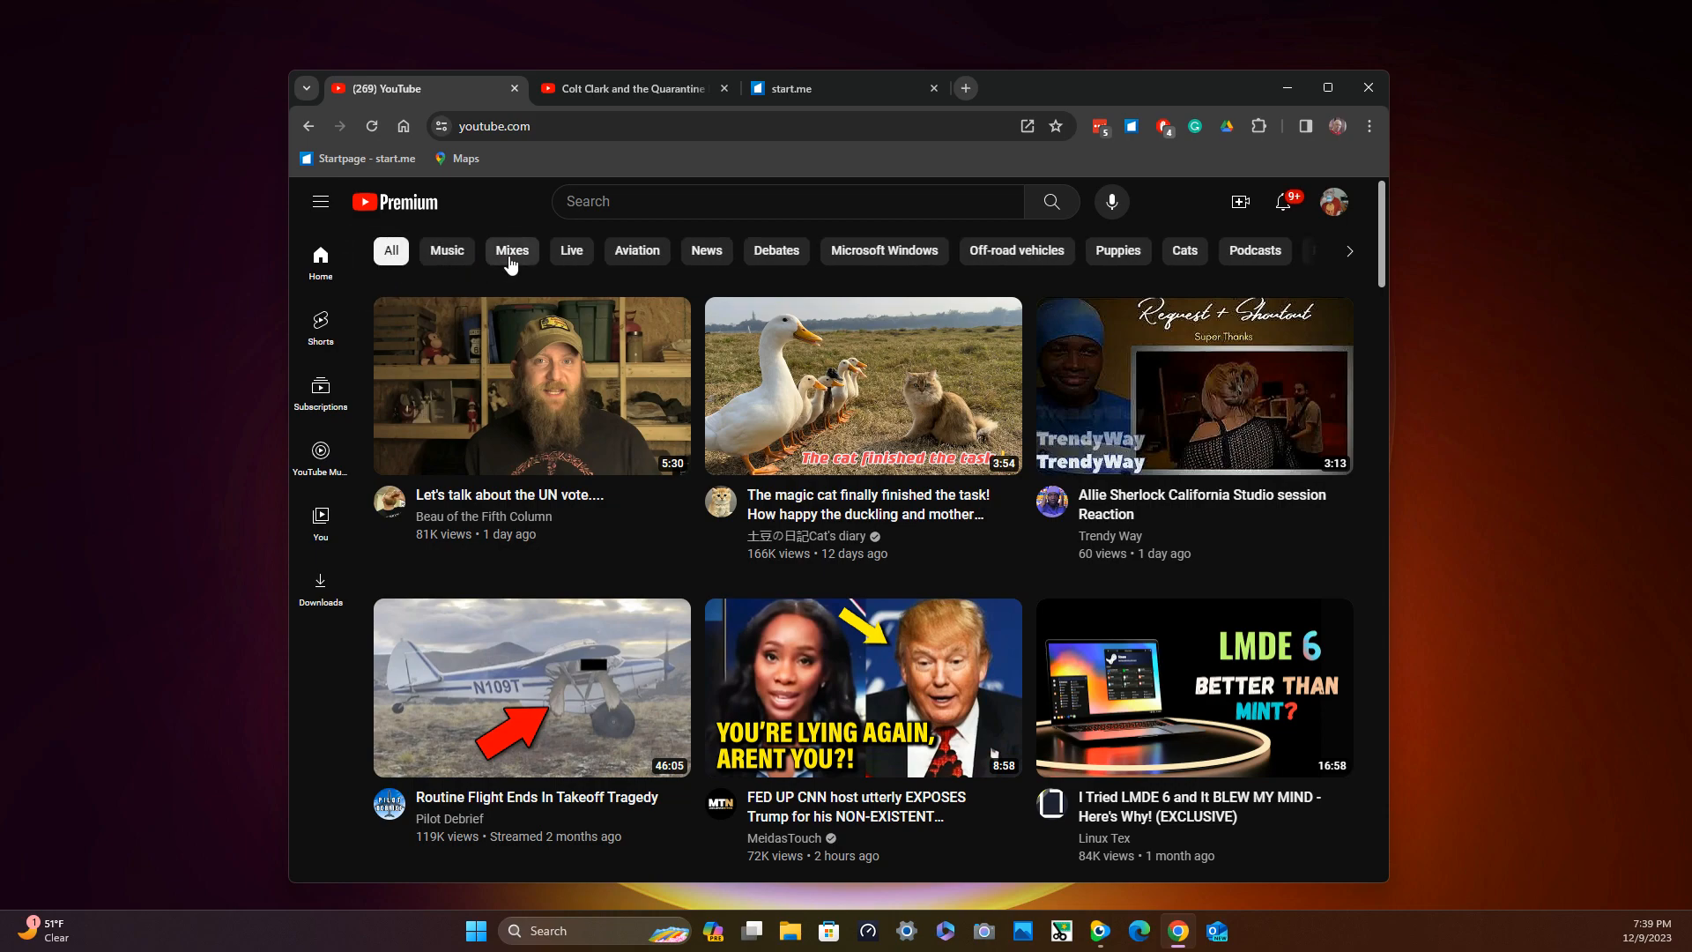
mouse_move(635, 250)
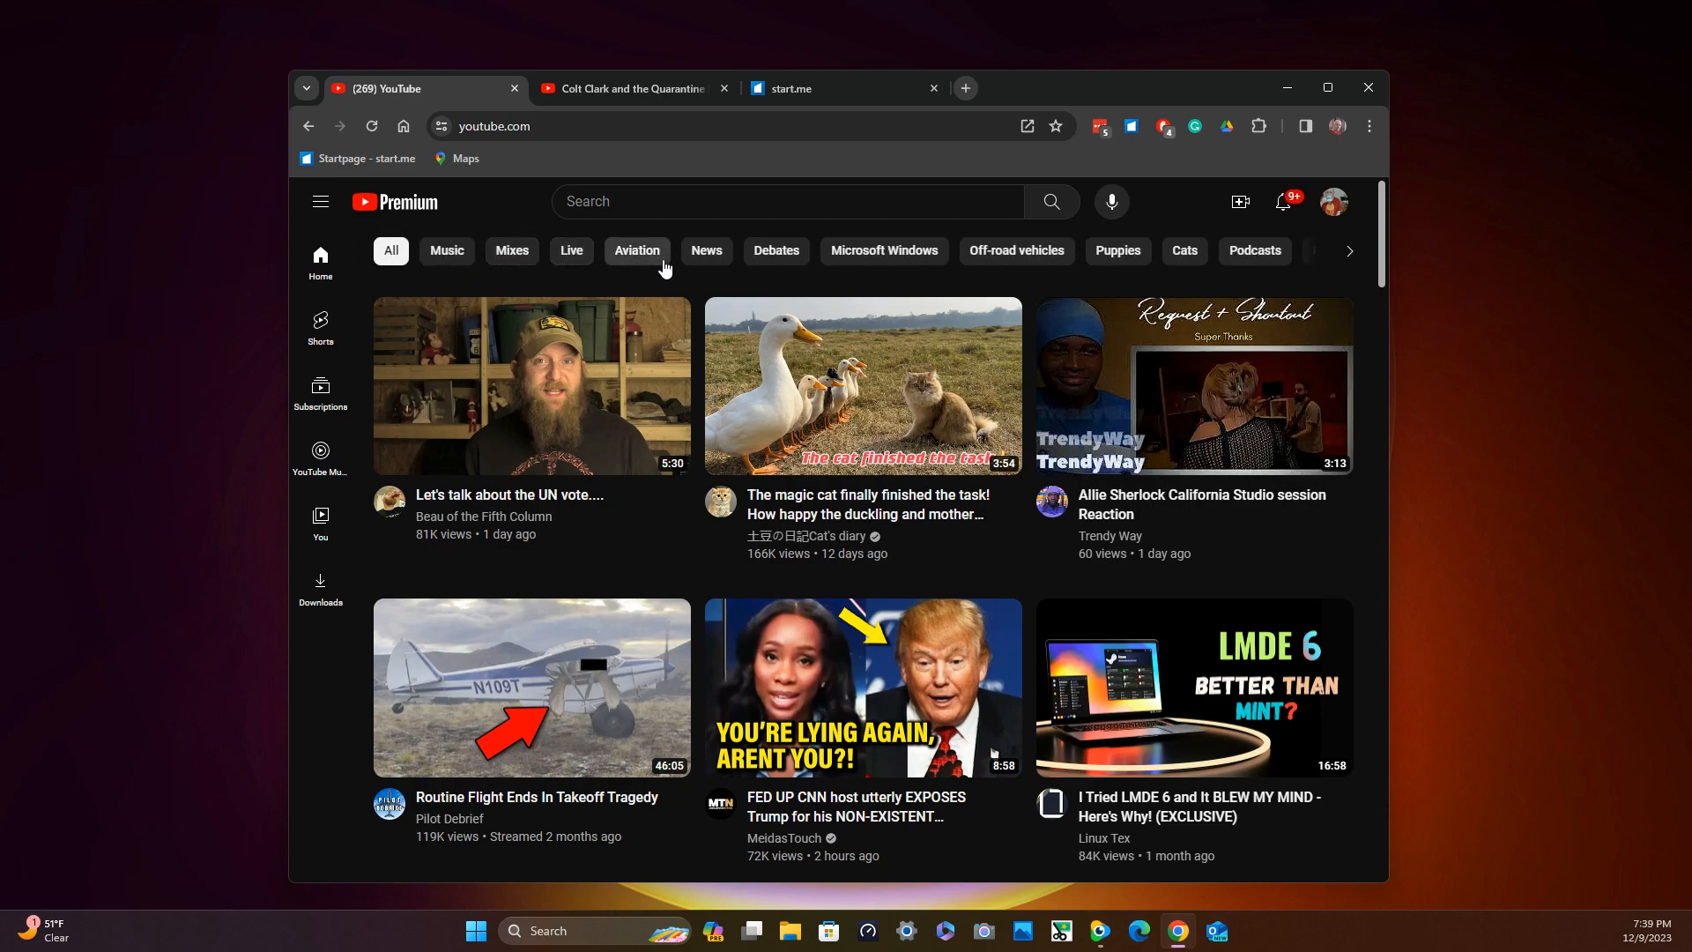
mouse_move(731, 303)
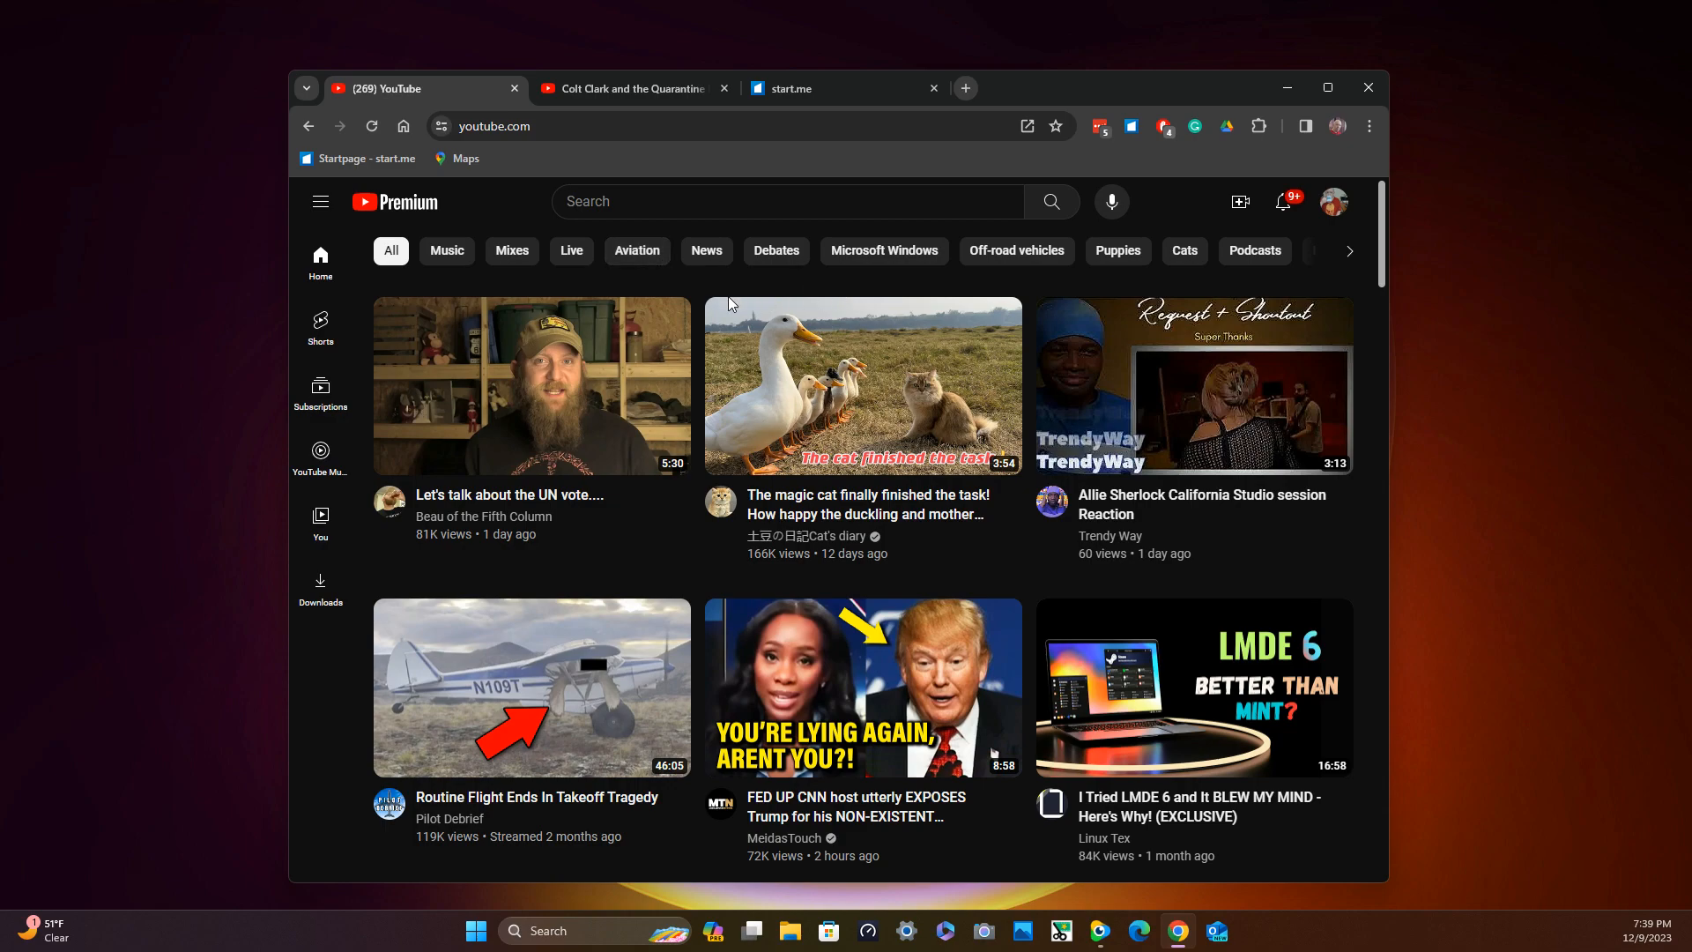
mouse_move(1268, 244)
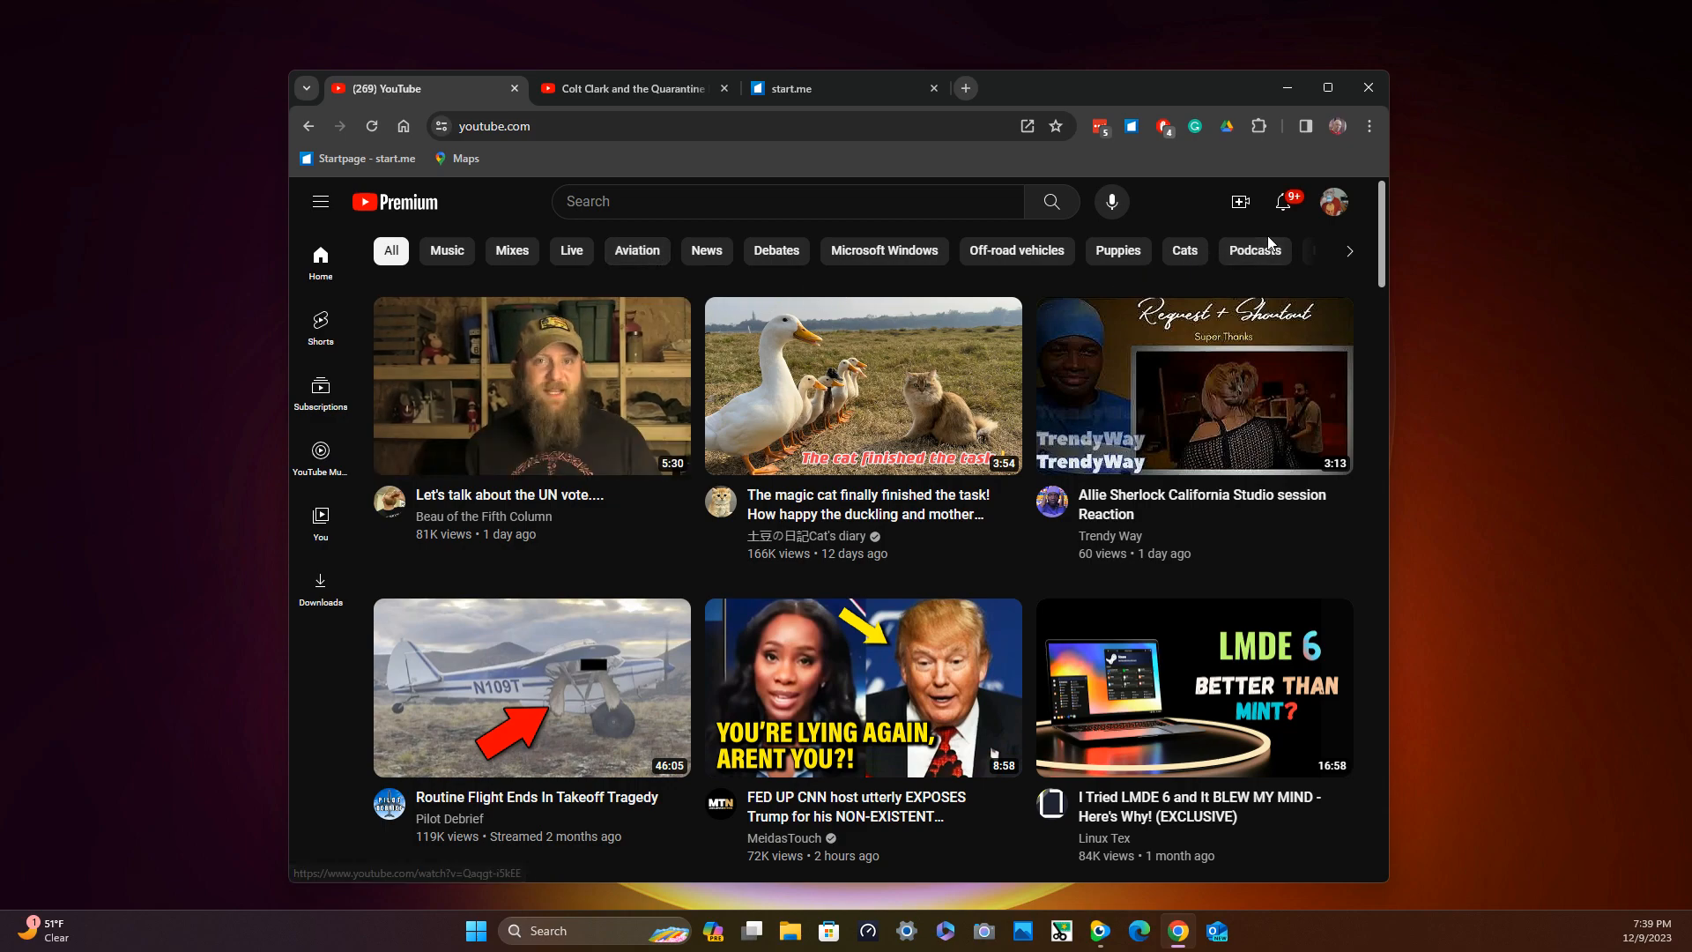
mouse_move(1342, 212)
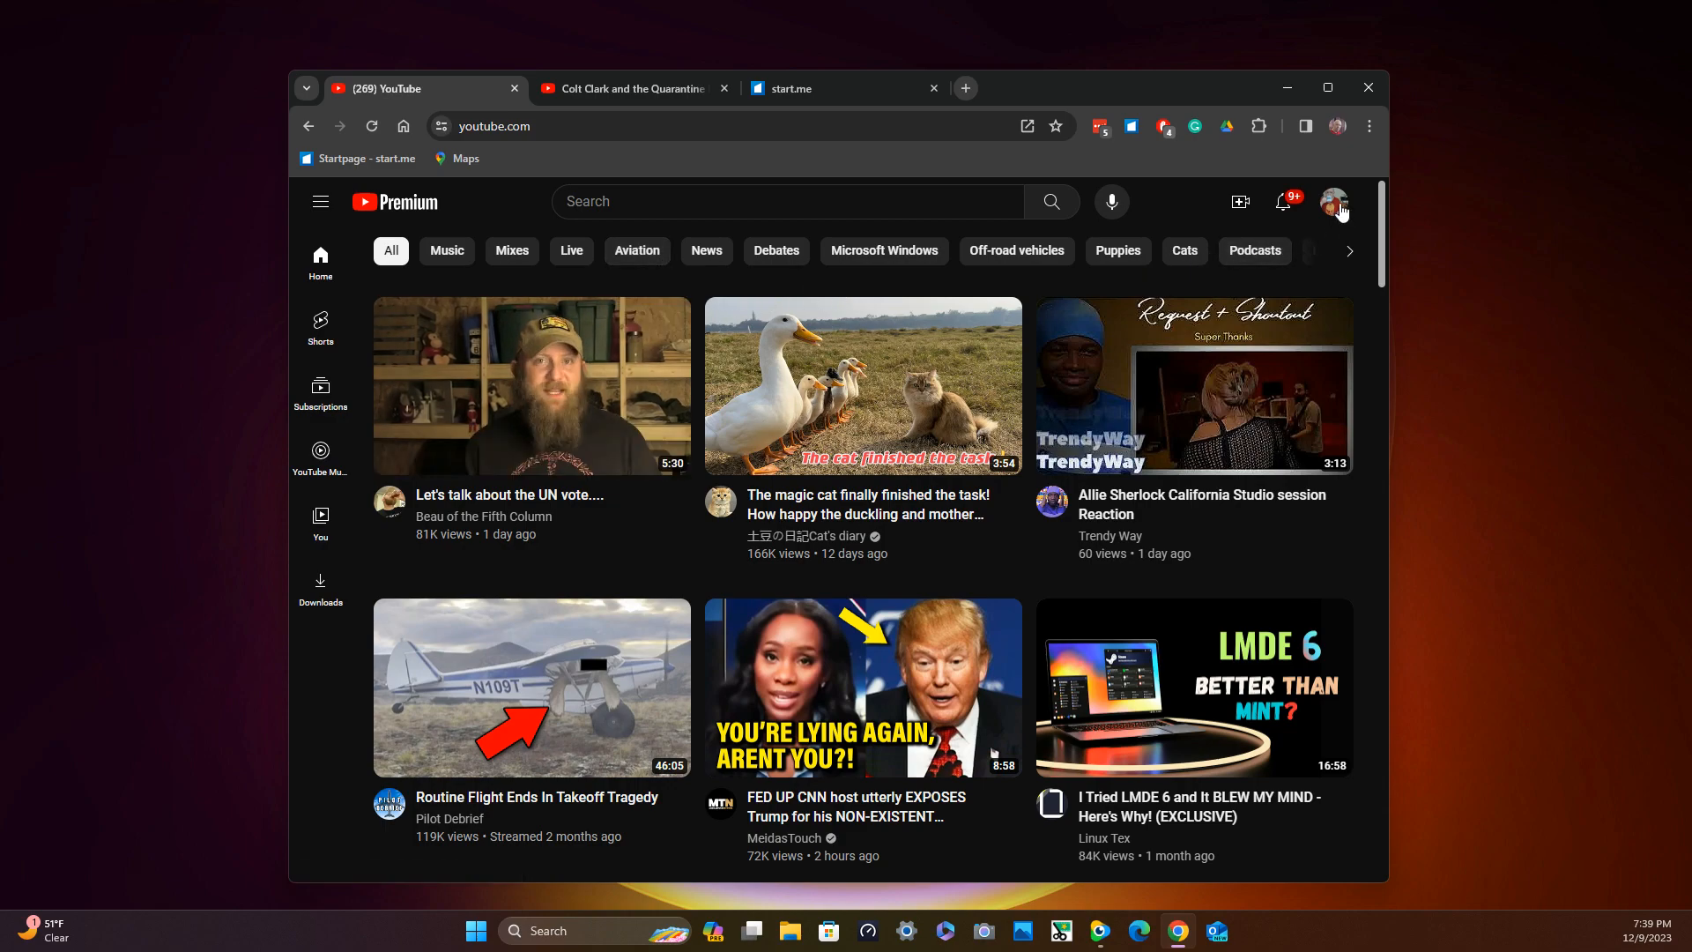
Choose View your channel from the account menu to show the channel's Home section.
left_click(1334, 202)
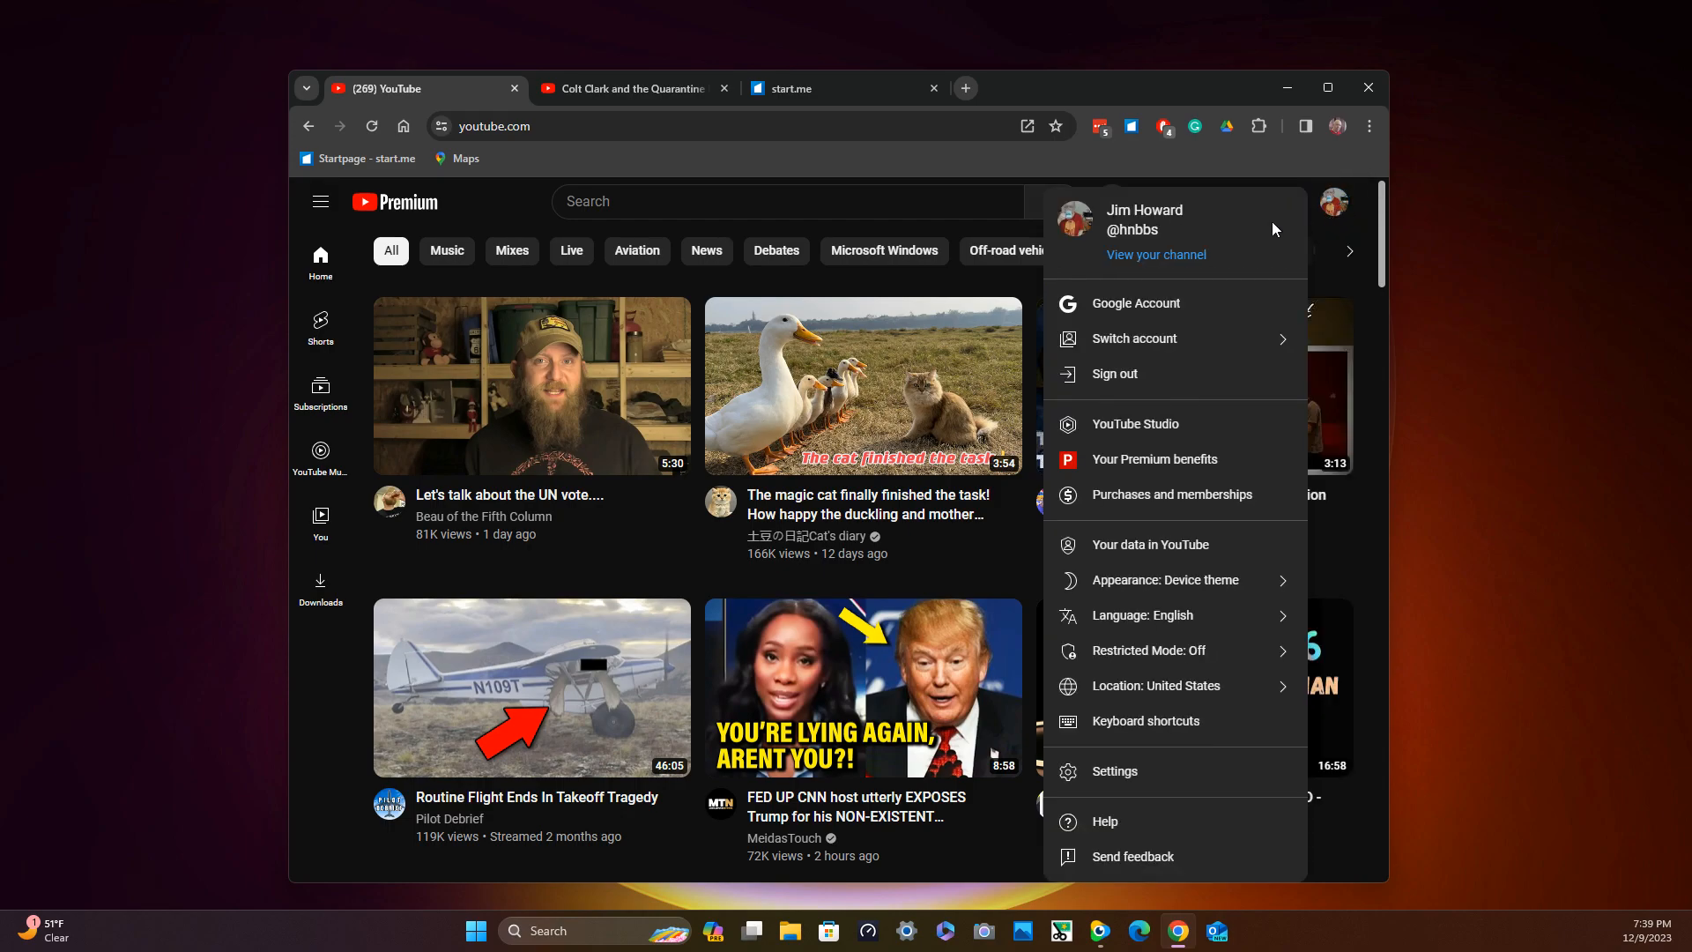
left_click(1155, 254)
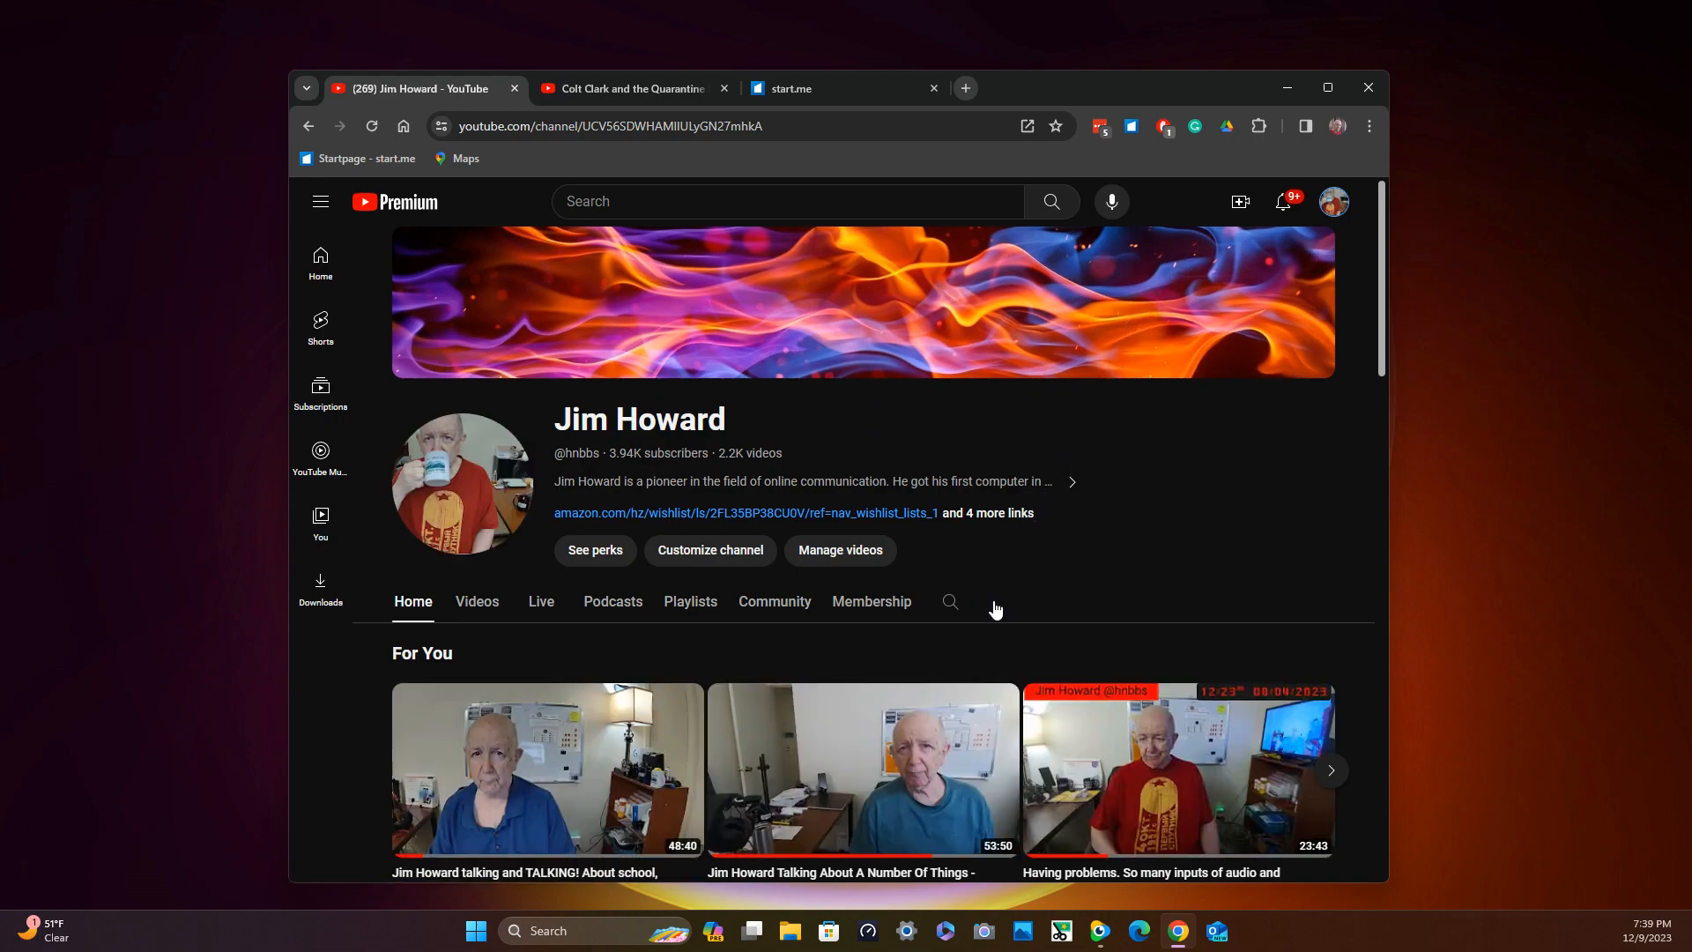
mouse_move(539, 607)
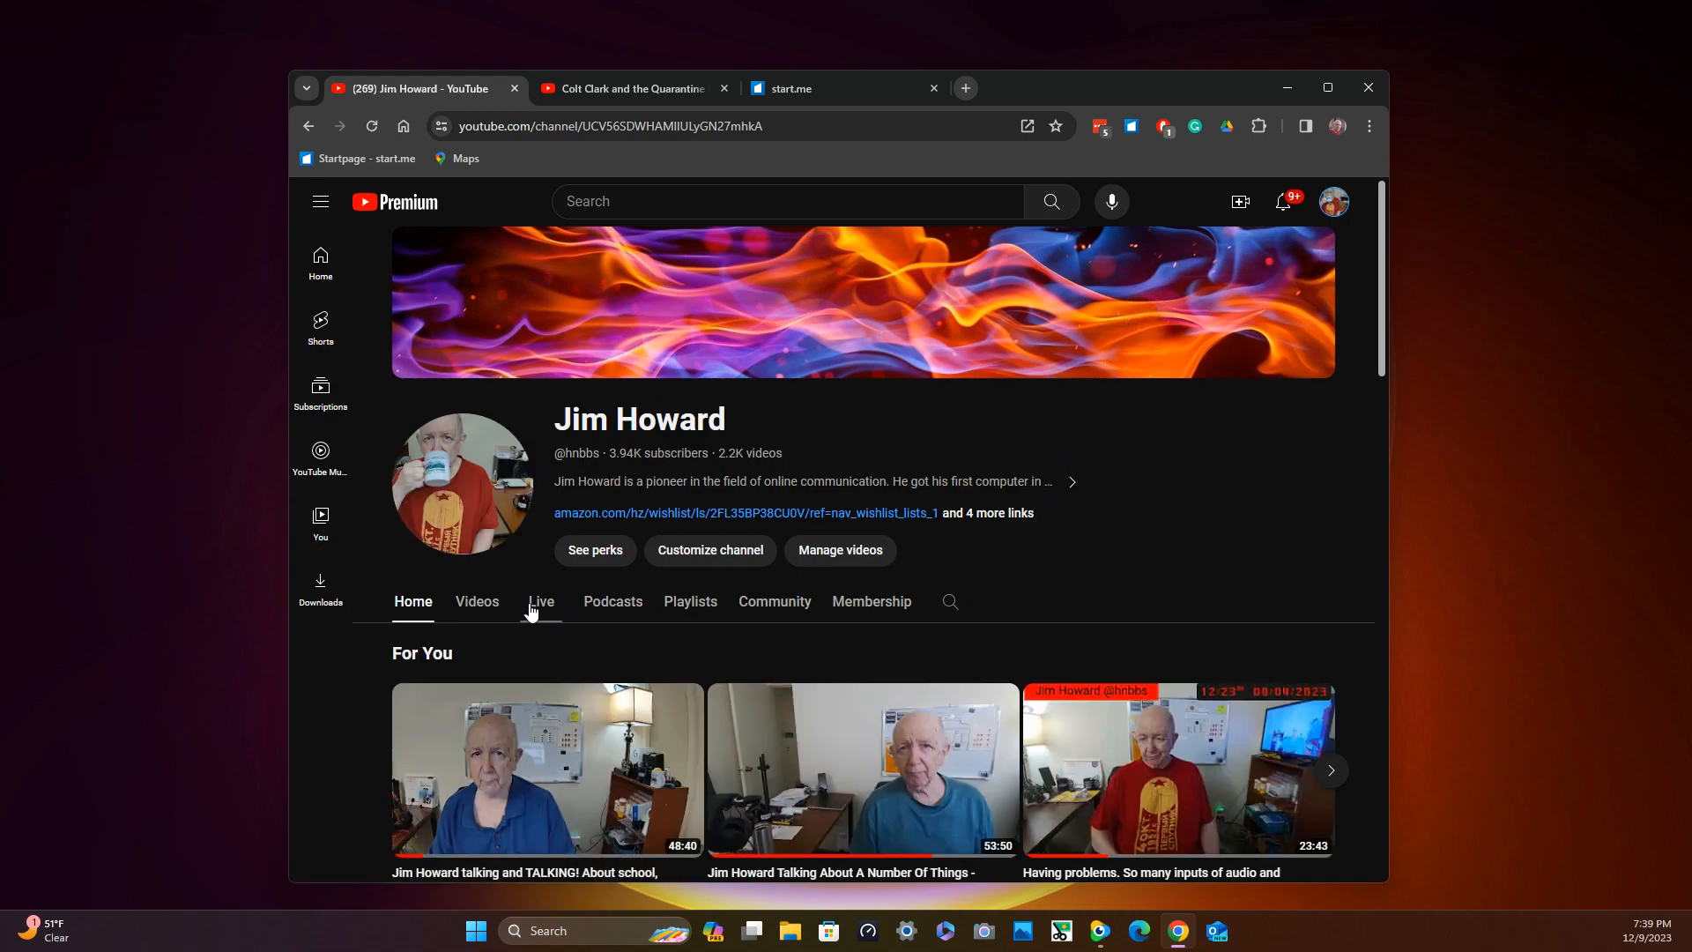
mouse_move(782, 611)
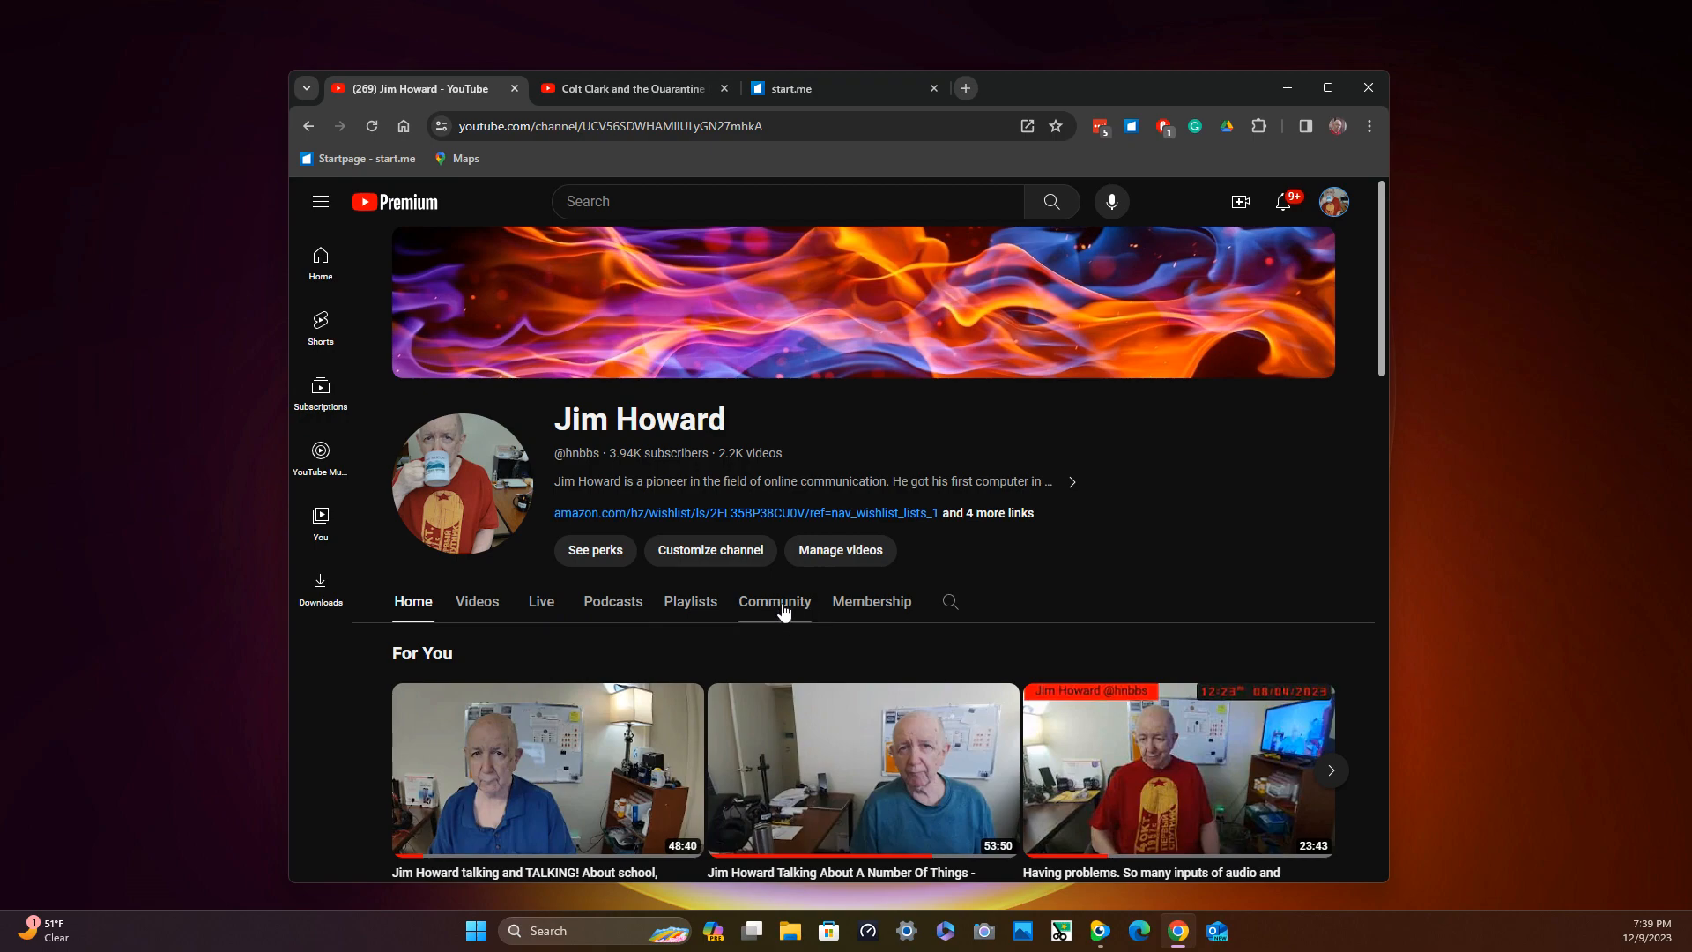
left_click(773, 602)
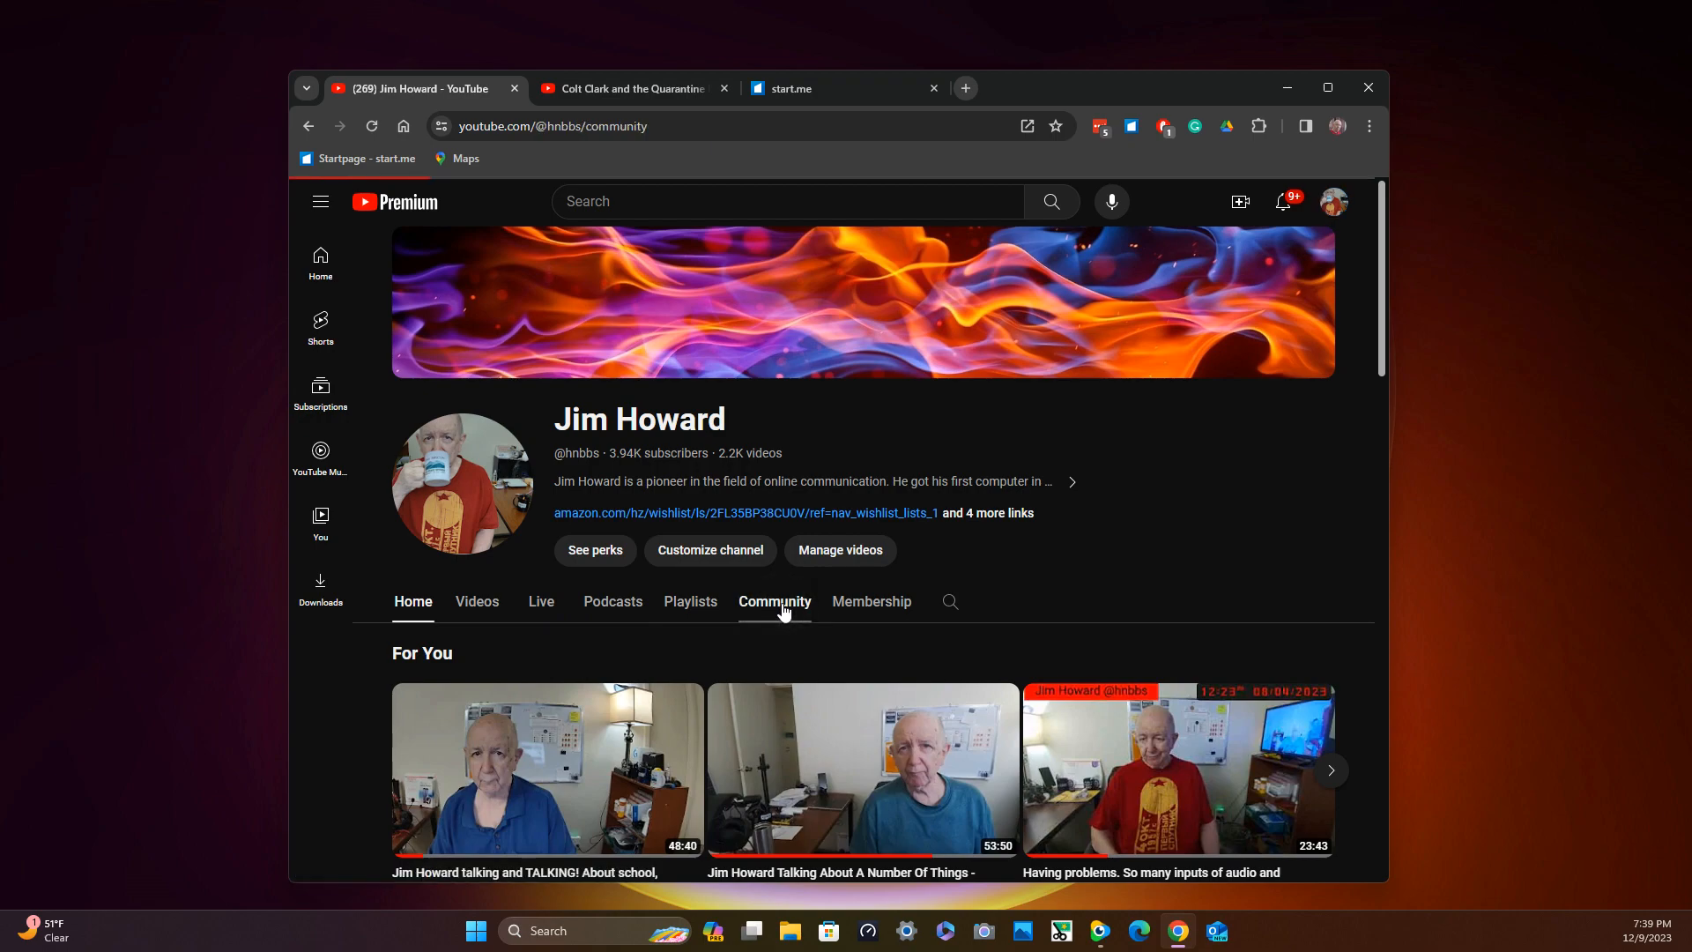
left_click(774, 601)
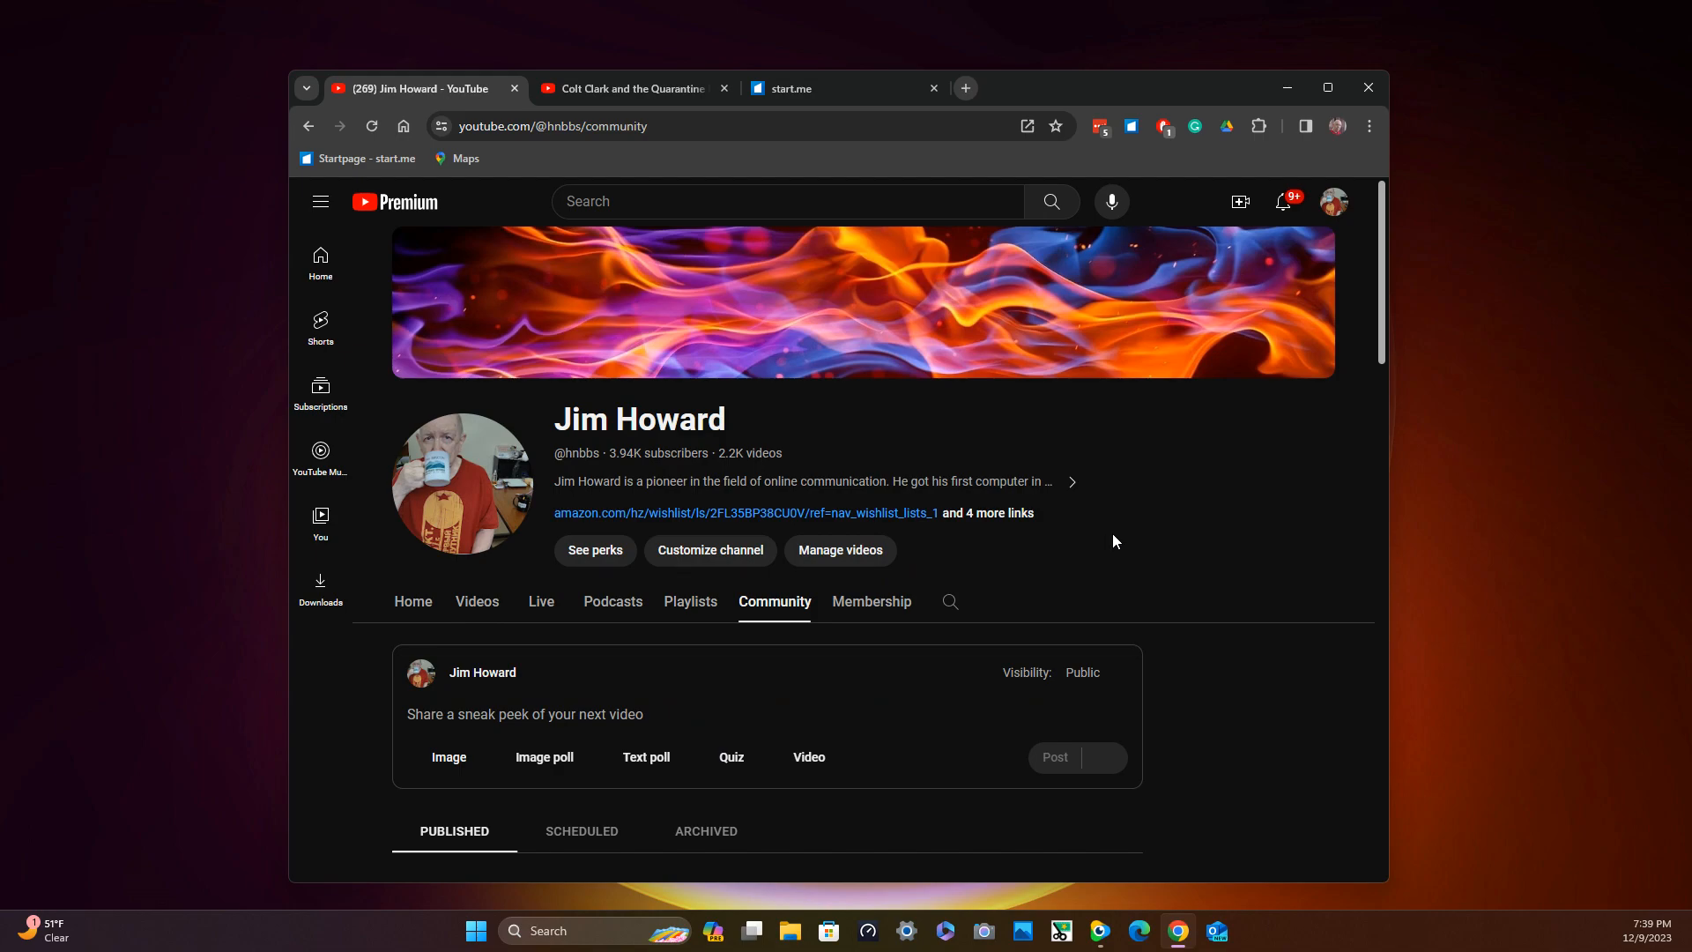
scroll("down", 3)
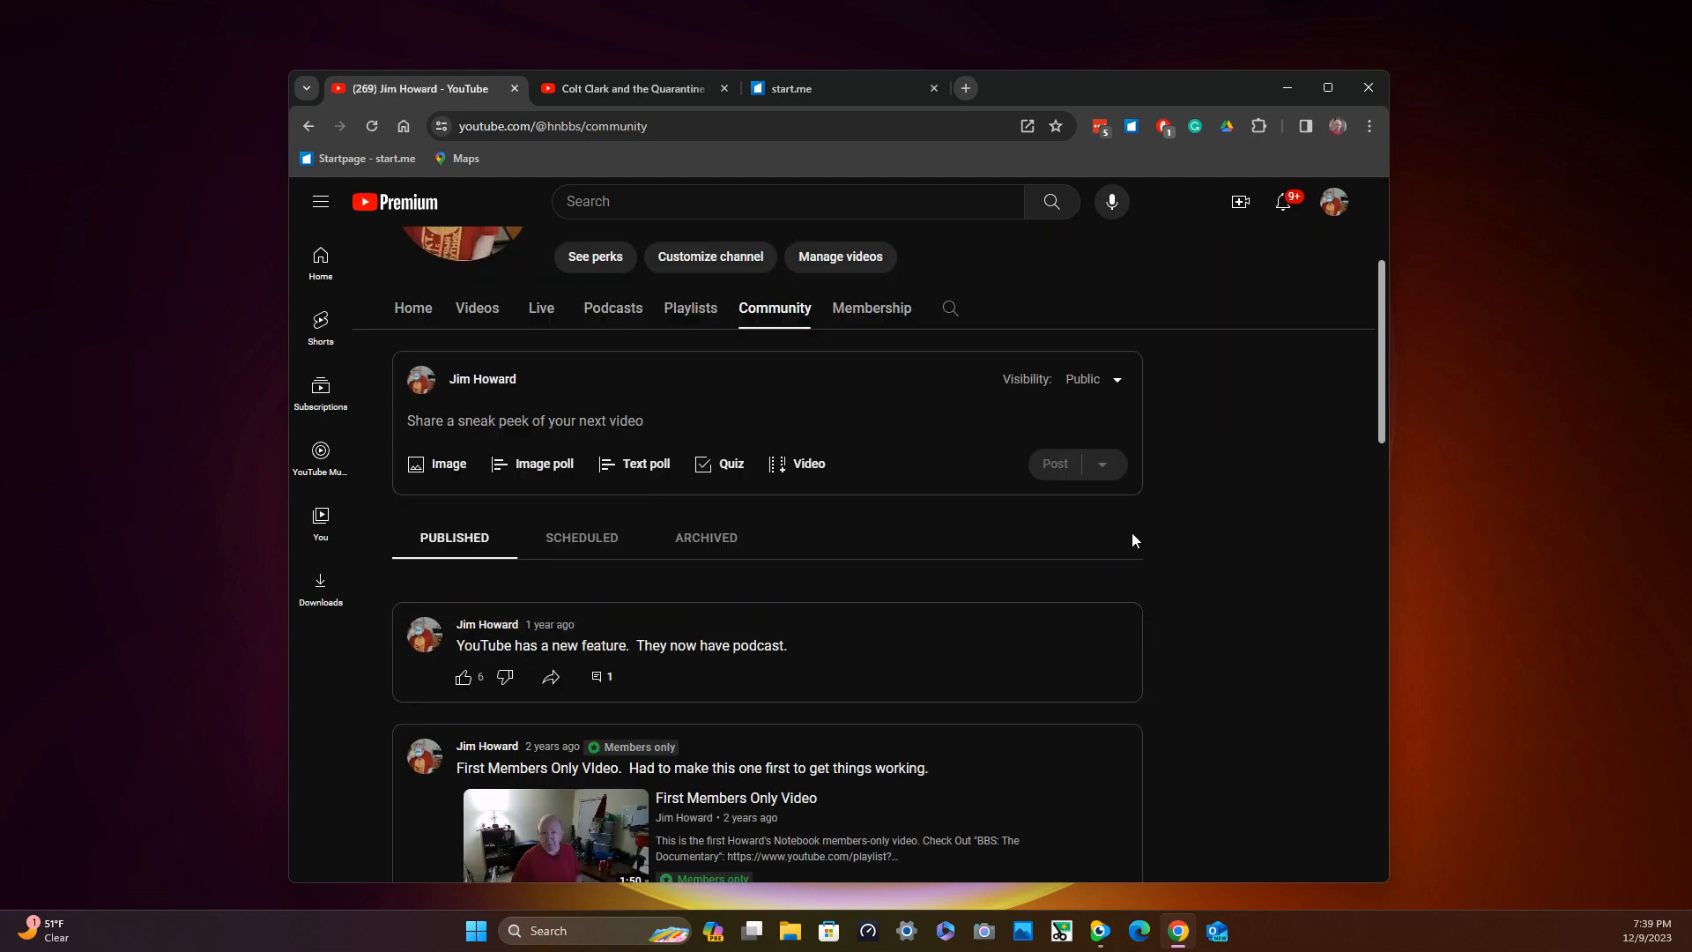
mouse_move(1174, 536)
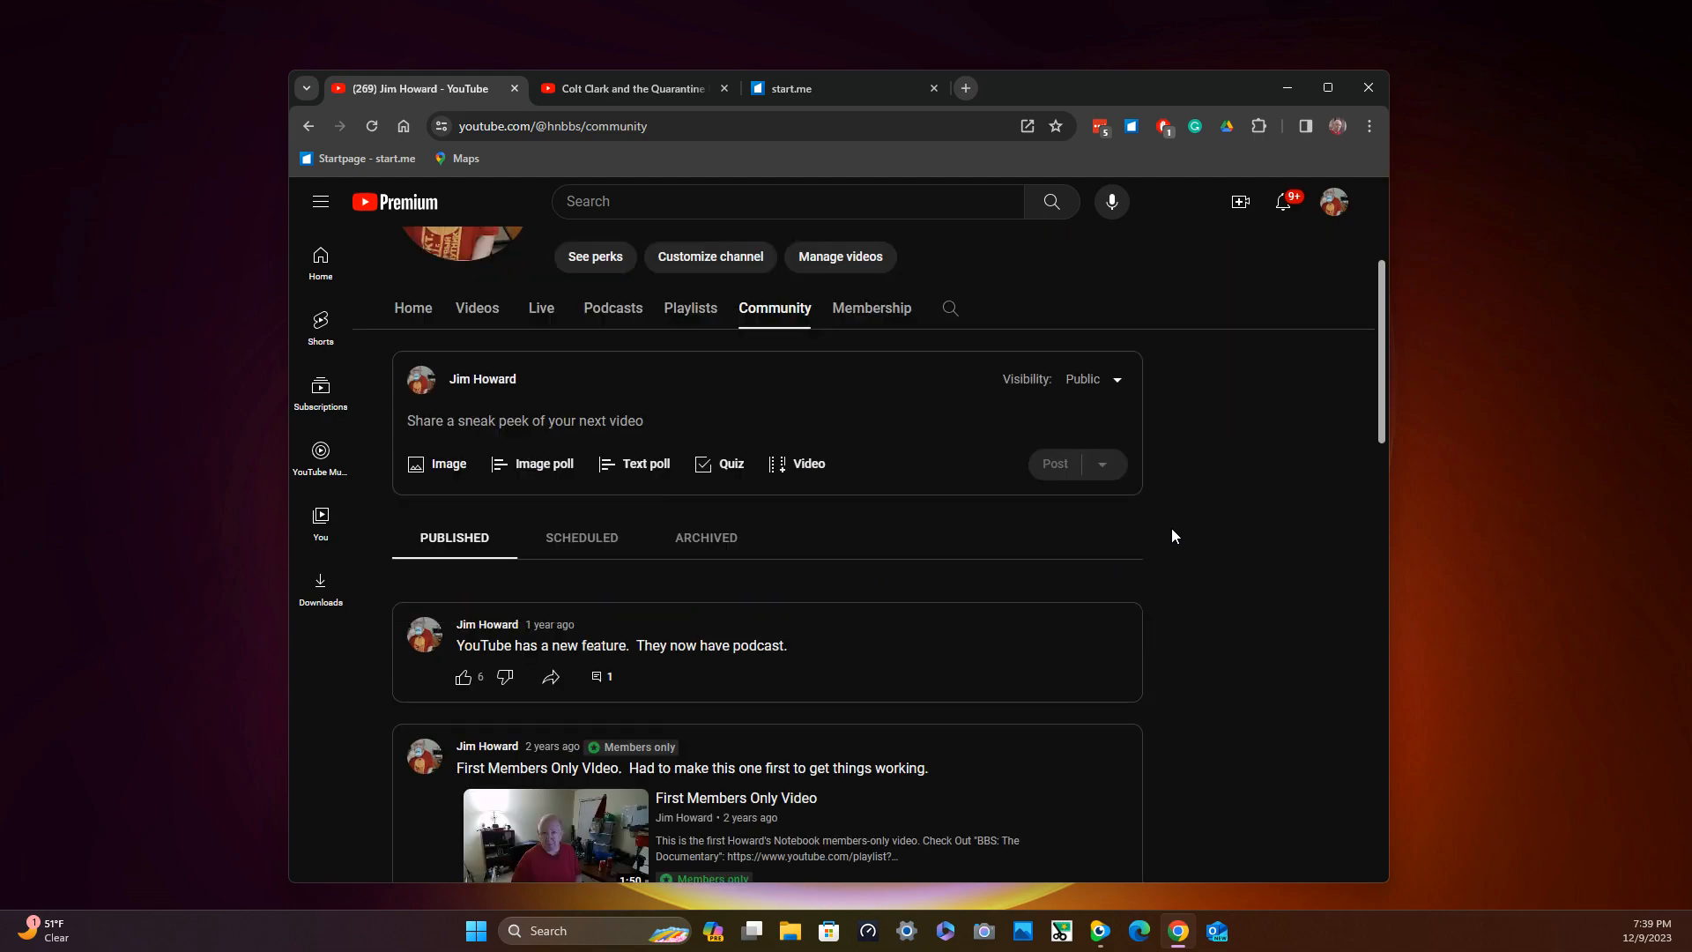
mouse_move(1185, 529)
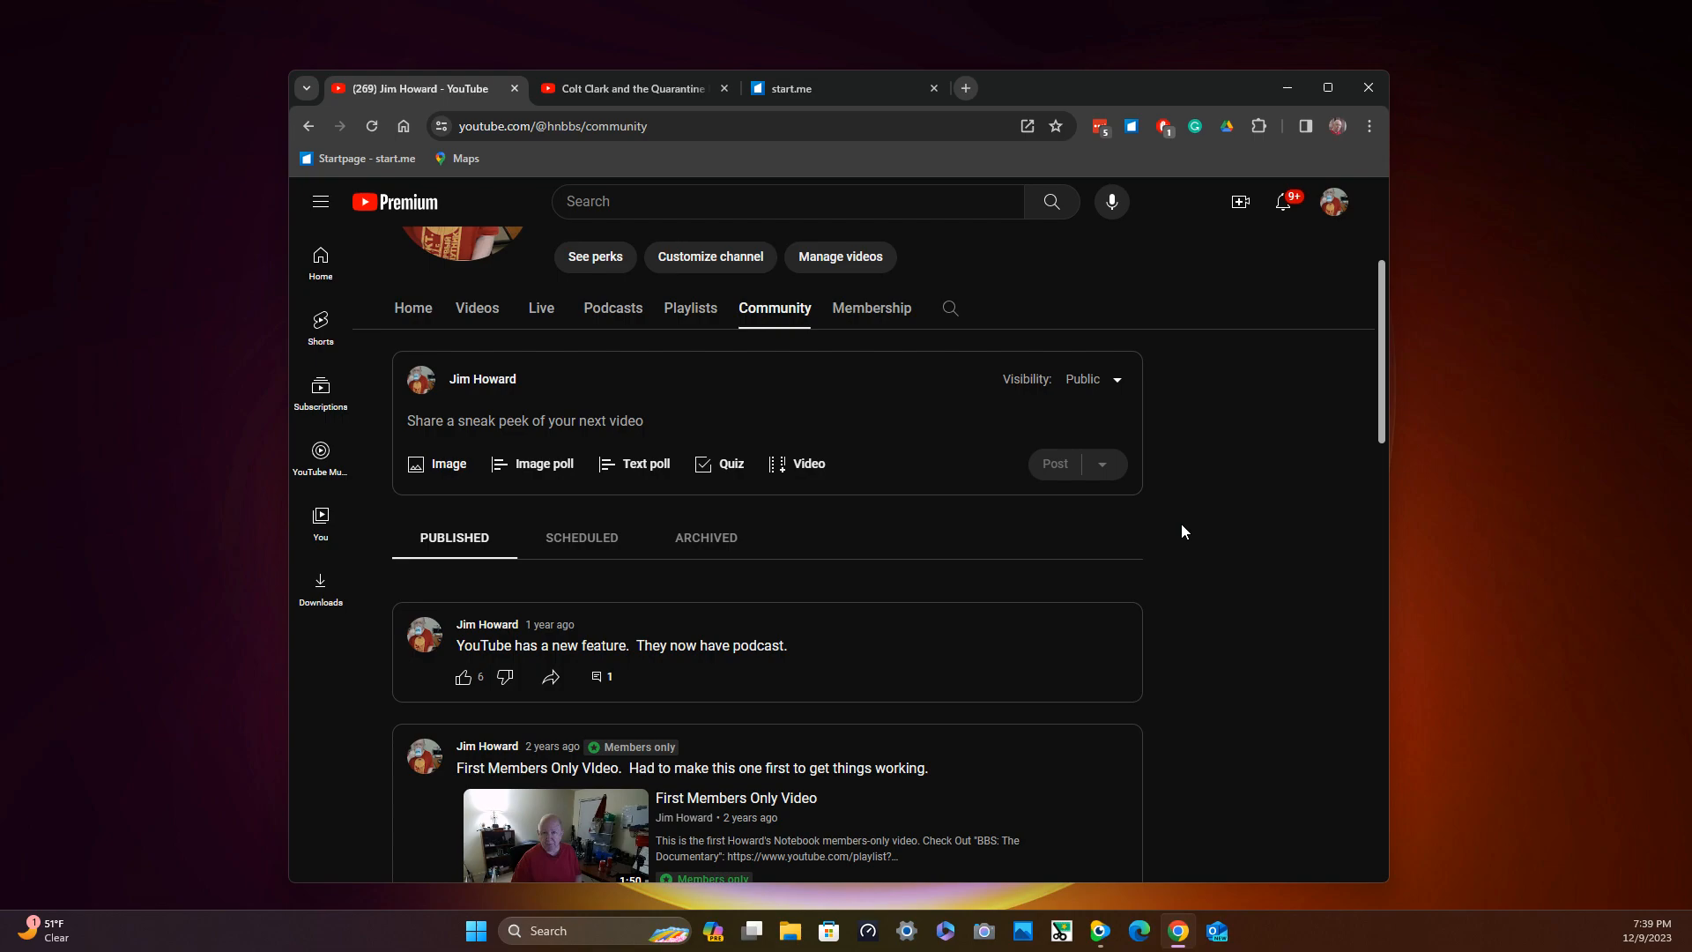
scroll("down", 3)
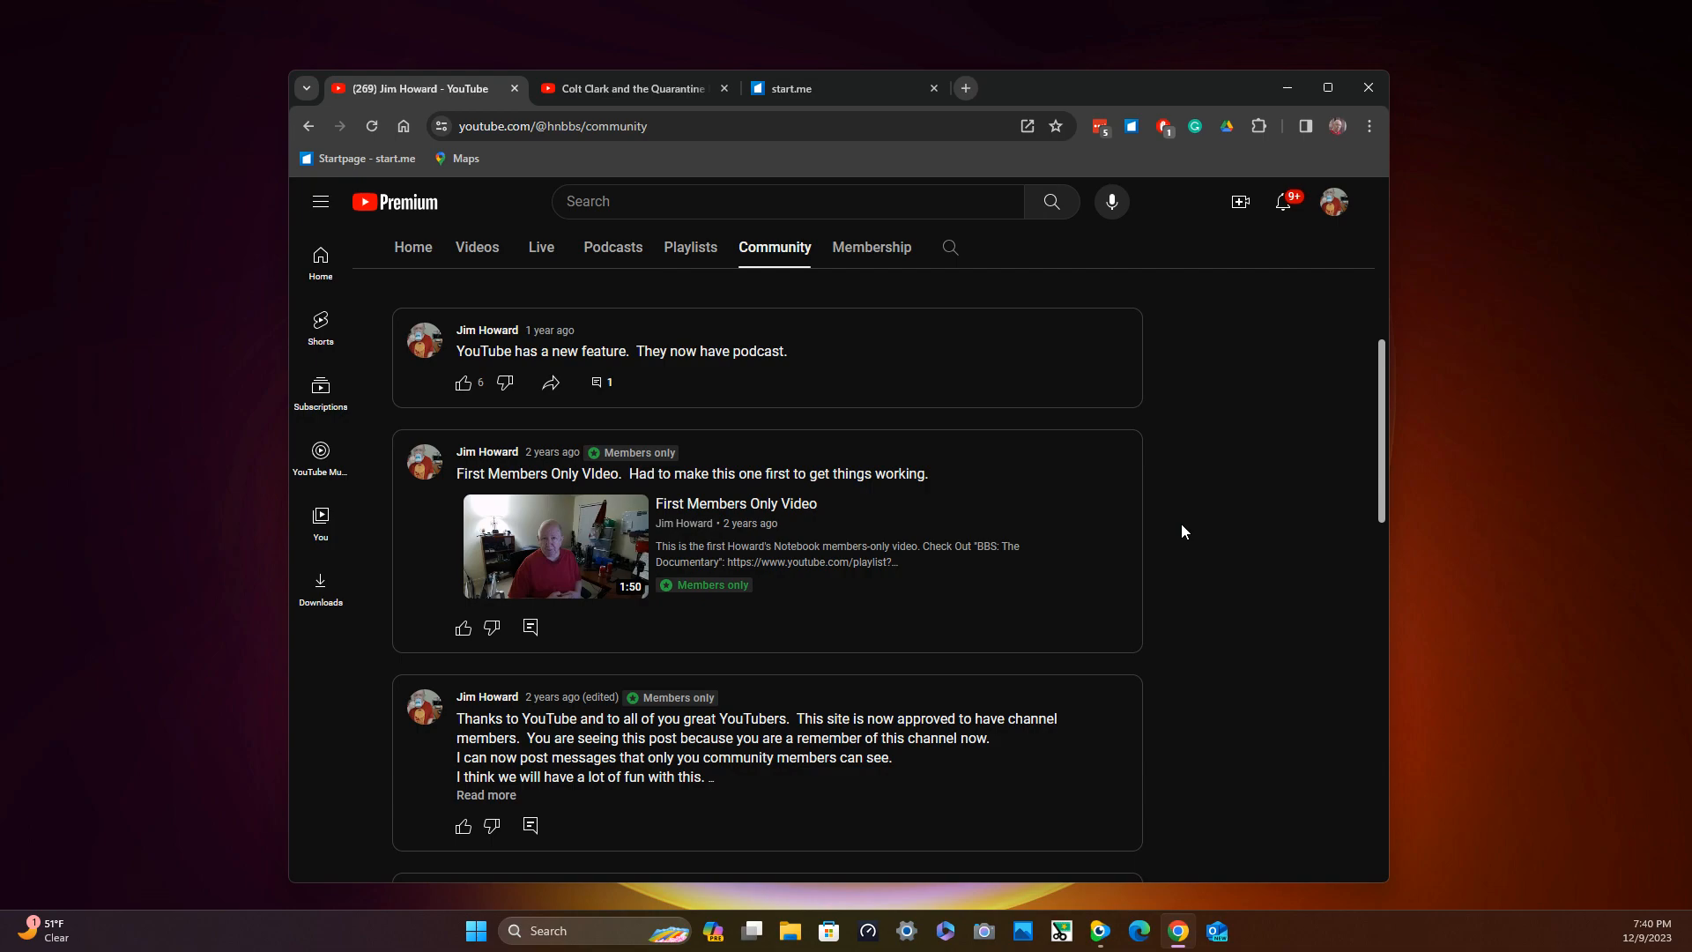
mouse_move(1154, 541)
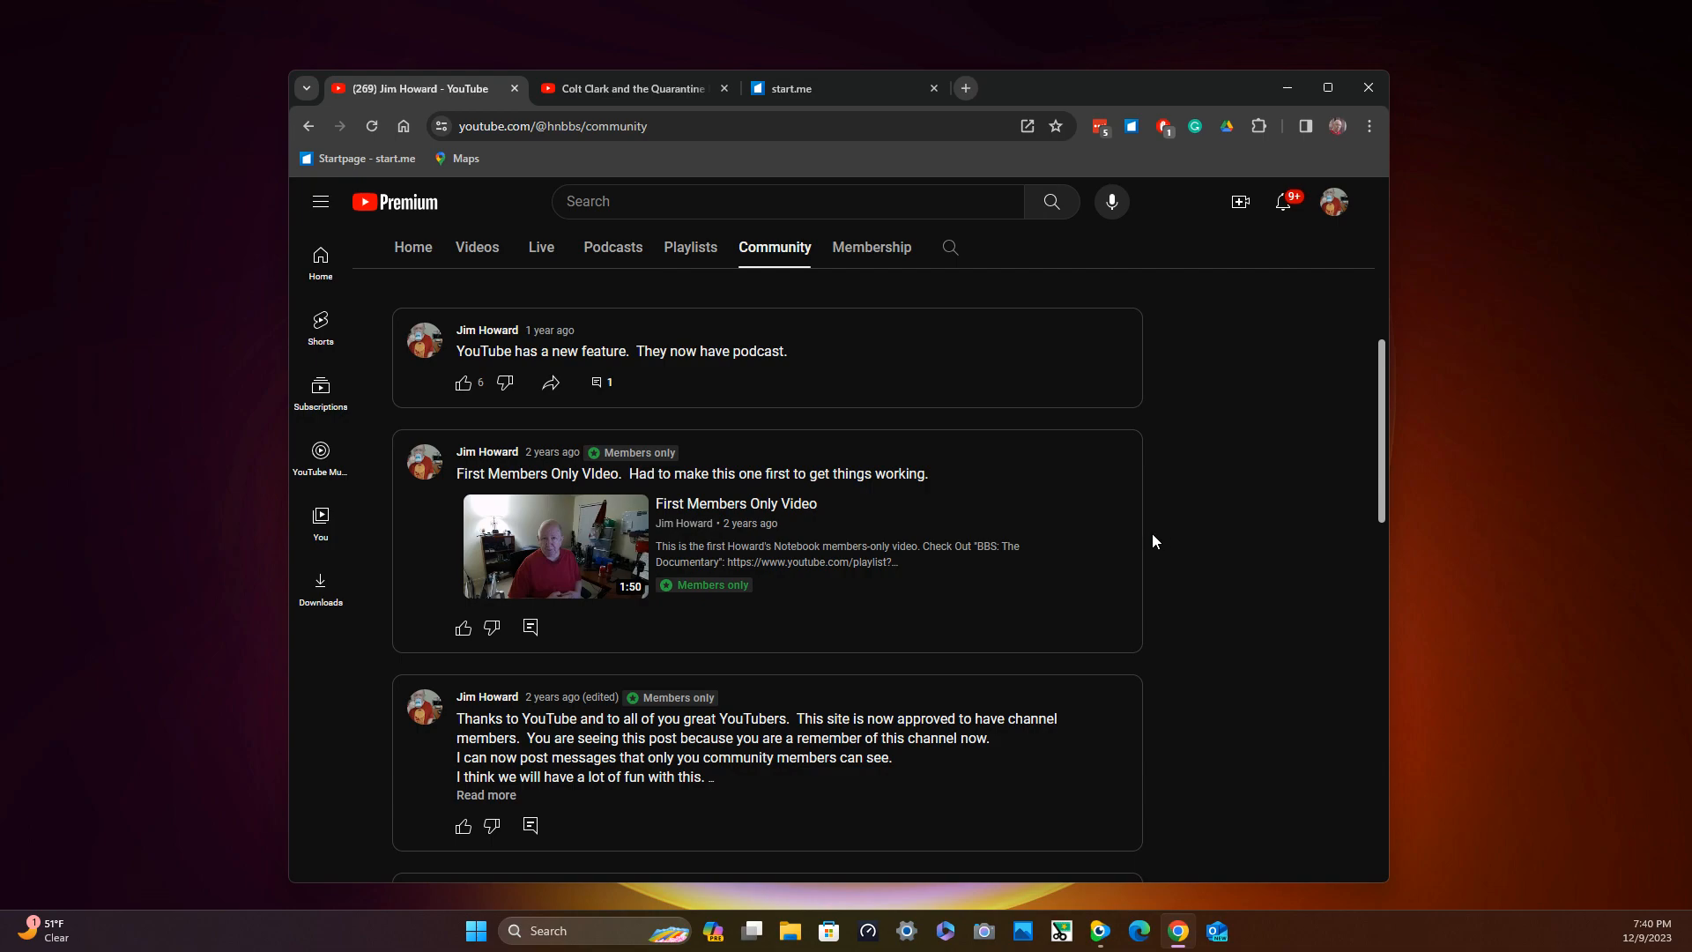
mouse_move(1140, 539)
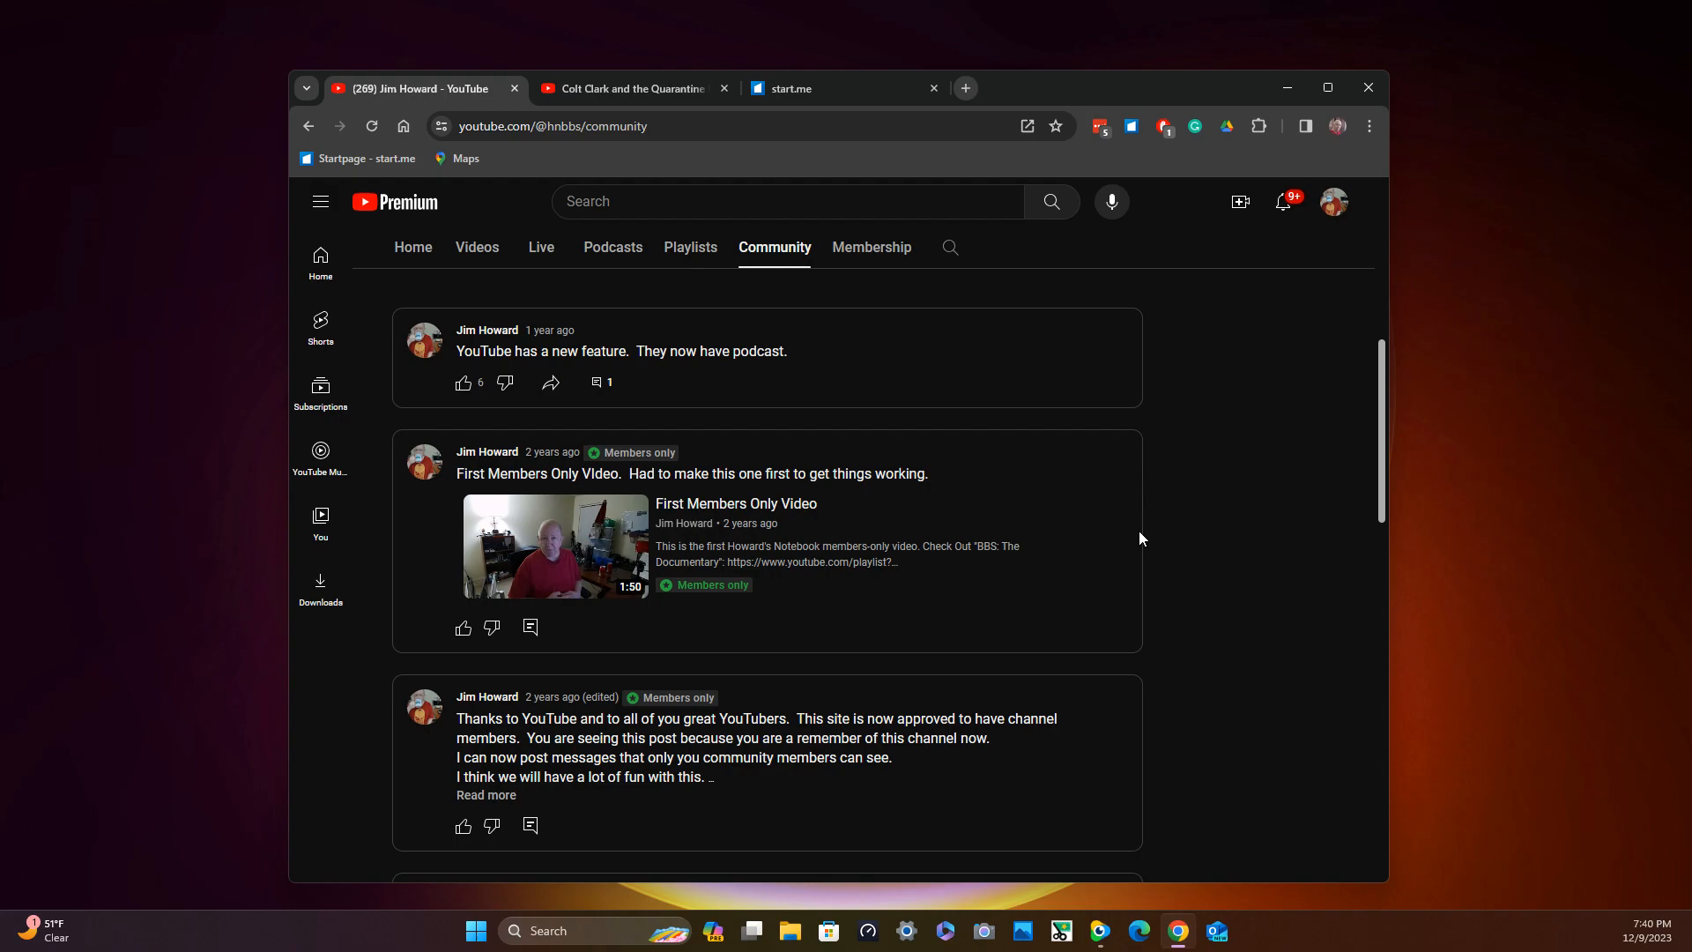
scroll("down", 3)
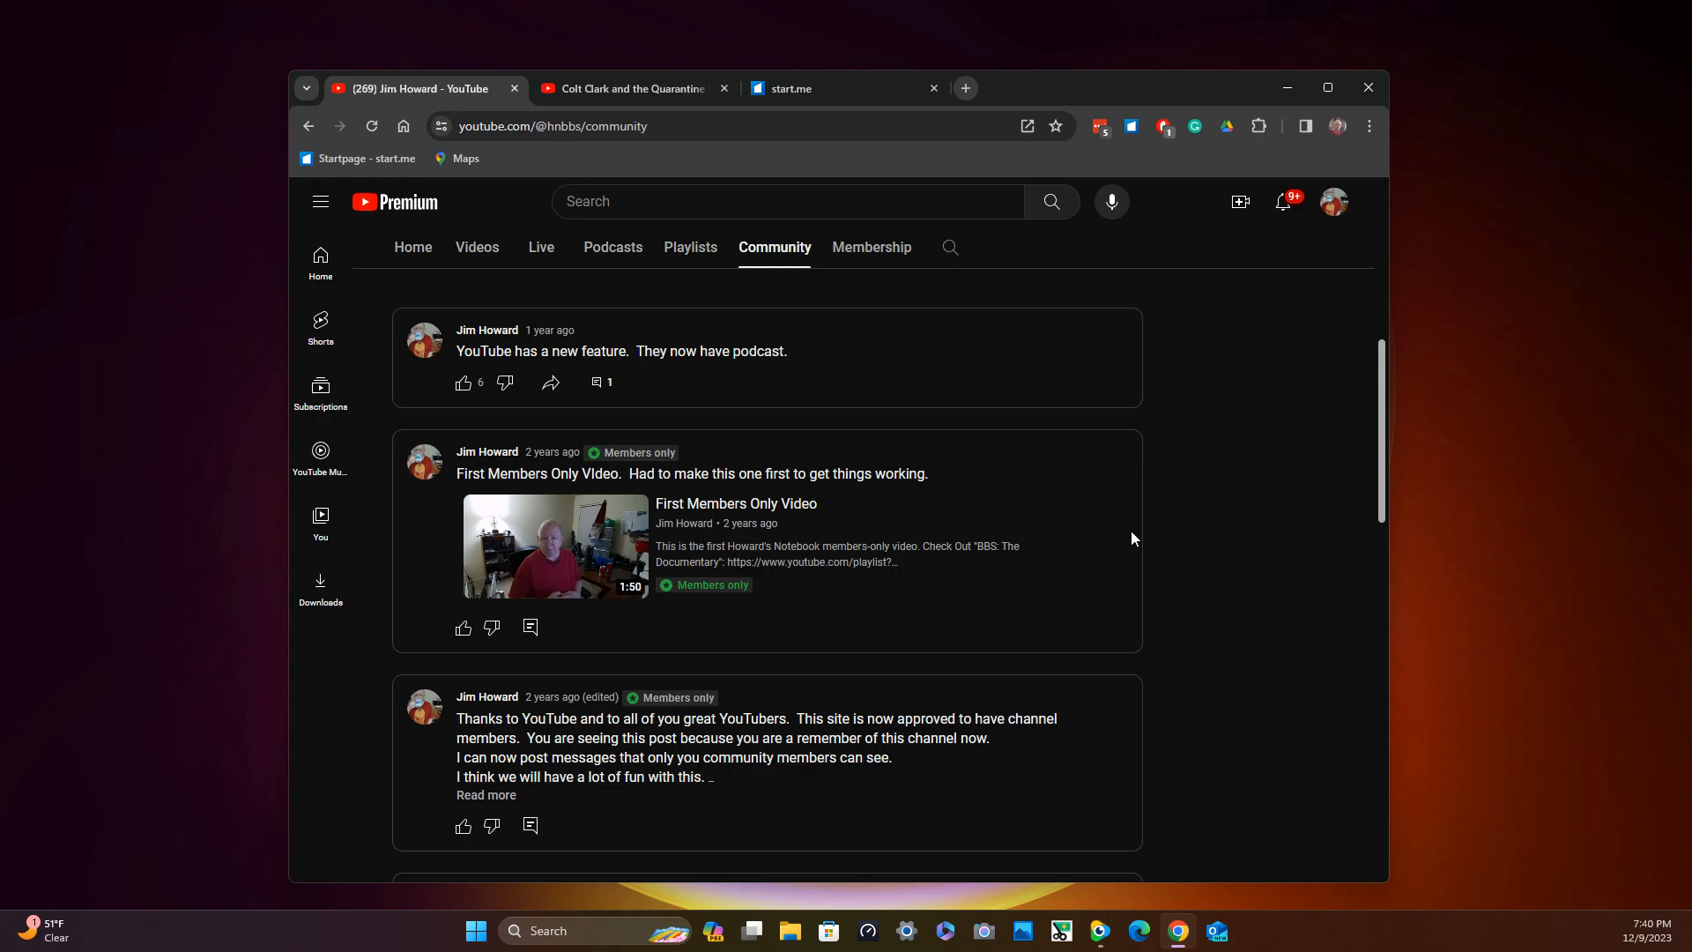
scroll("down", 3)
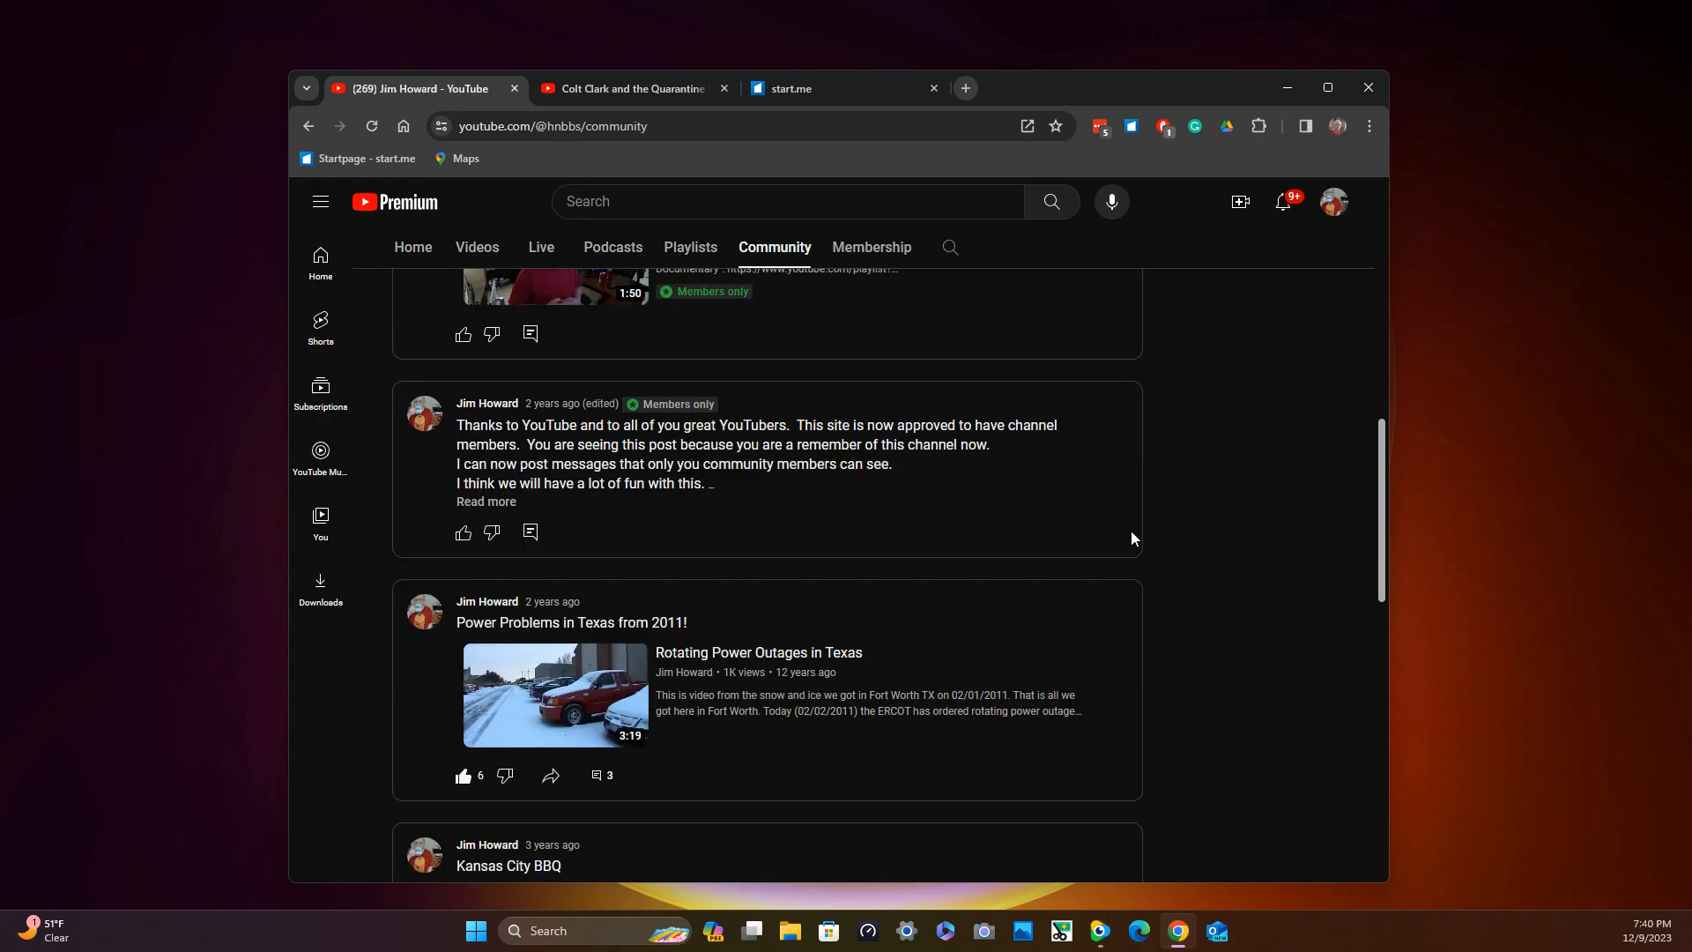
scroll("down", 3)
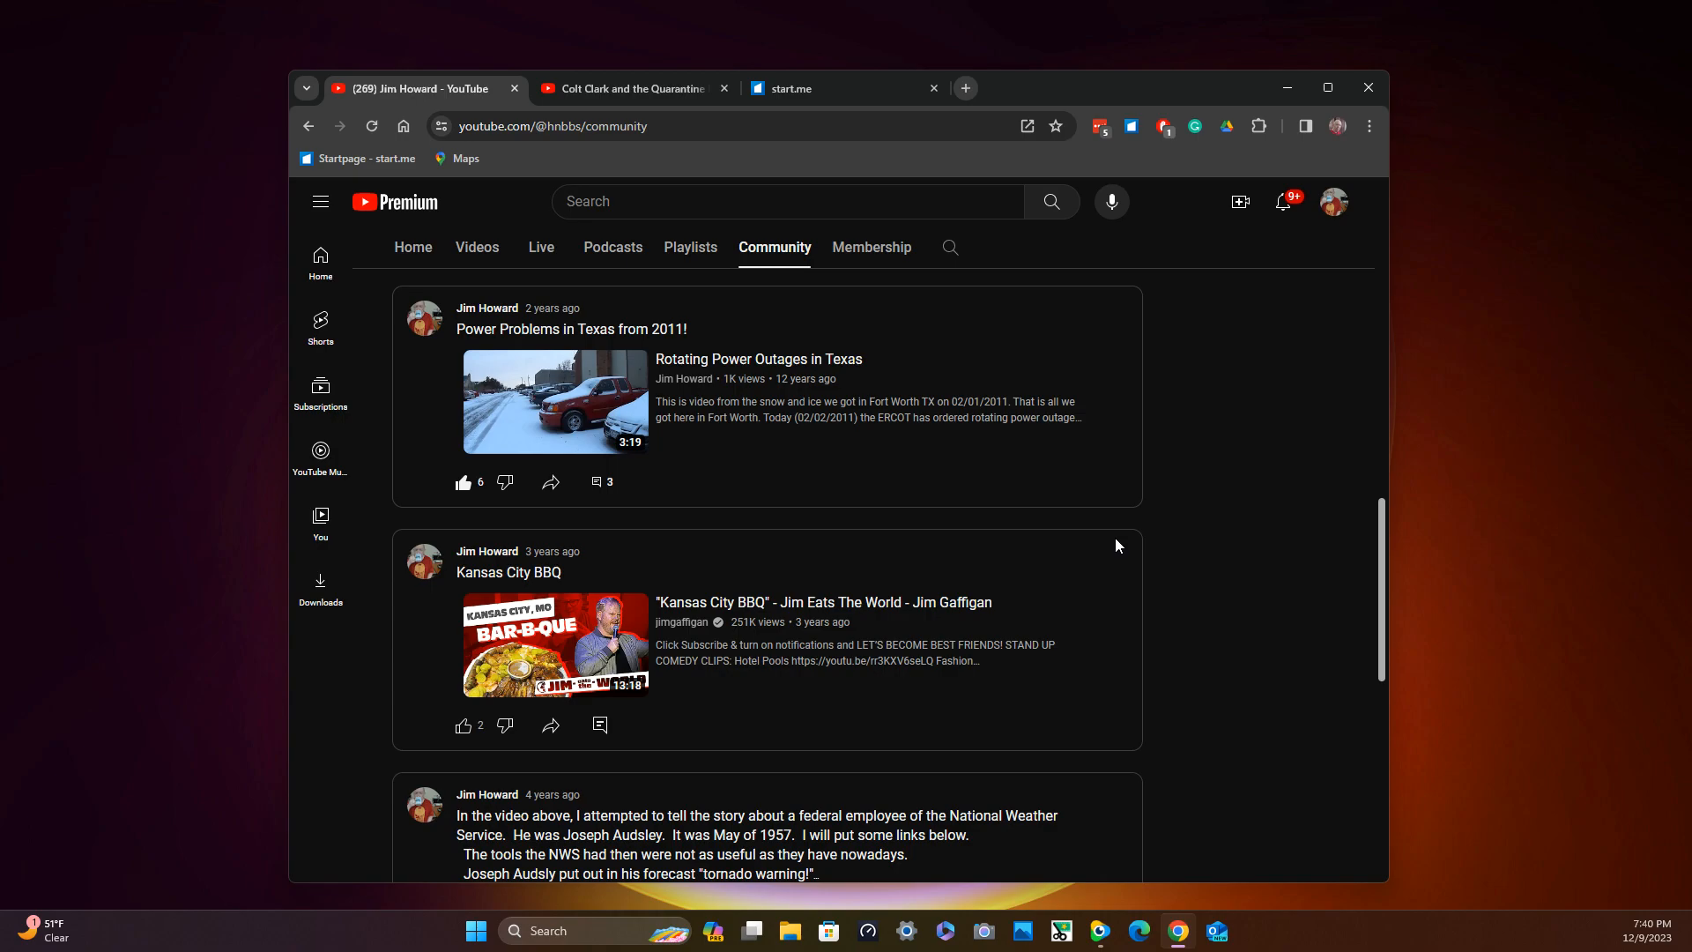
scroll("down", 3)
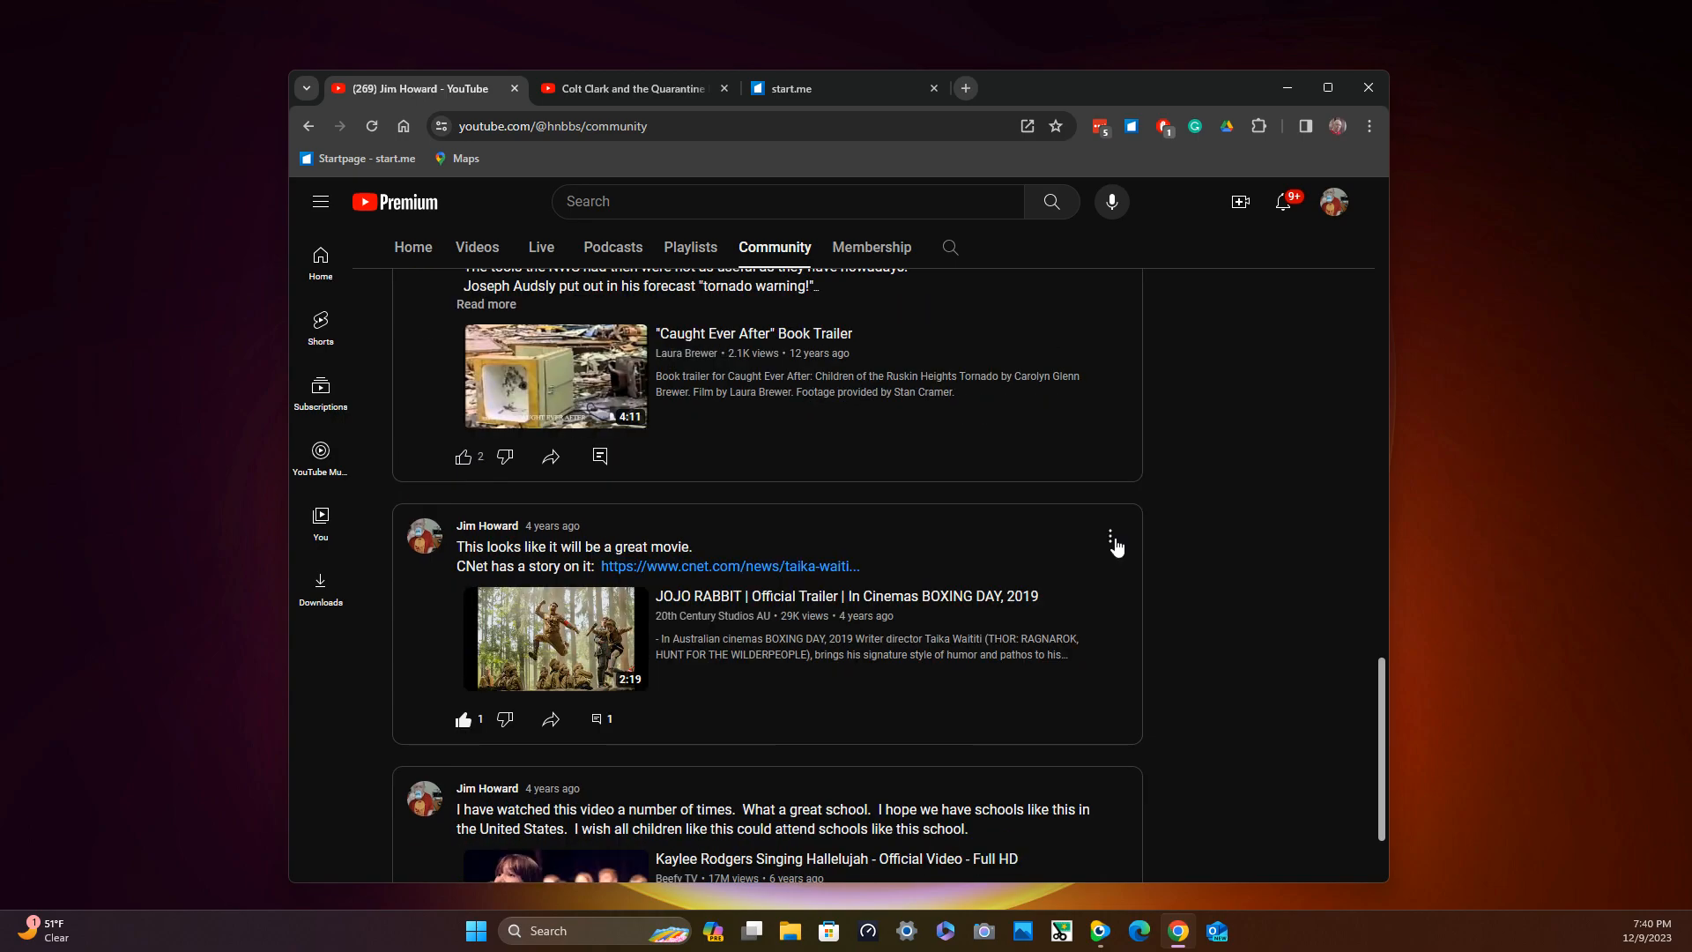
scroll("down", 3)
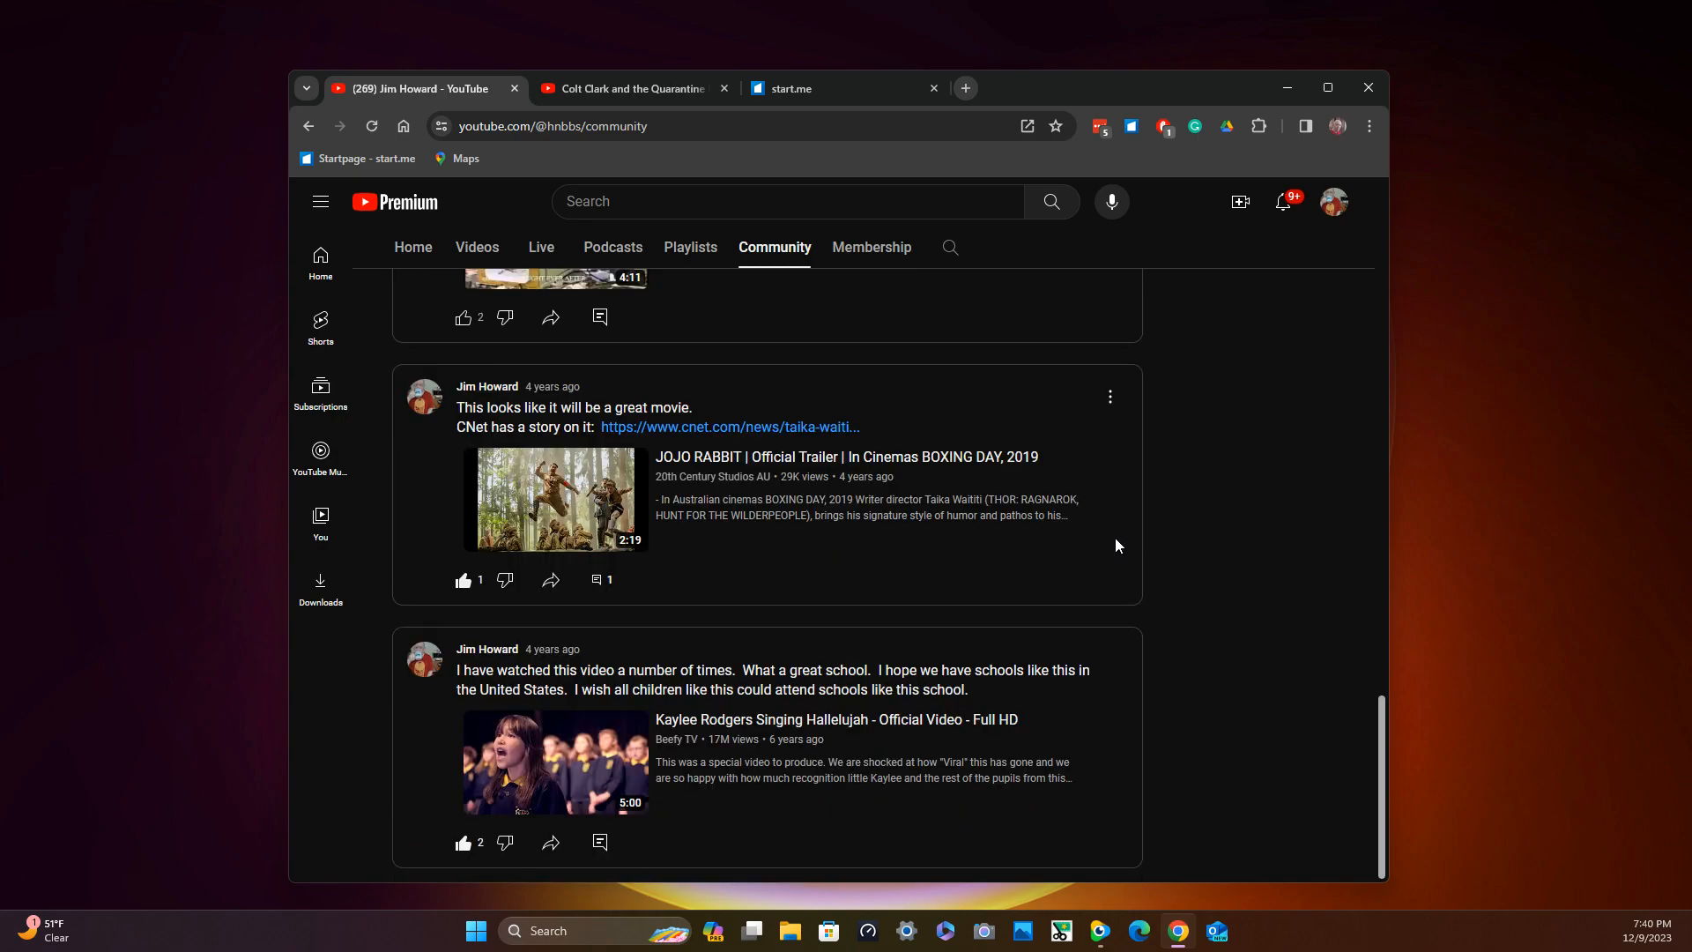
mouse_move(1101, 549)
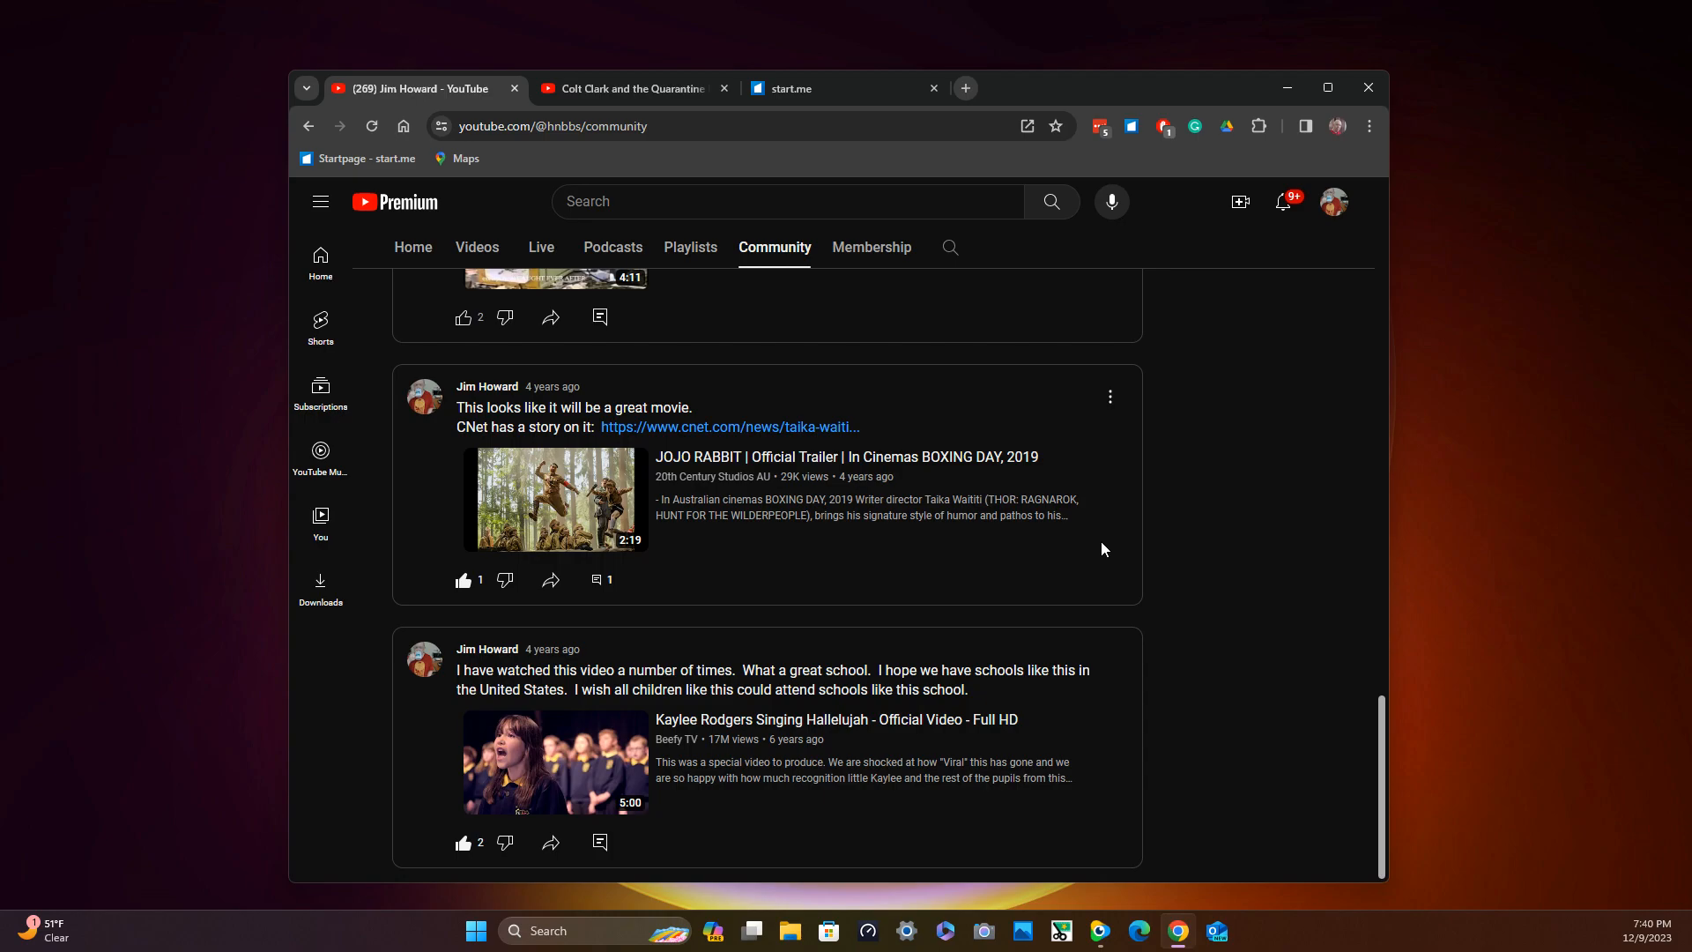
scroll("up", 3)
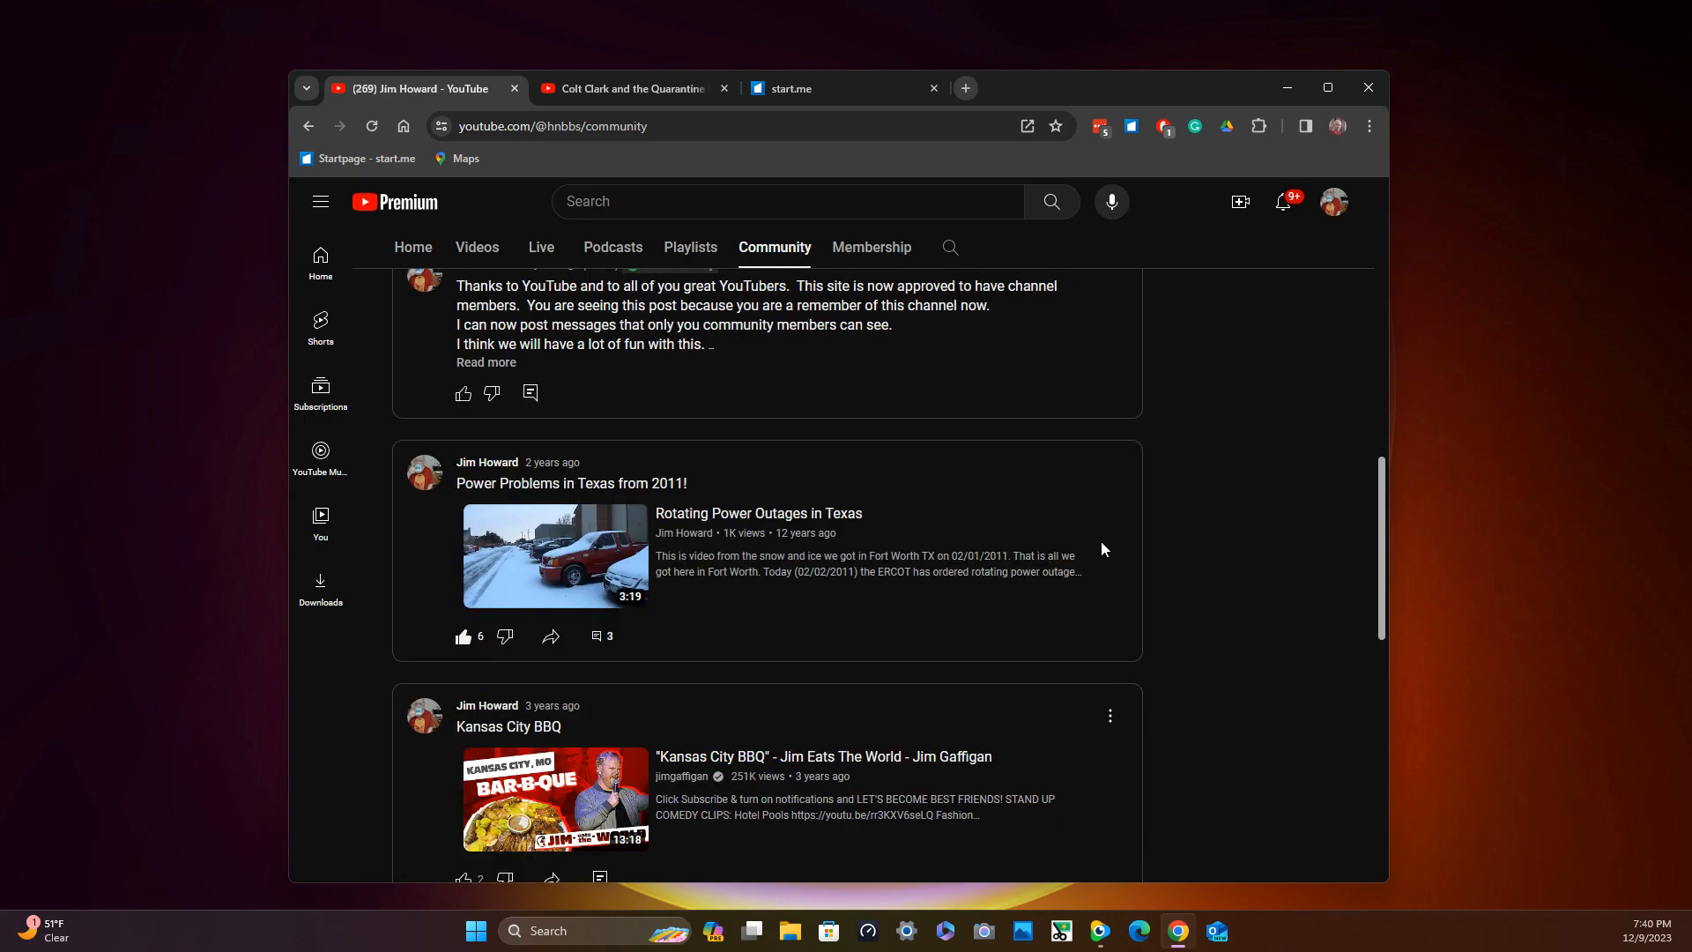
scroll("up", 3)
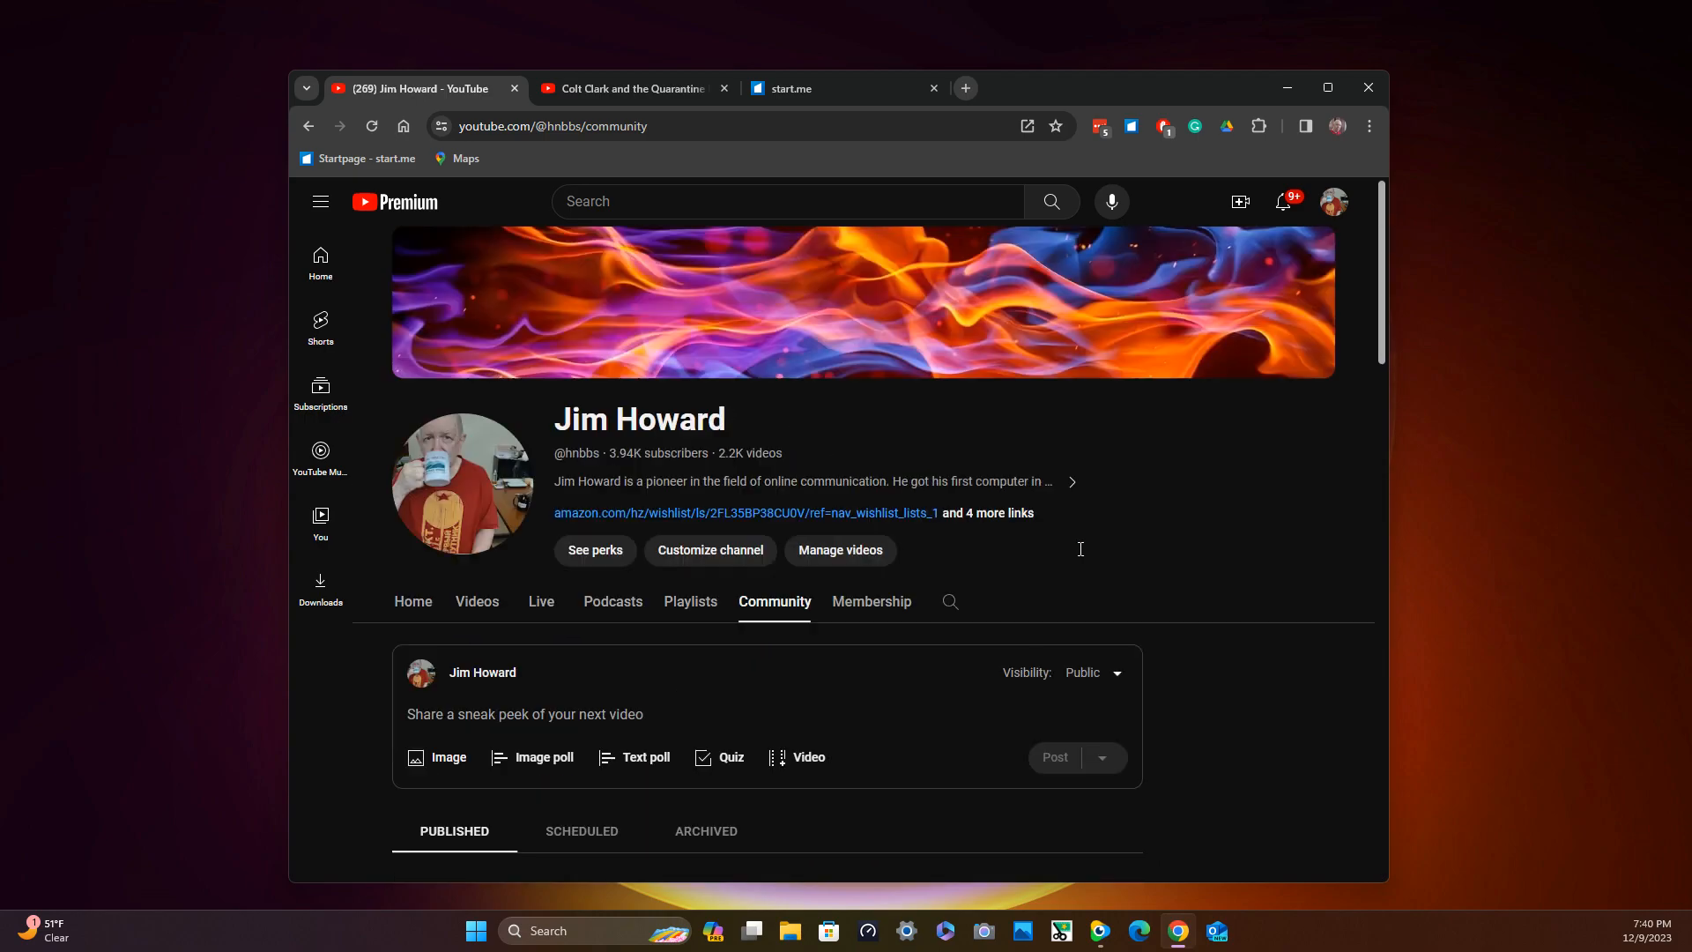
mouse_move(1081, 554)
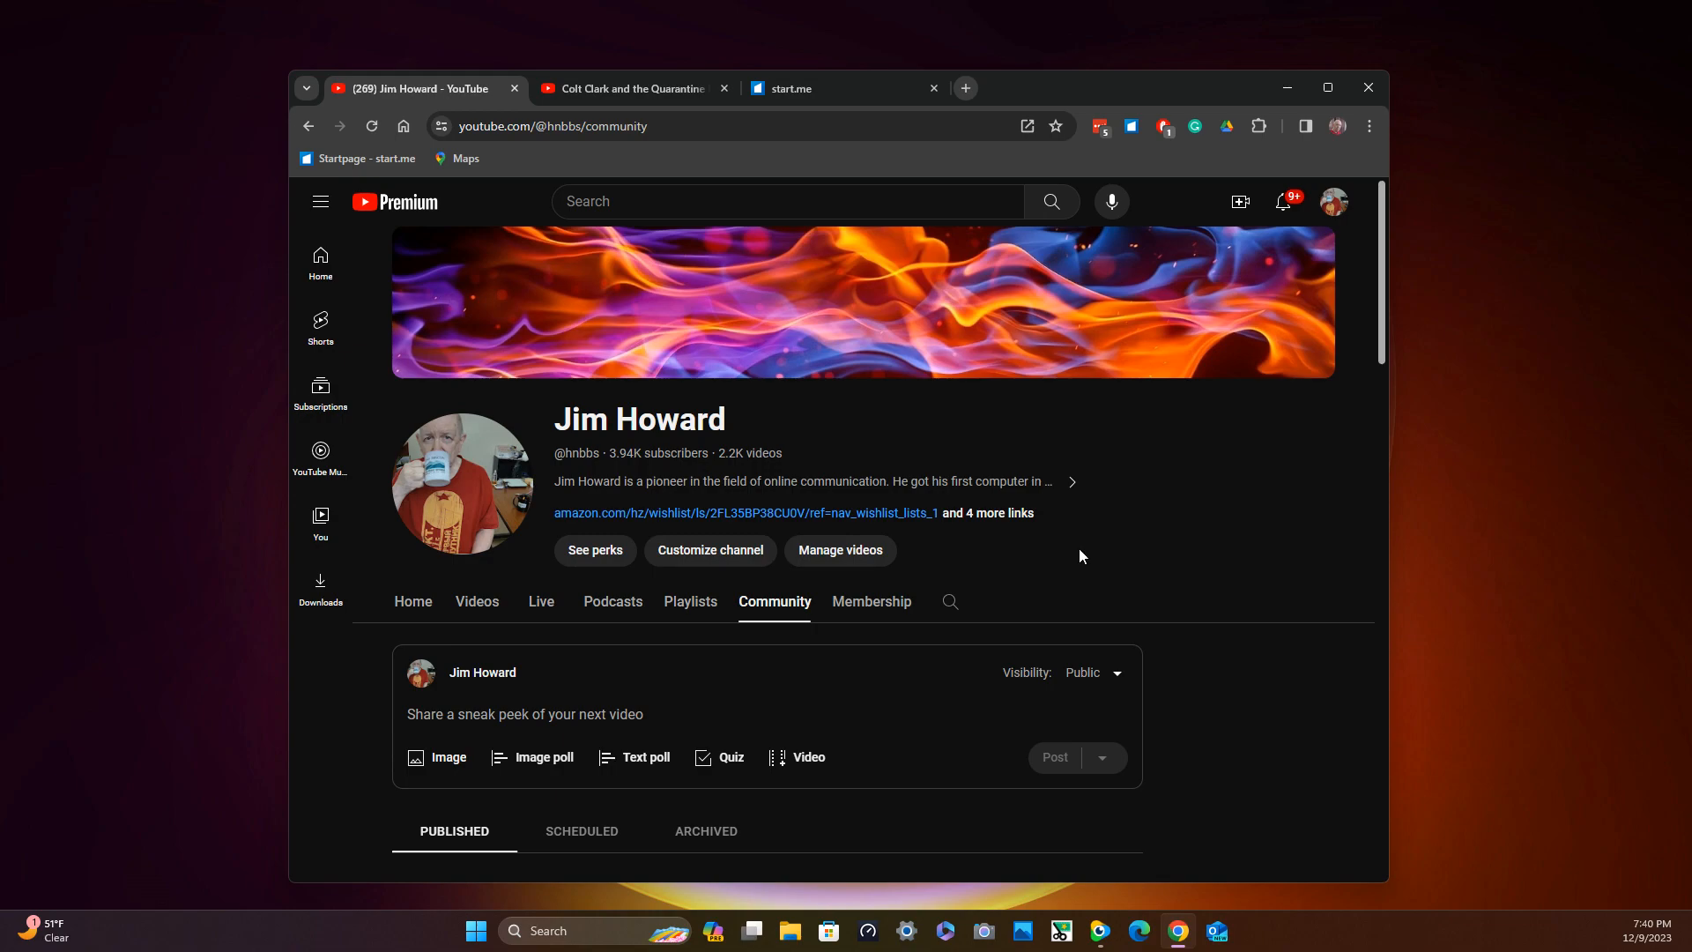
mouse_move(1038, 572)
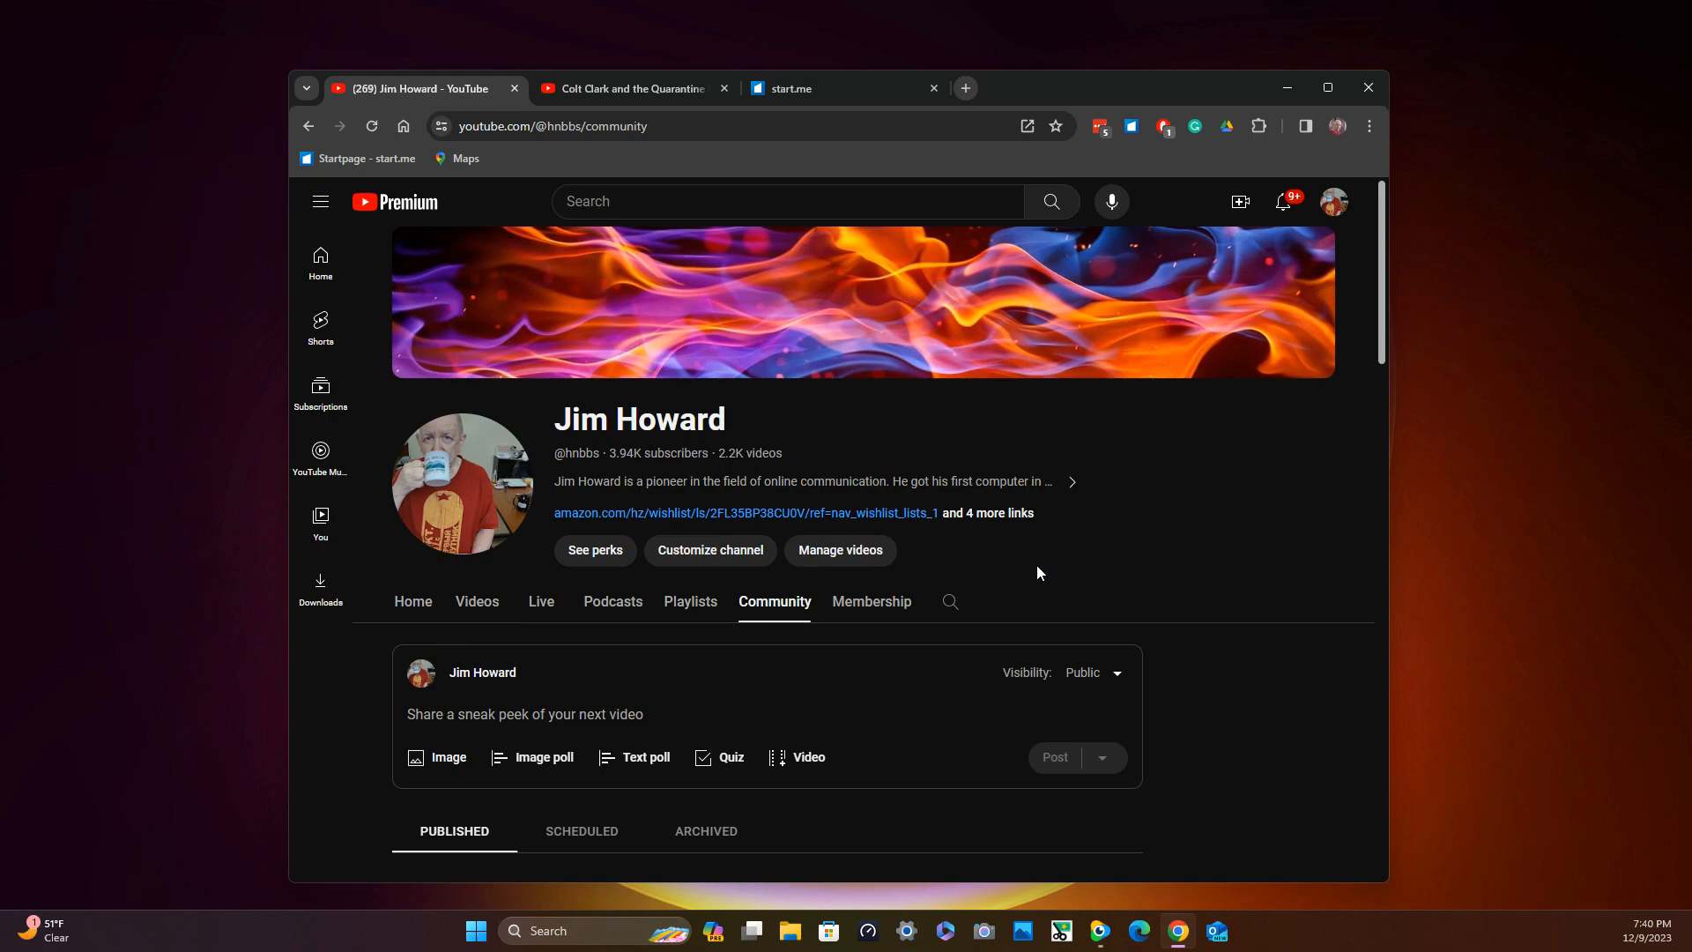
scroll("down", 3)
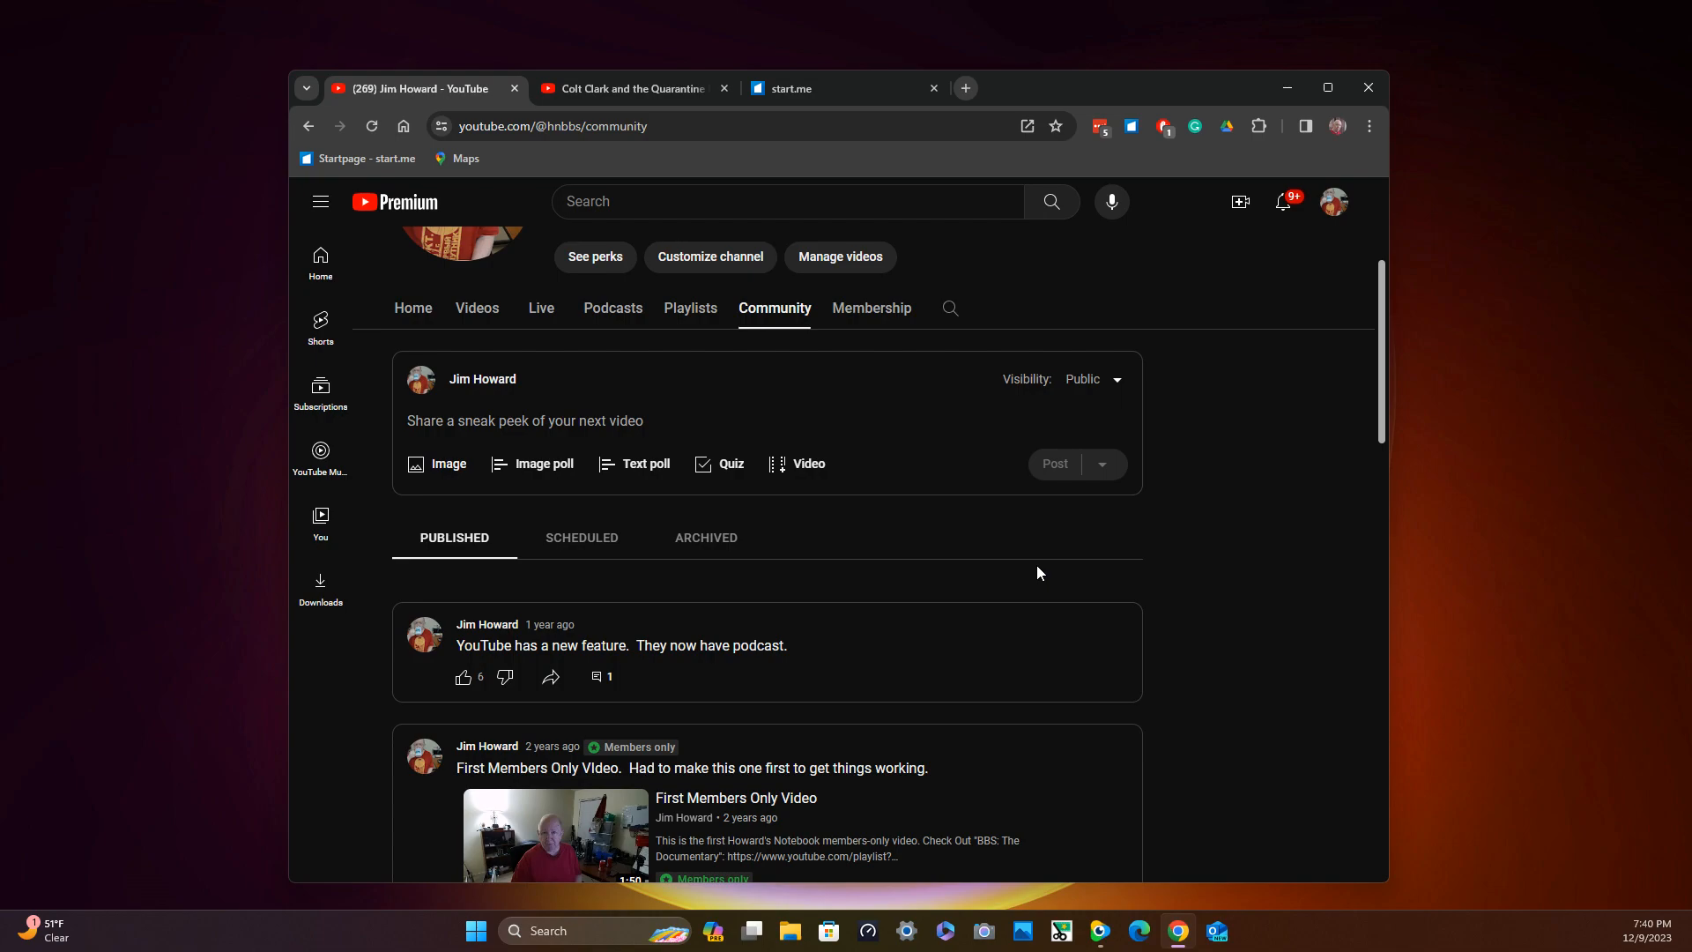
scroll("up", 3)
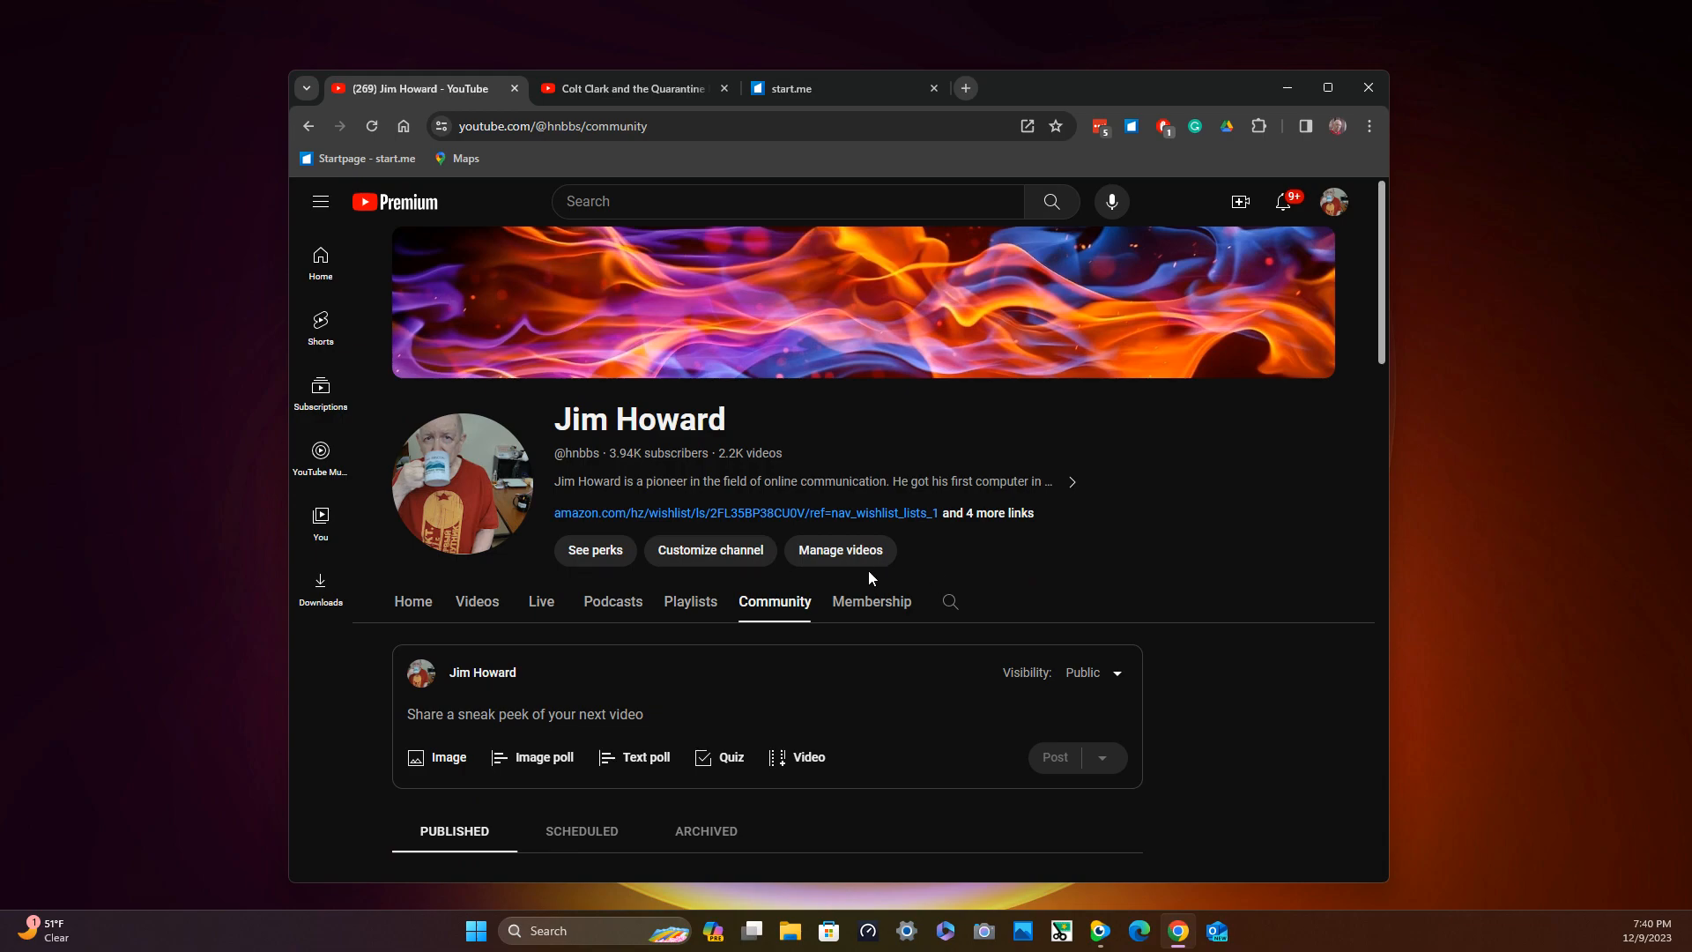
mouse_move(593, 550)
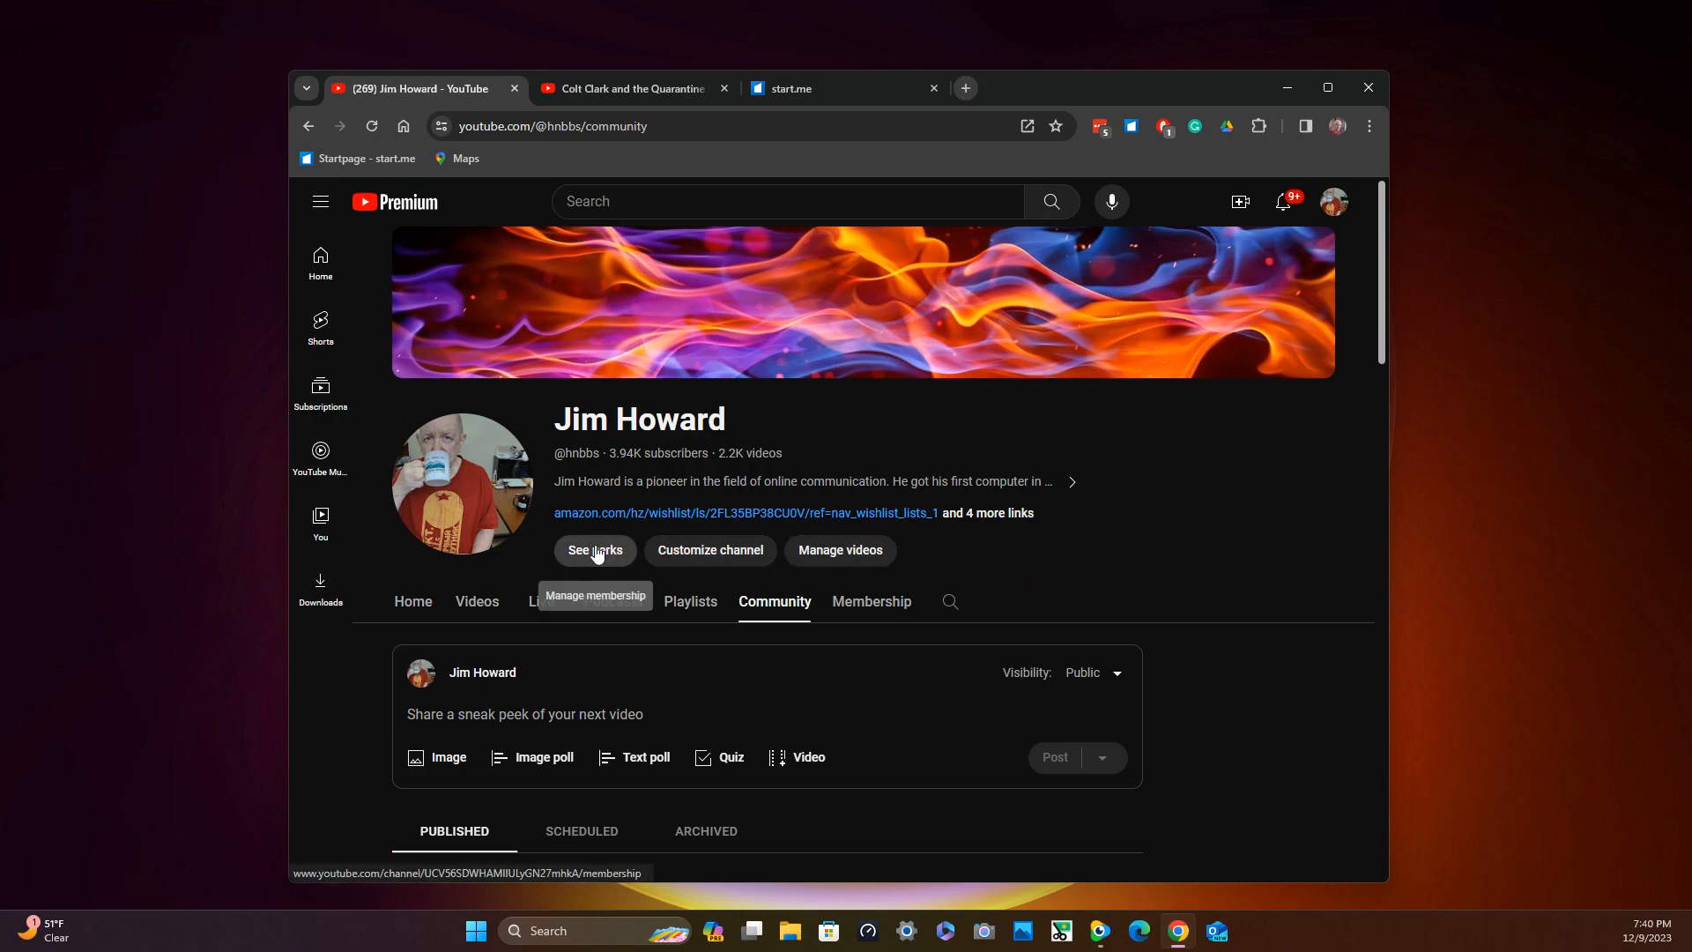
Open Jim Howard's Membership tab via See perks and browse the members-only videos and posts.
left_click(870, 601)
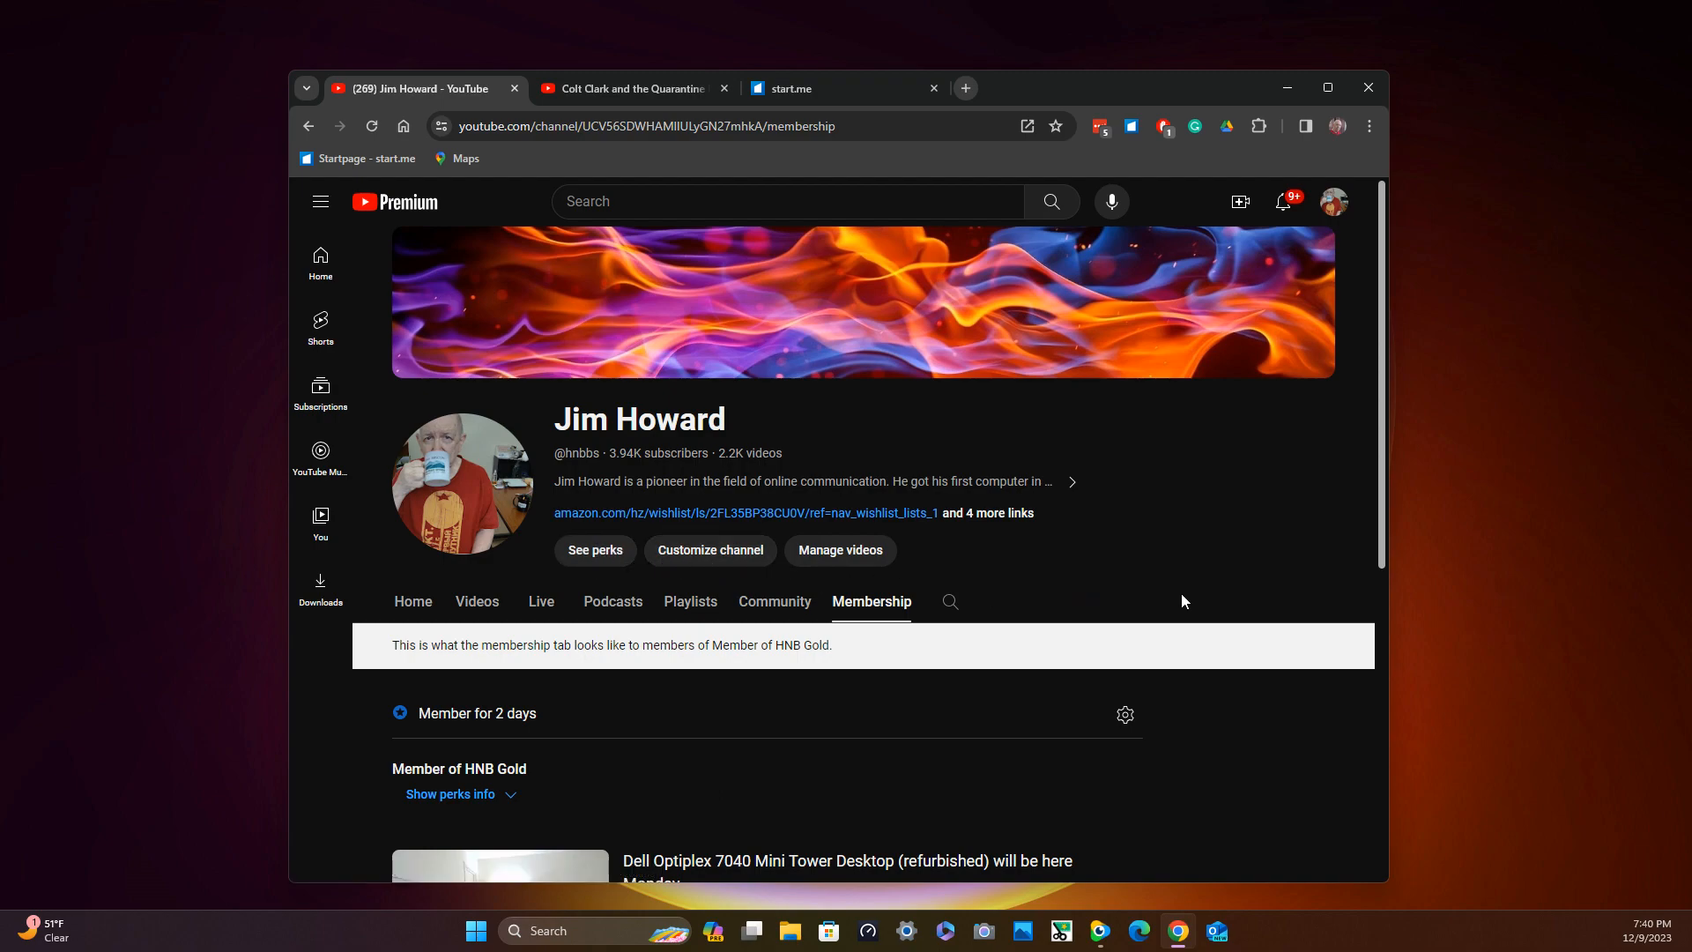
mouse_move(1197, 595)
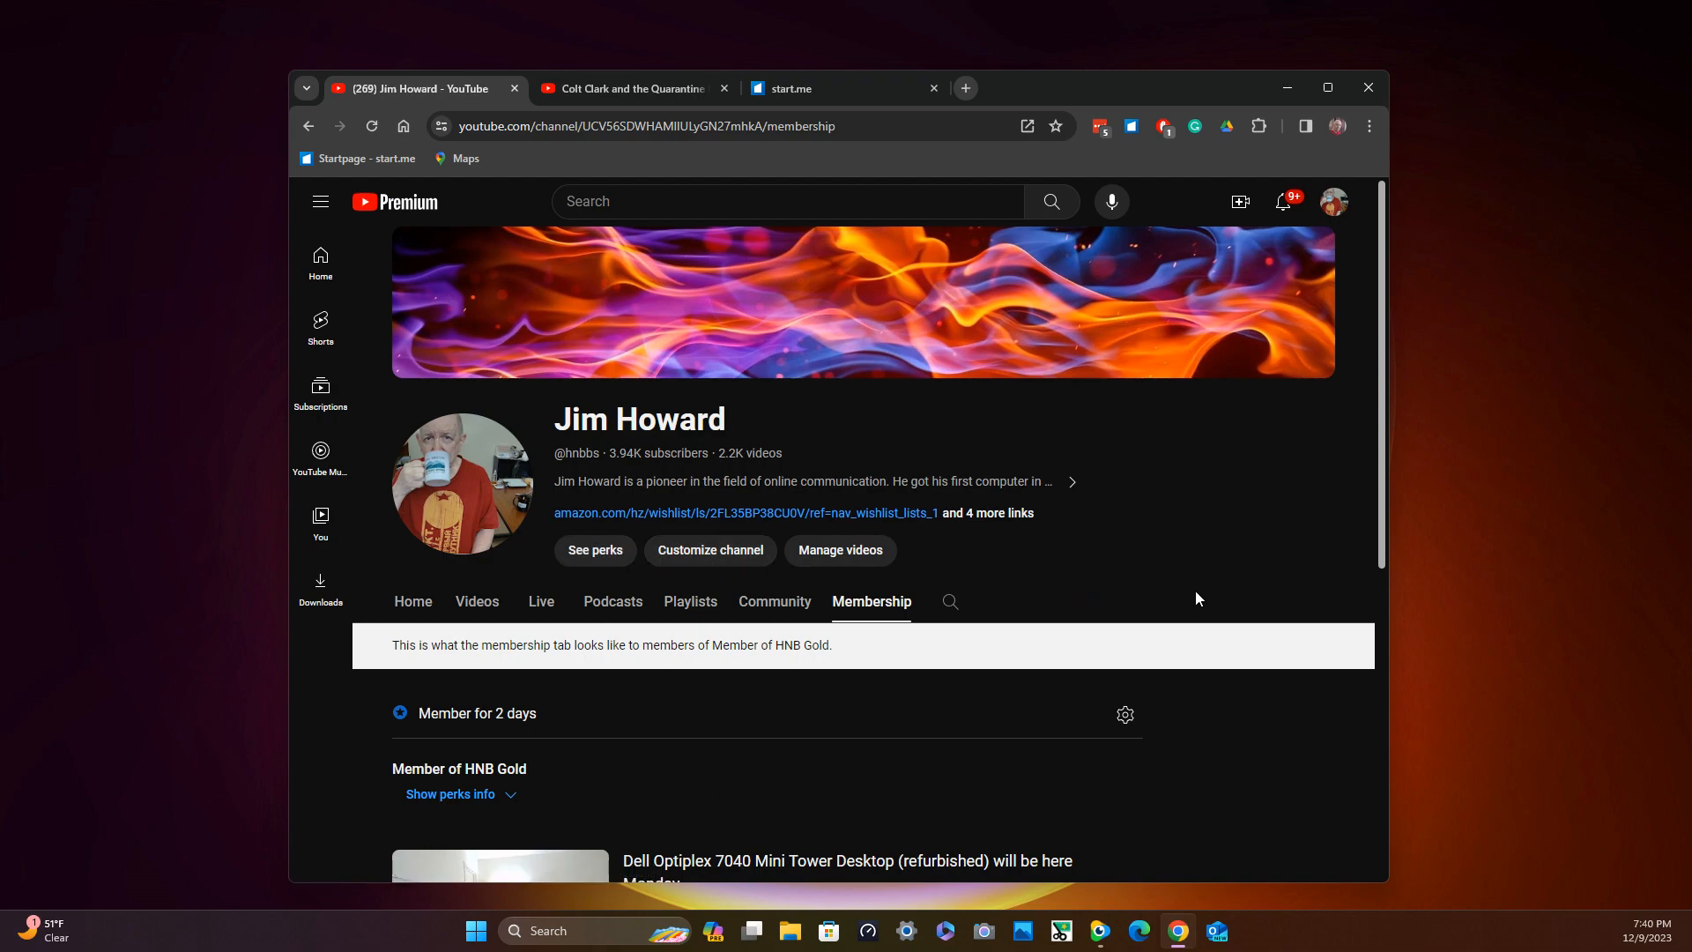
scroll("down", 3)
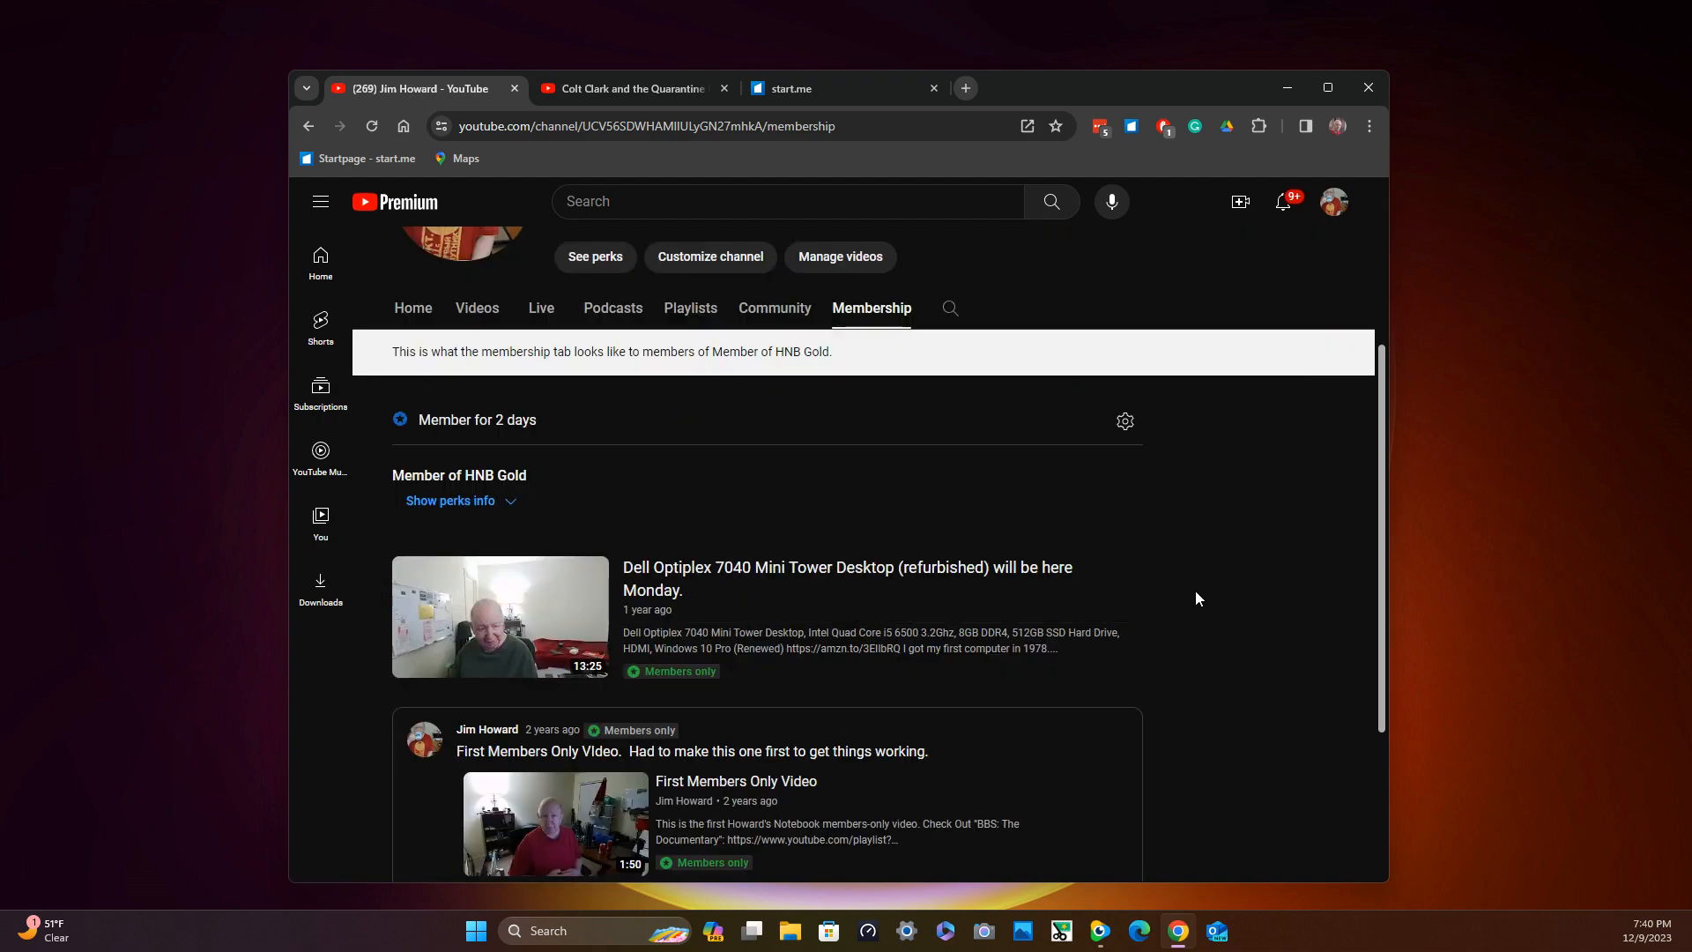
scroll("down", 3)
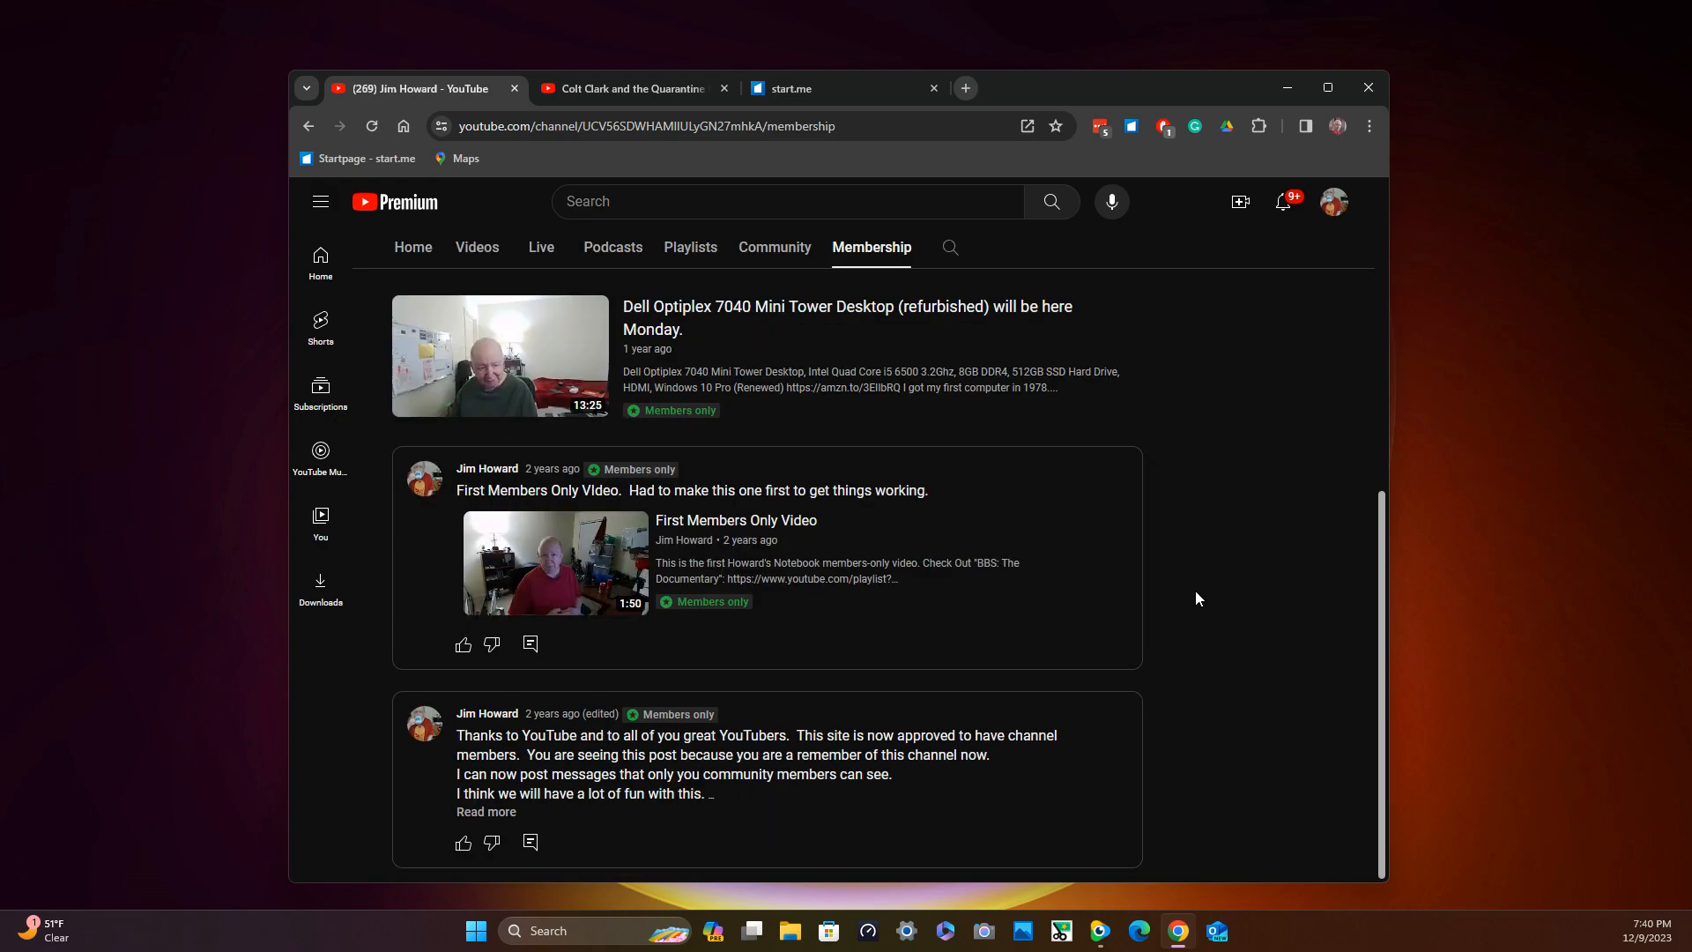
scroll("up", 3)
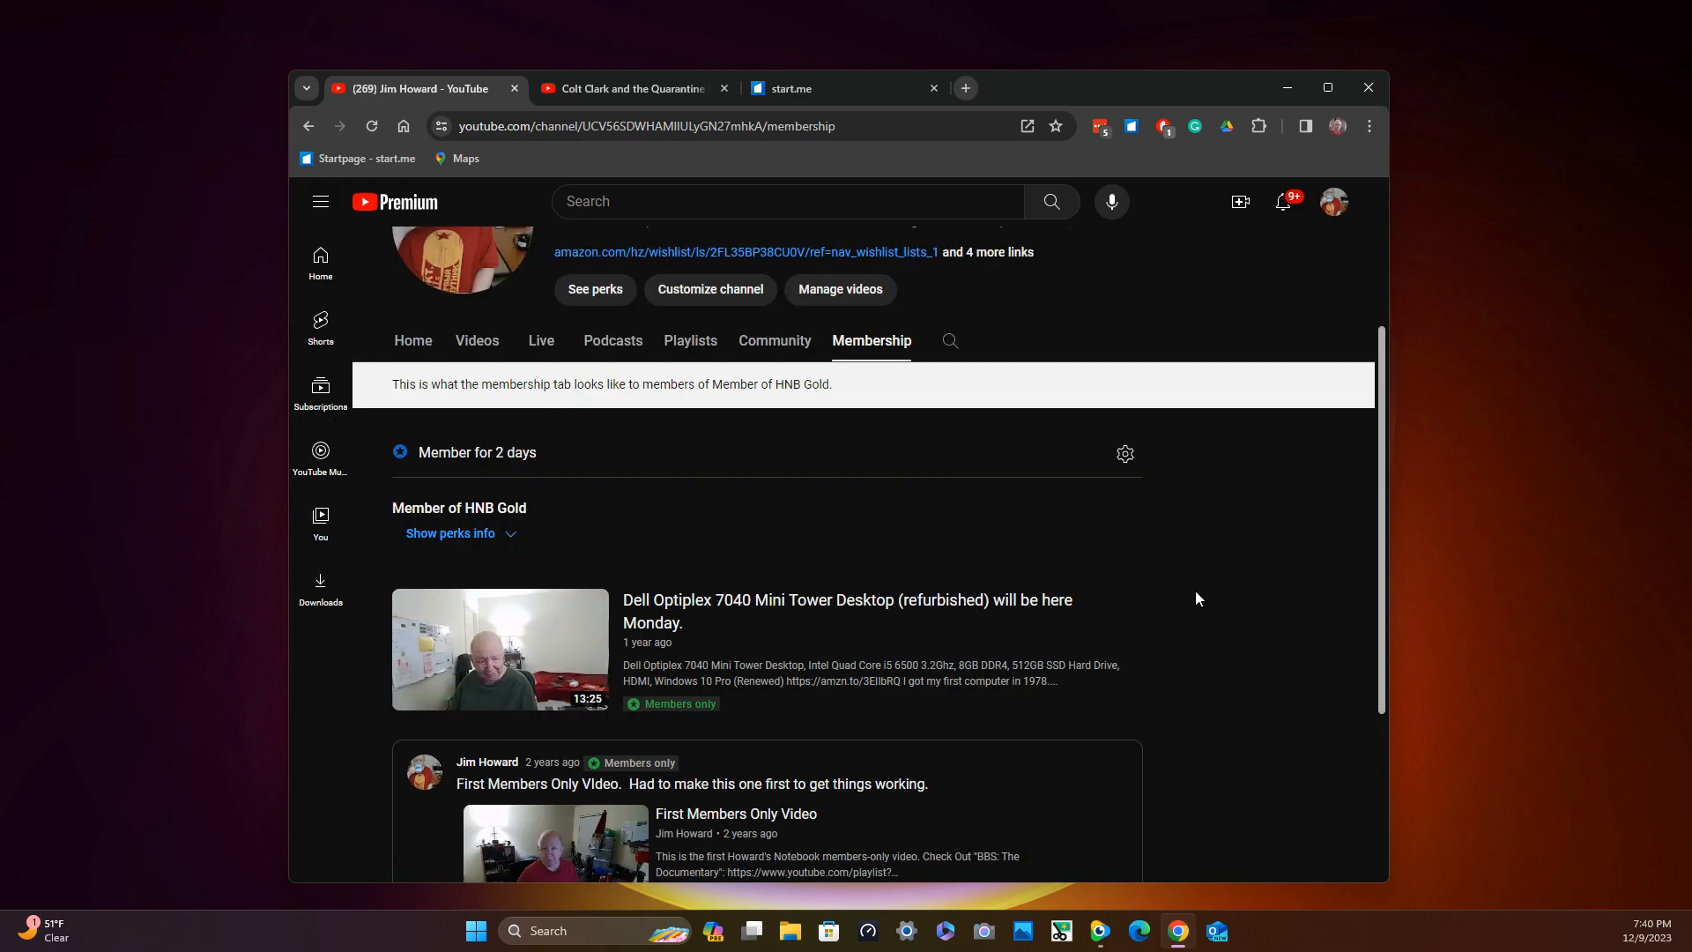
scroll("up", 3)
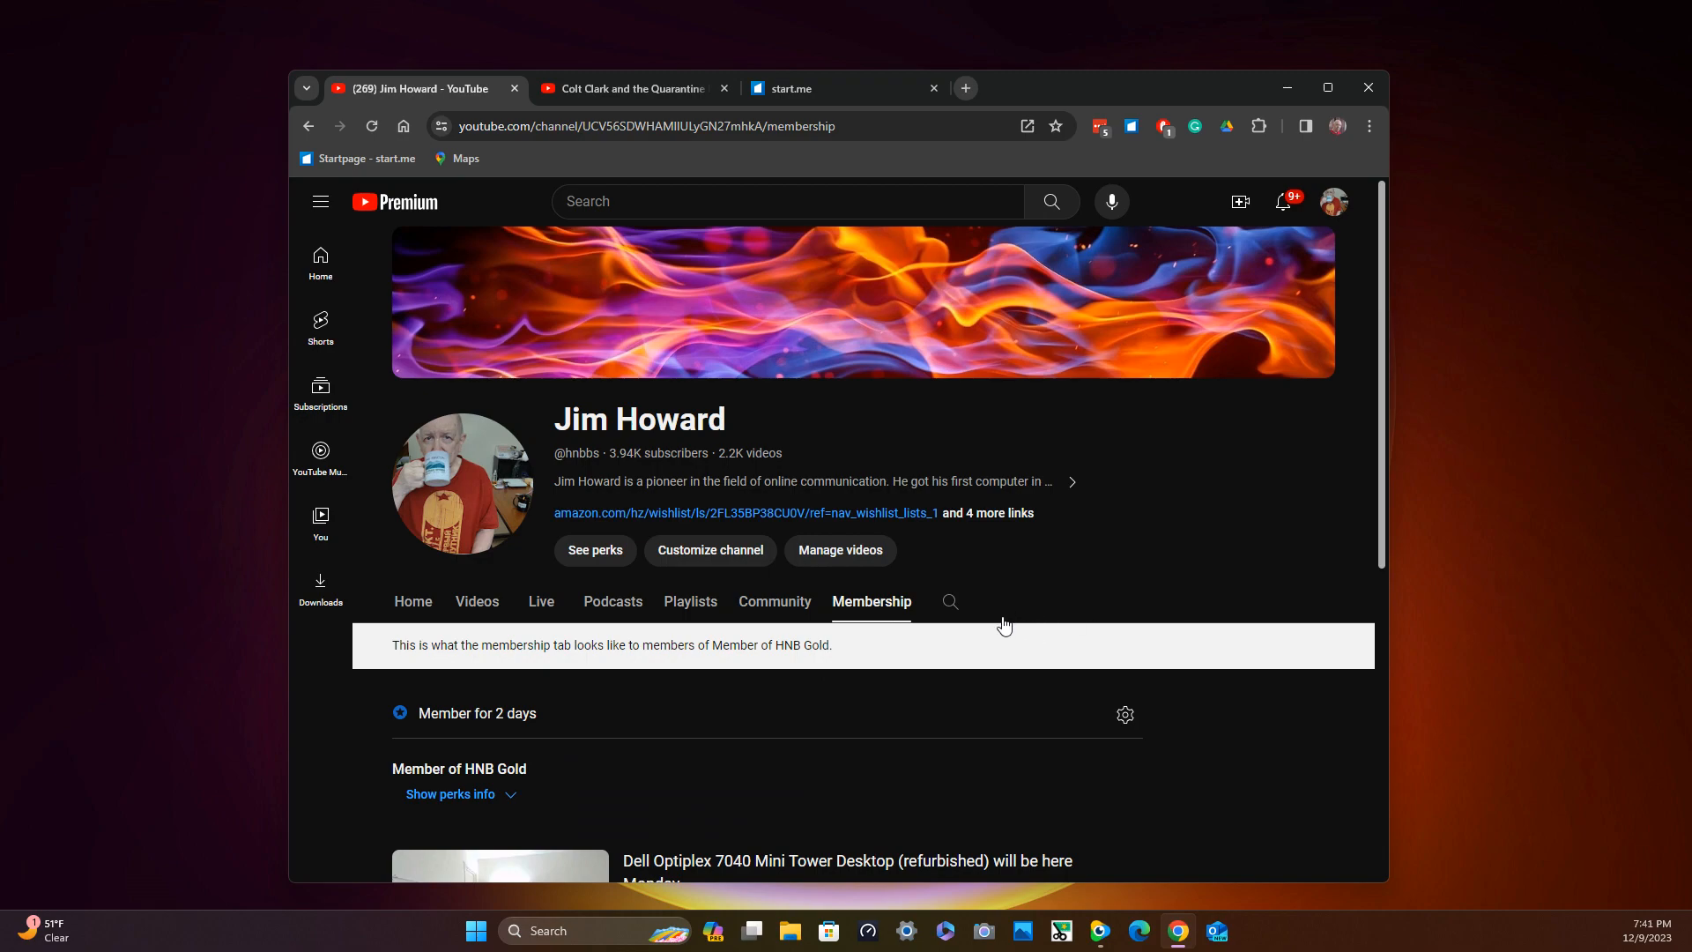
mouse_move(1151, 689)
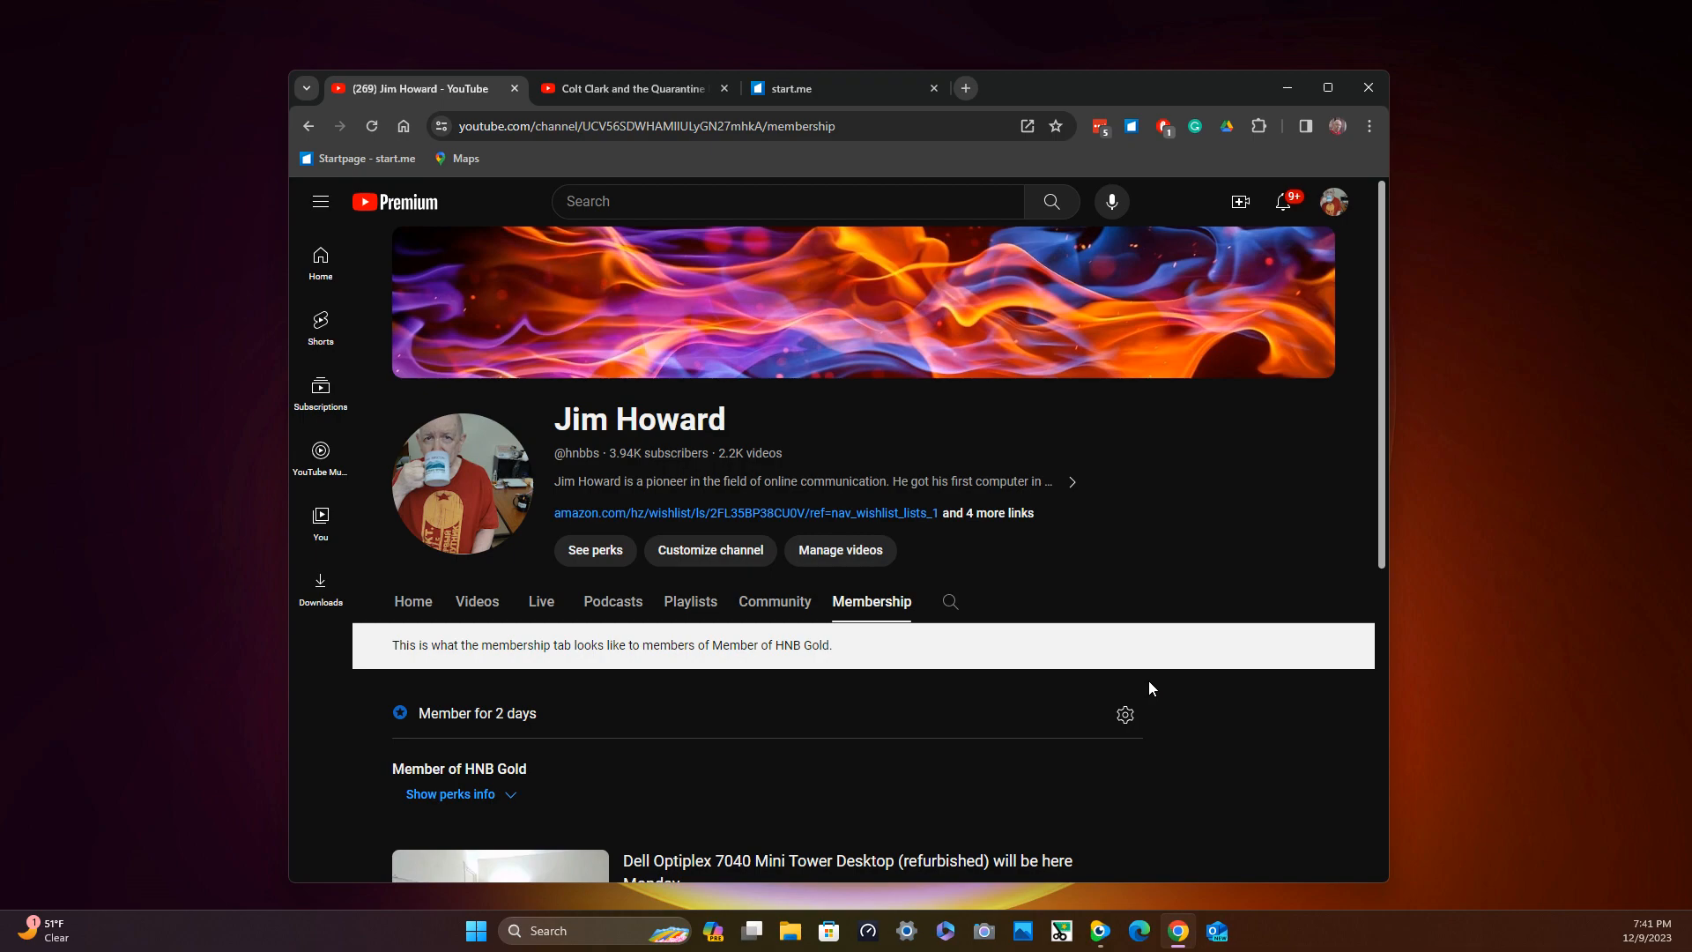
mouse_move(1073, 745)
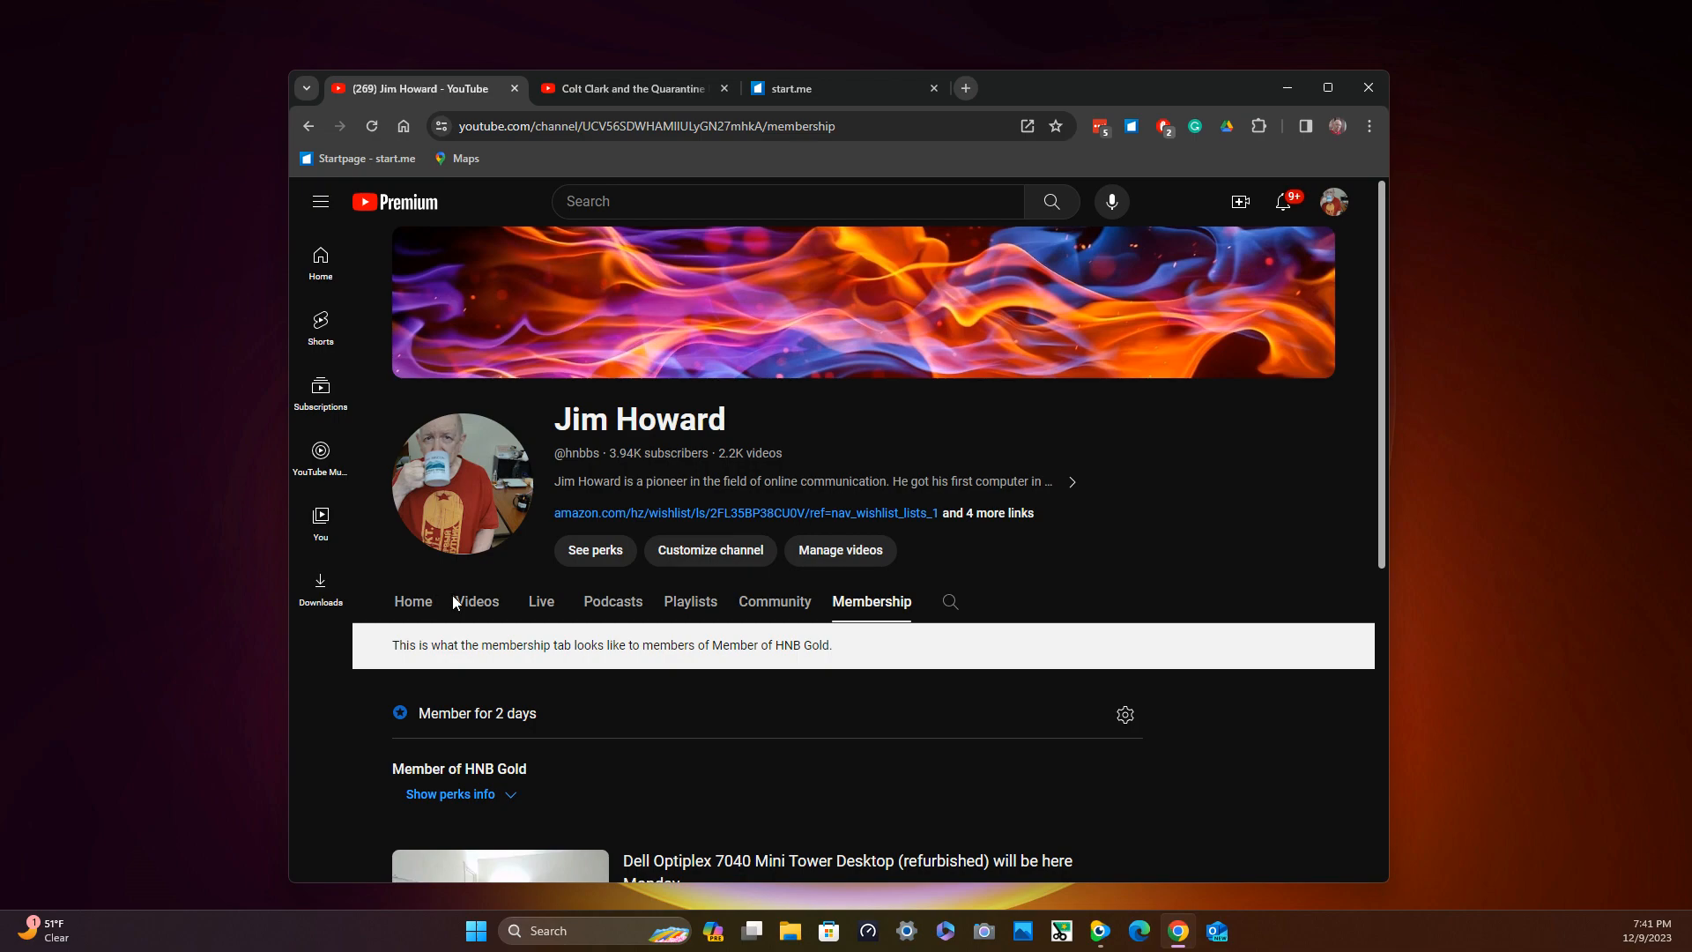
mouse_move(680, 615)
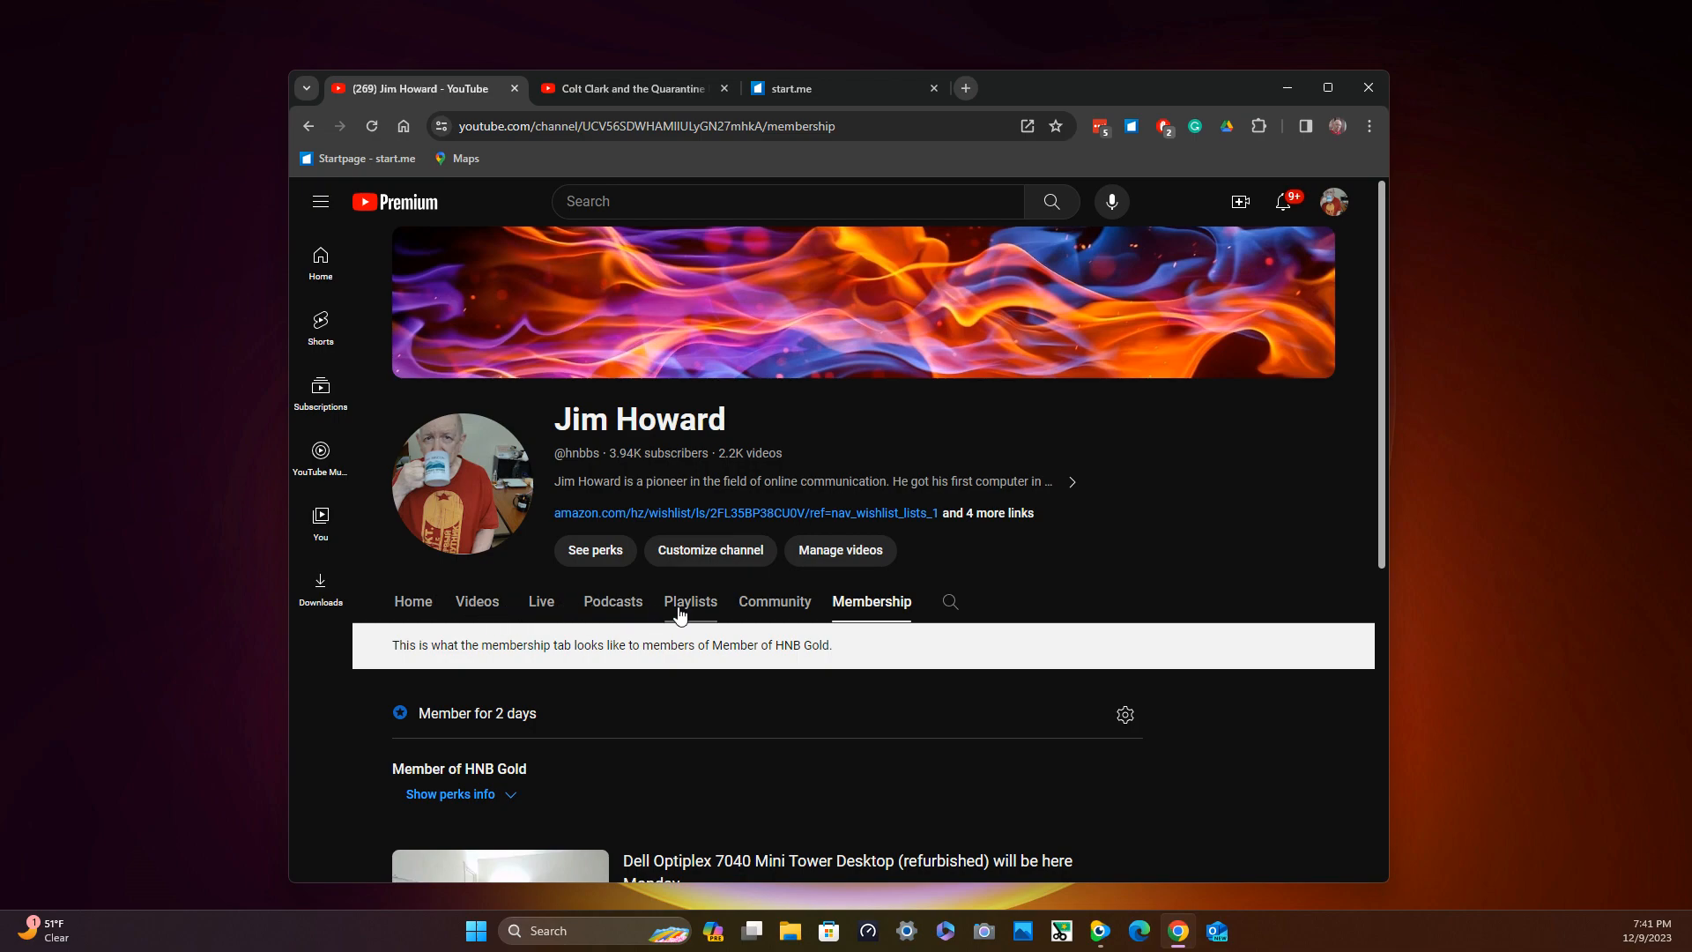
mouse_move(774, 601)
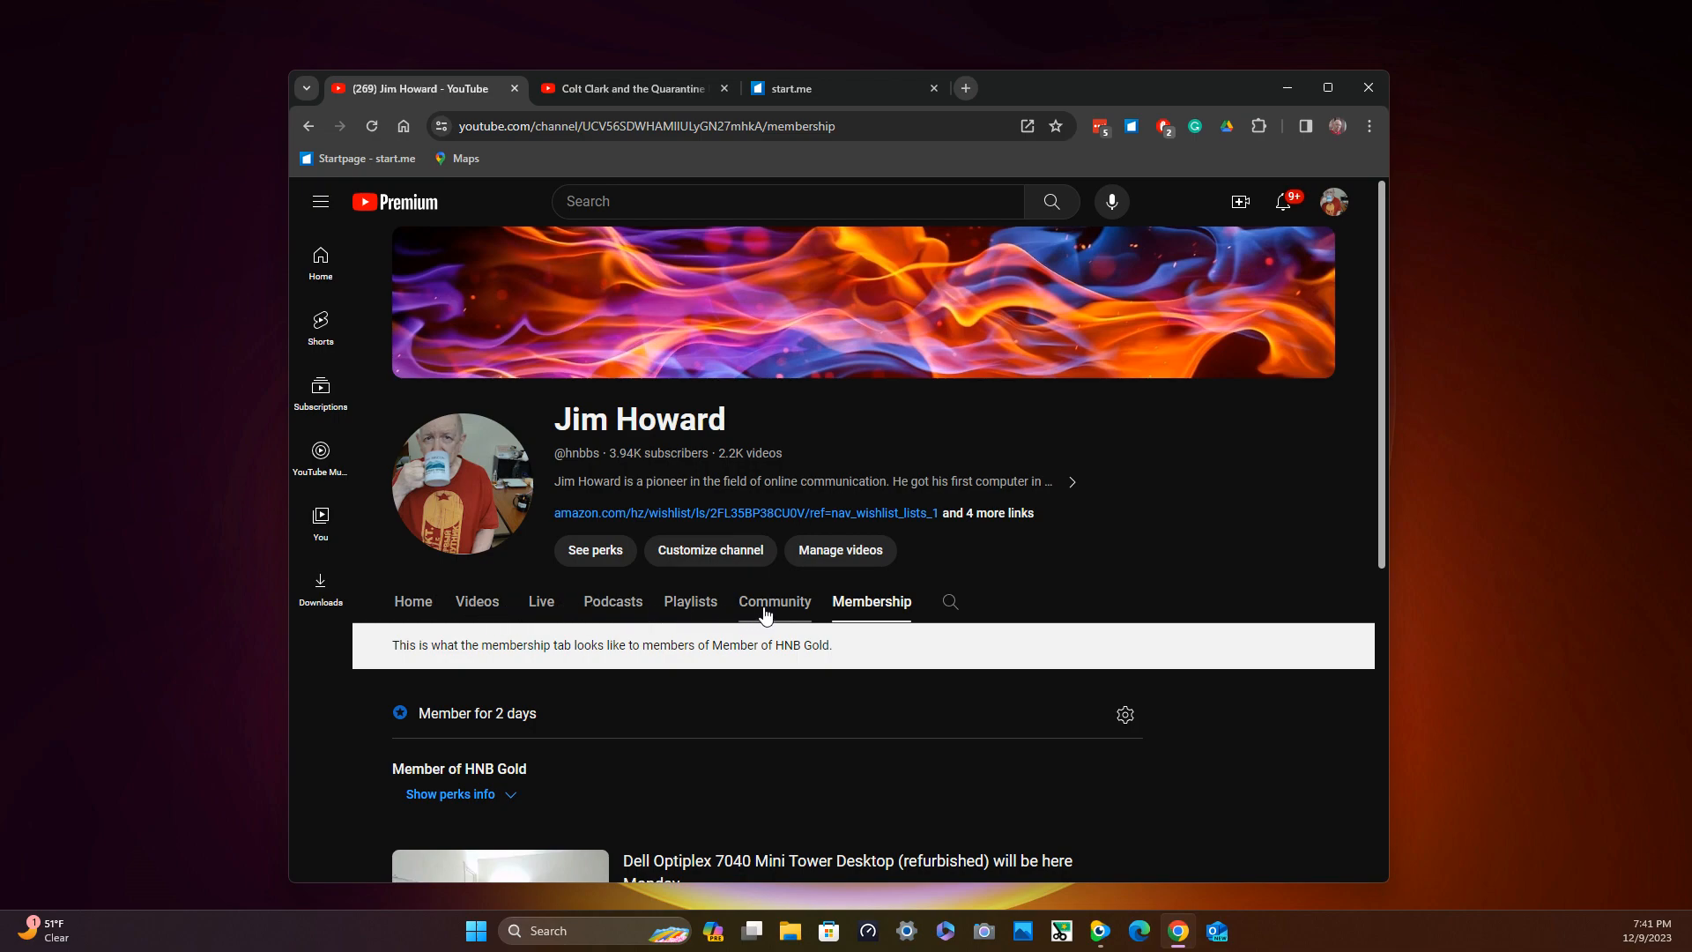
Open the Community tab and browse its public and members-only posts.
left_click(774, 601)
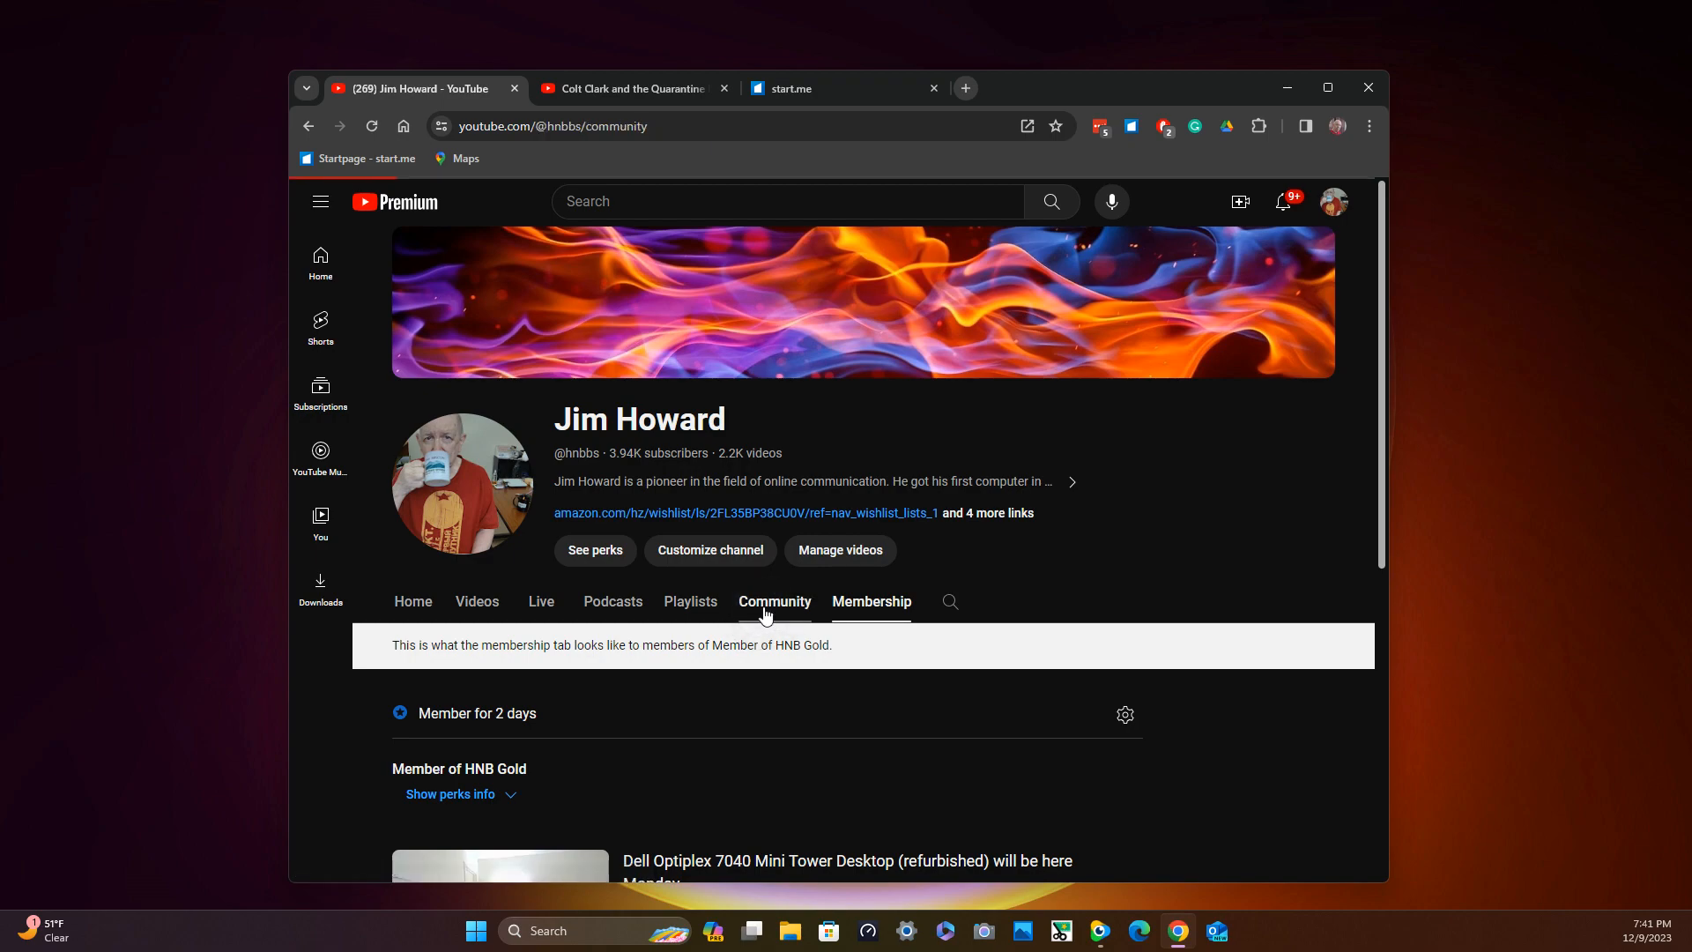
left_click(773, 602)
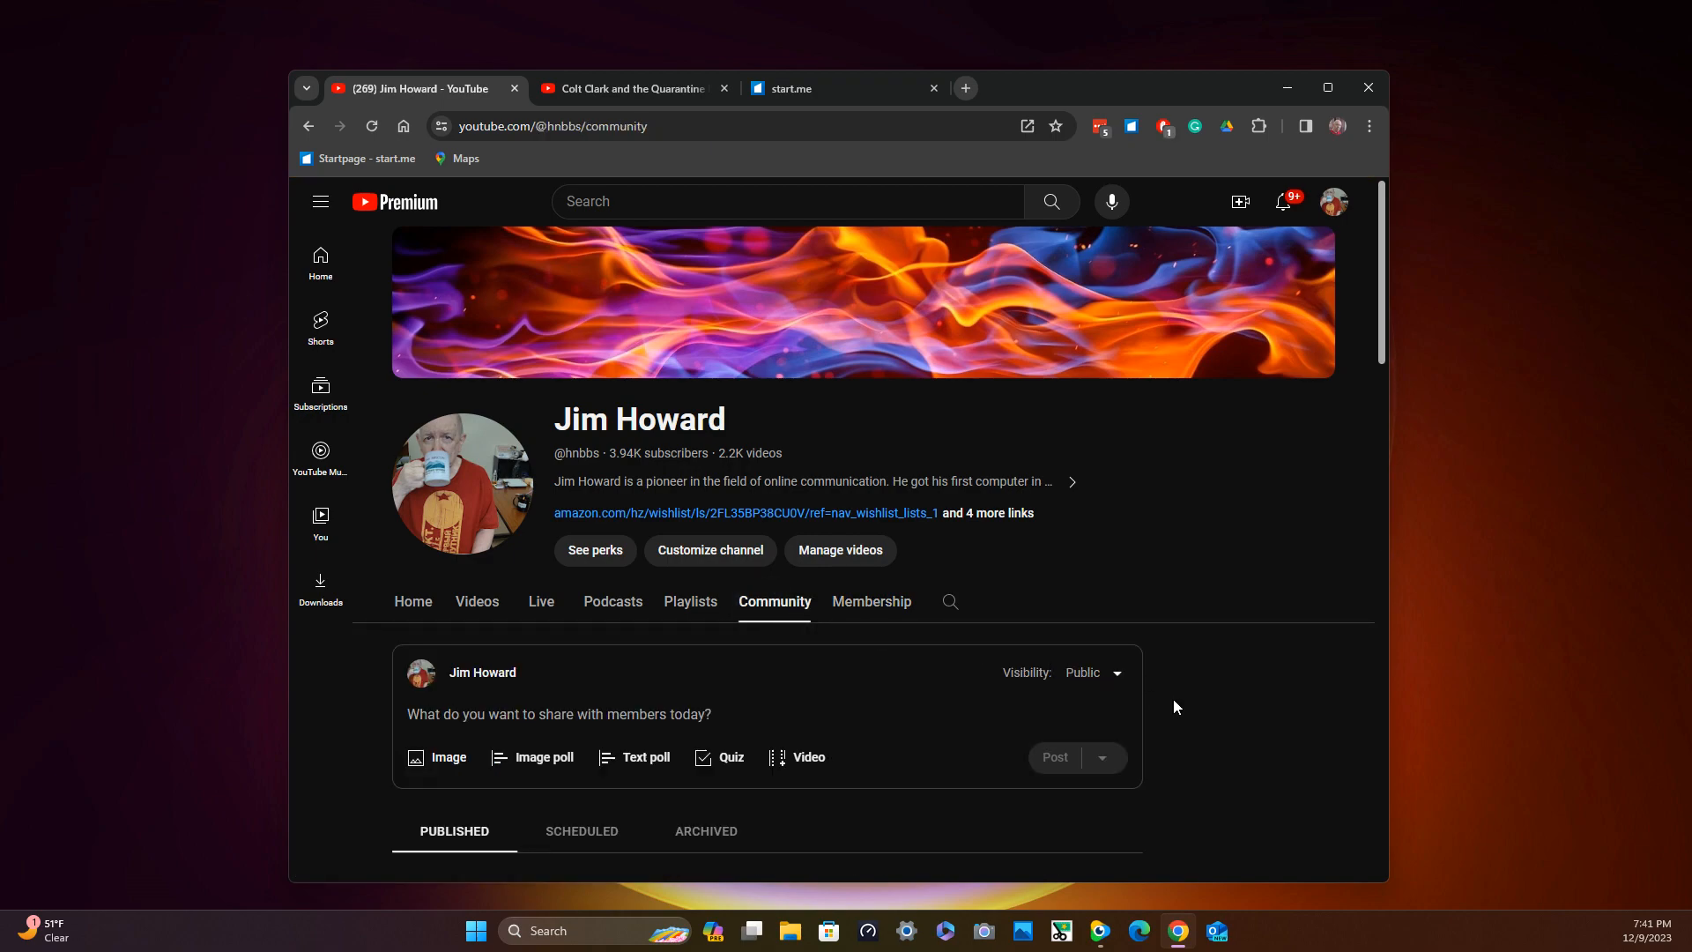
mouse_move(1202, 712)
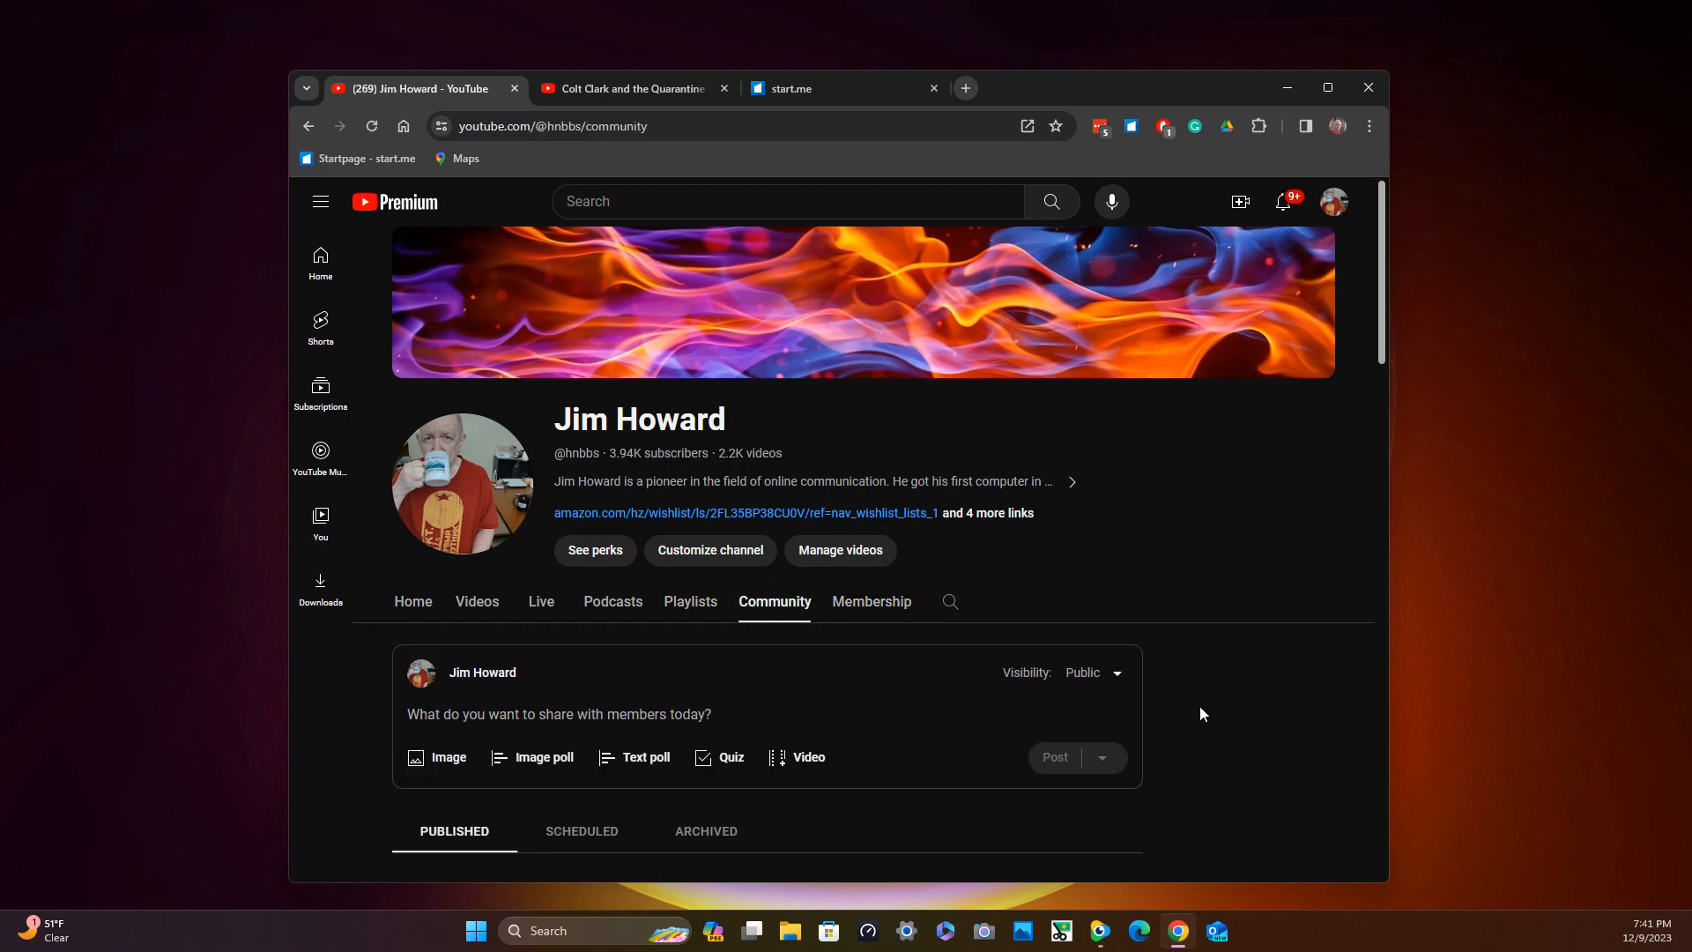
scroll("down", 3)
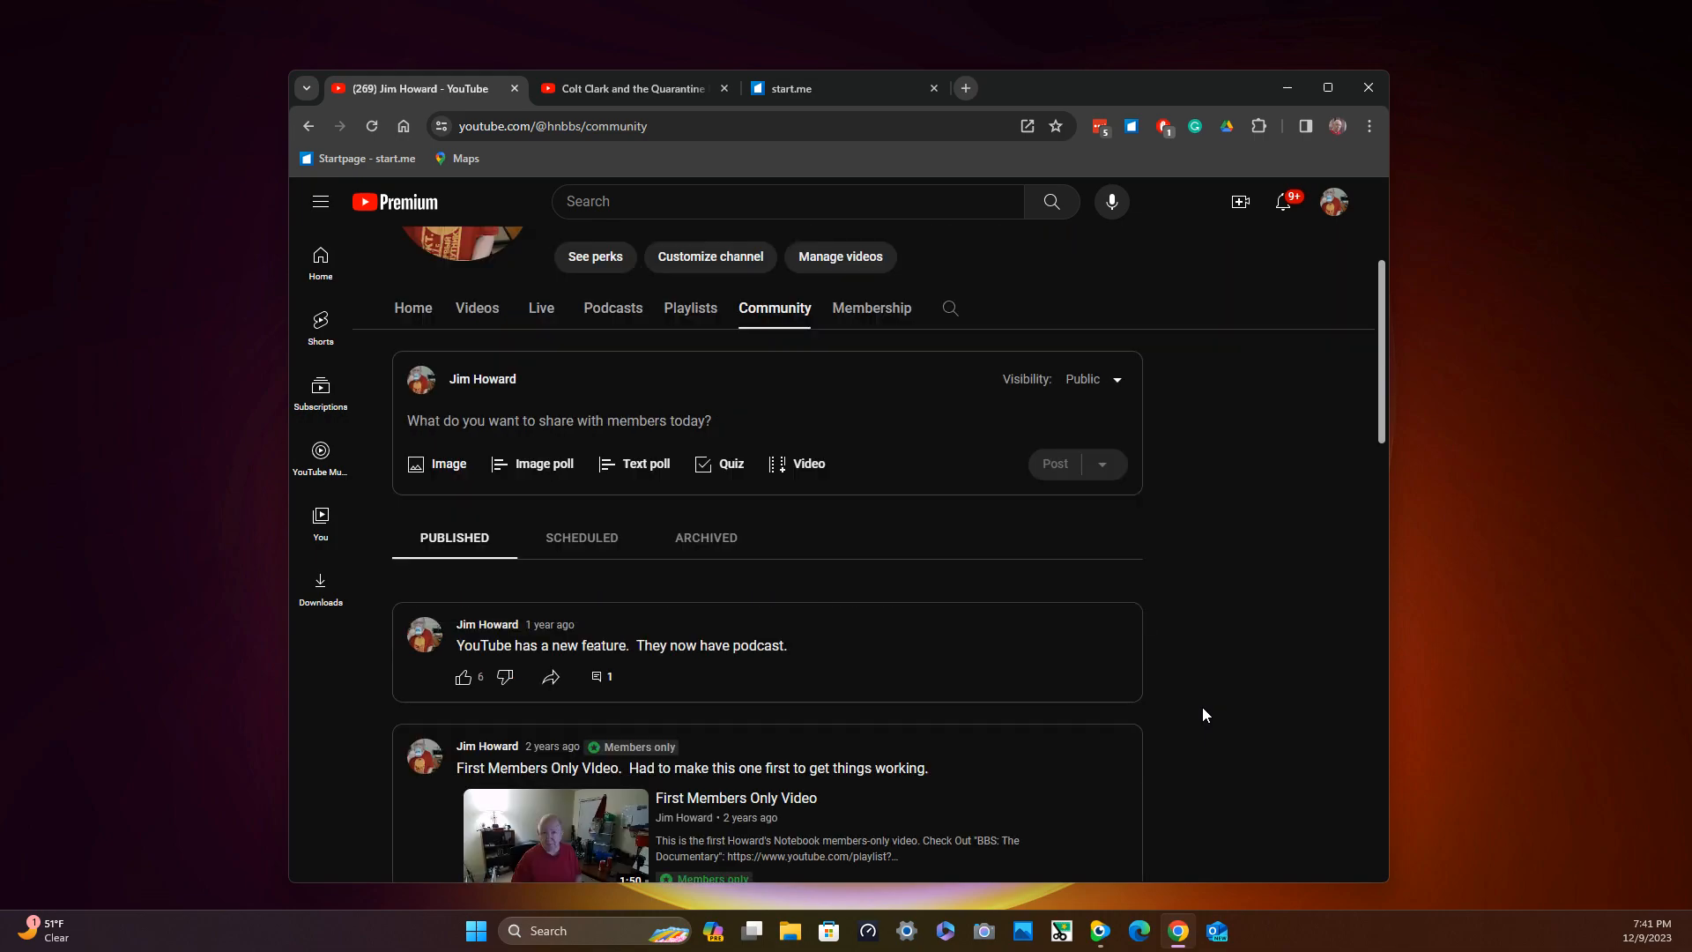
scroll("down", 3)
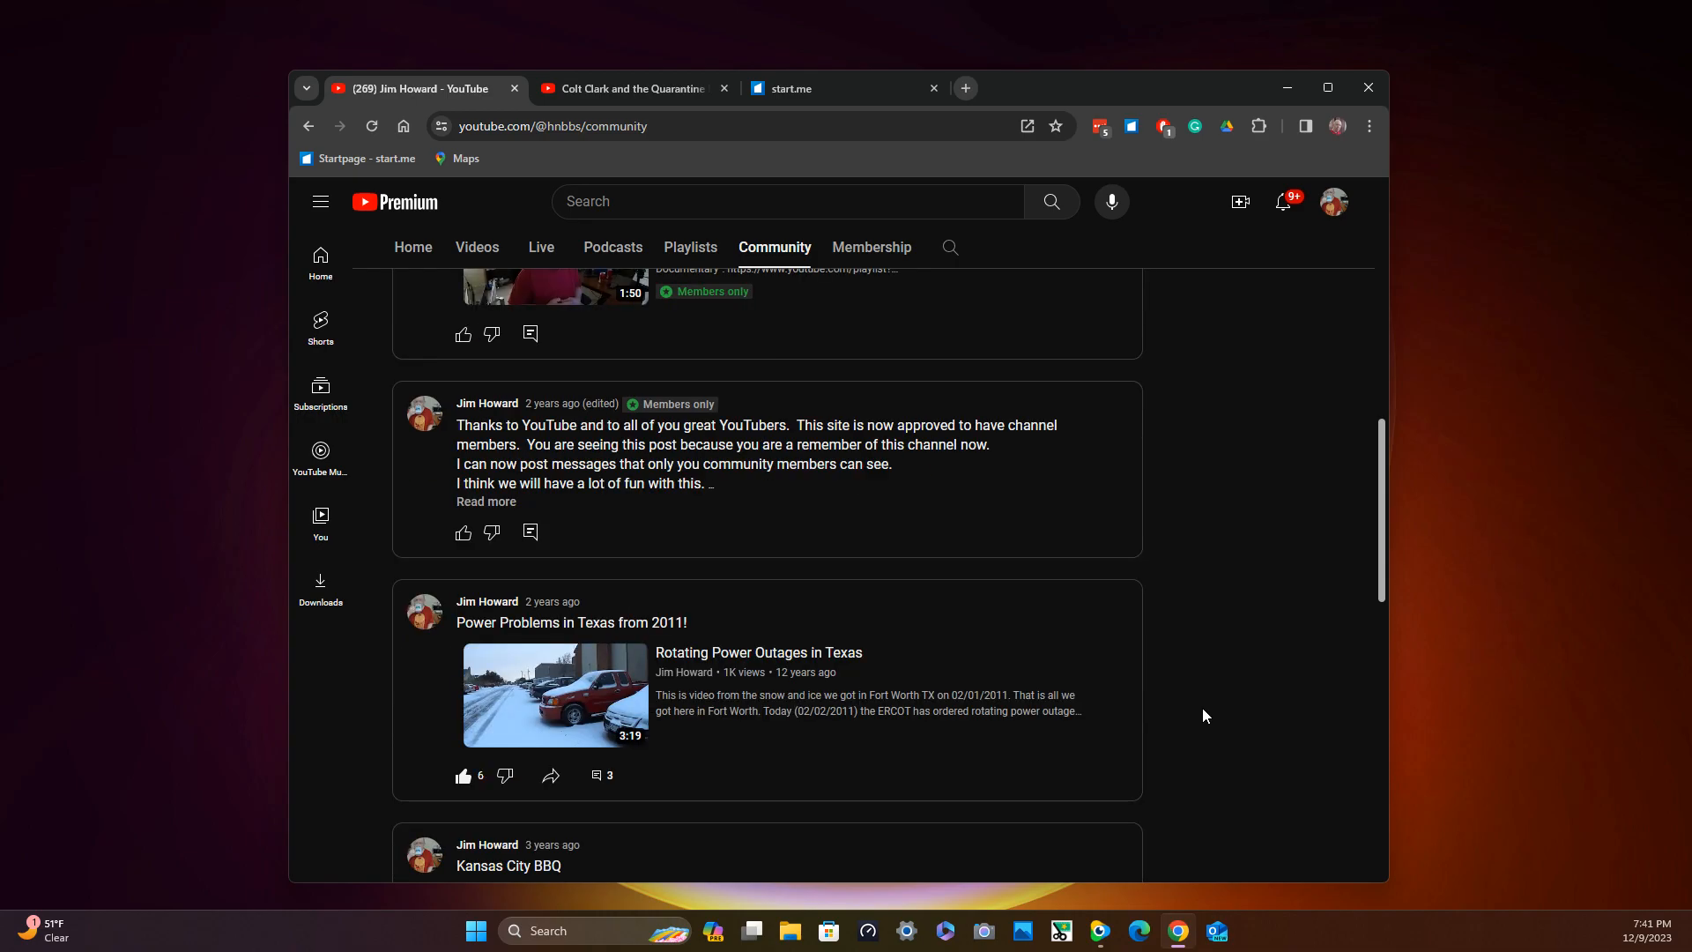
scroll("up", 3)
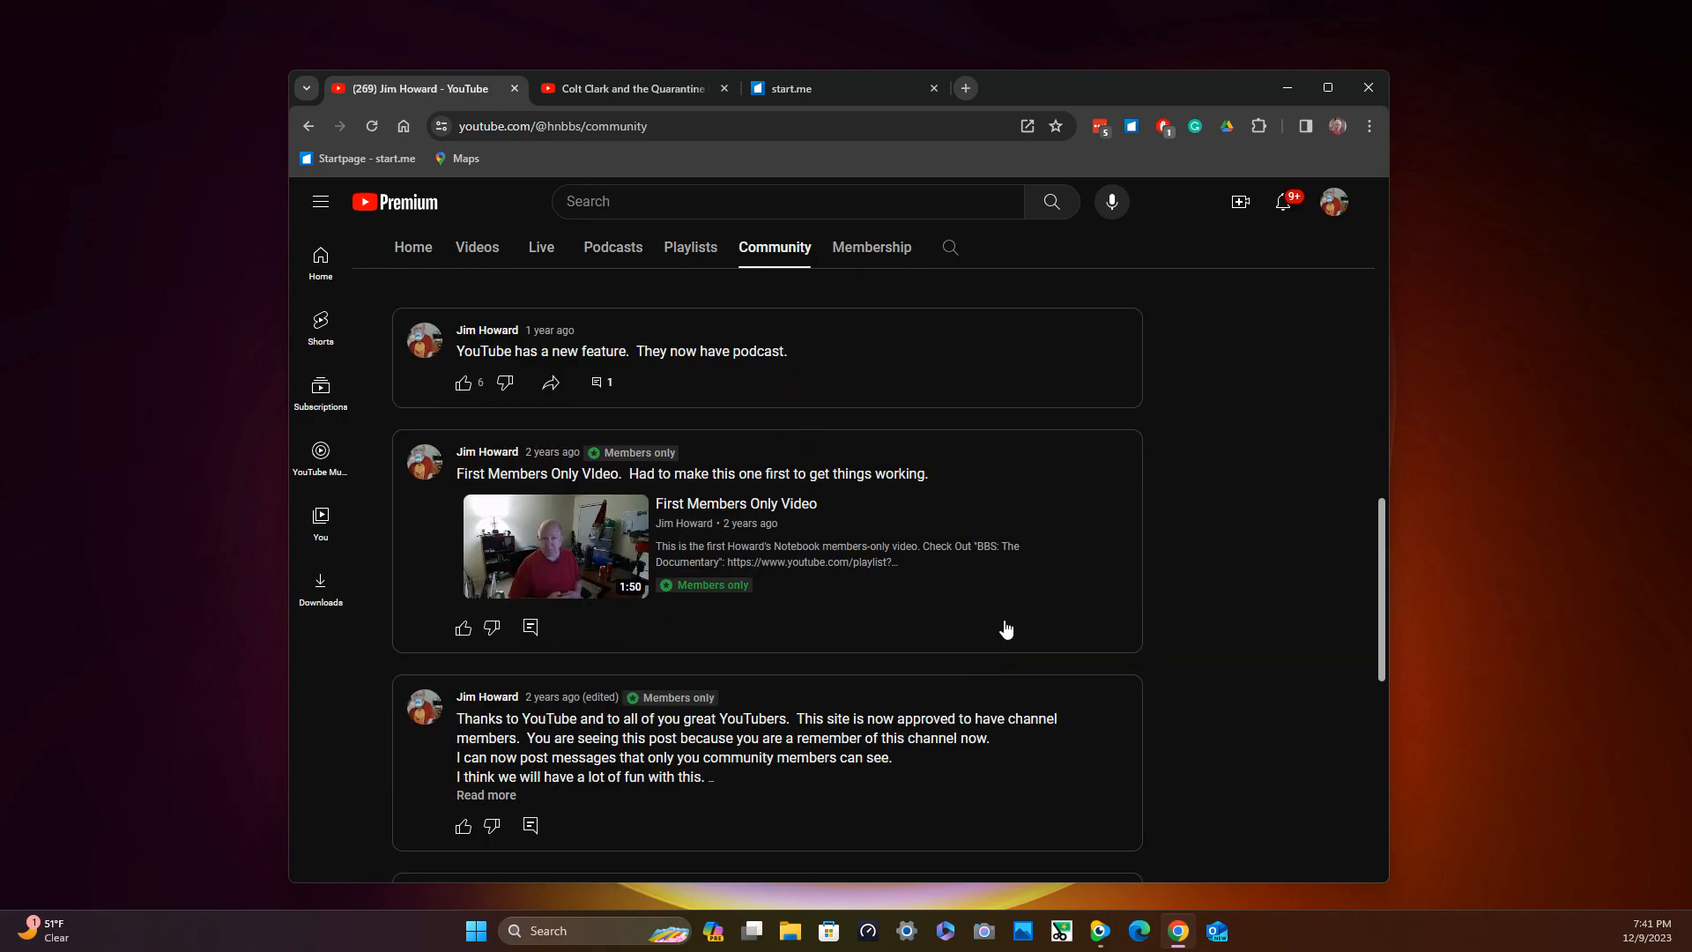
scroll("up", 3)
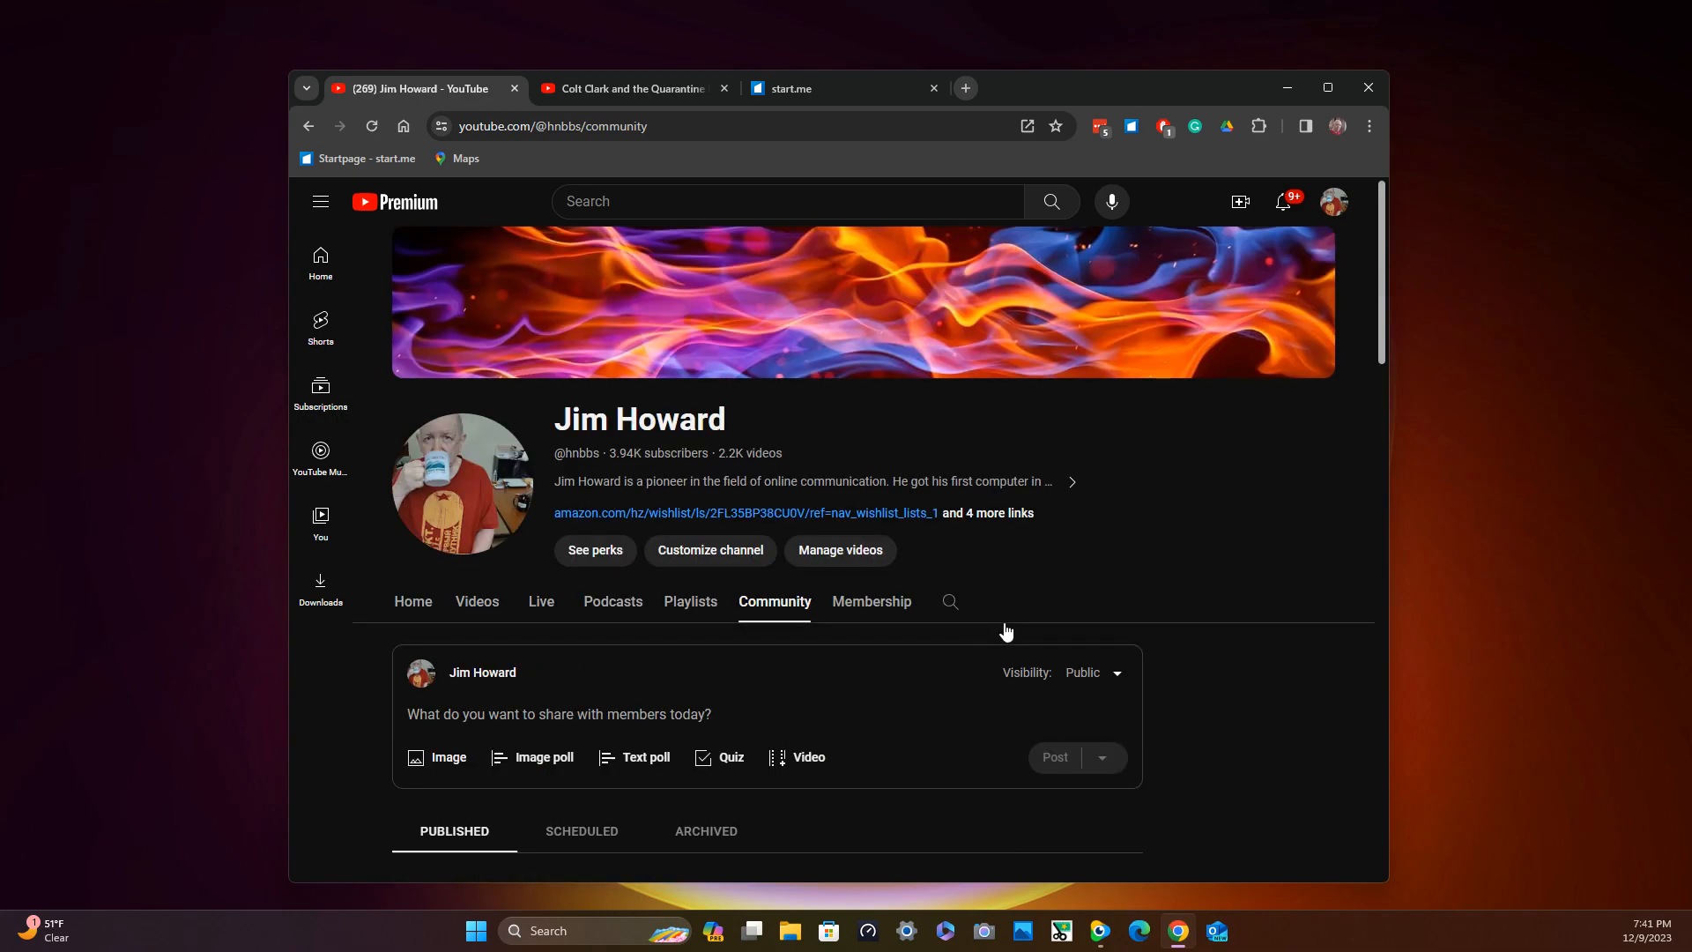
mouse_move(979, 629)
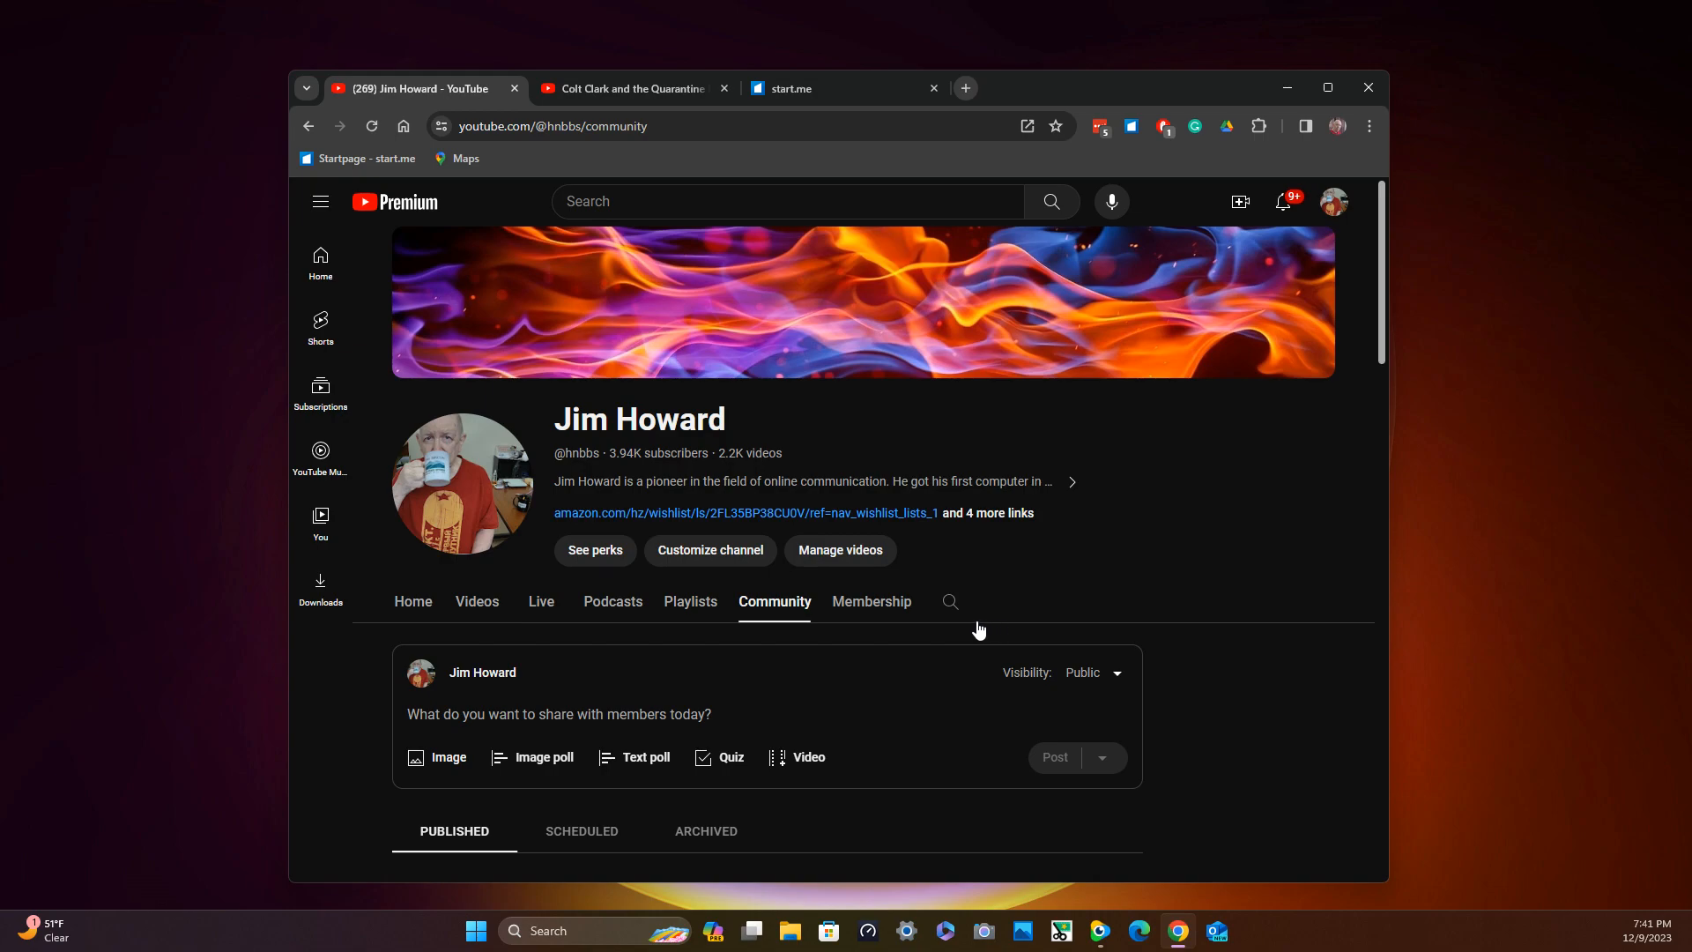
mouse_move(478, 614)
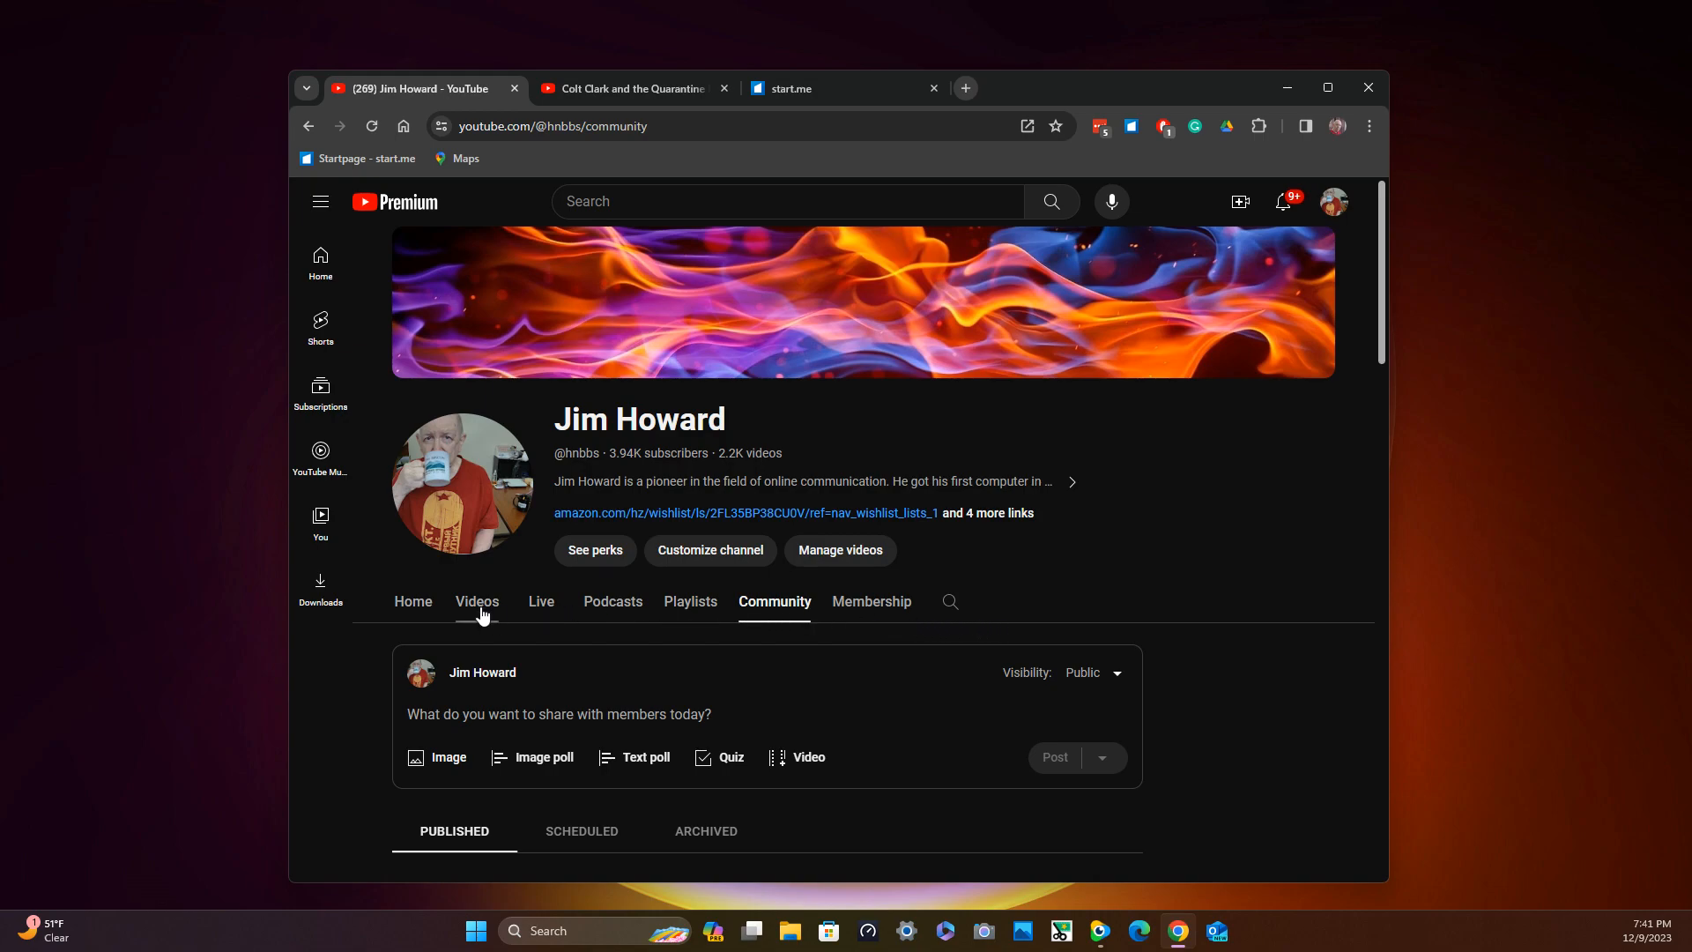
mouse_move(422, 613)
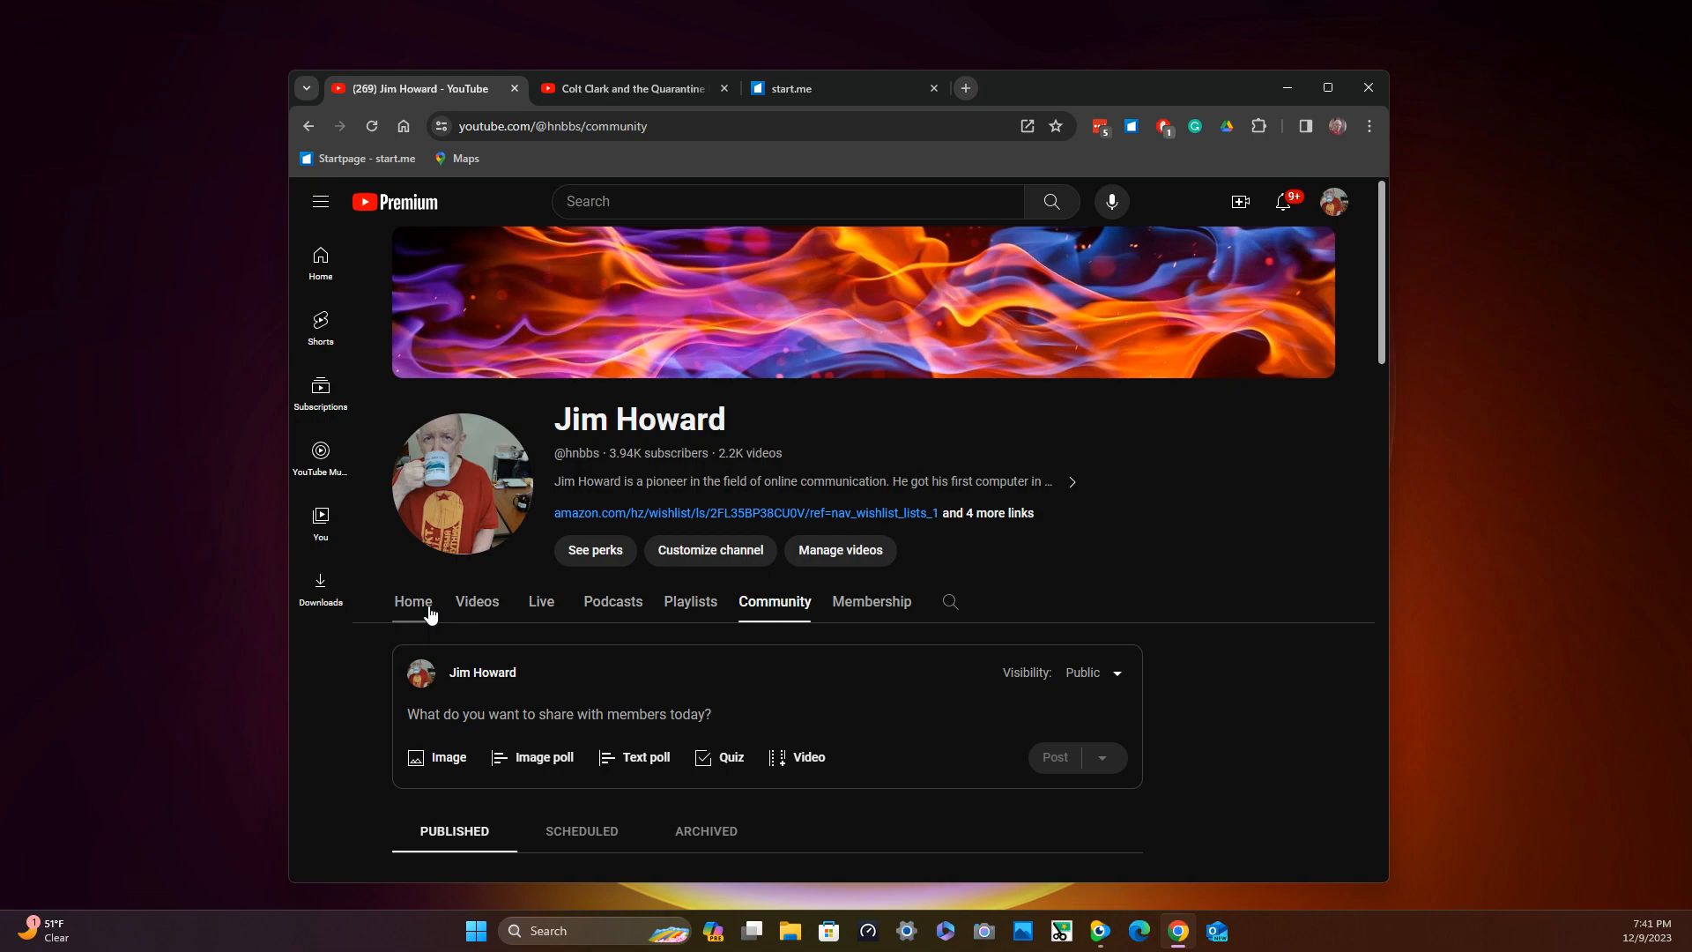
mouse_move(819, 634)
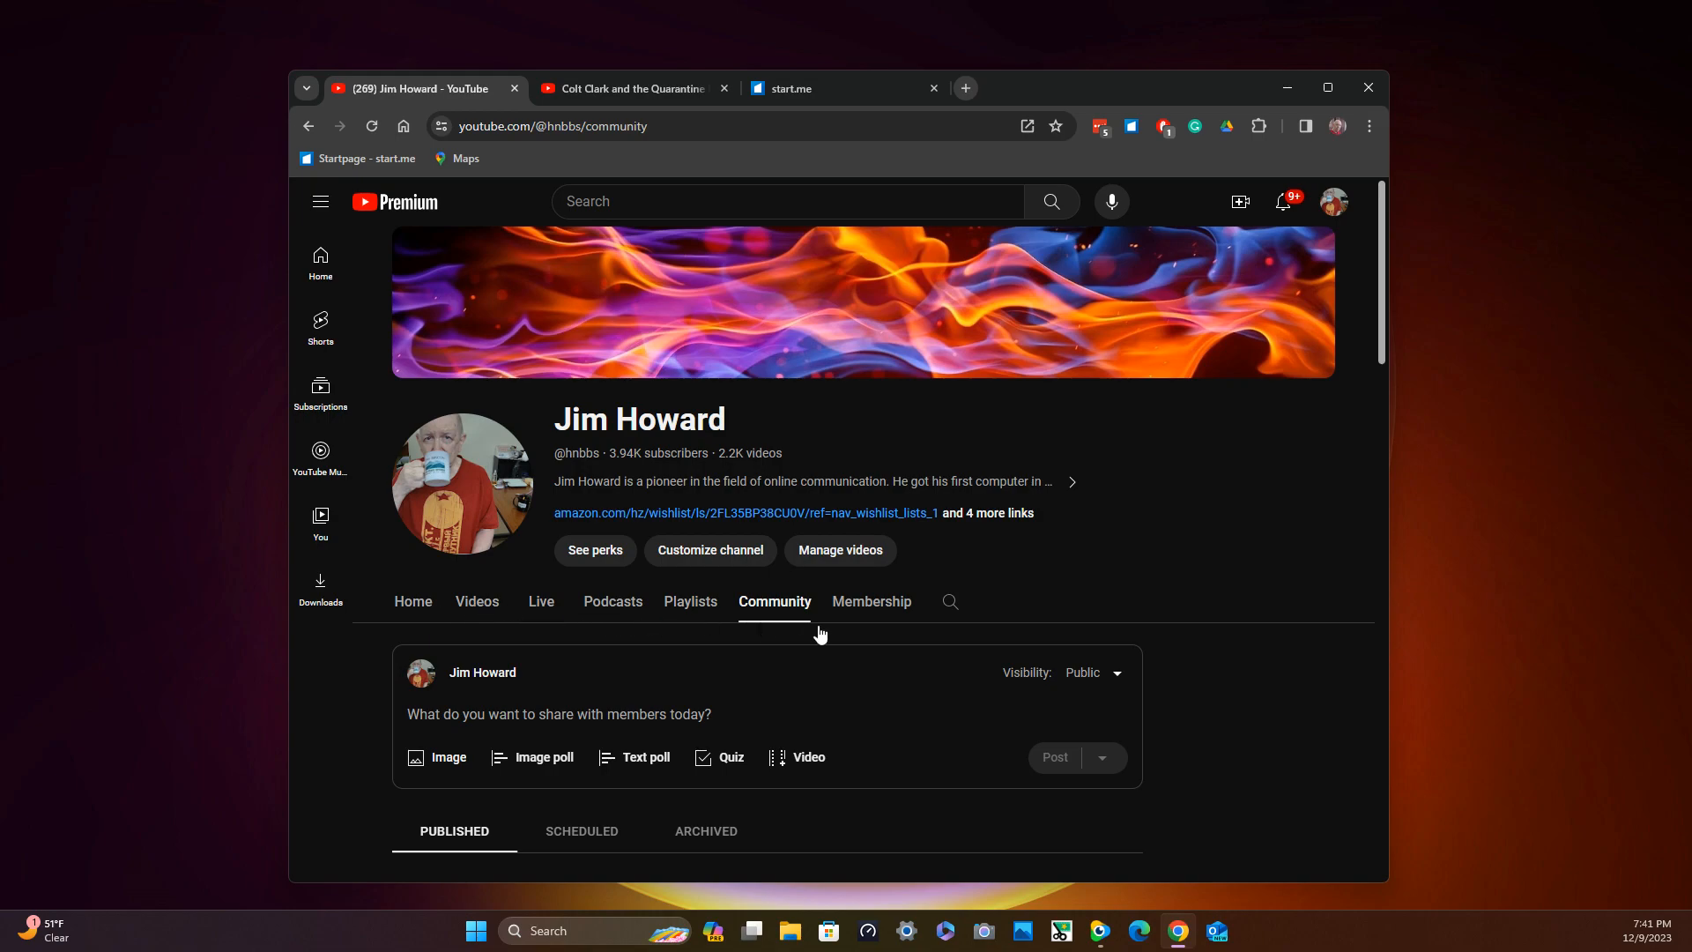
left_click(871, 601)
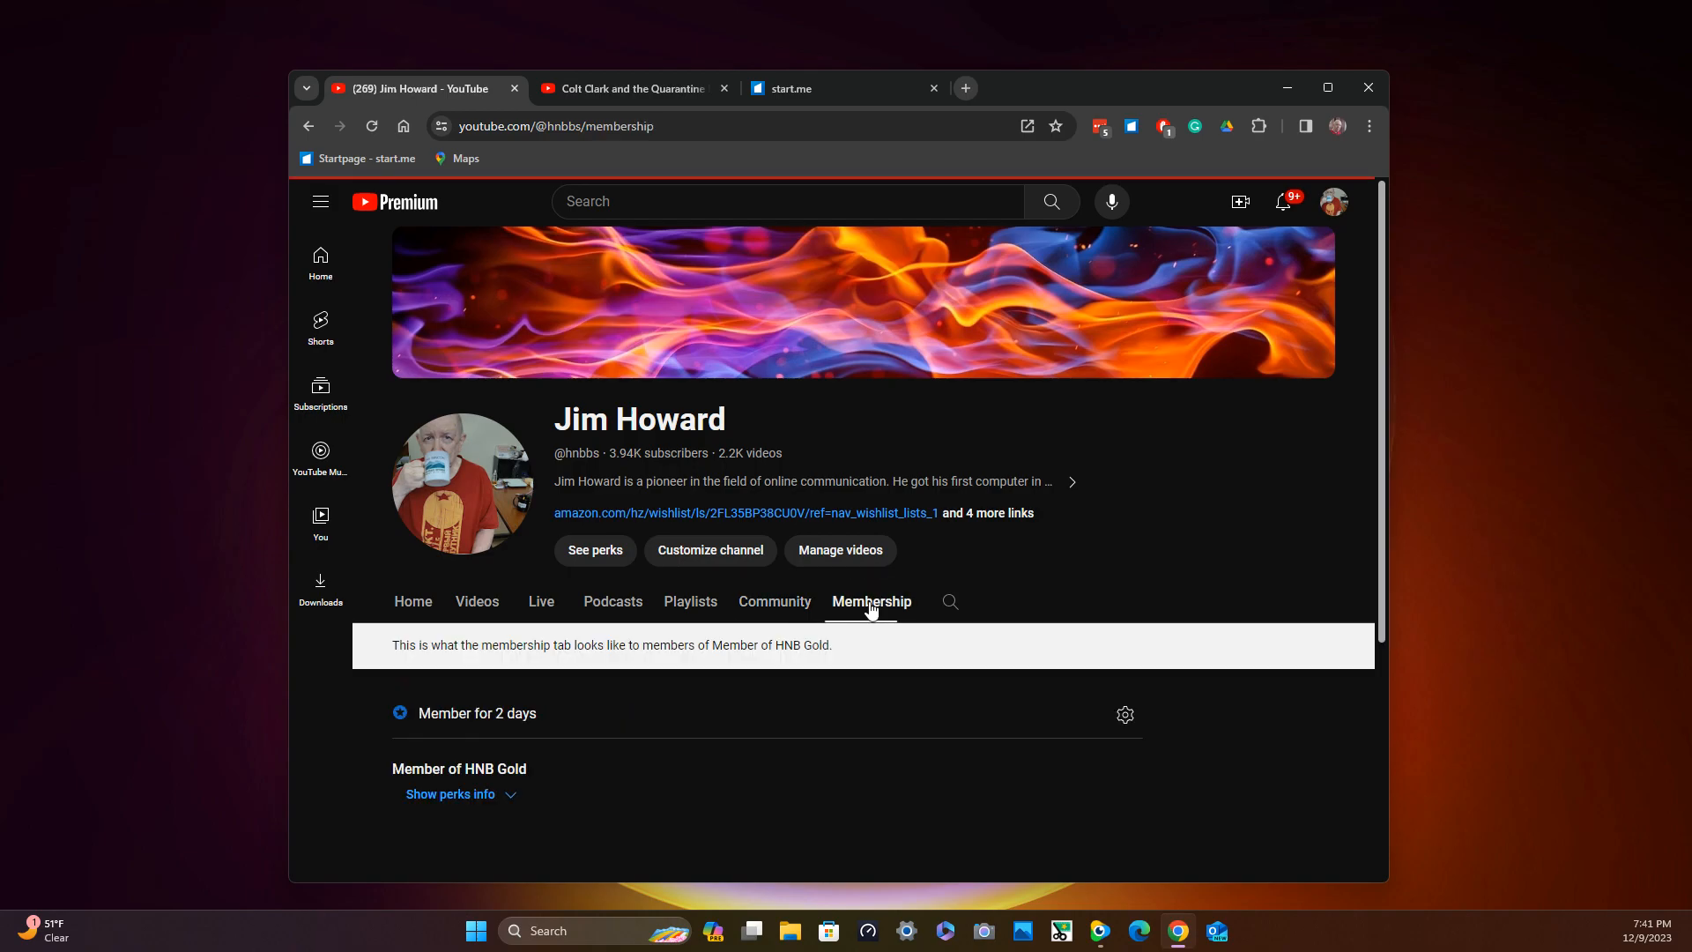
scroll("down", 3)
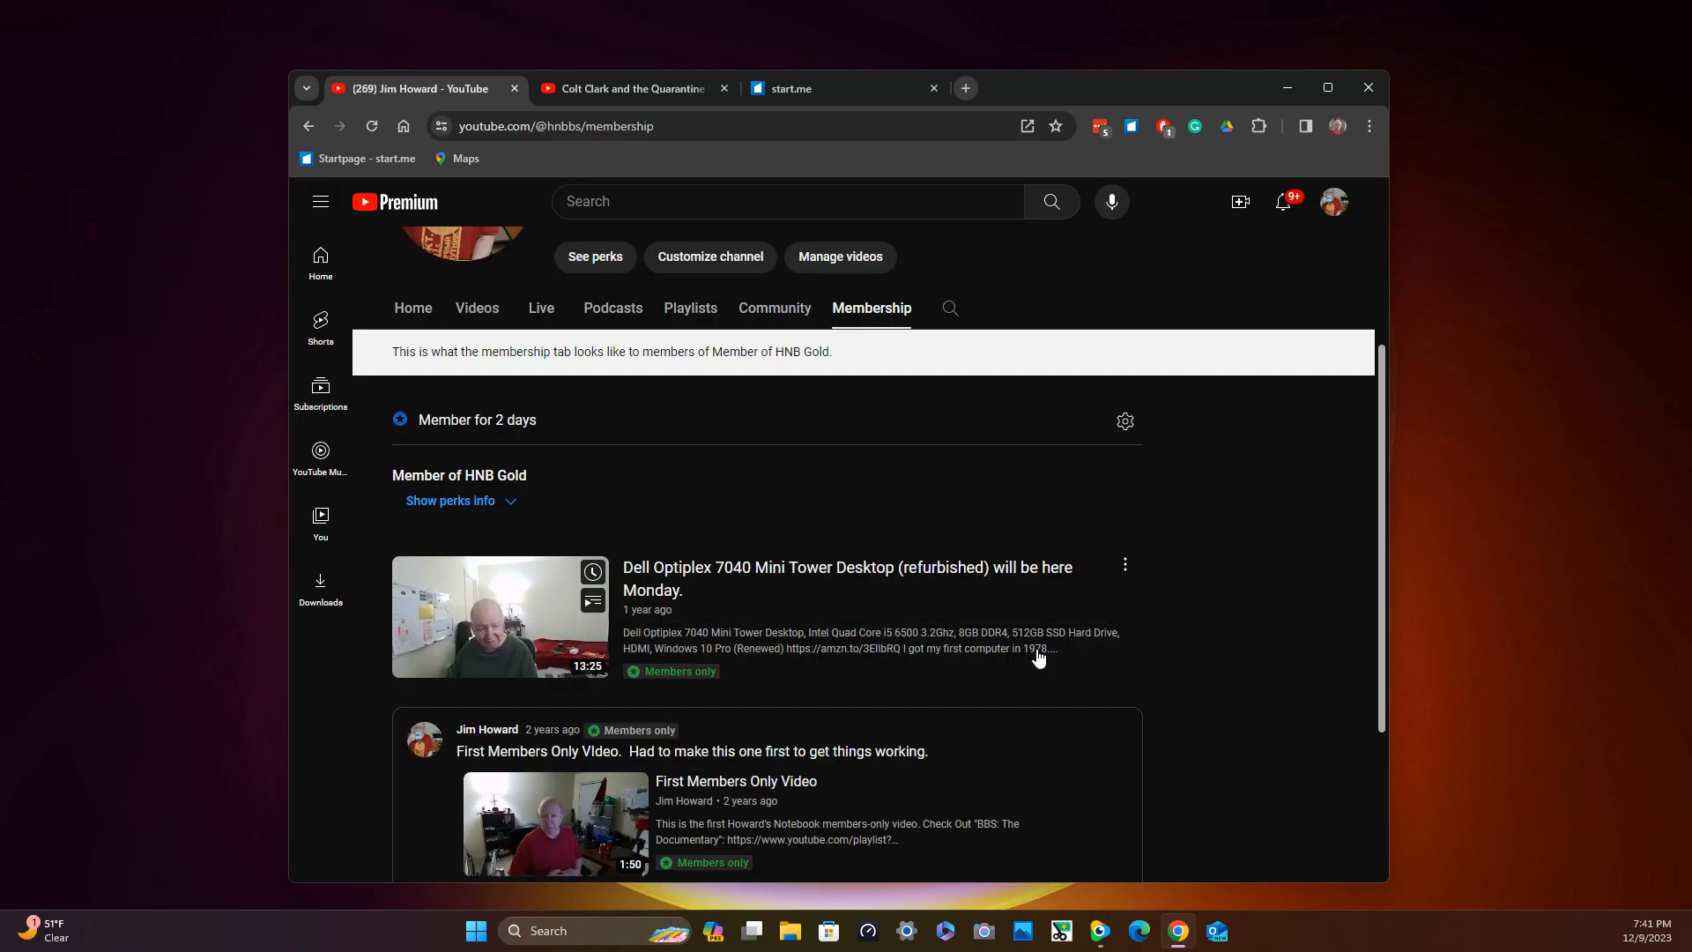
scroll("down", 3)
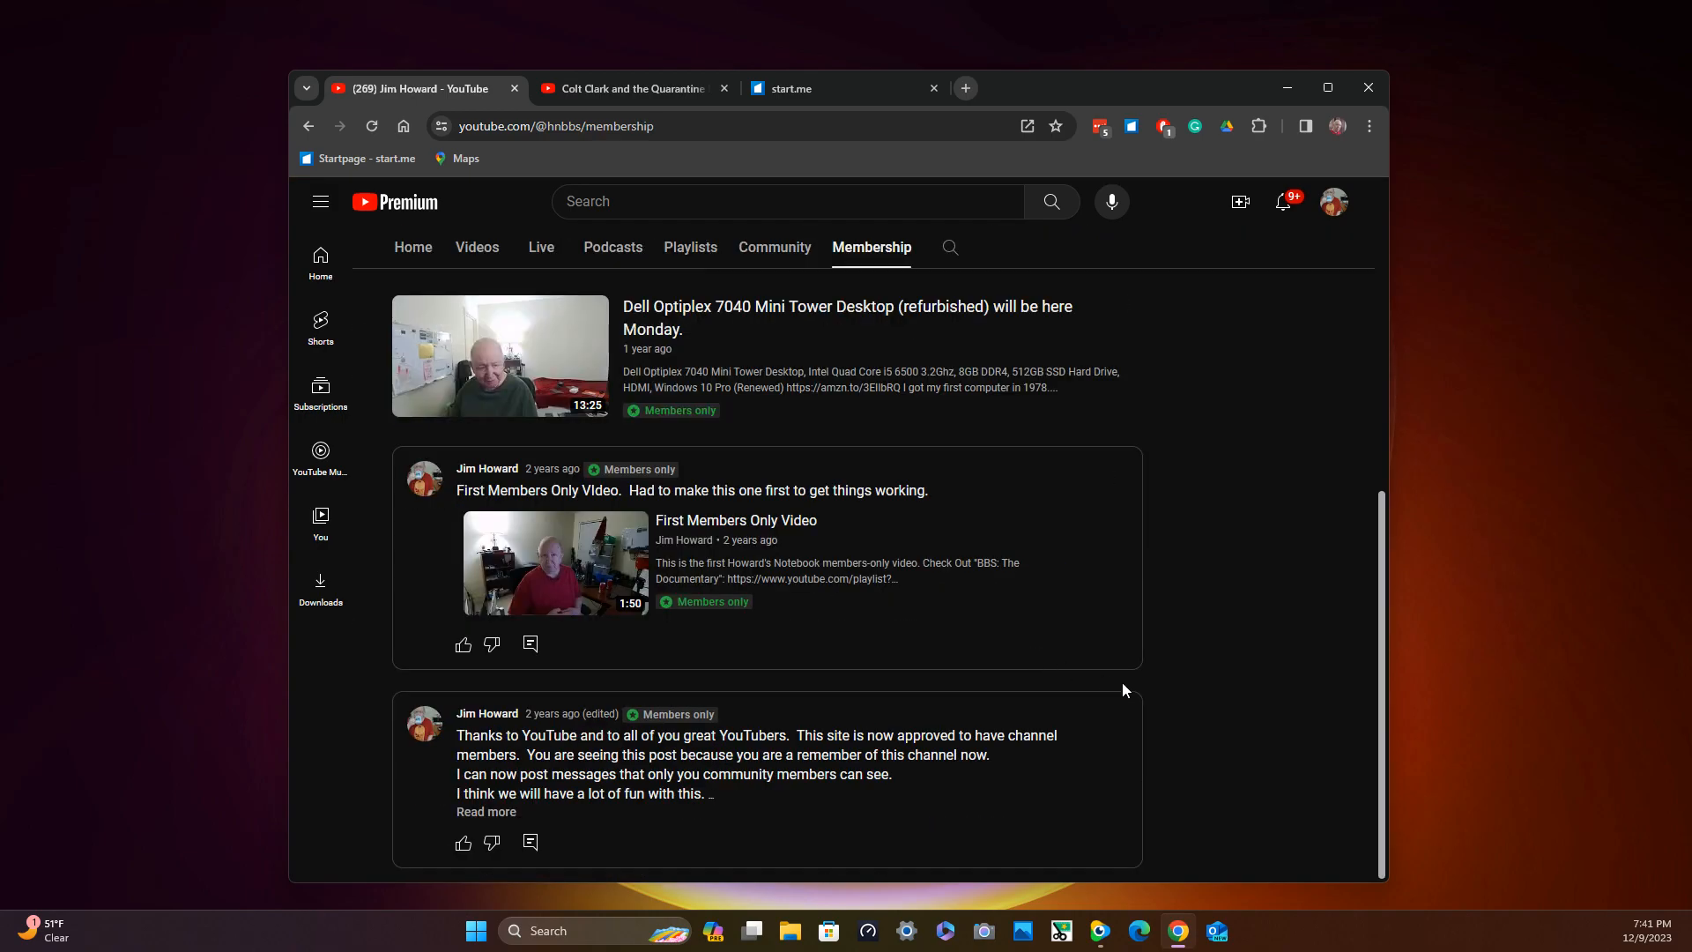
scroll("up", 3)
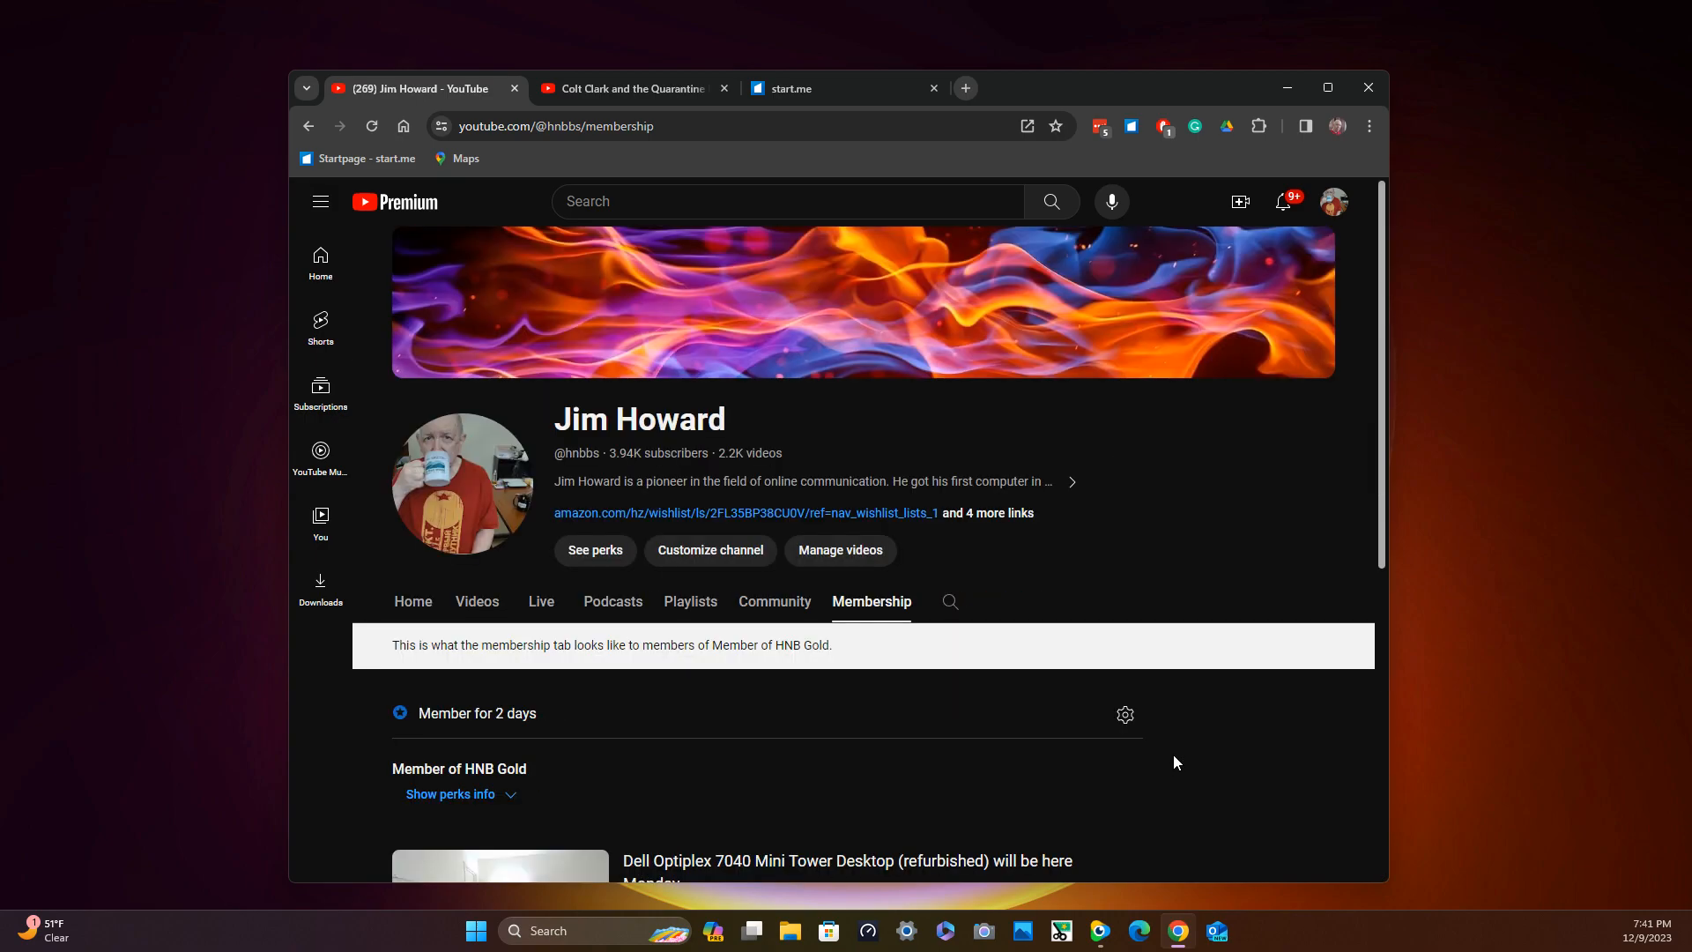
mouse_move(1195, 736)
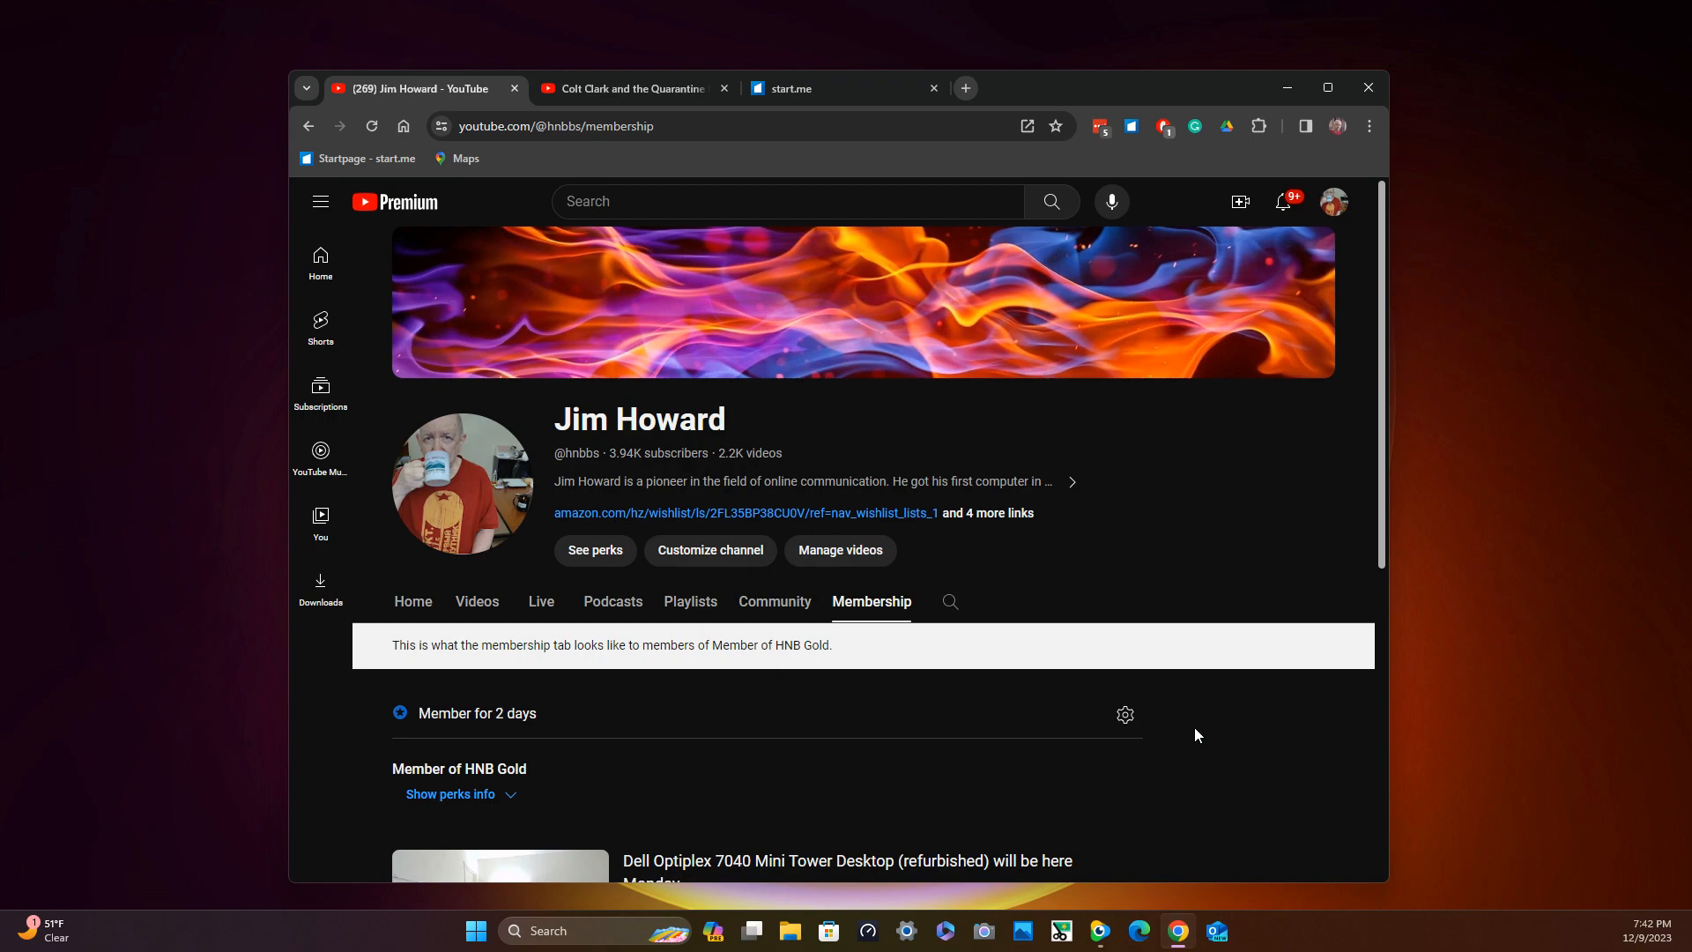
mouse_move(1062, 461)
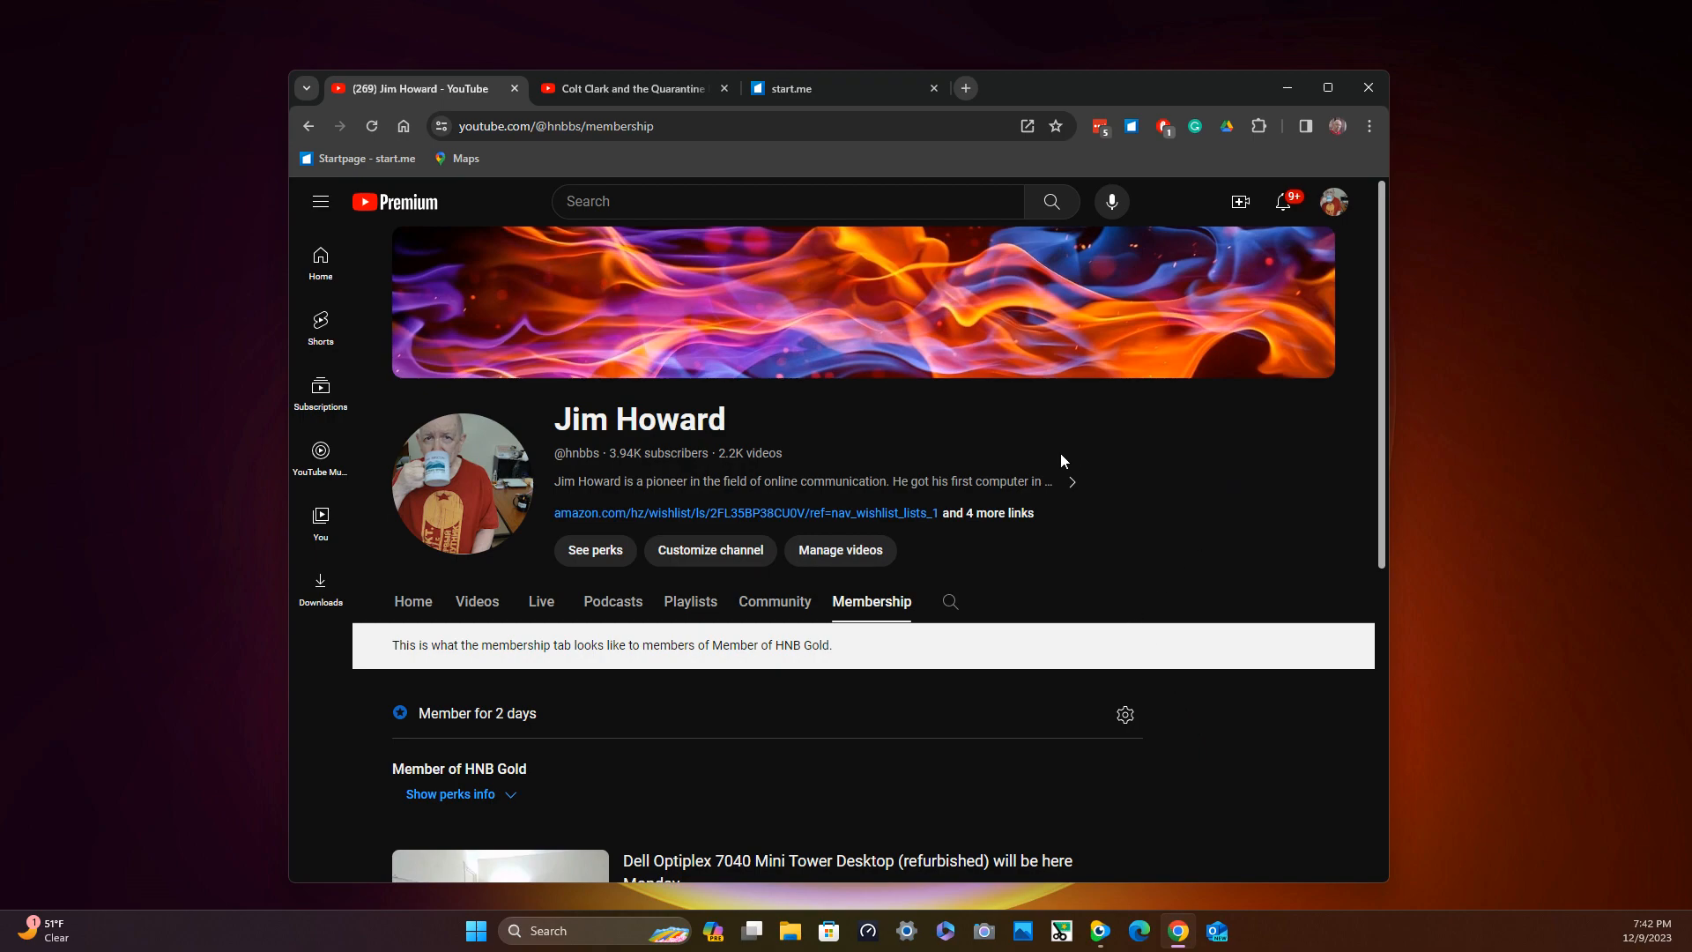
mouse_move(978, 306)
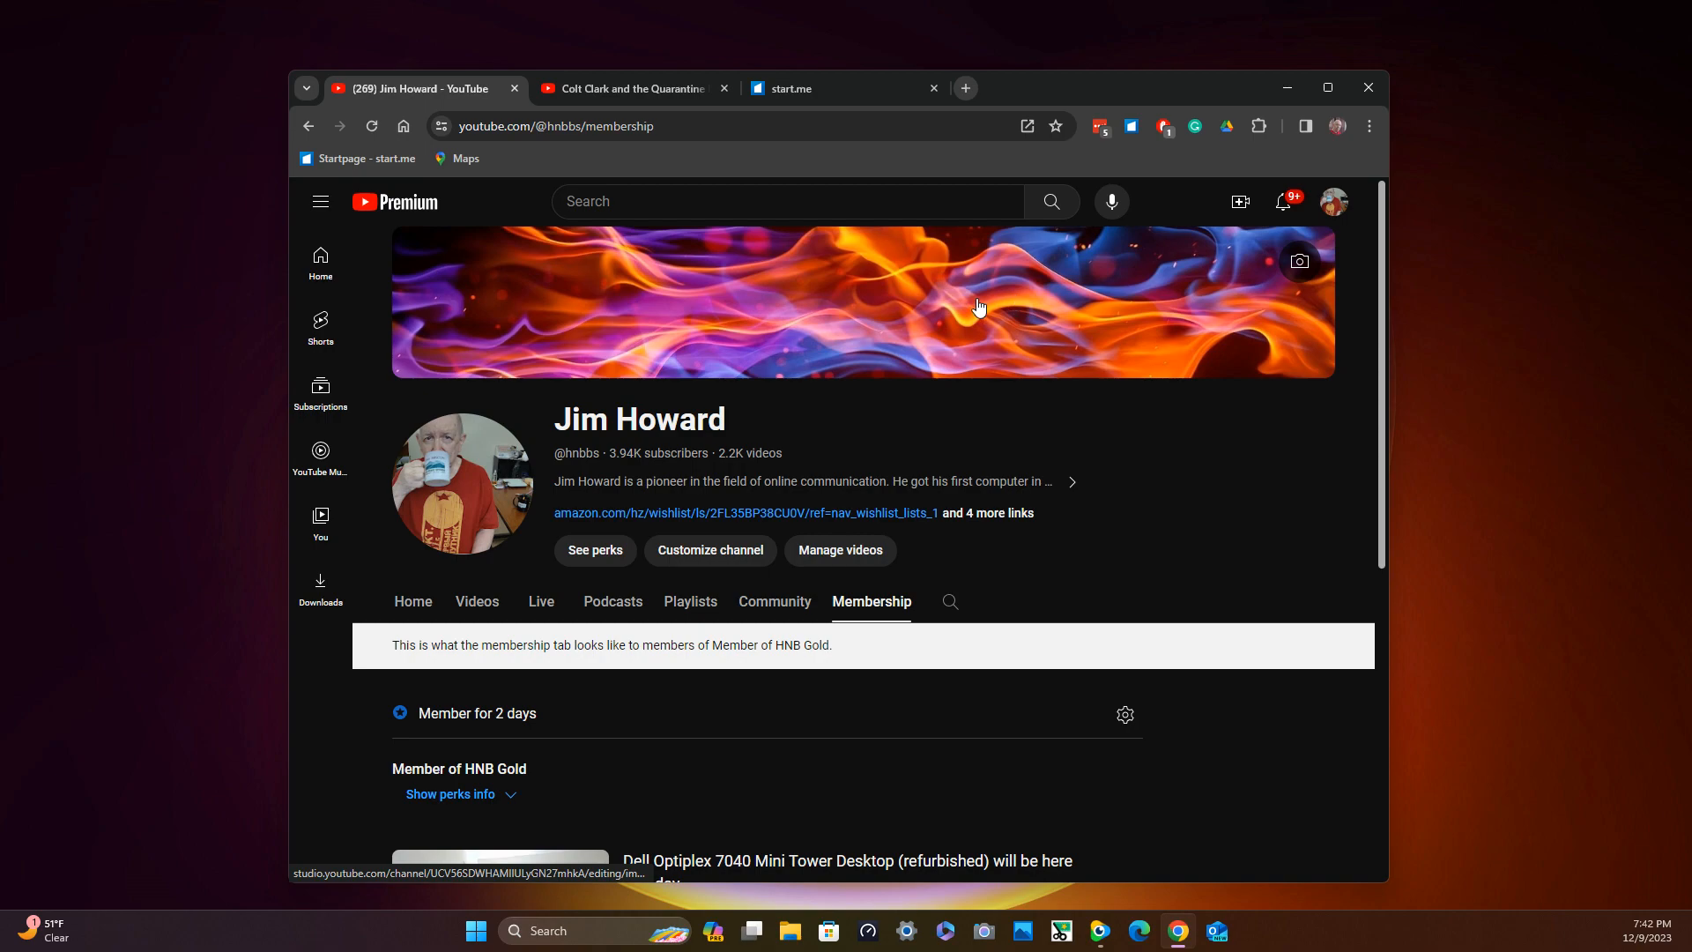
mouse_move(605, 501)
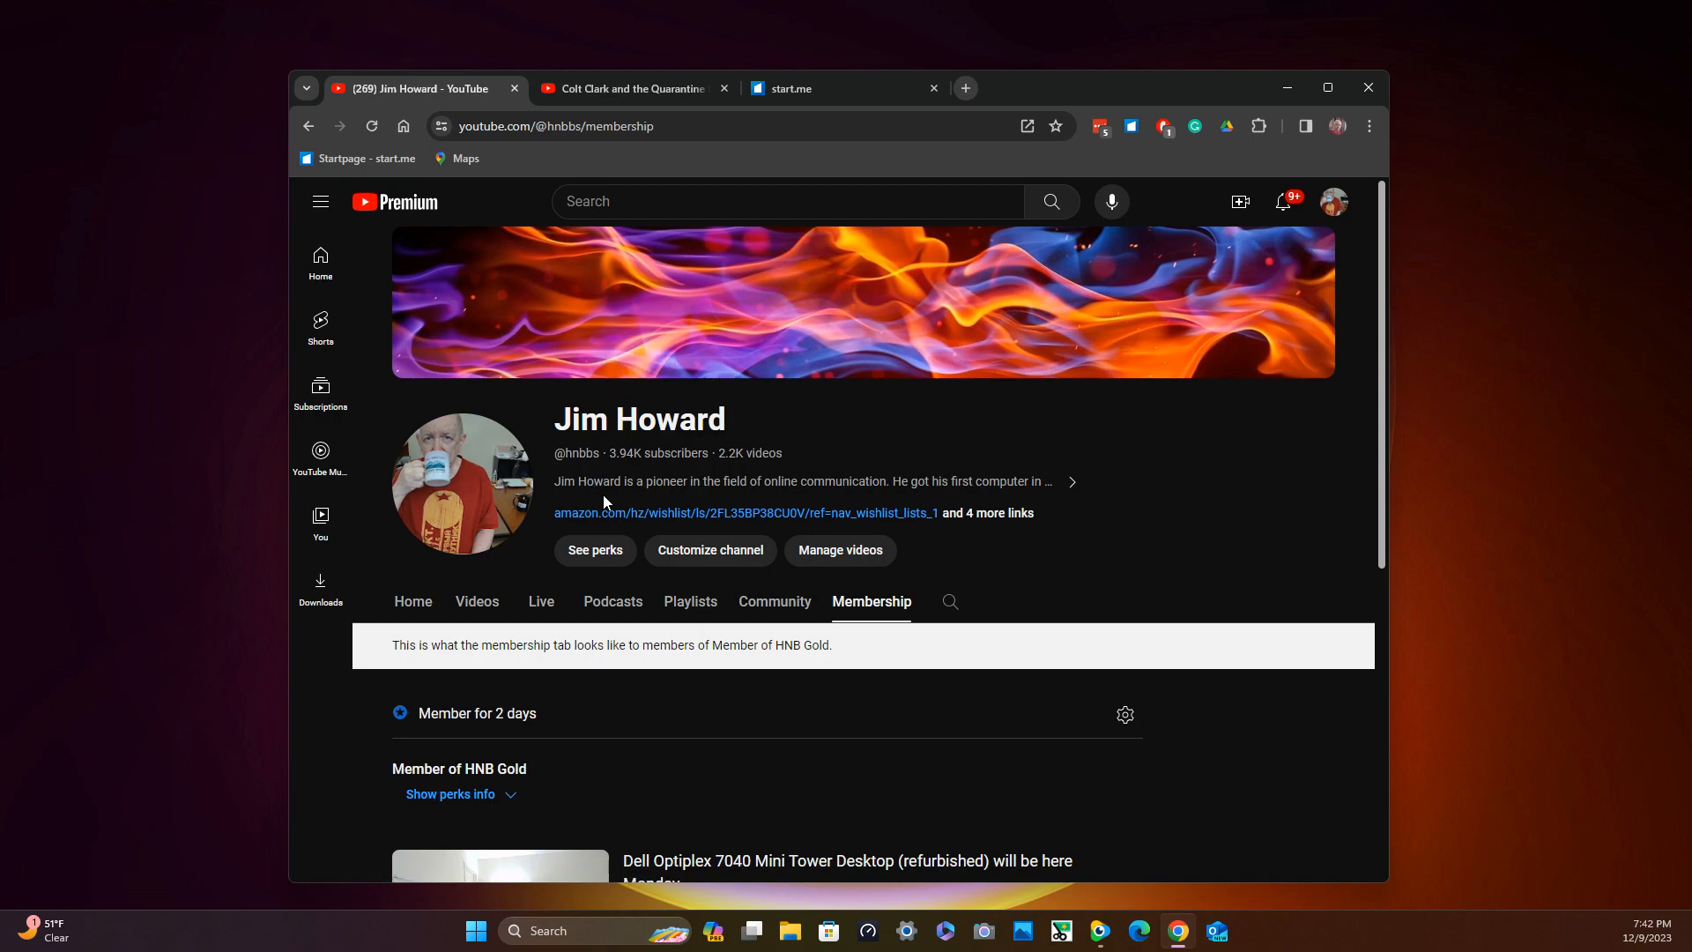
mouse_move(944, 451)
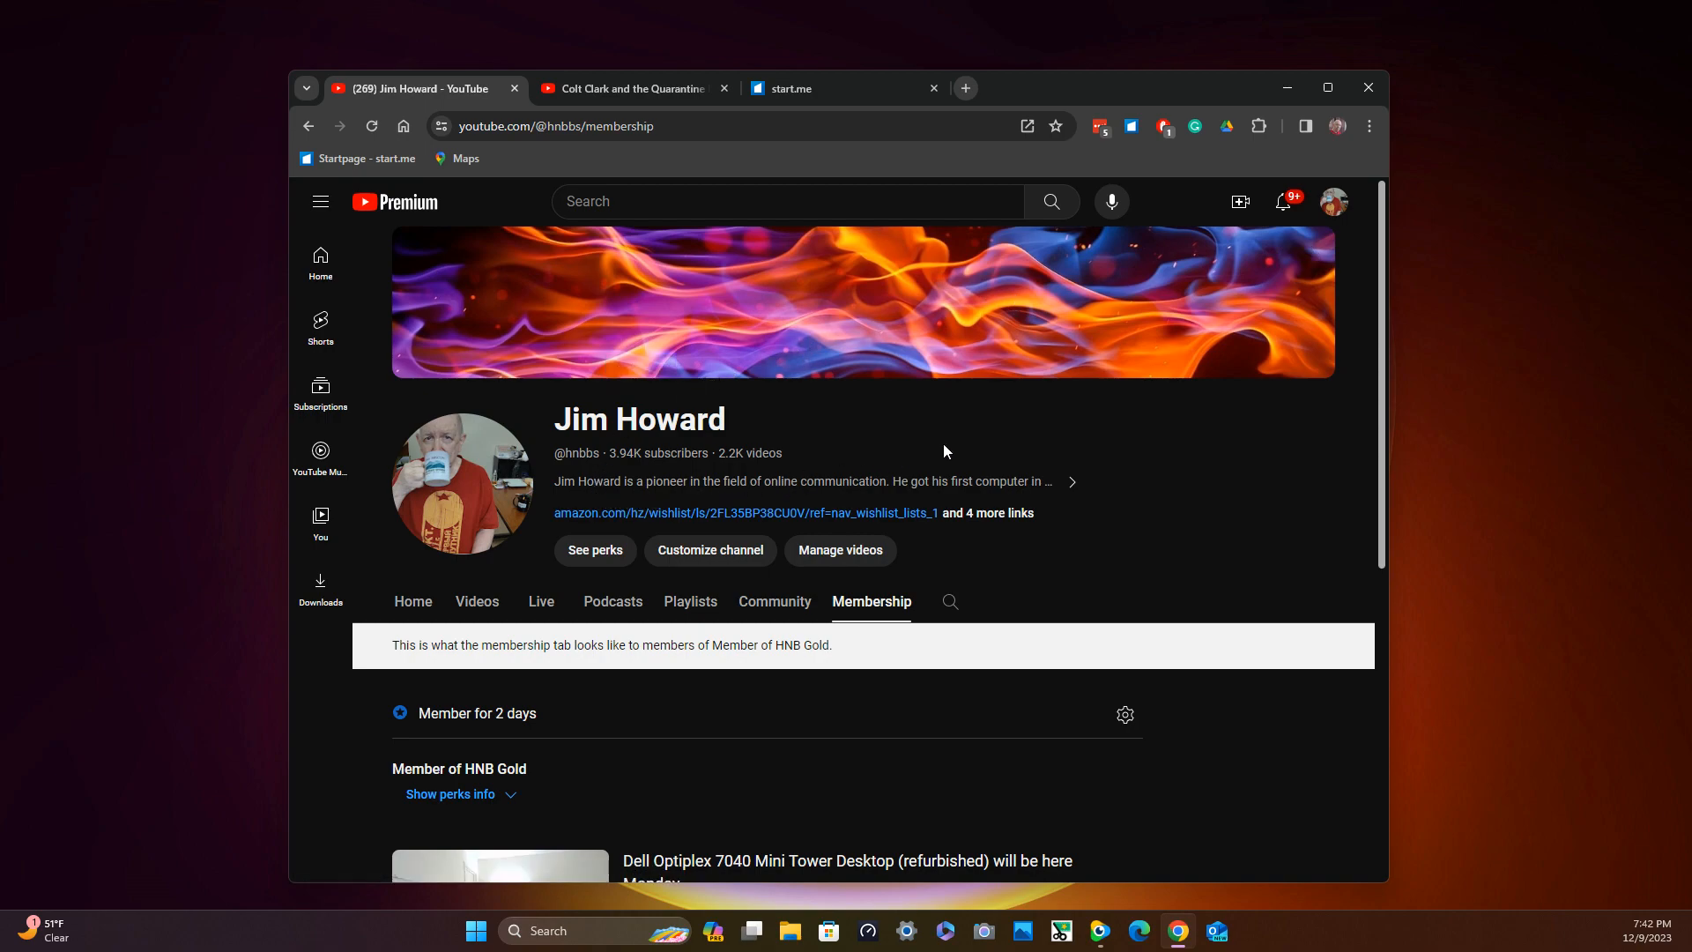
mouse_move(669, 288)
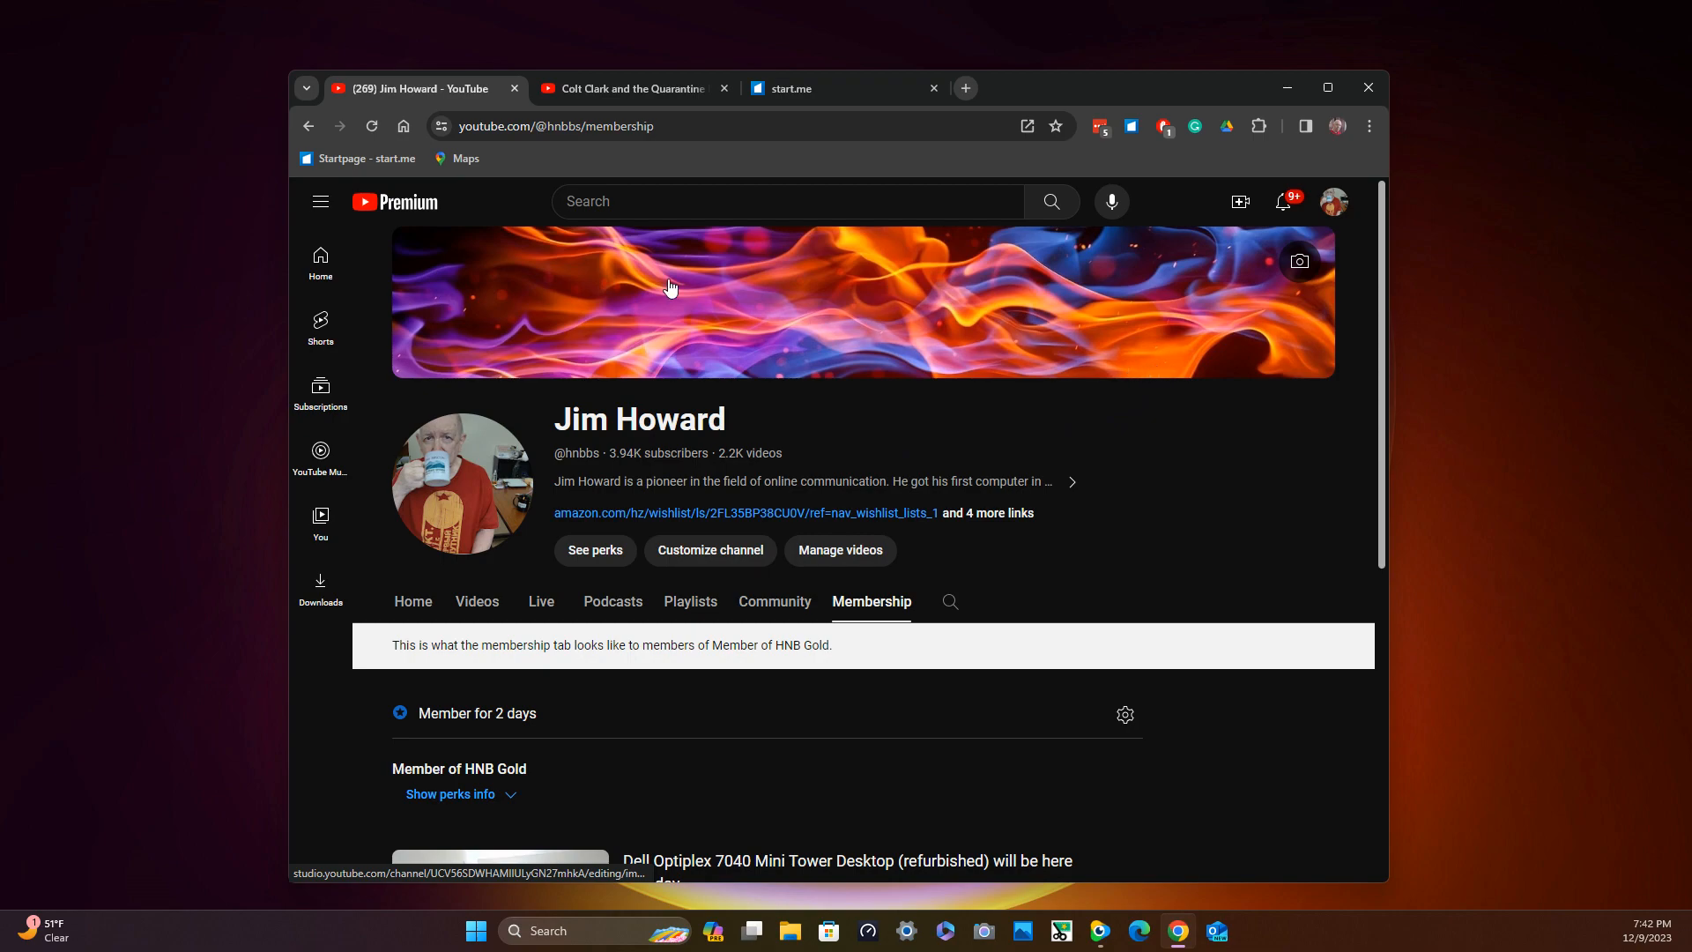
mouse_move(682, 227)
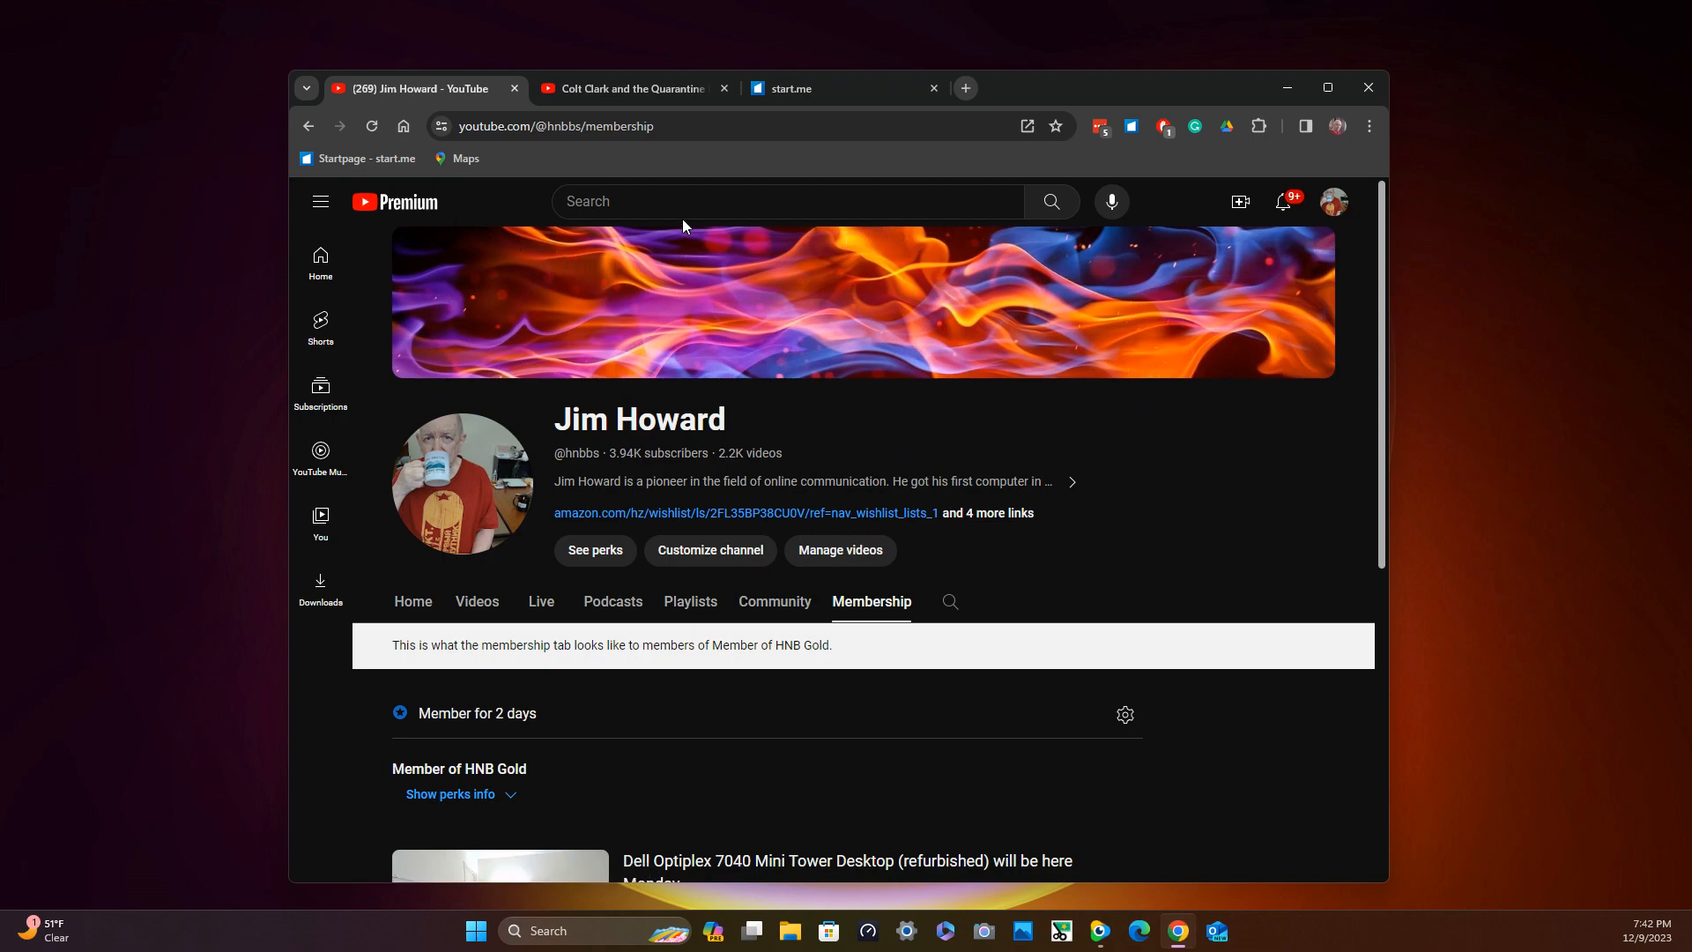
mouse_move(1333, 205)
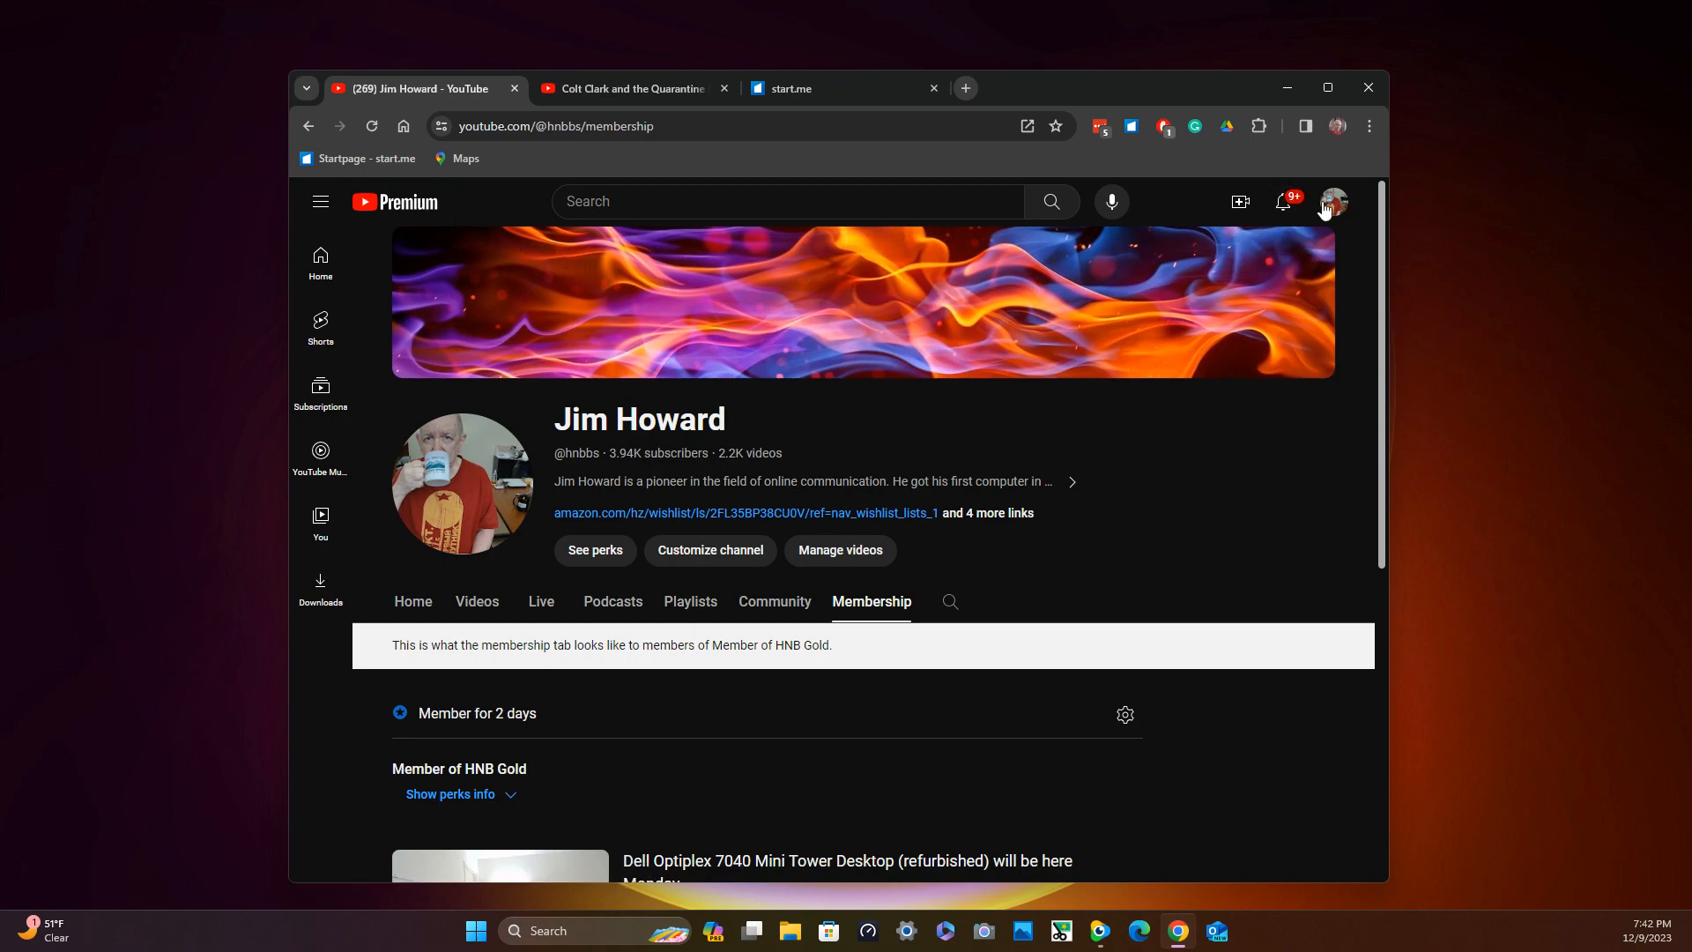
Open View your channel, select the Home tab, and browse its video shelves.
left_click(1334, 202)
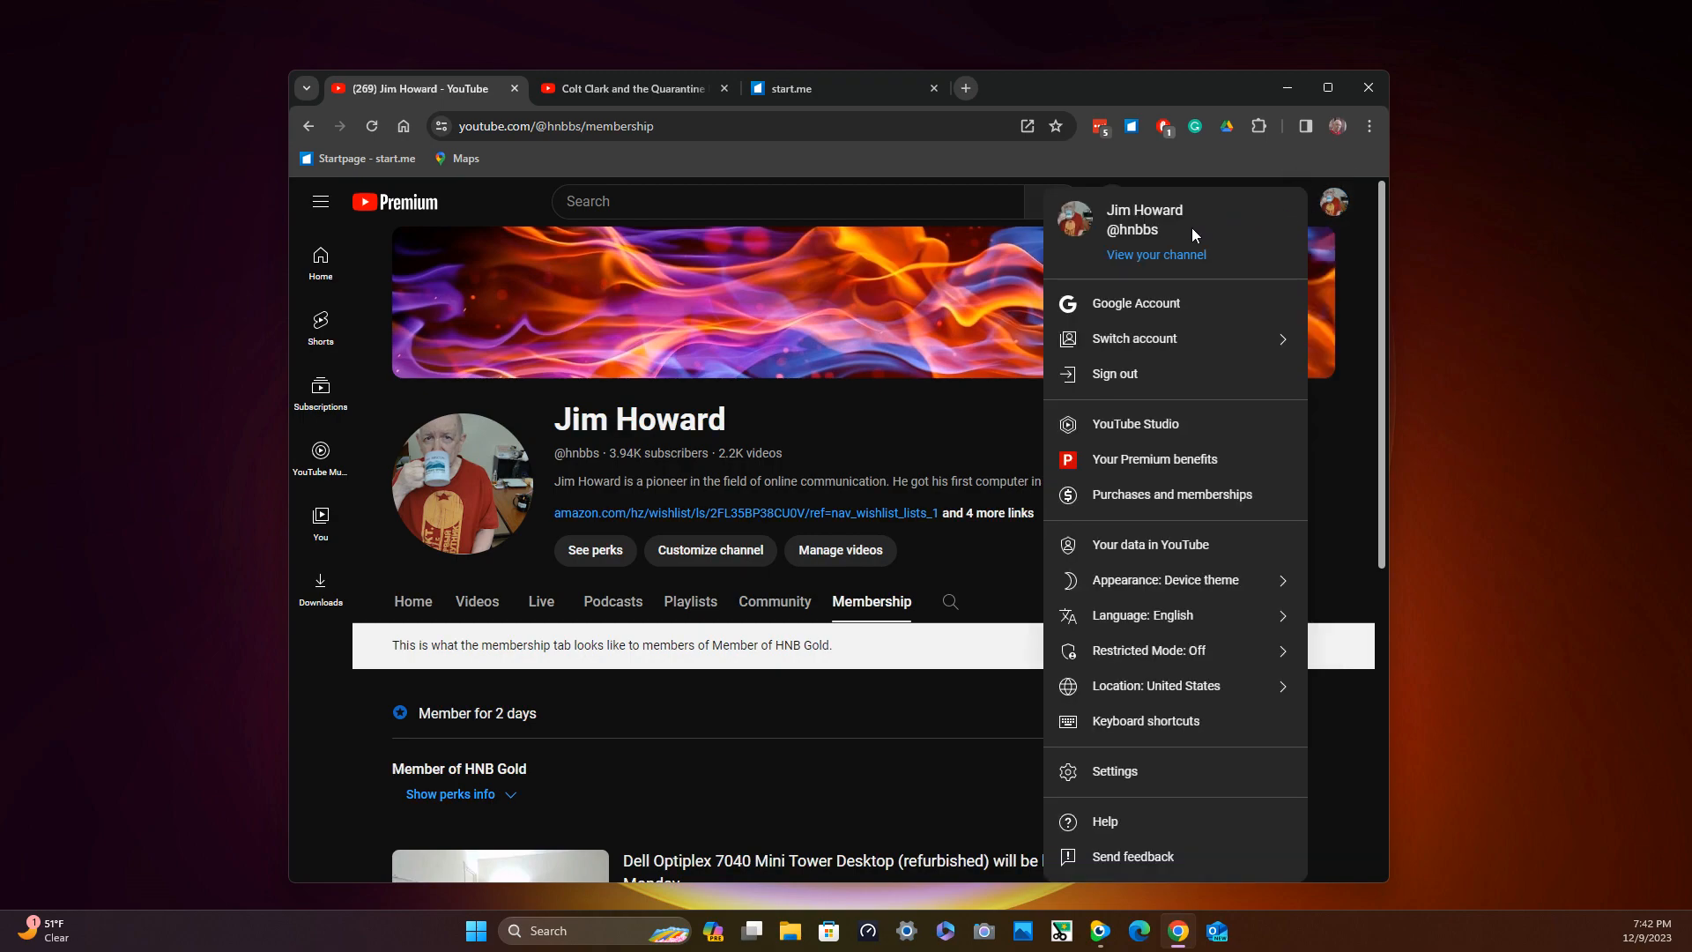
left_click(1154, 255)
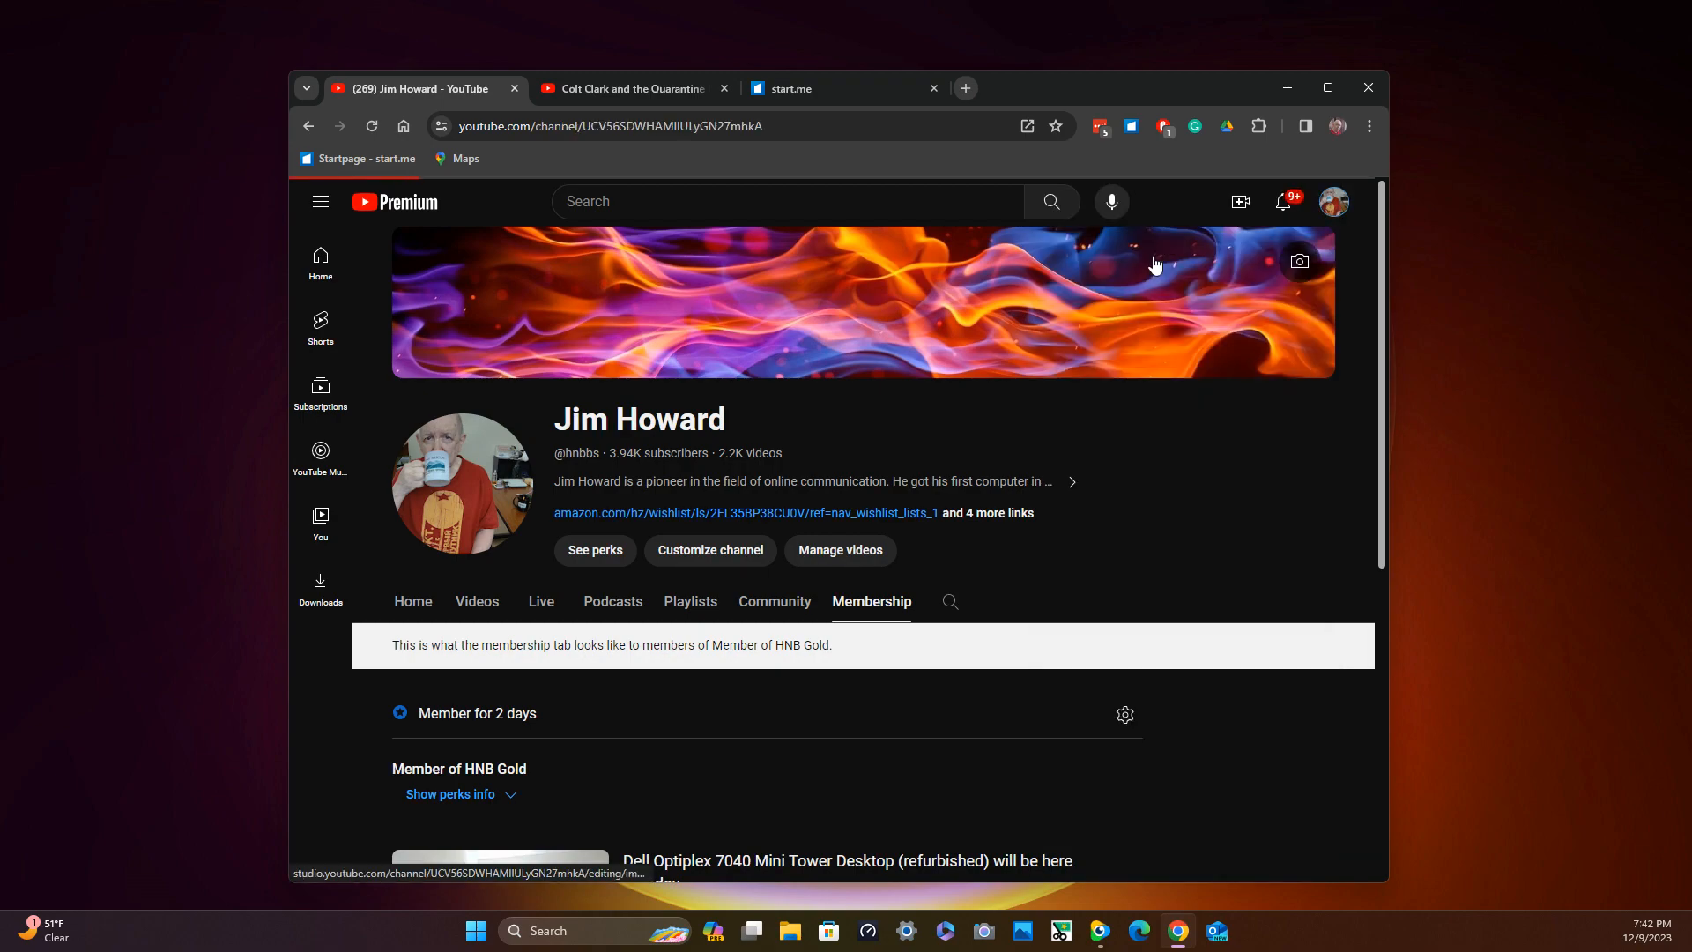
left_click(412, 602)
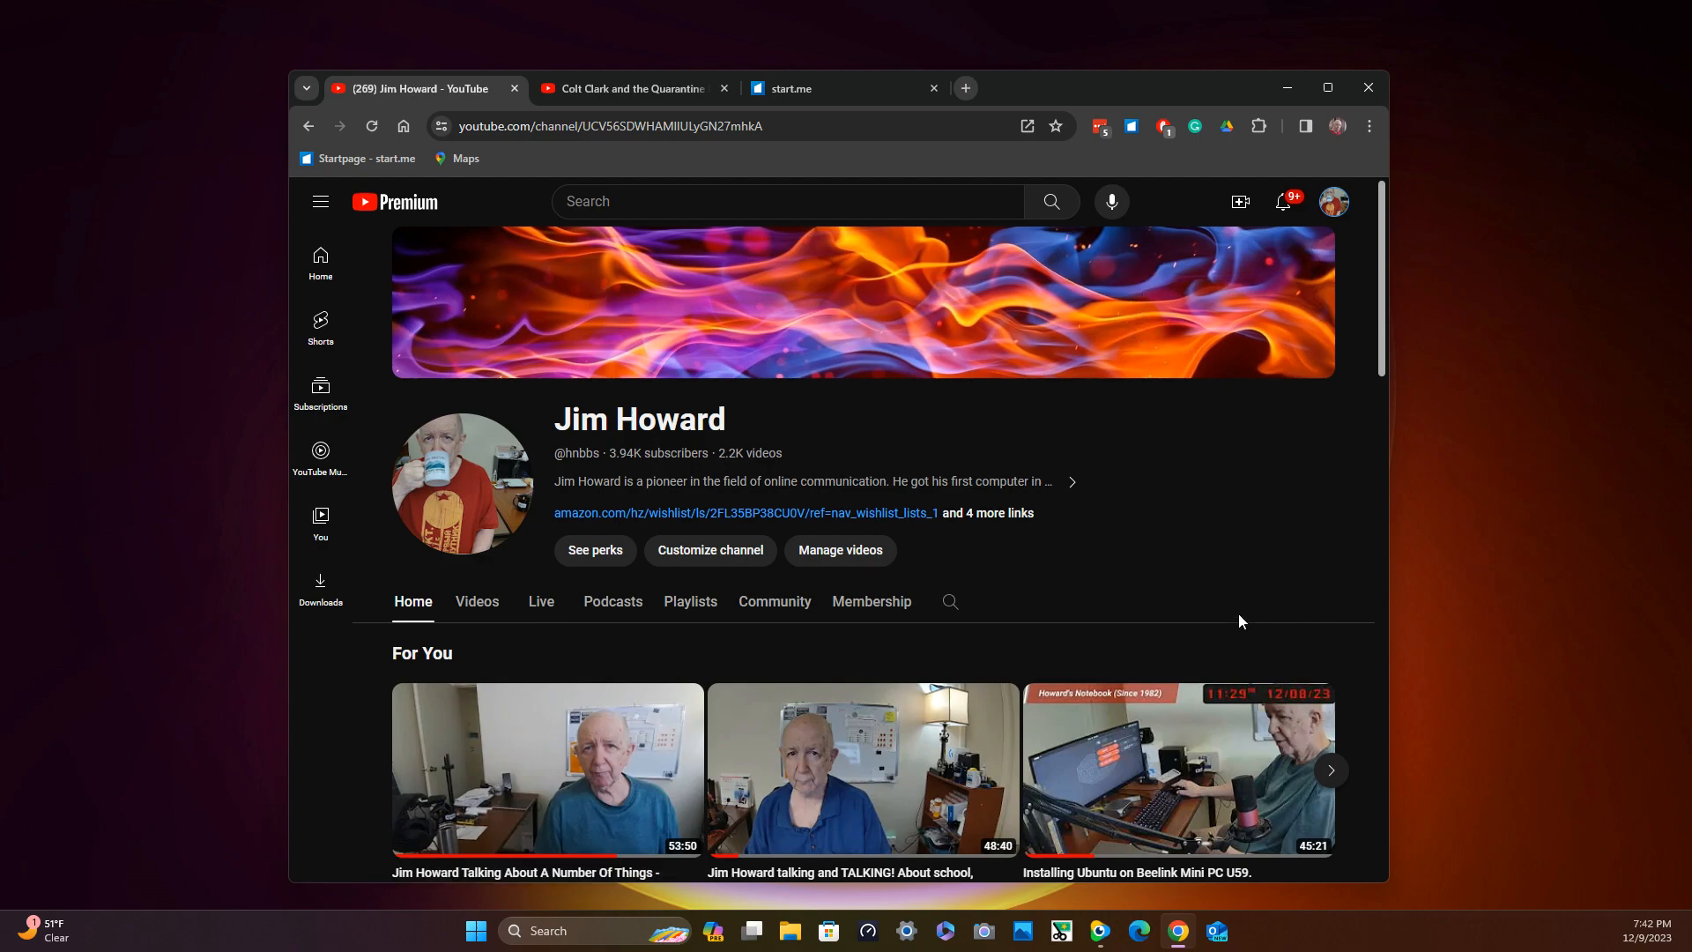
mouse_move(1225, 587)
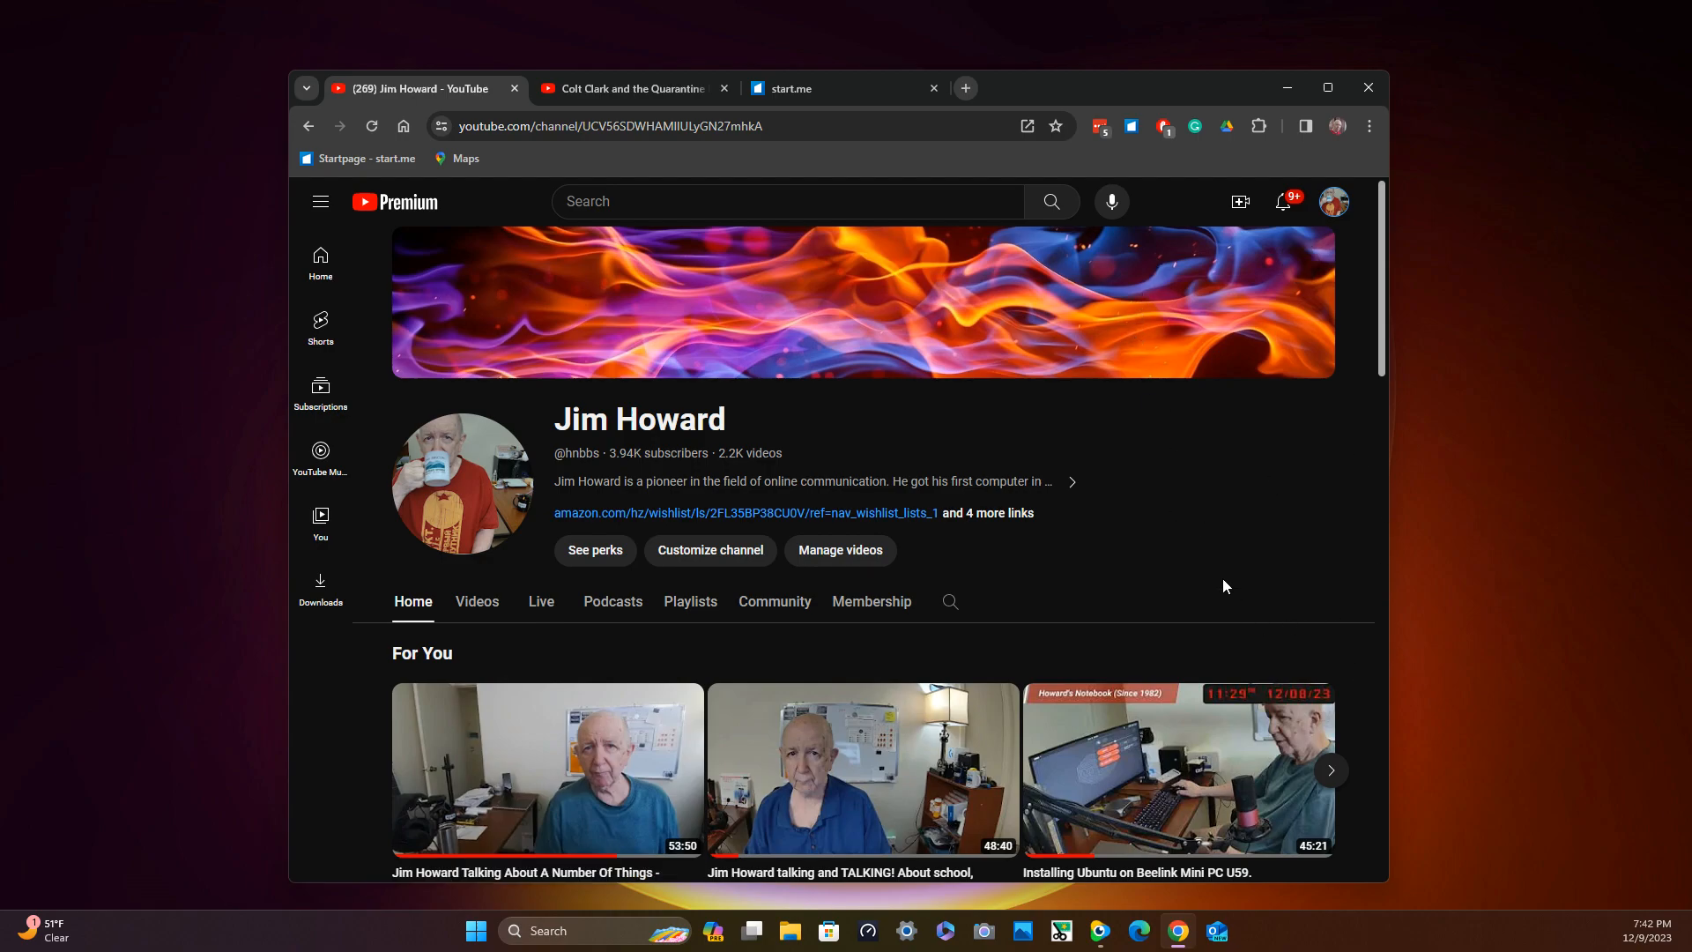
scroll("down", 3)
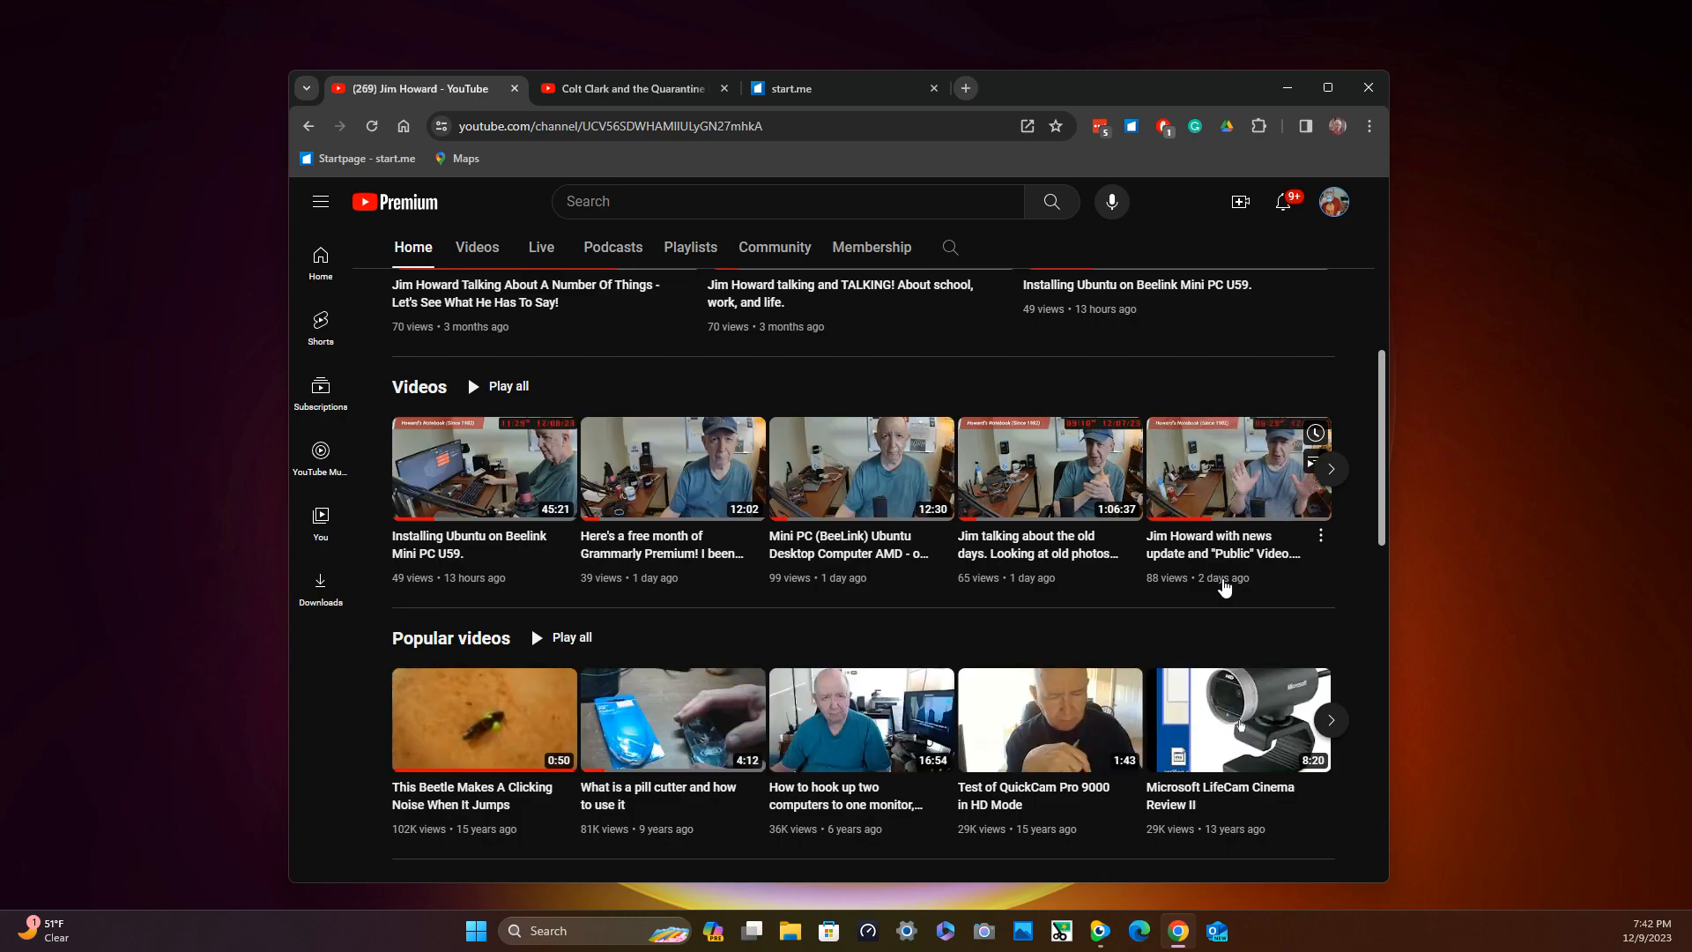
scroll("down", 3)
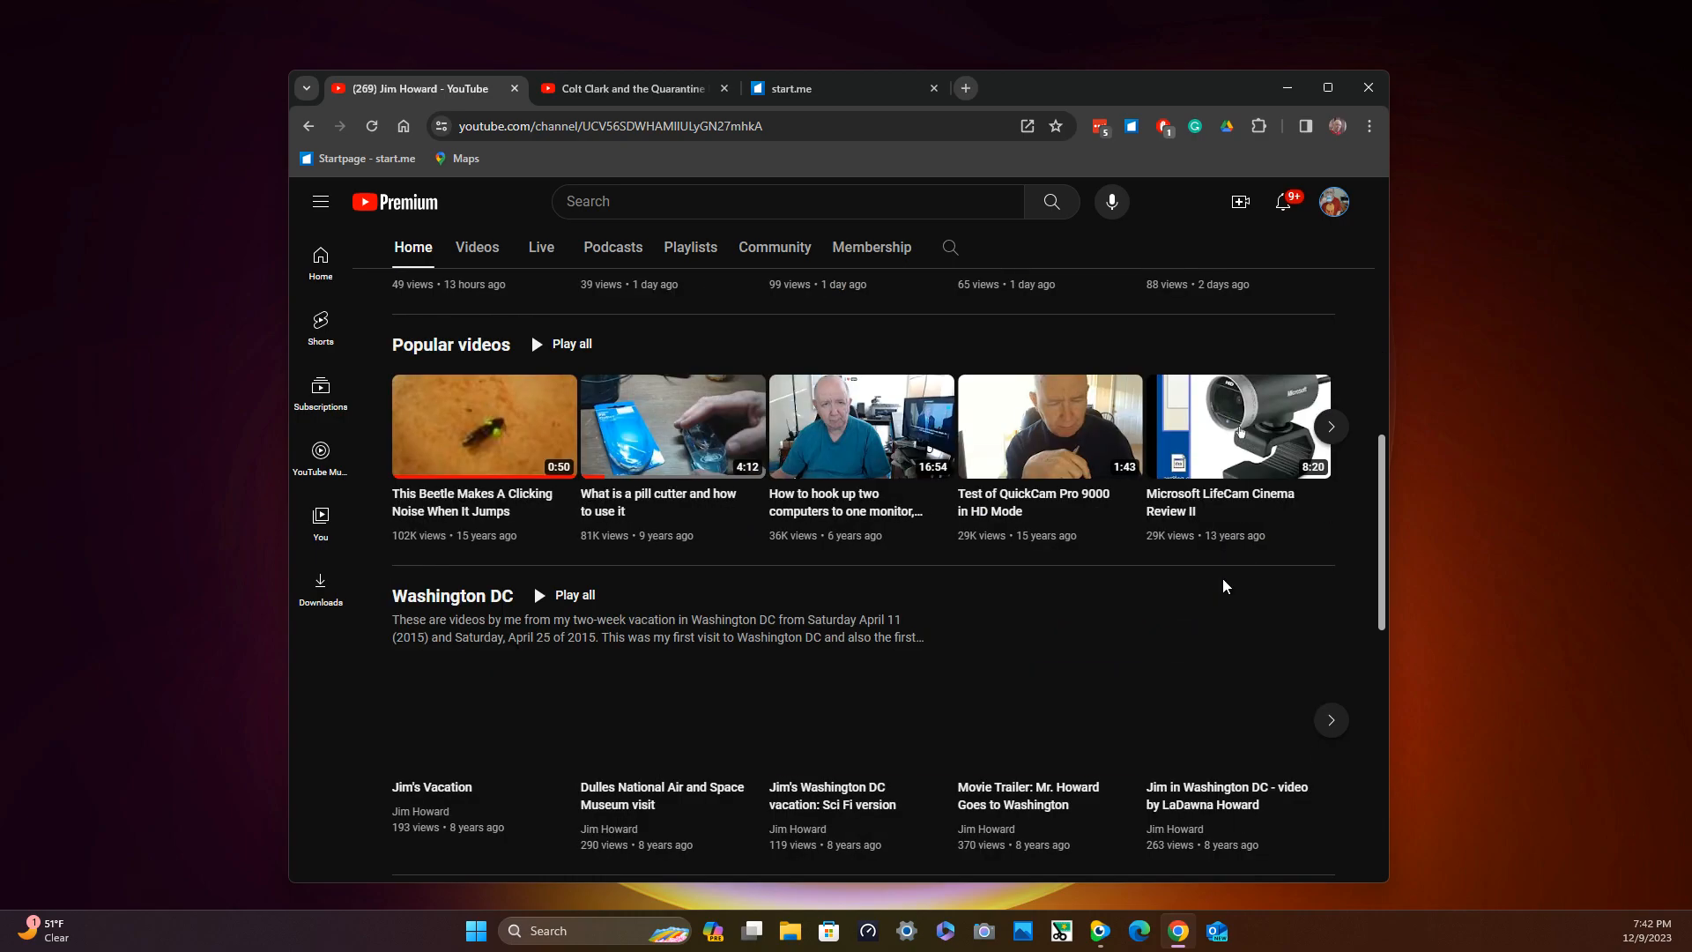
scroll("up", 3)
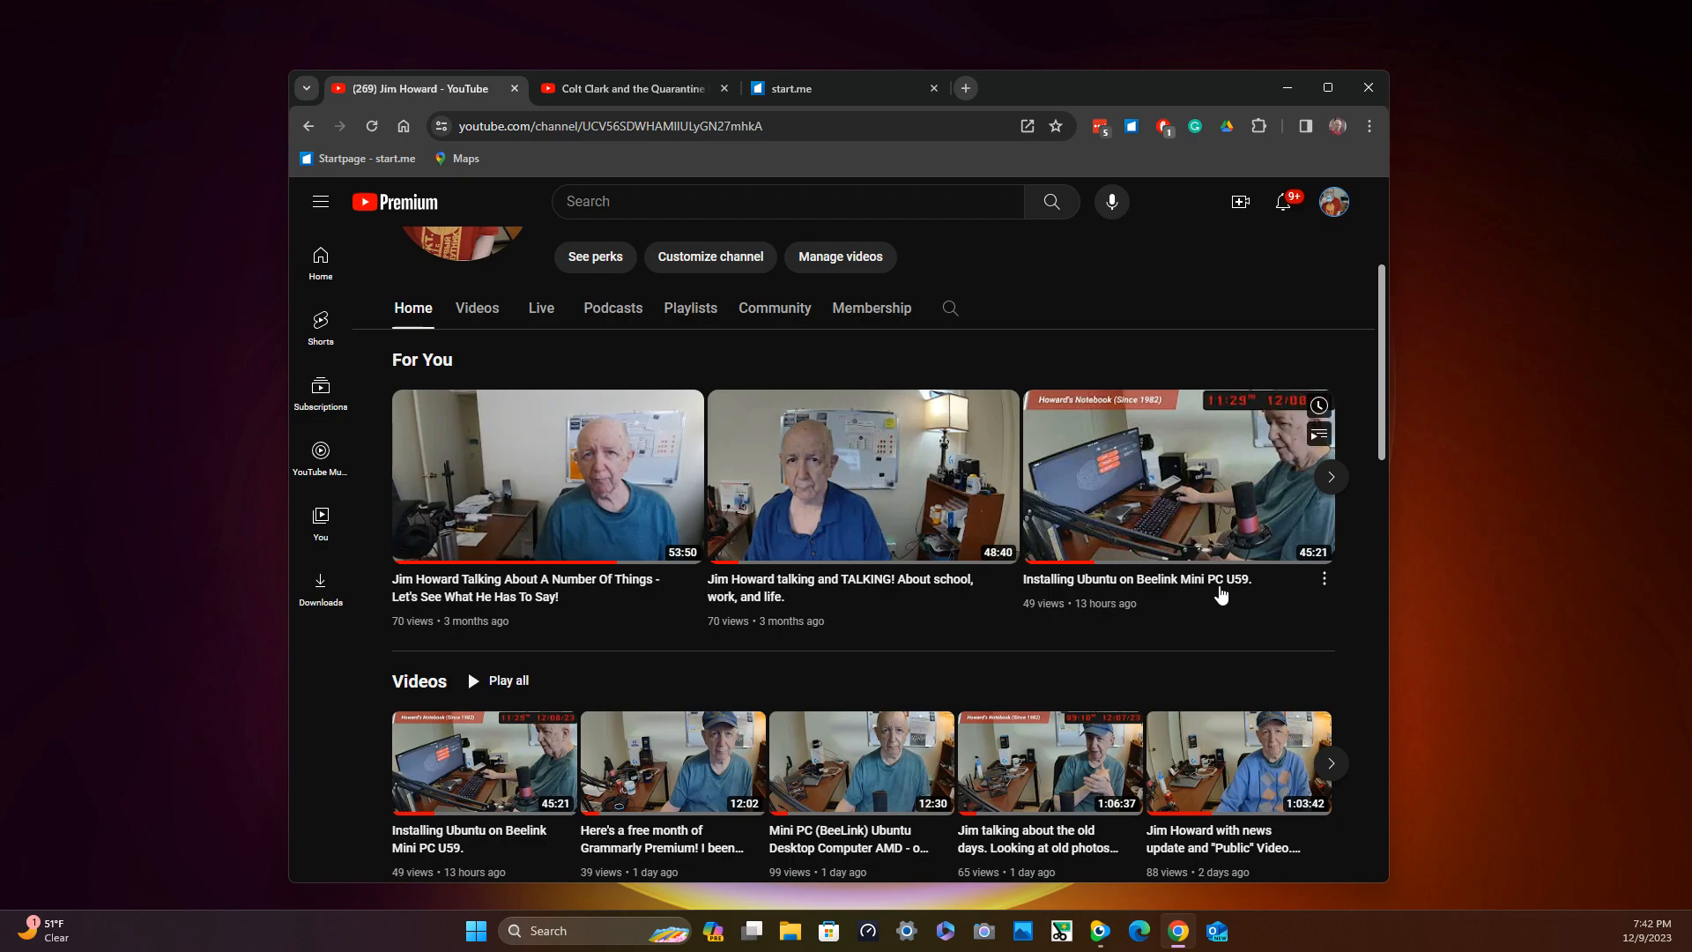
scroll("up", 3)
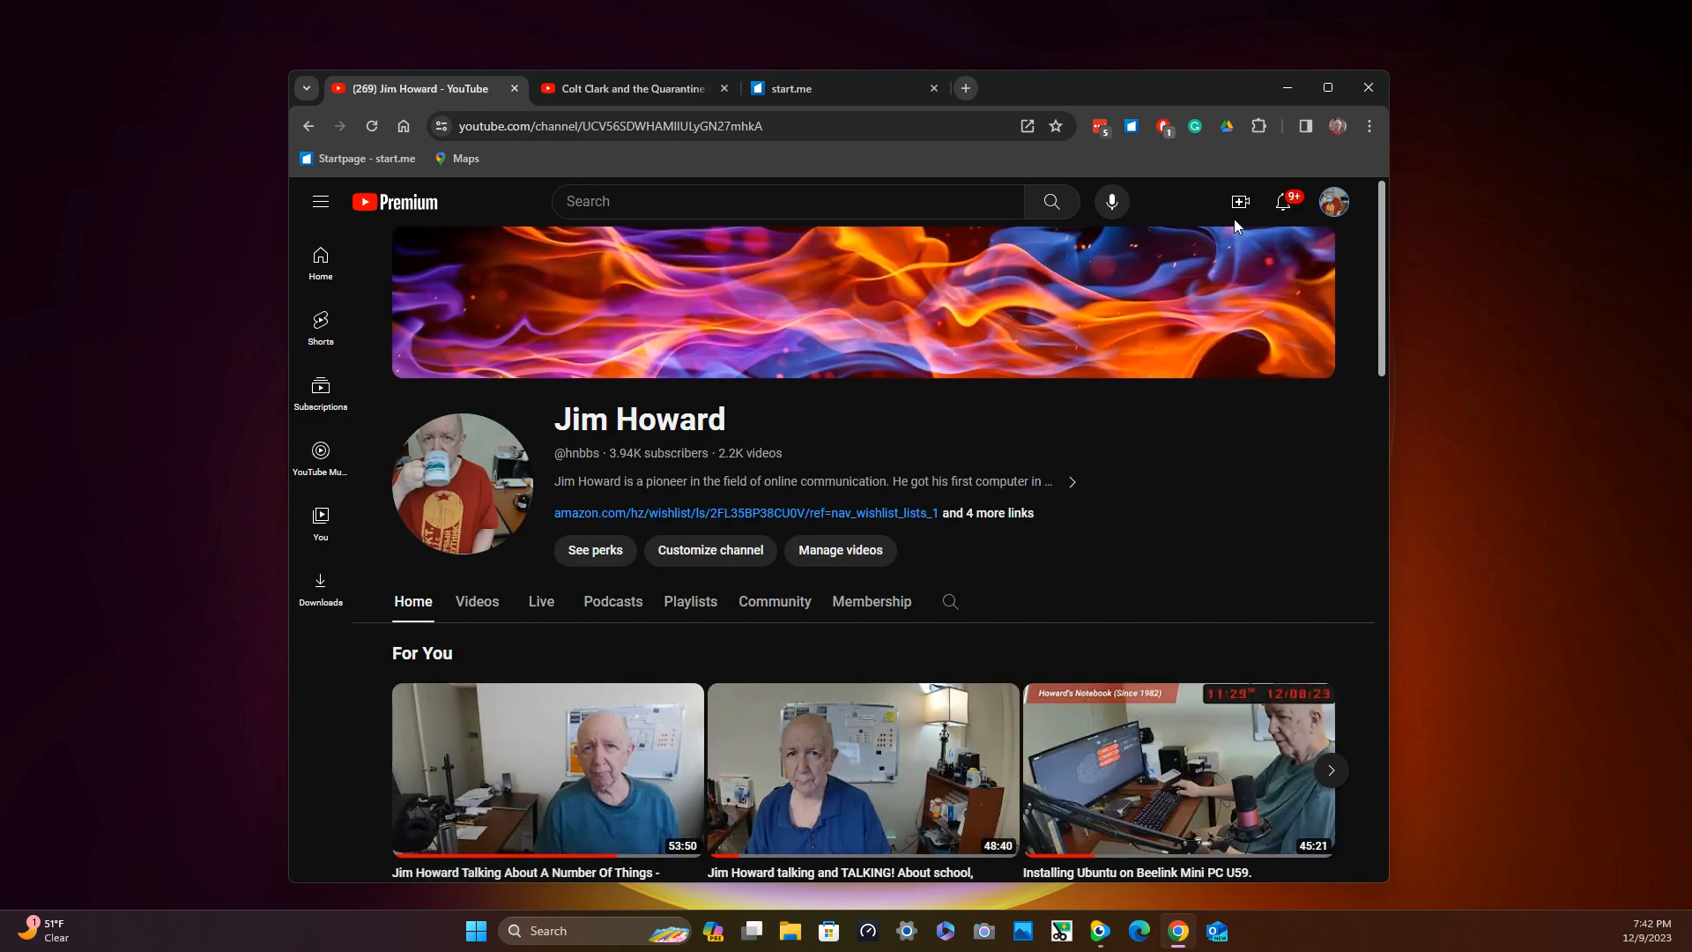
mouse_move(361, 266)
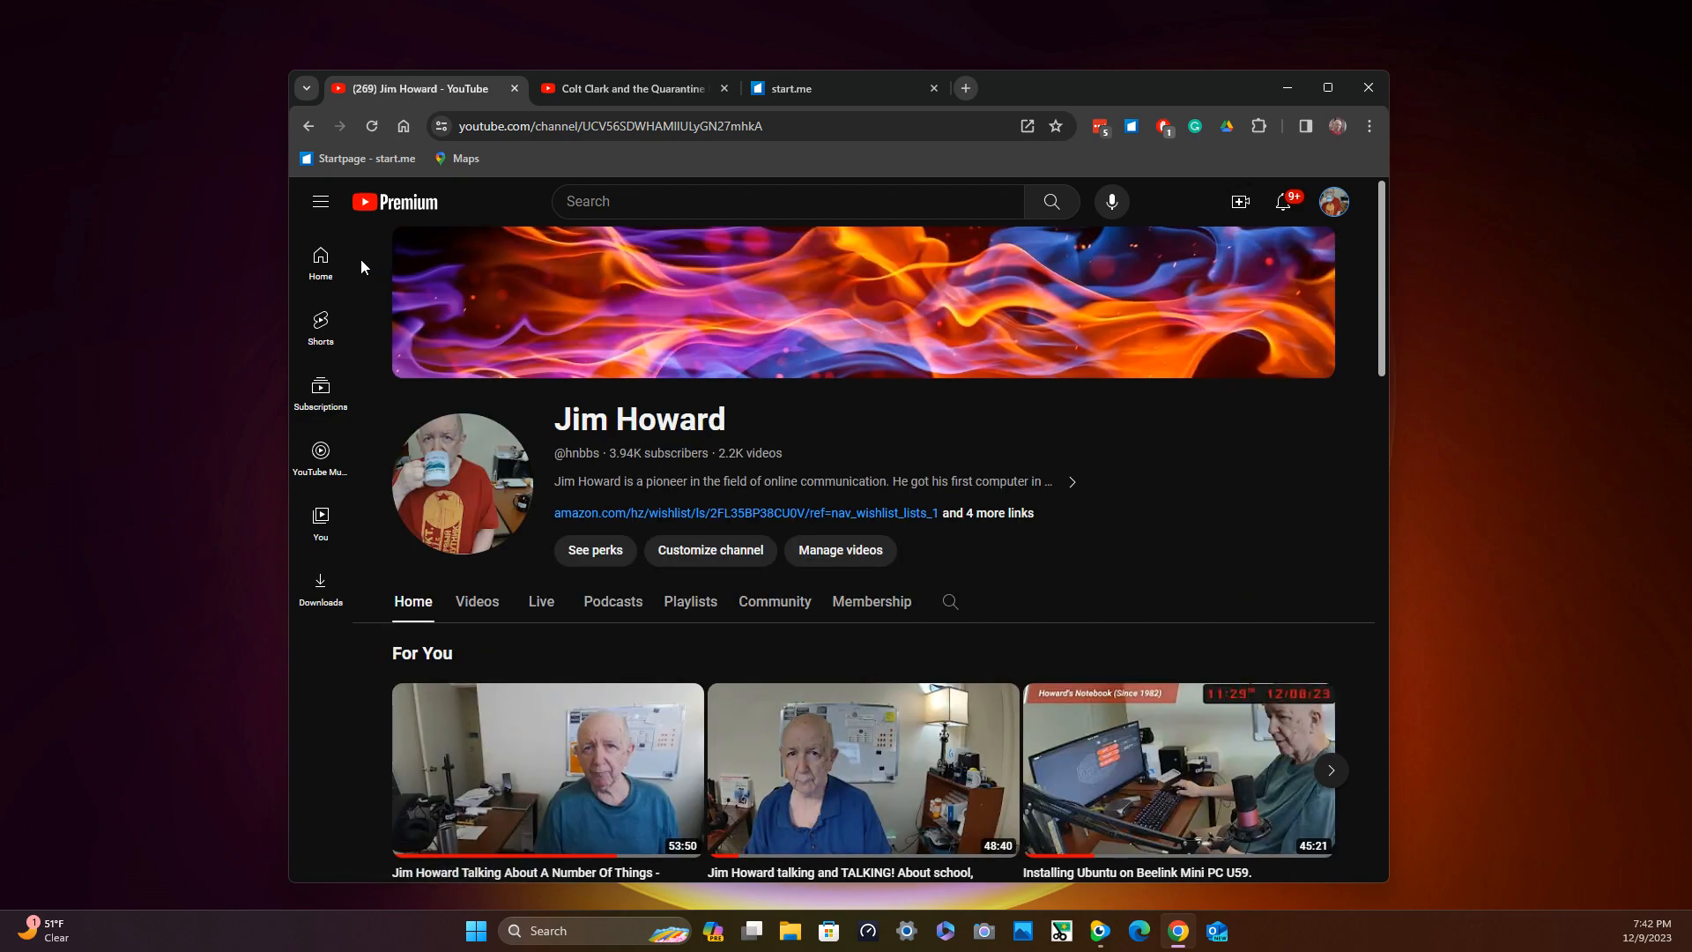
mouse_move(447, 605)
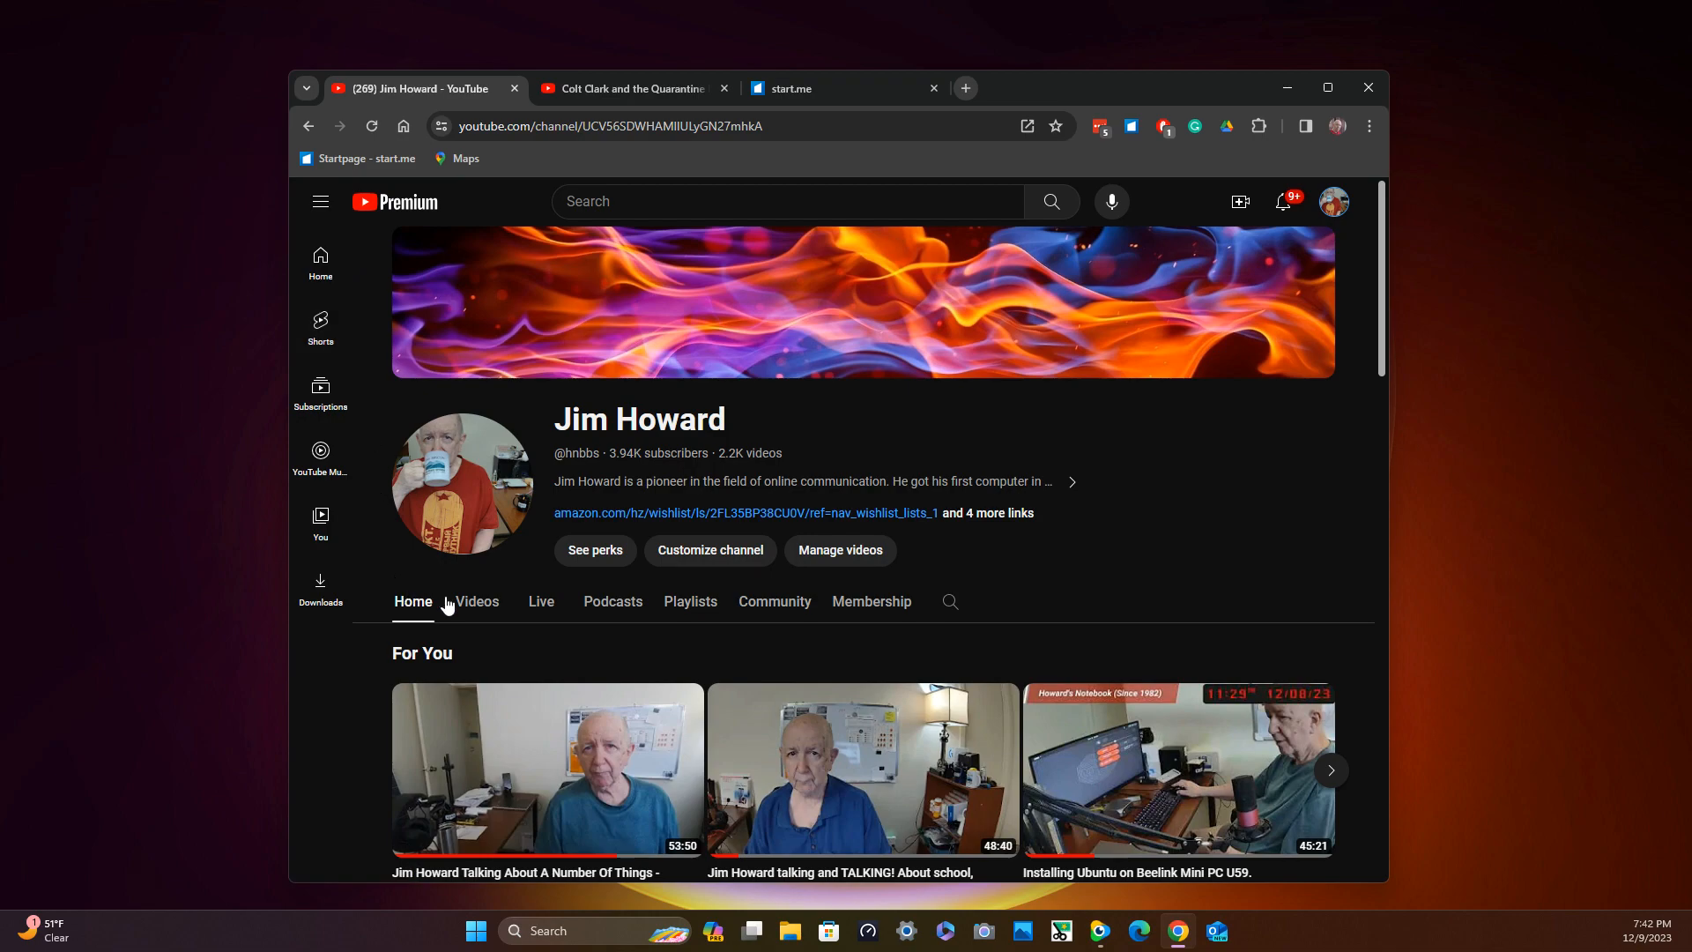
mouse_move(896, 619)
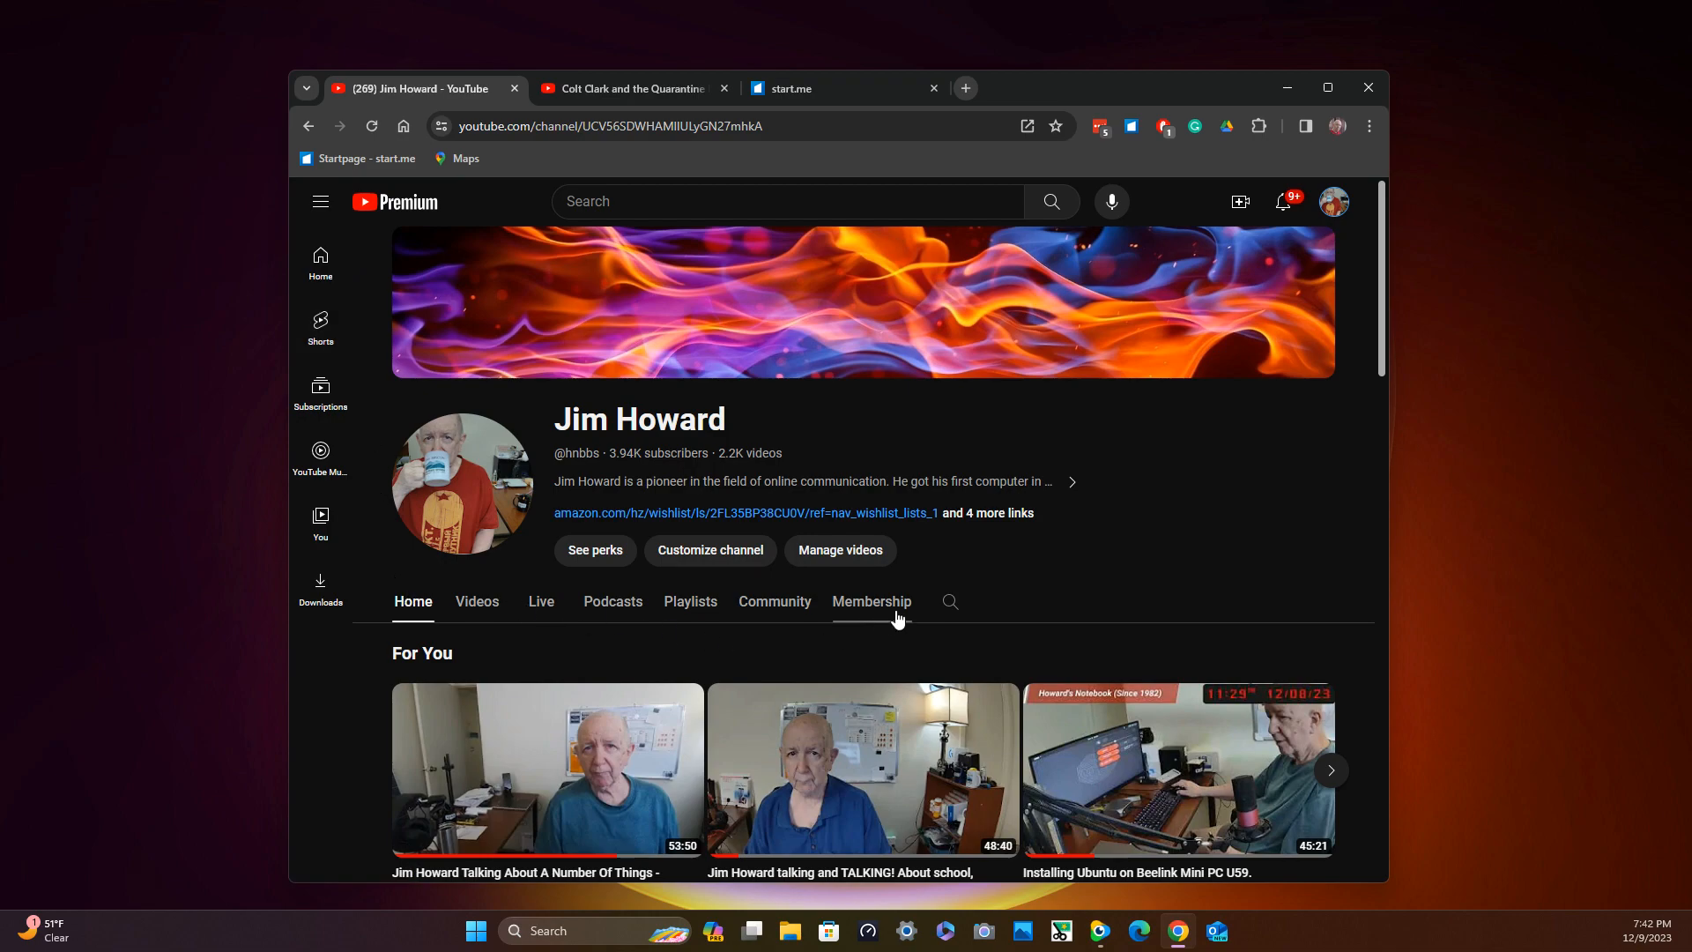
Switch to the Membership tab showing the HNB Gold members-only videos.
left_click(871, 601)
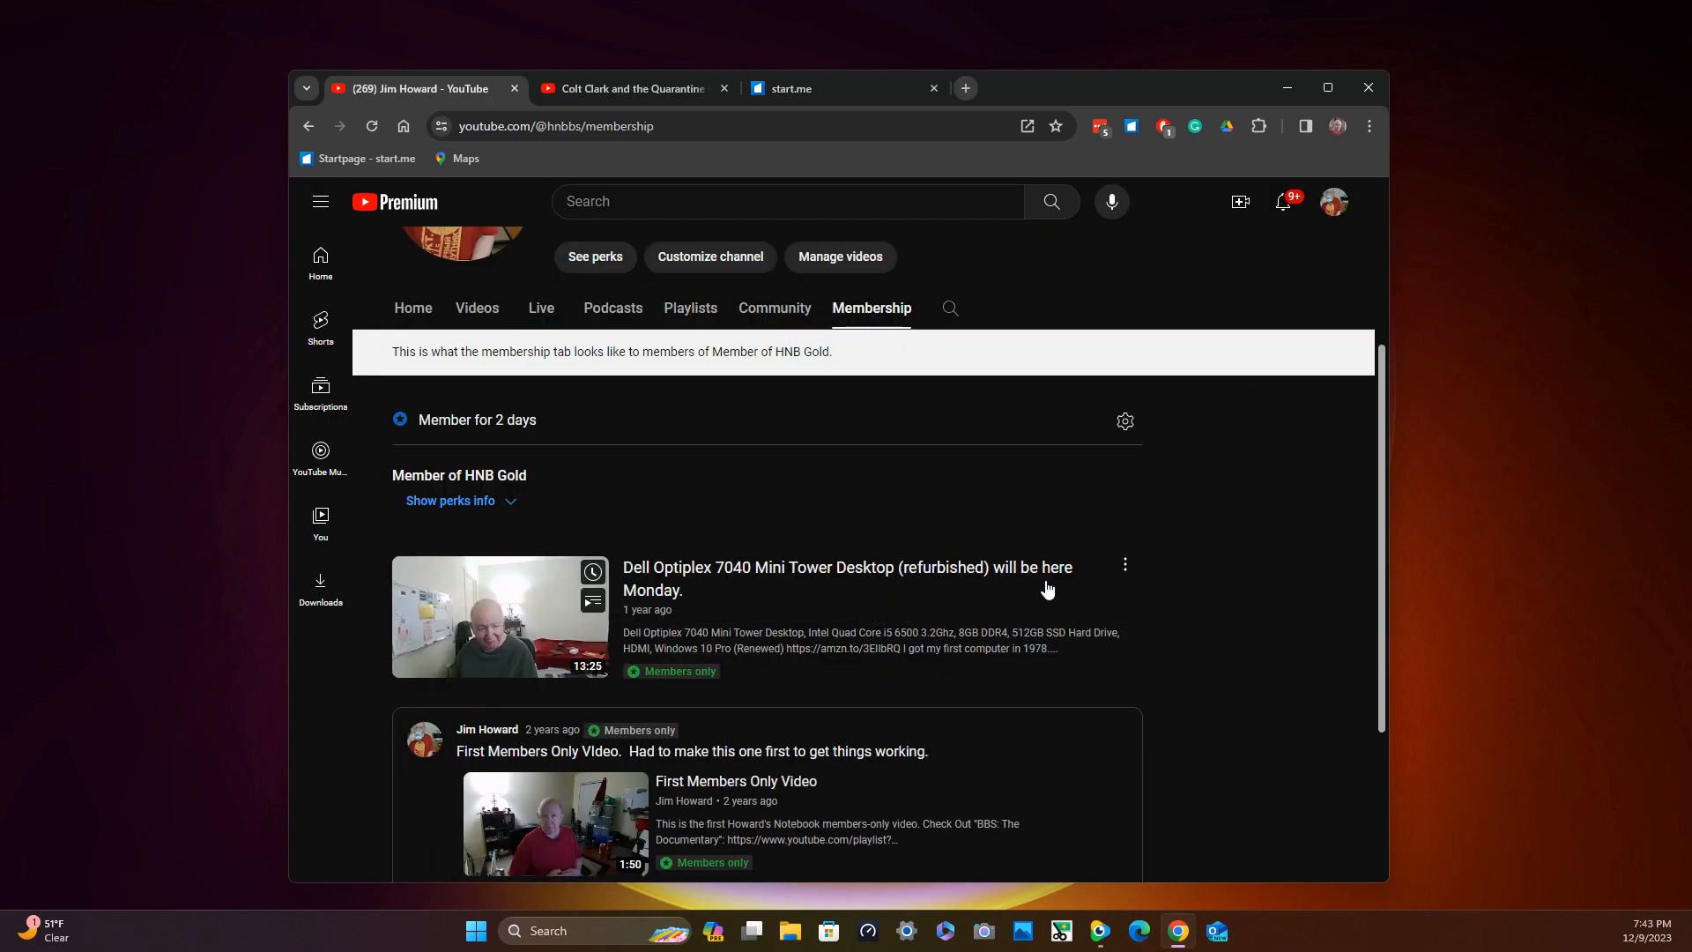
scroll("up", 3)
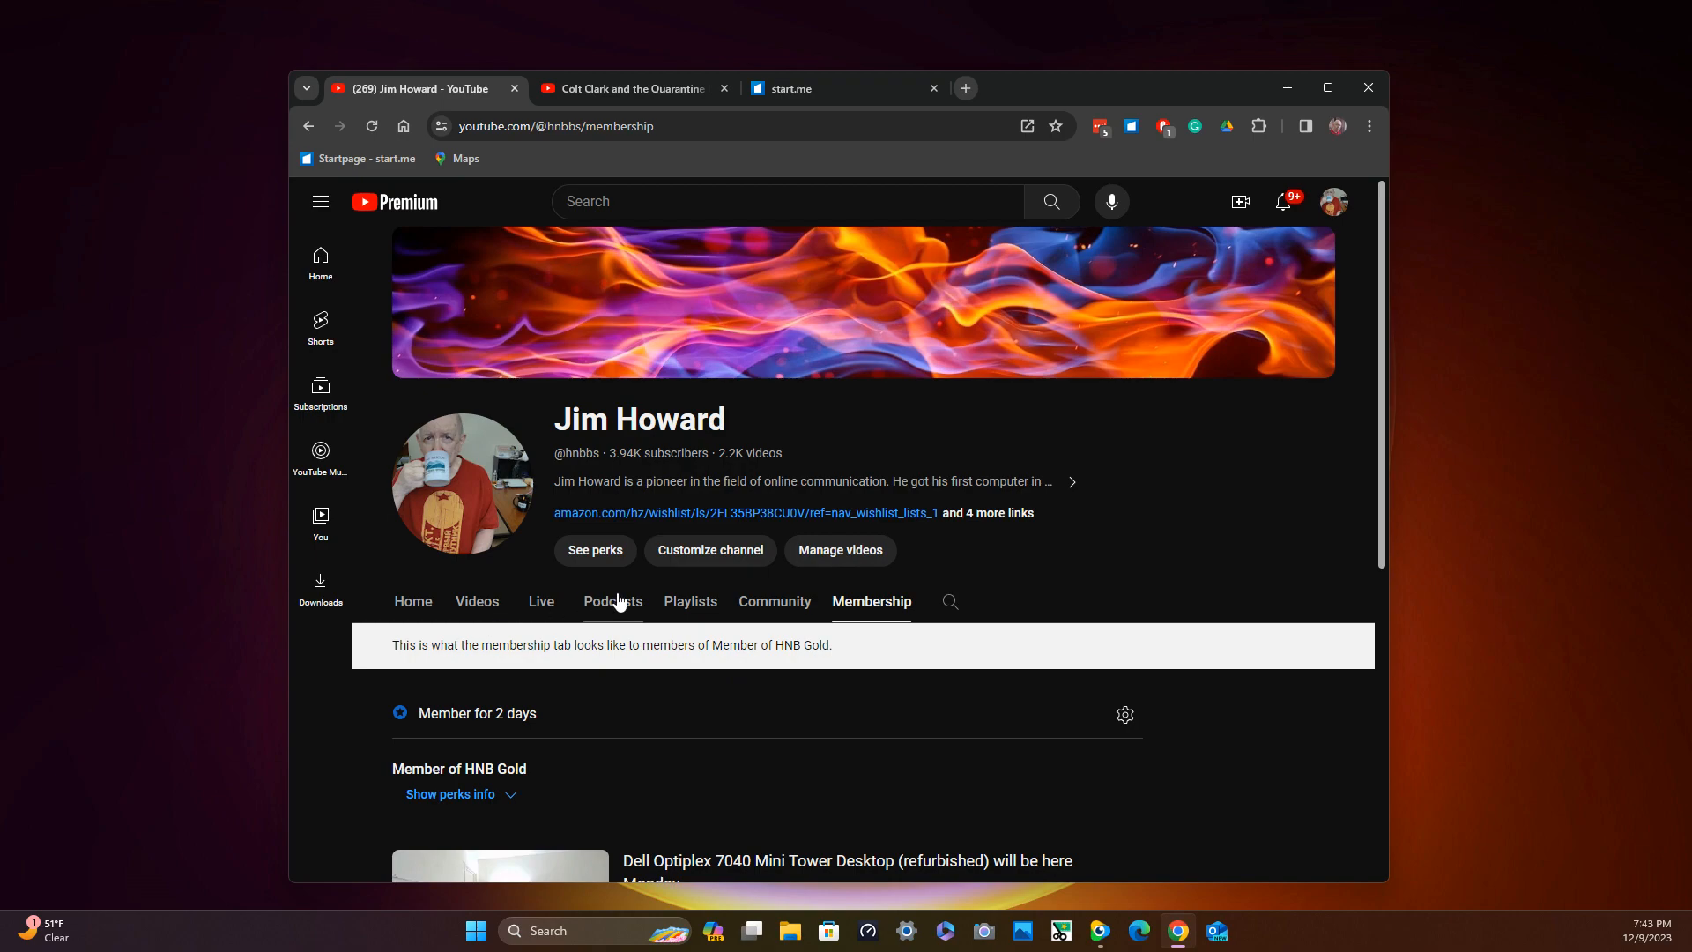
mouse_move(779, 607)
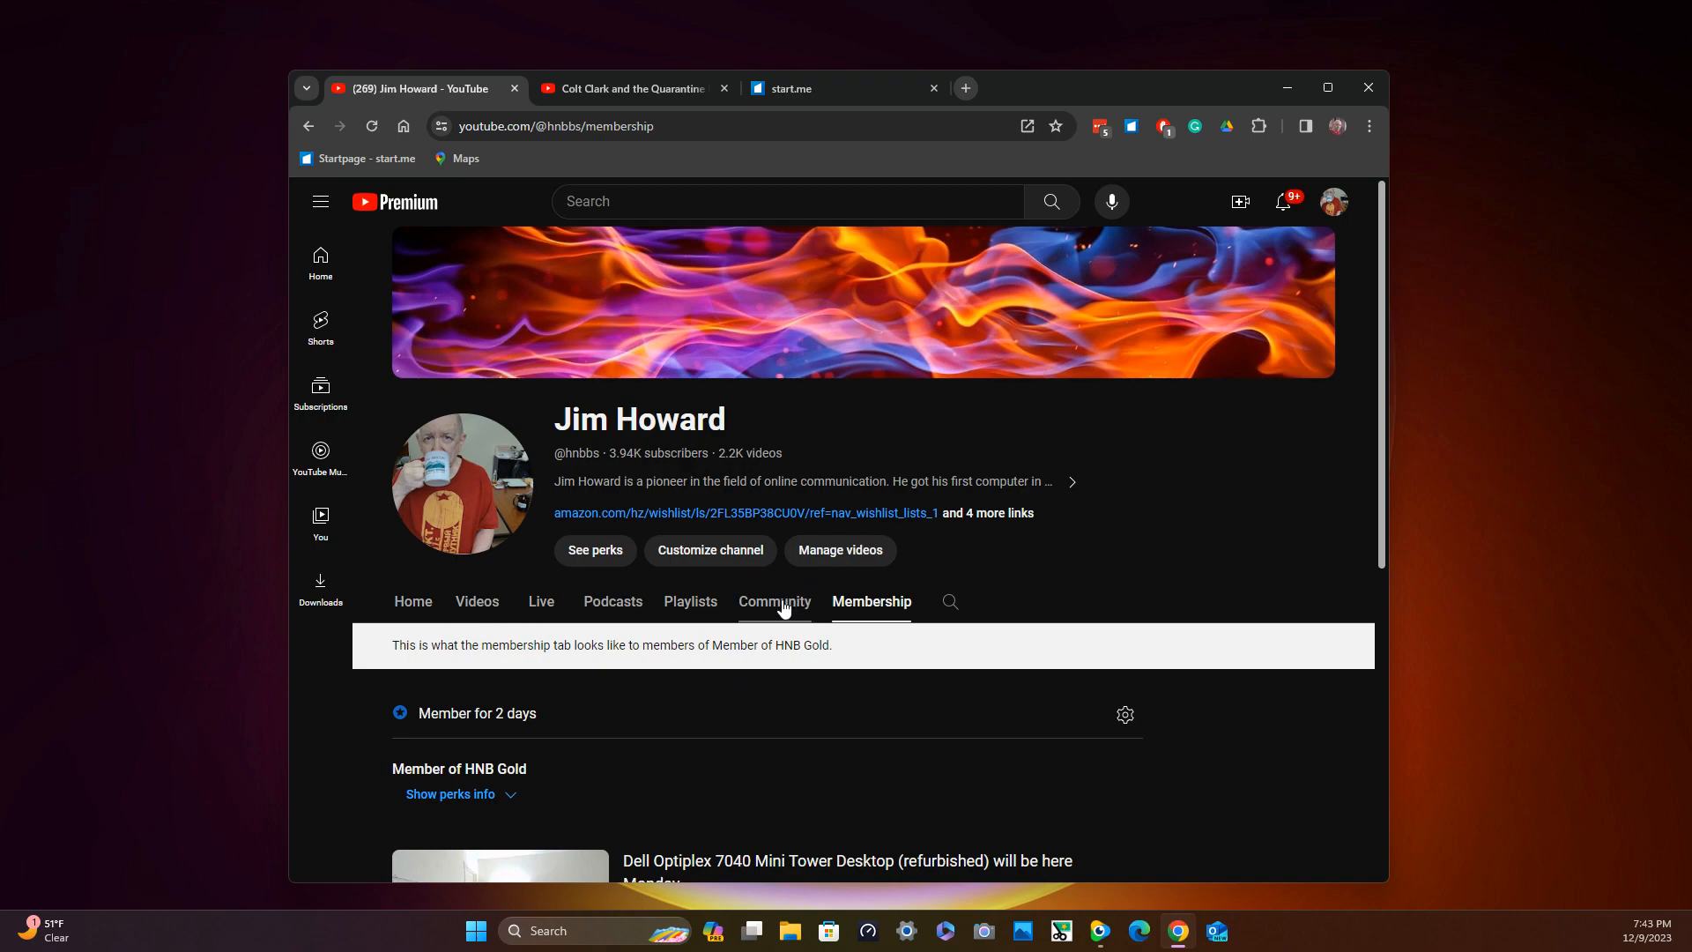
left_click(774, 601)
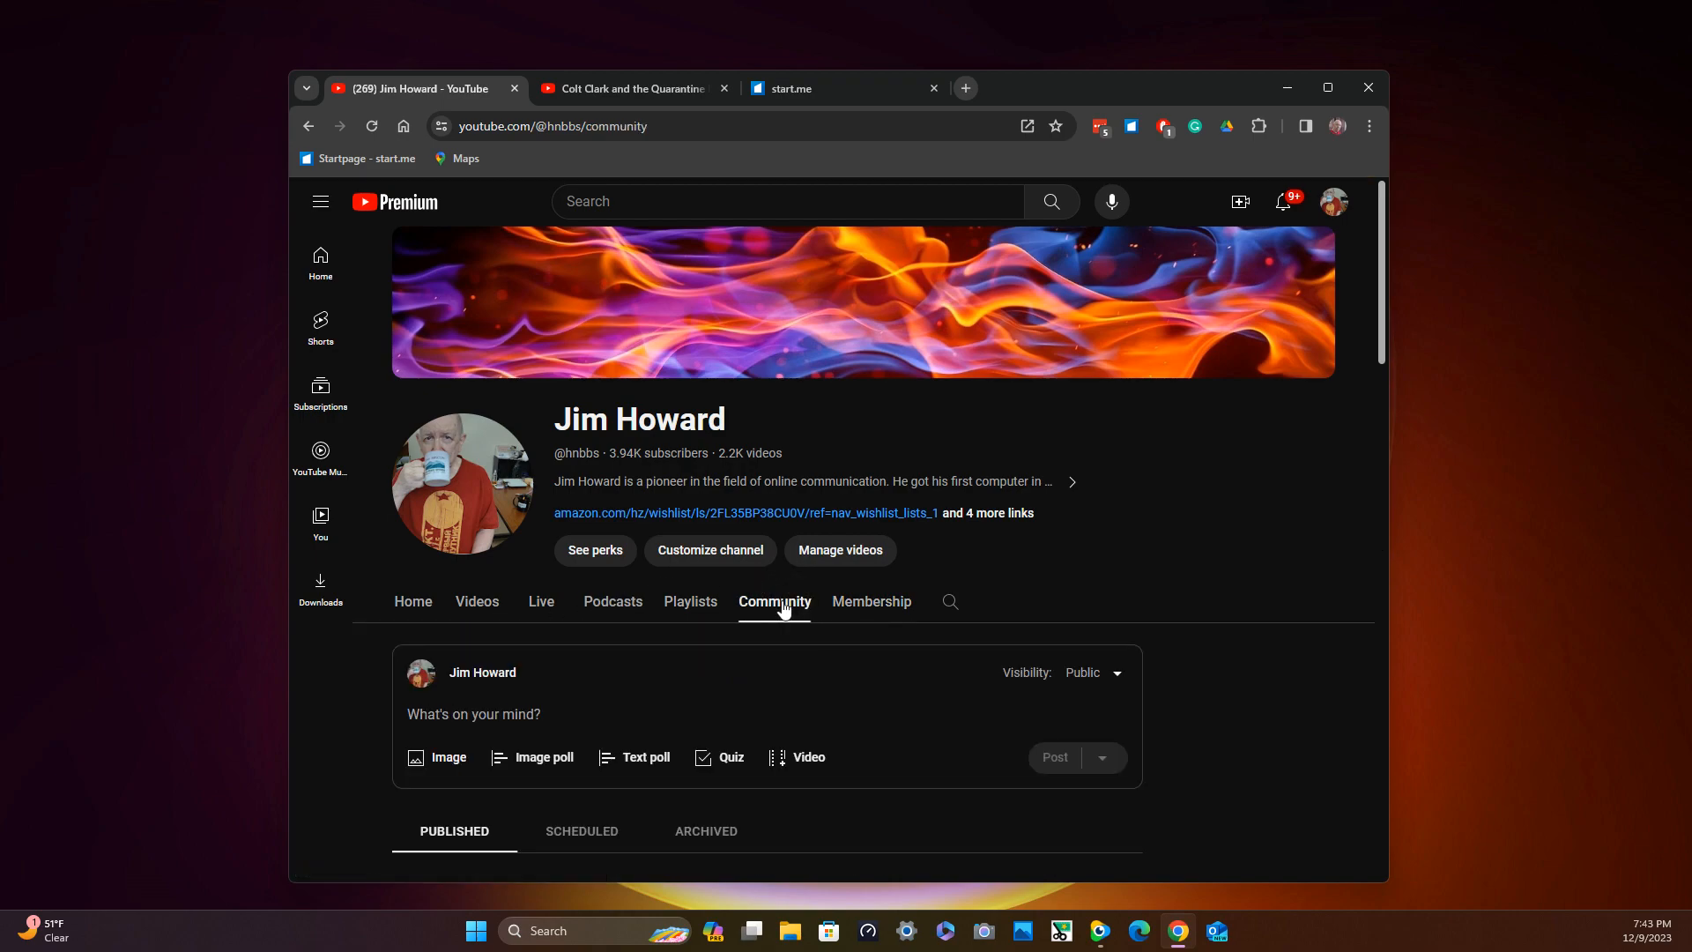
scroll("down", 3)
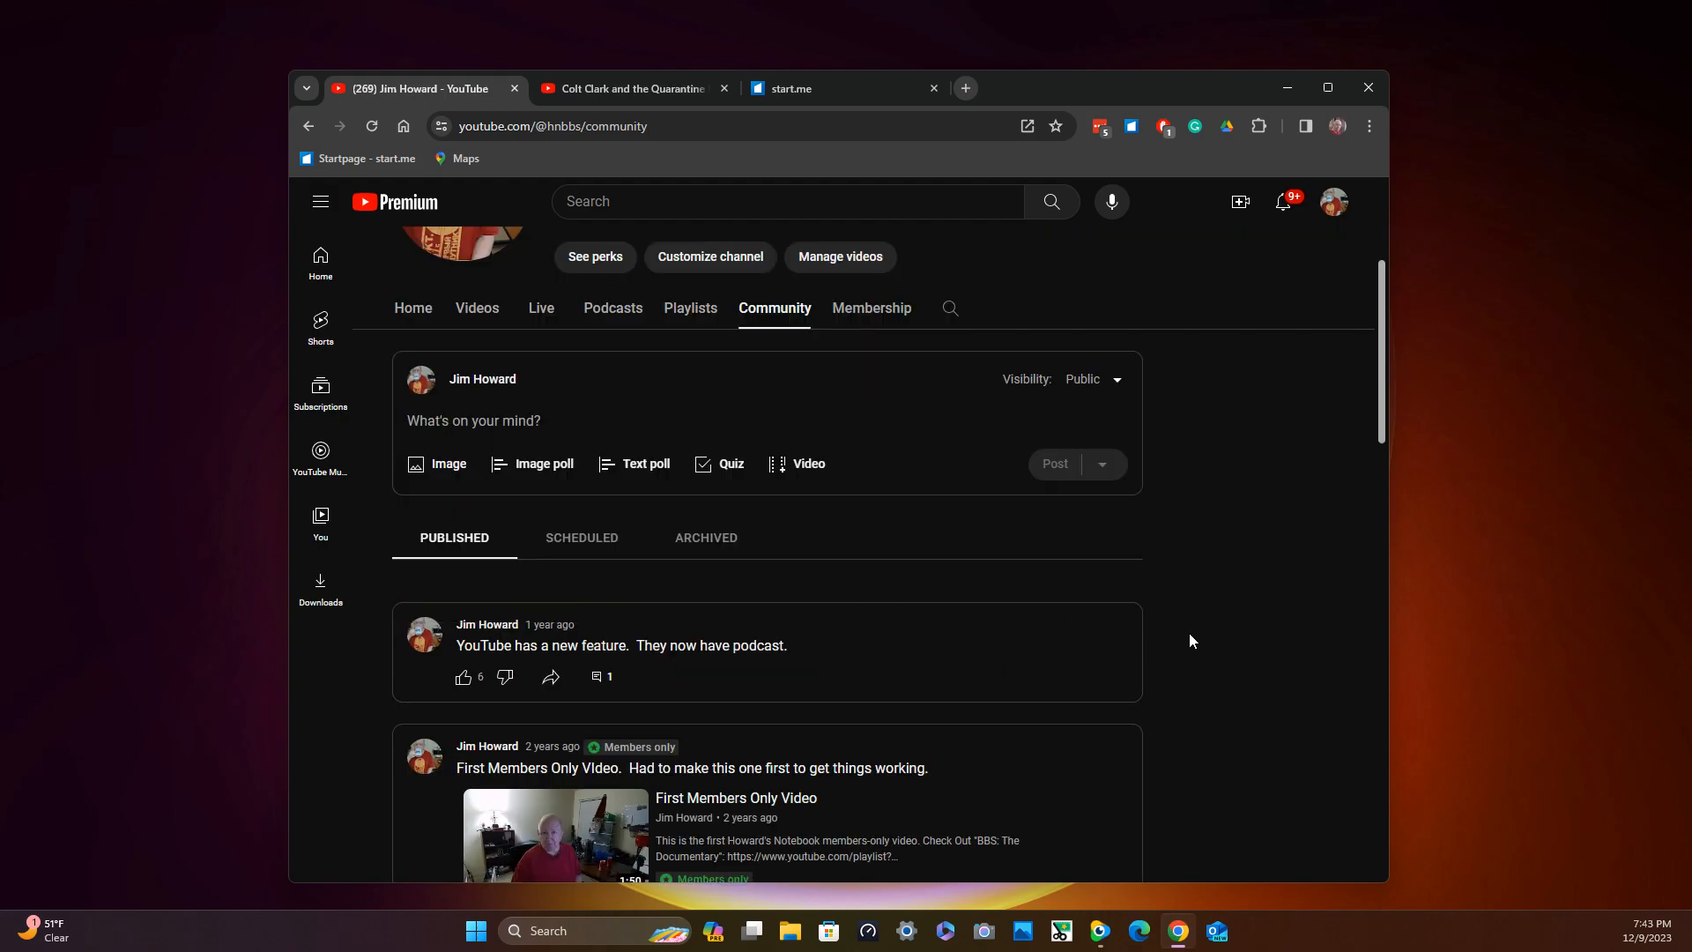
scroll("down", 3)
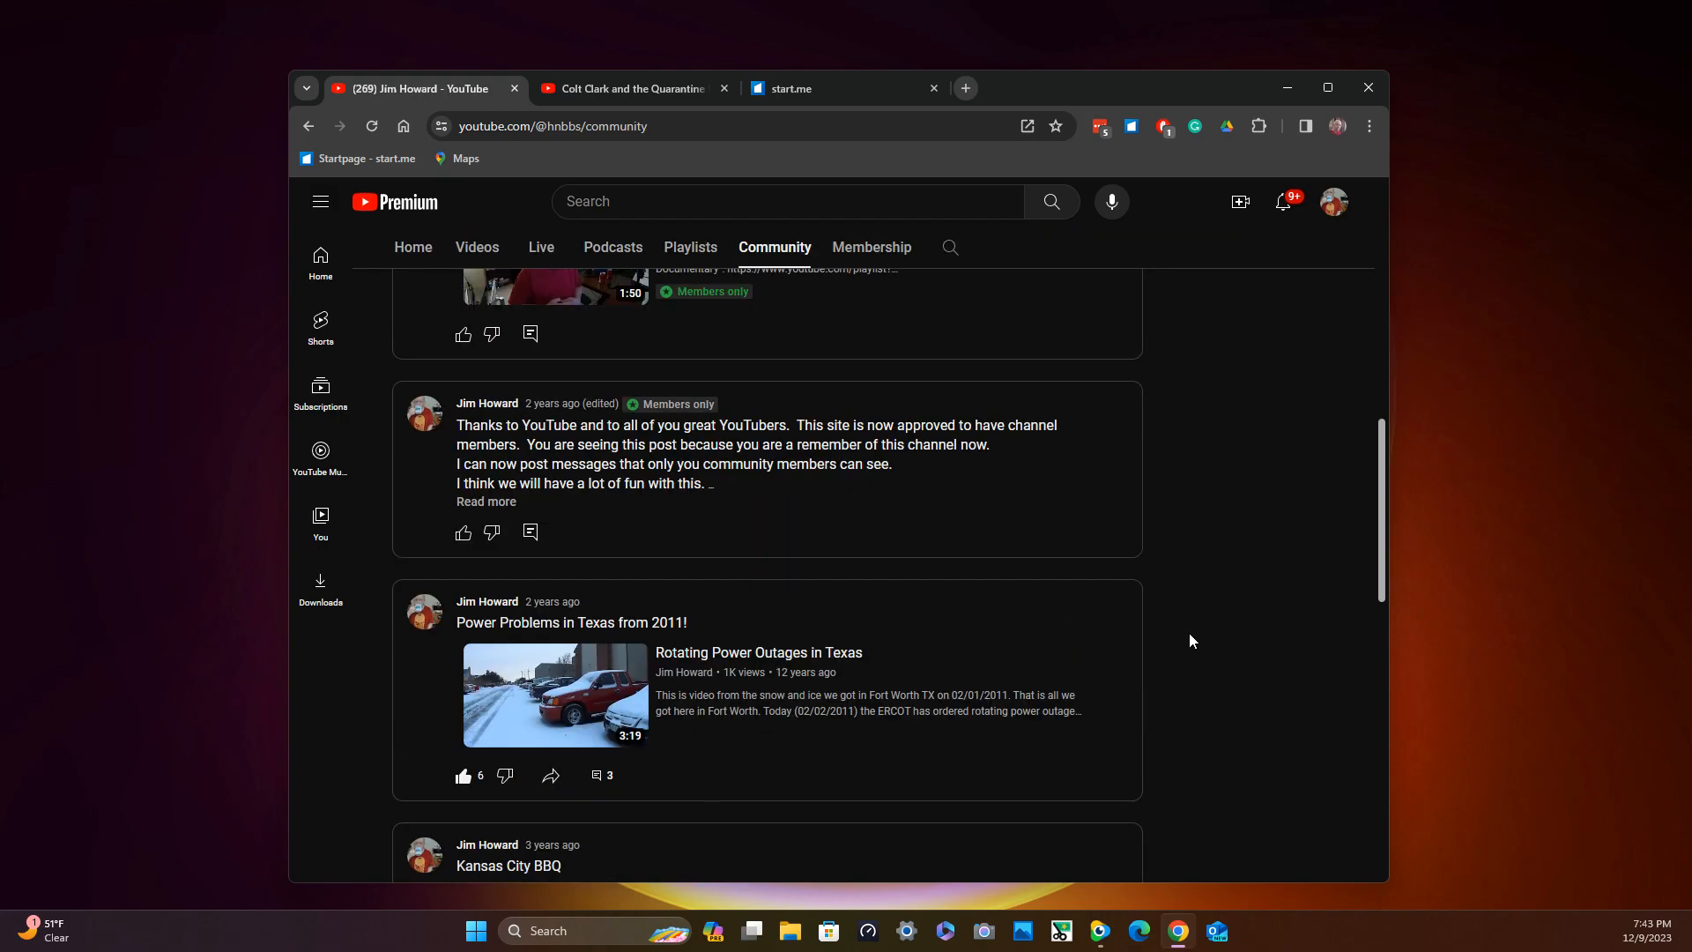
scroll("down", 3)
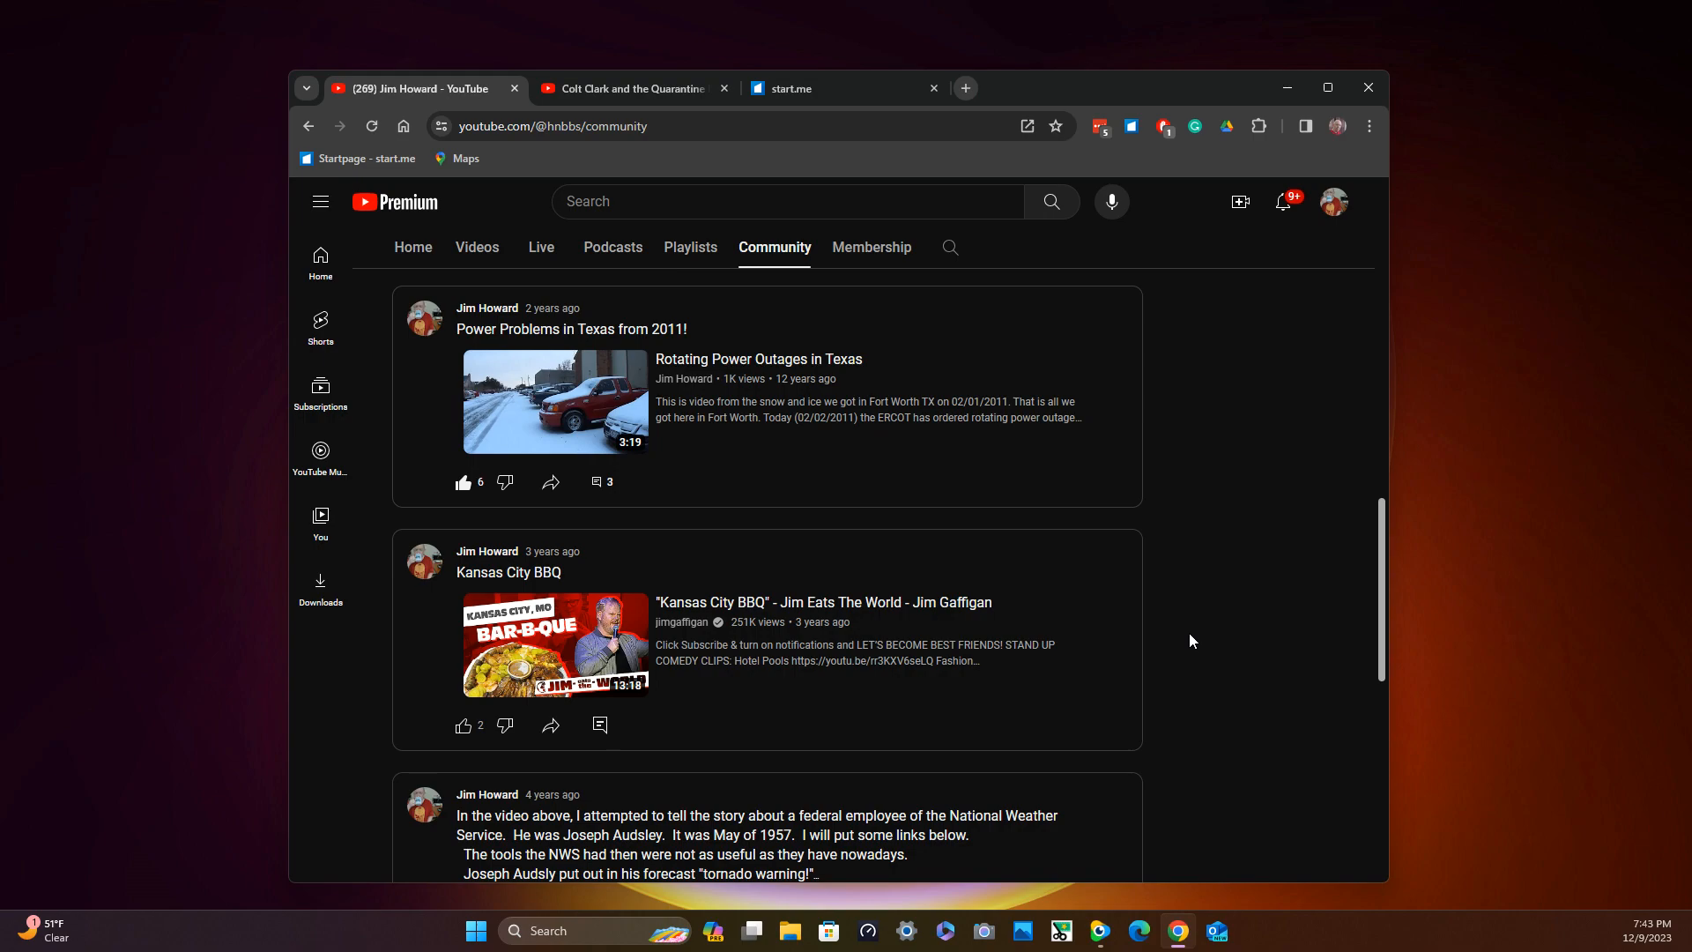